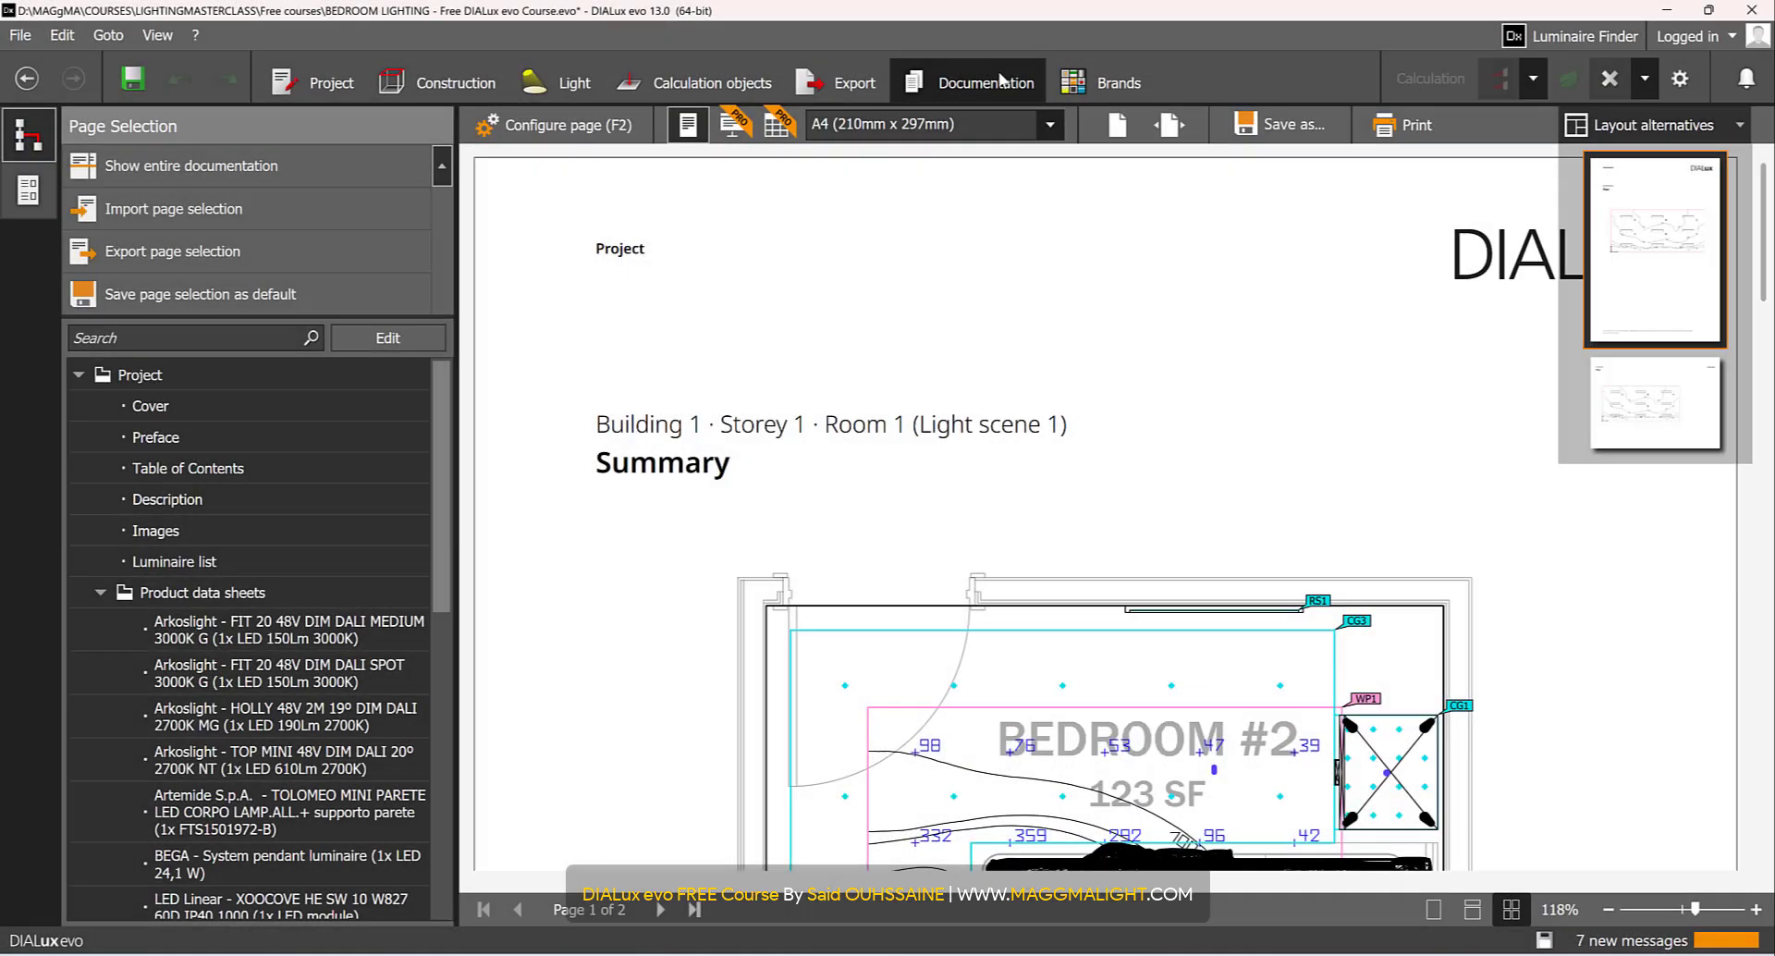
mouse_move(1052, 530)
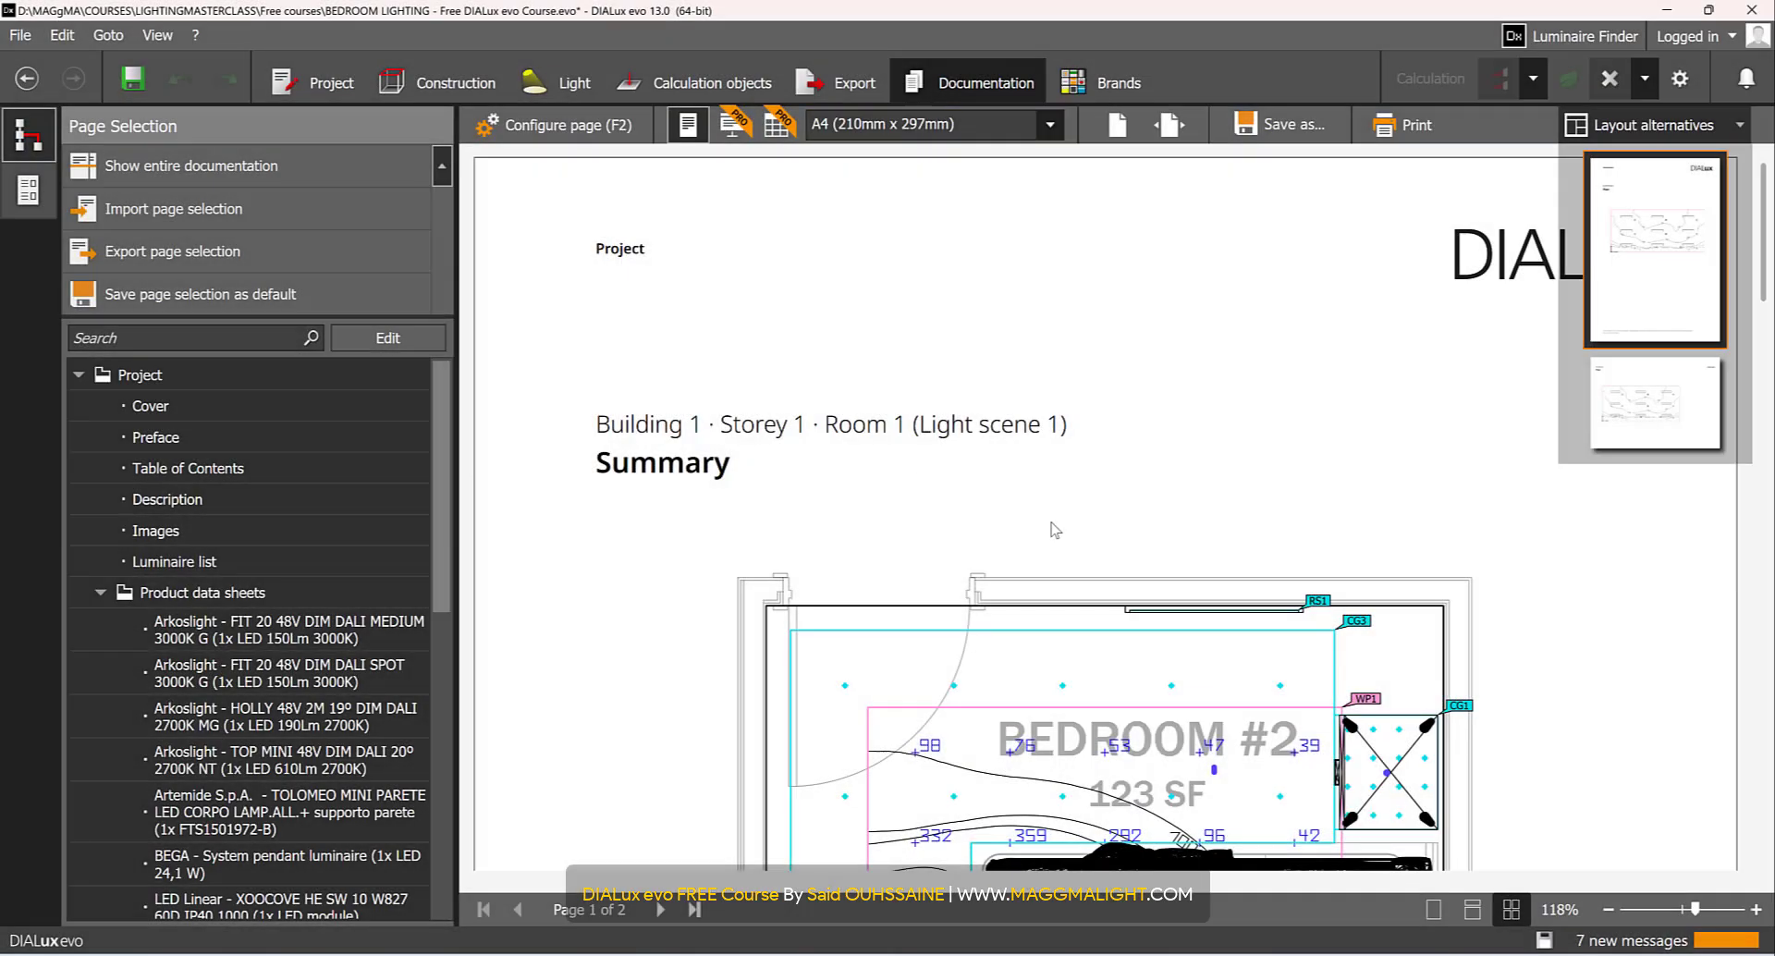
mouse_move(935, 511)
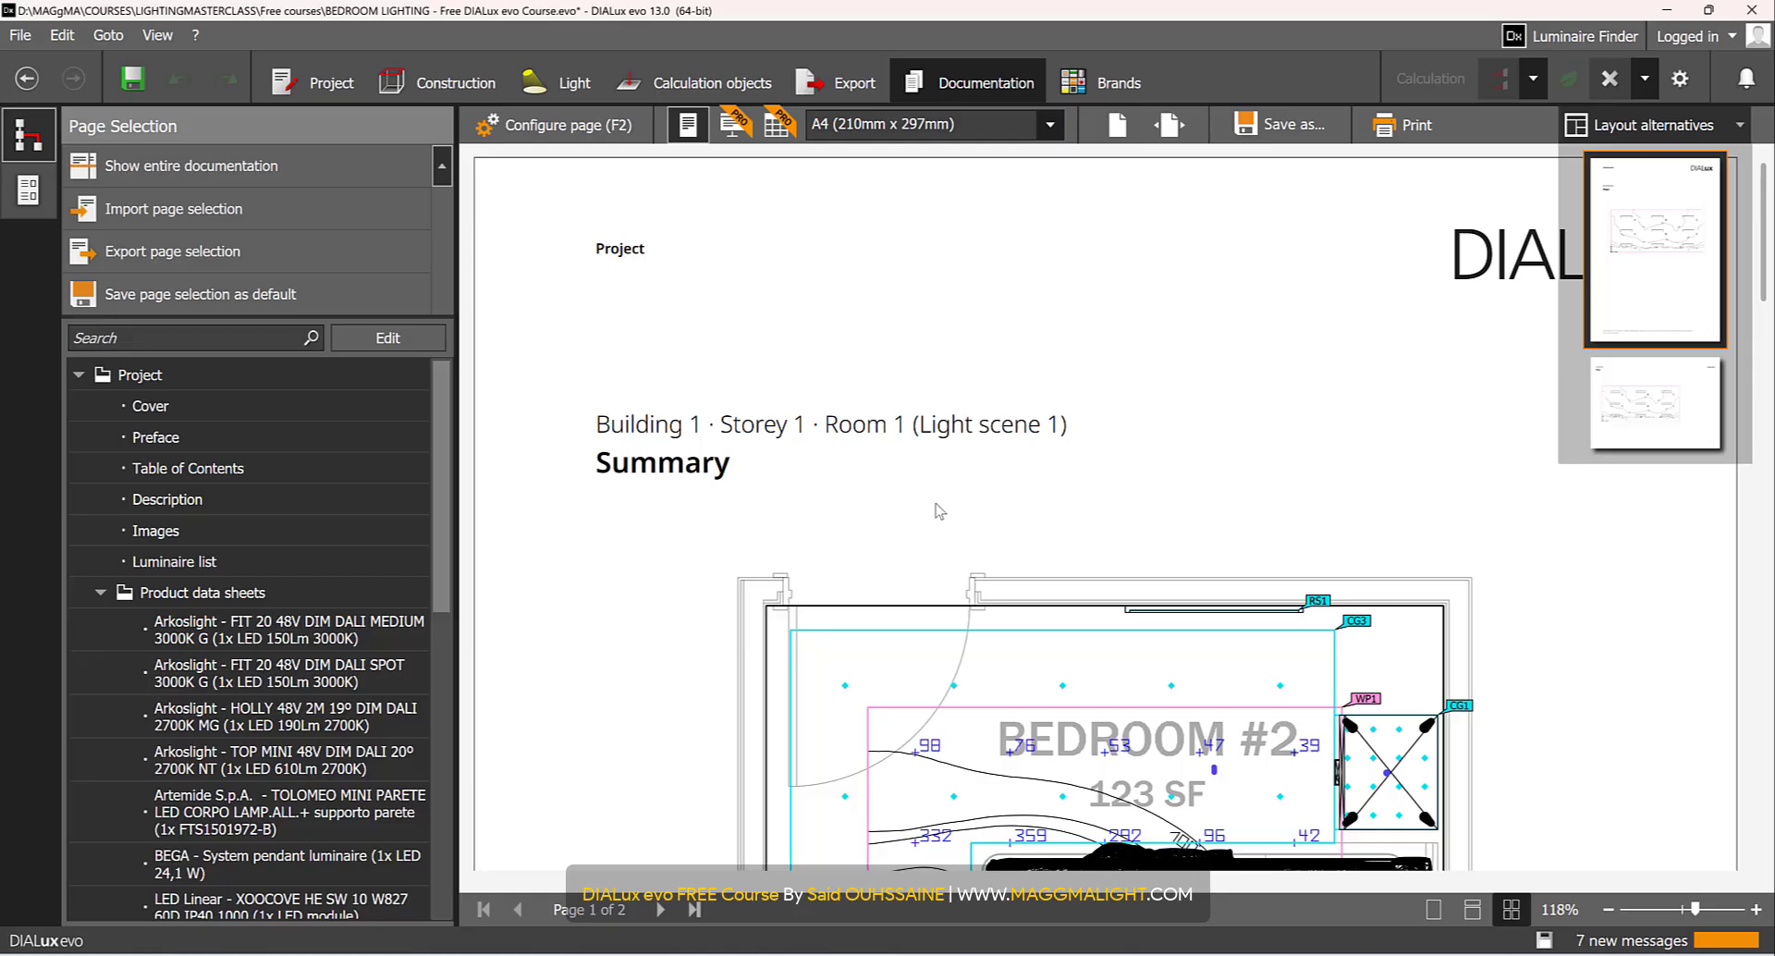
- Switch the Page Selection list to edit mode so each report page shows a checkbox
left_click(388, 338)
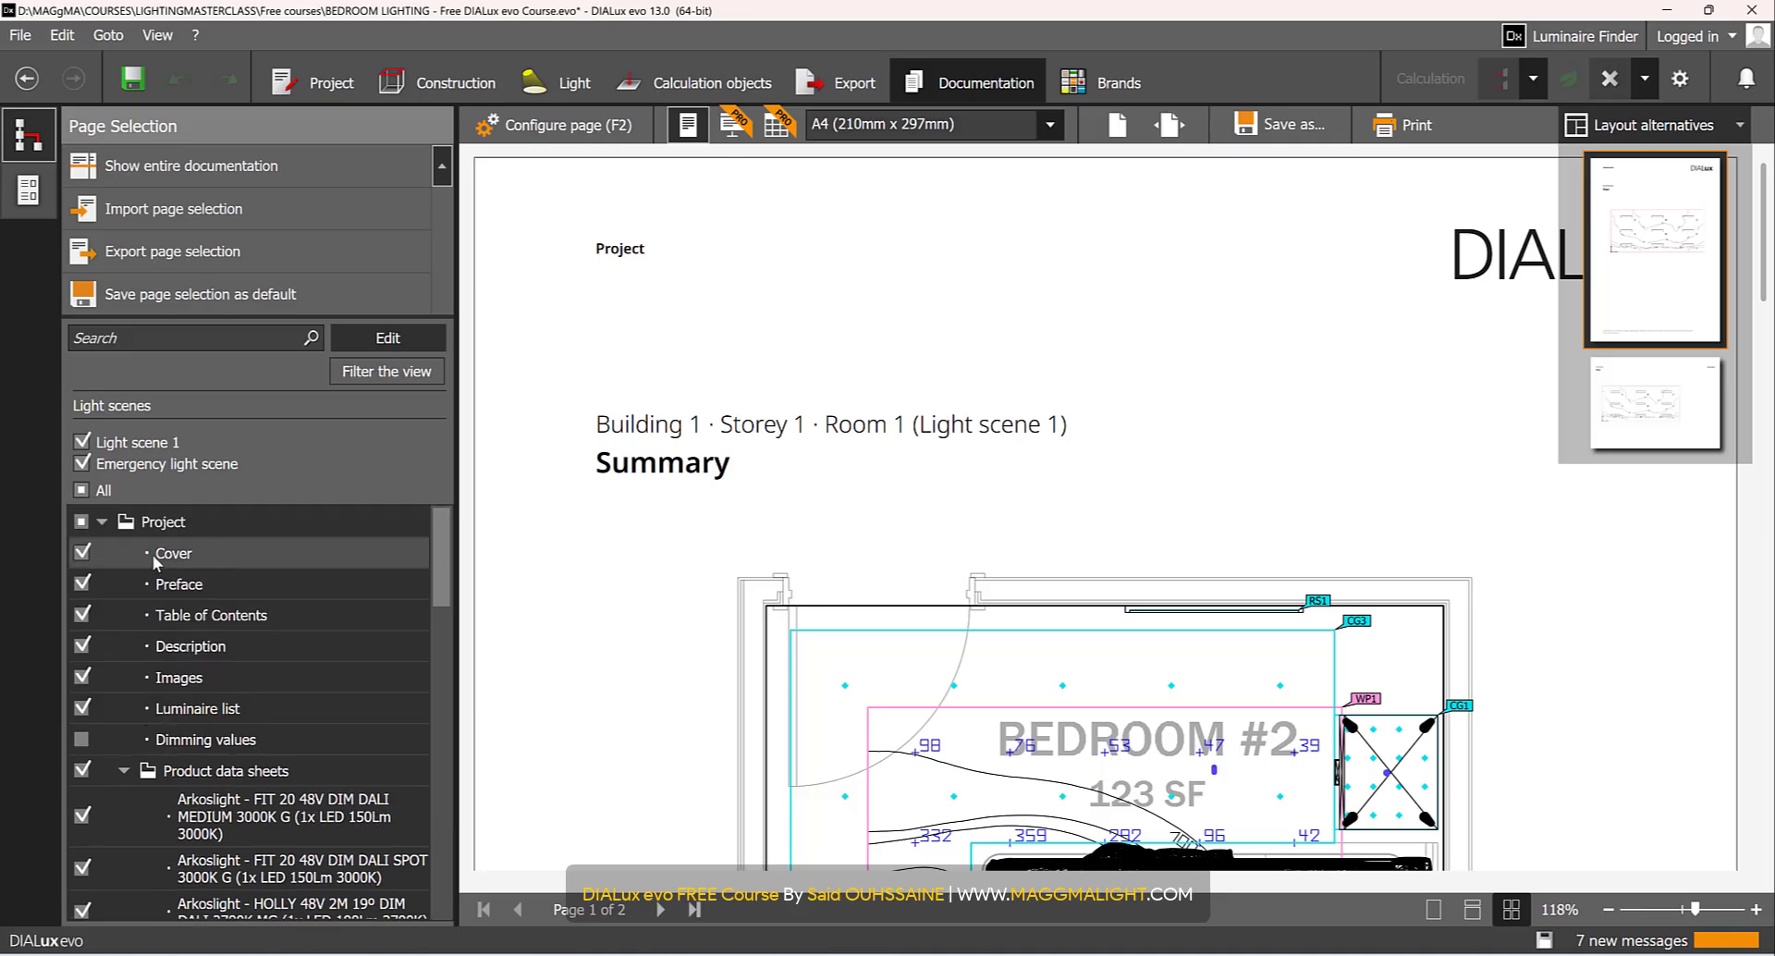
- Uncheck Preface, Description, Images and the Product data sheets folder in the page tree
left_click(82, 584)
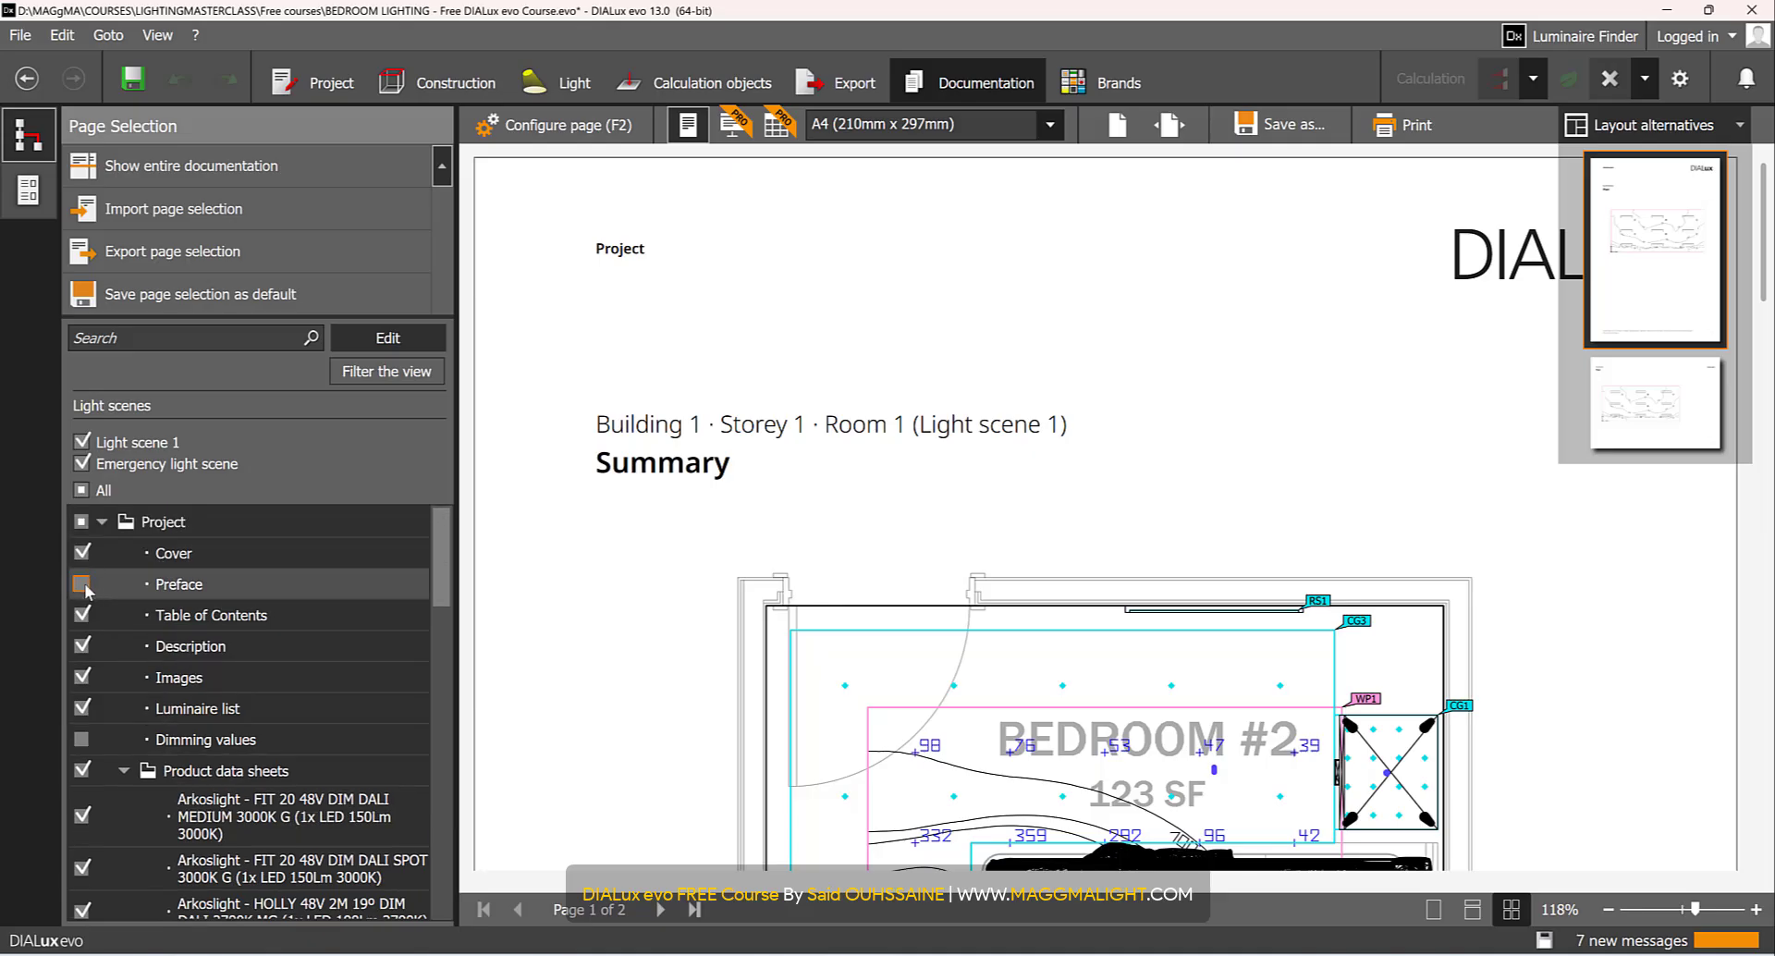
left_click(82, 646)
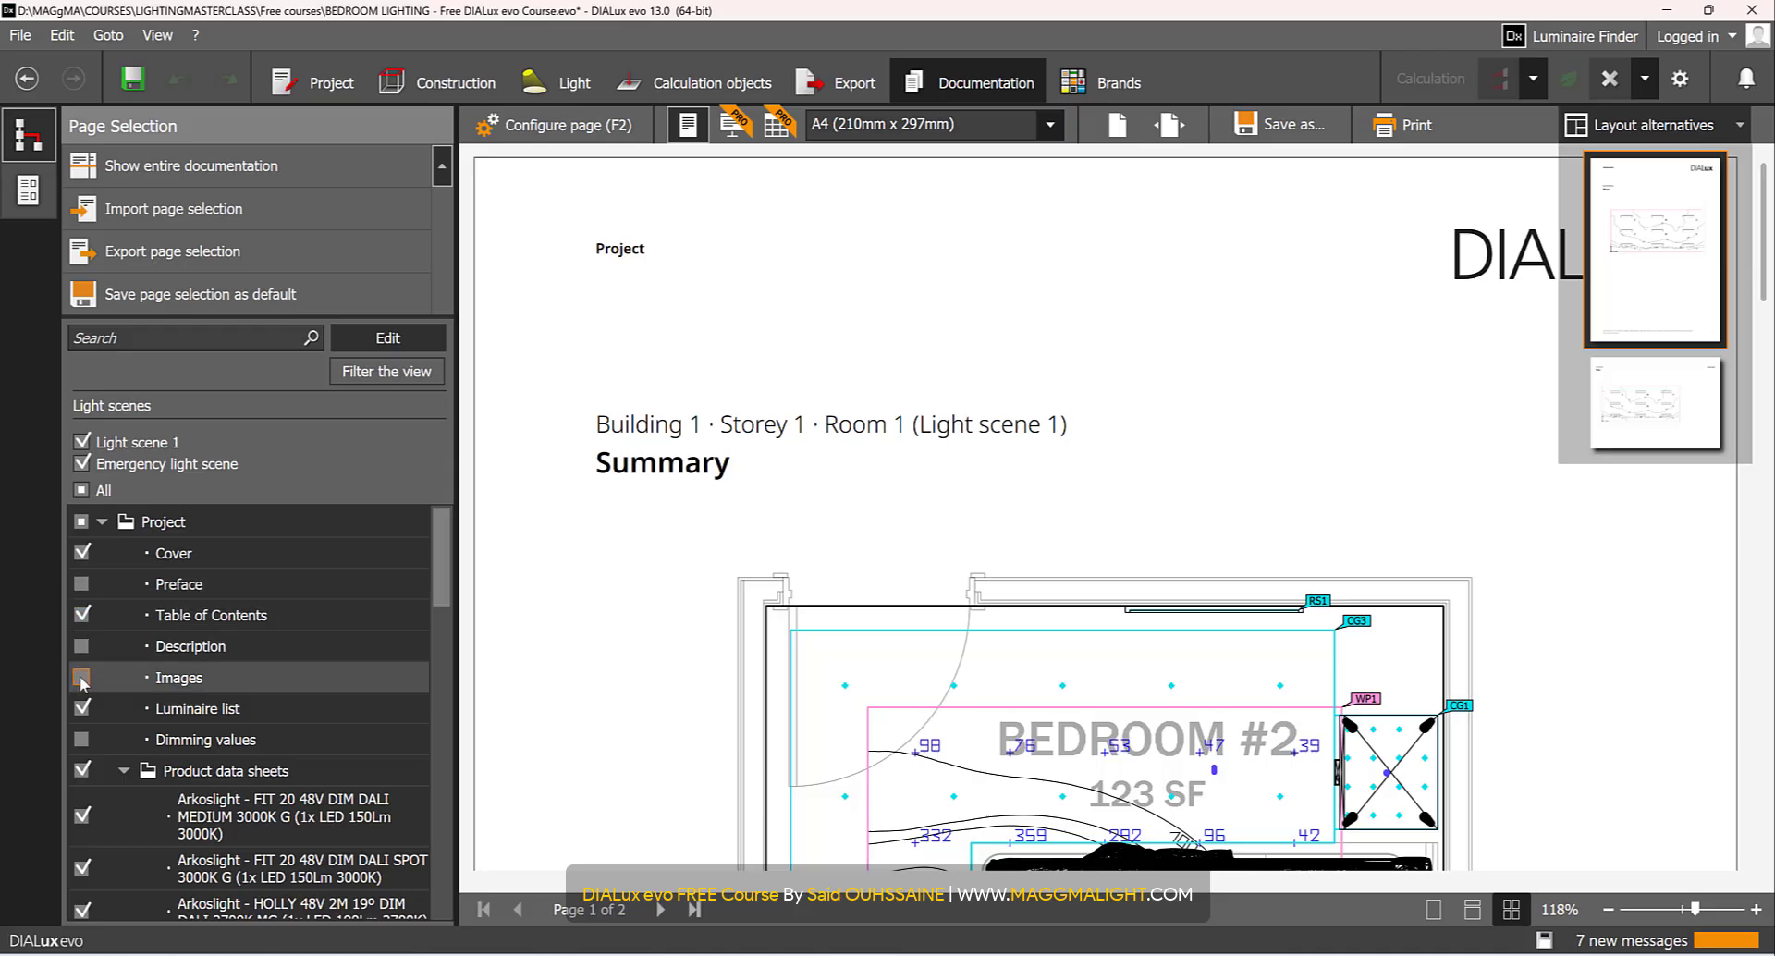
left_click(81, 708)
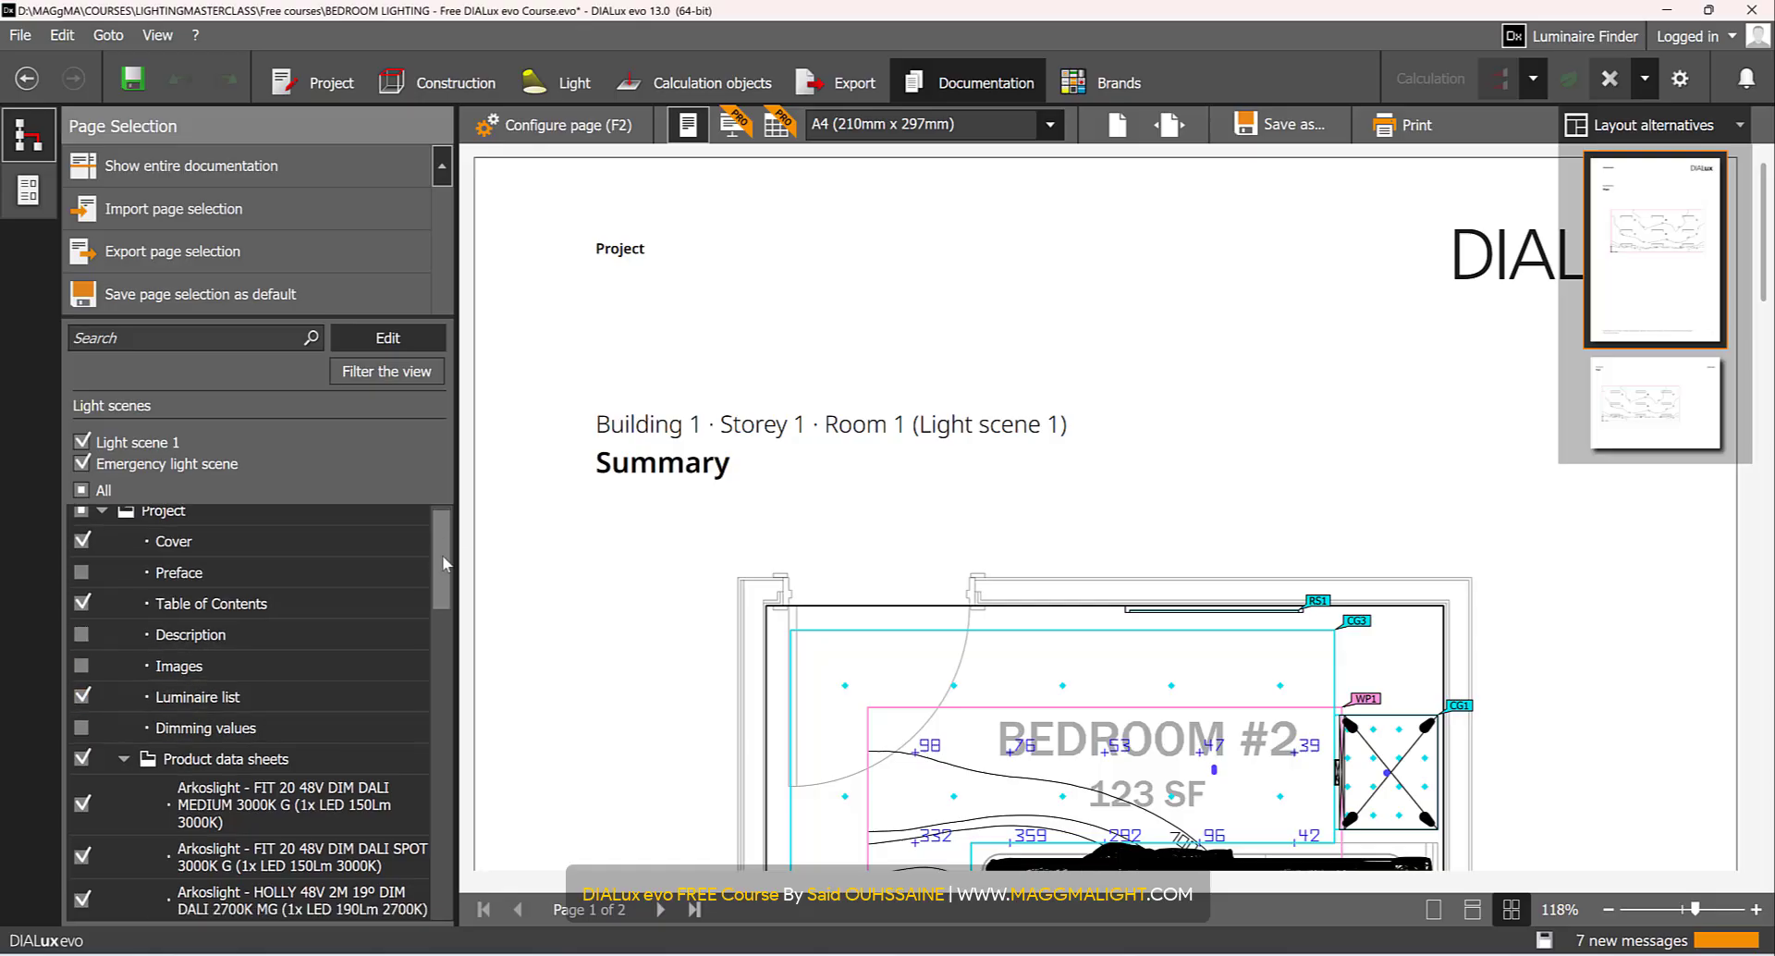
scroll("down", 3)
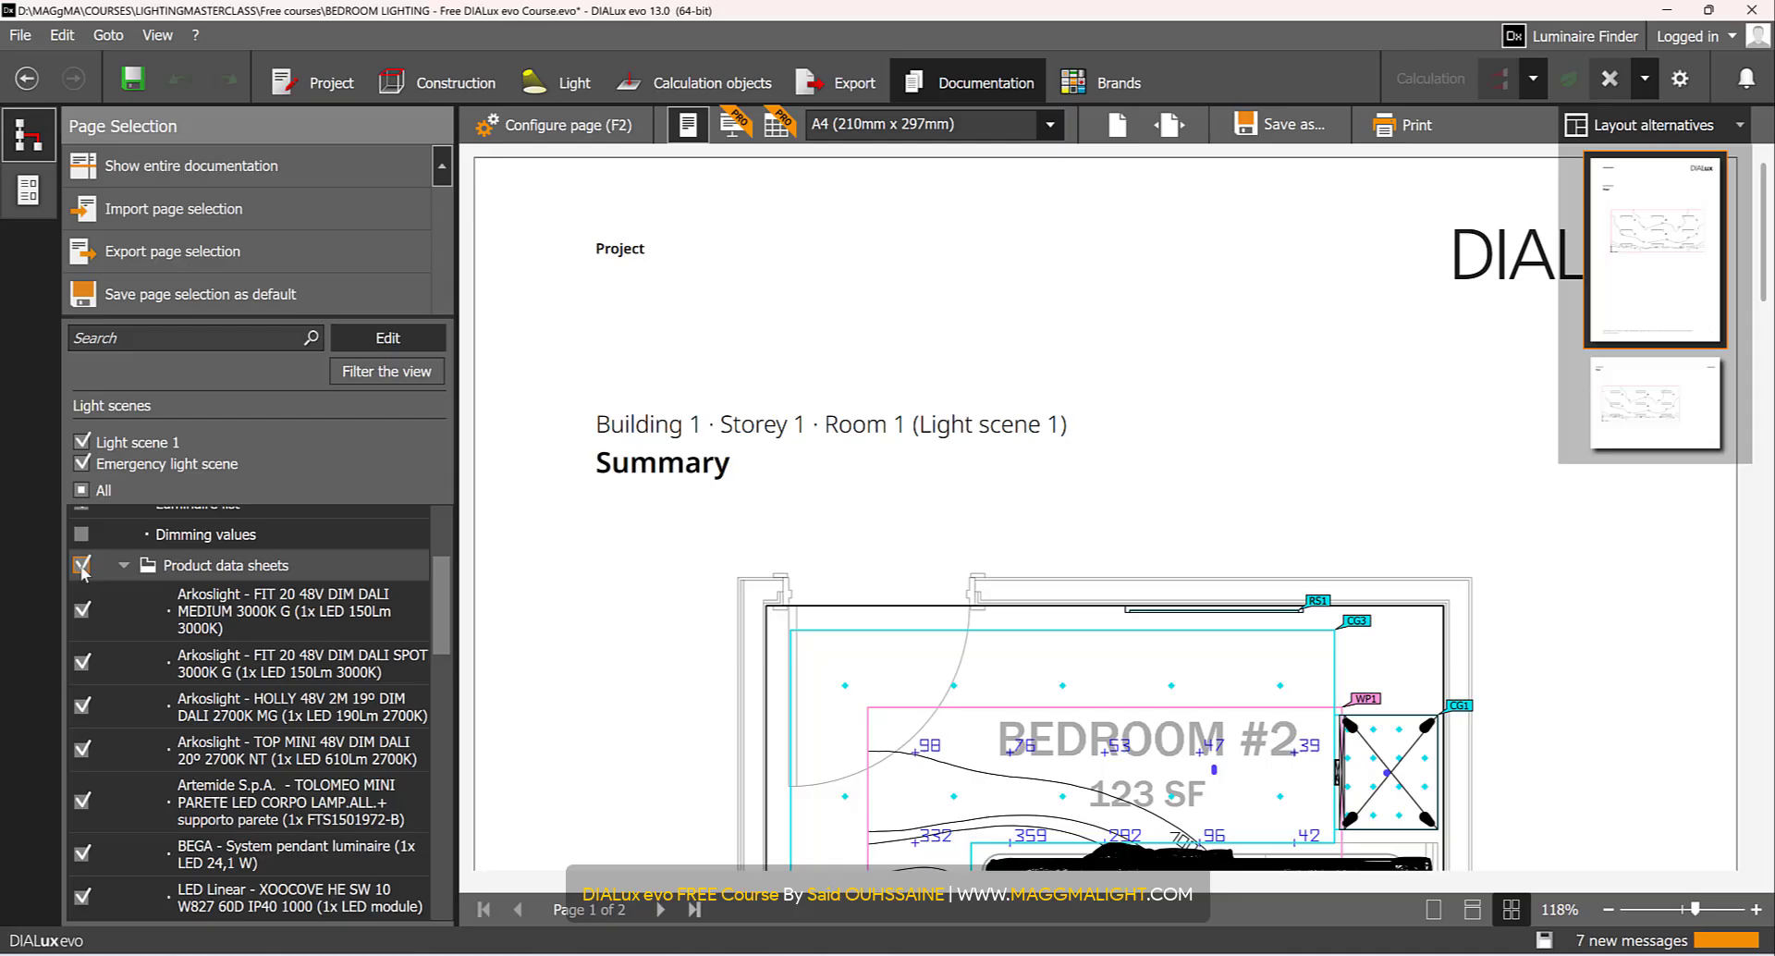
left_click(81, 565)
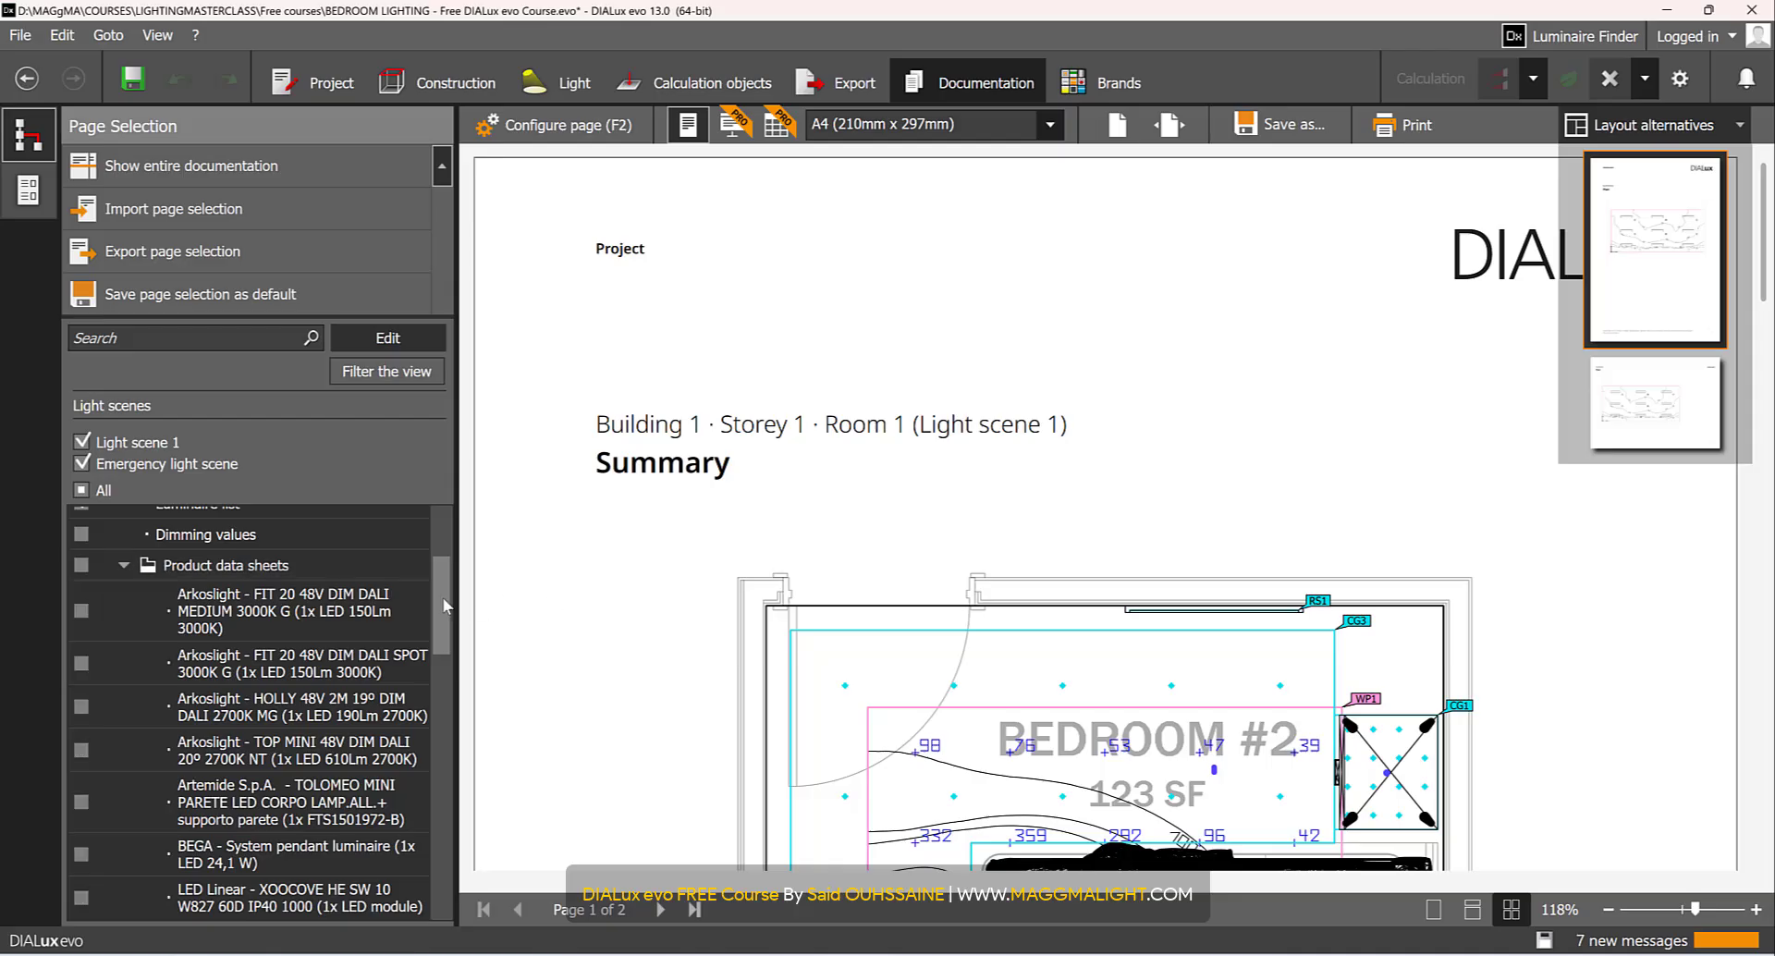
scroll("down", 3)
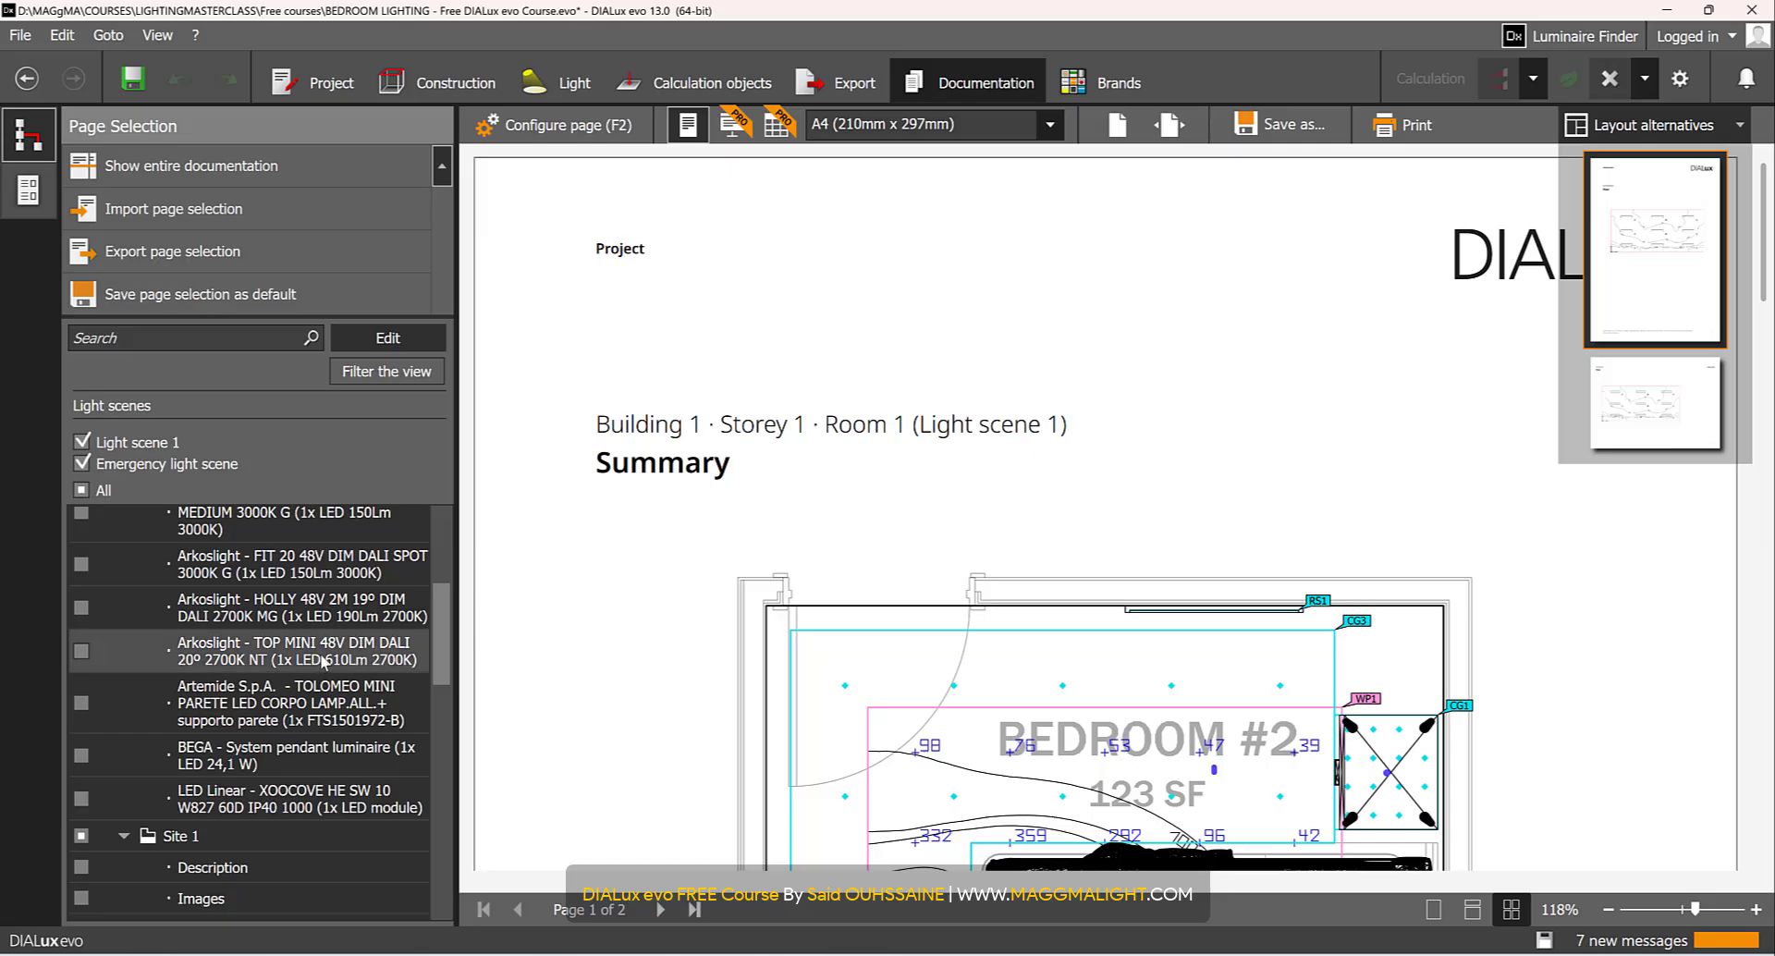
scroll("down", 3)
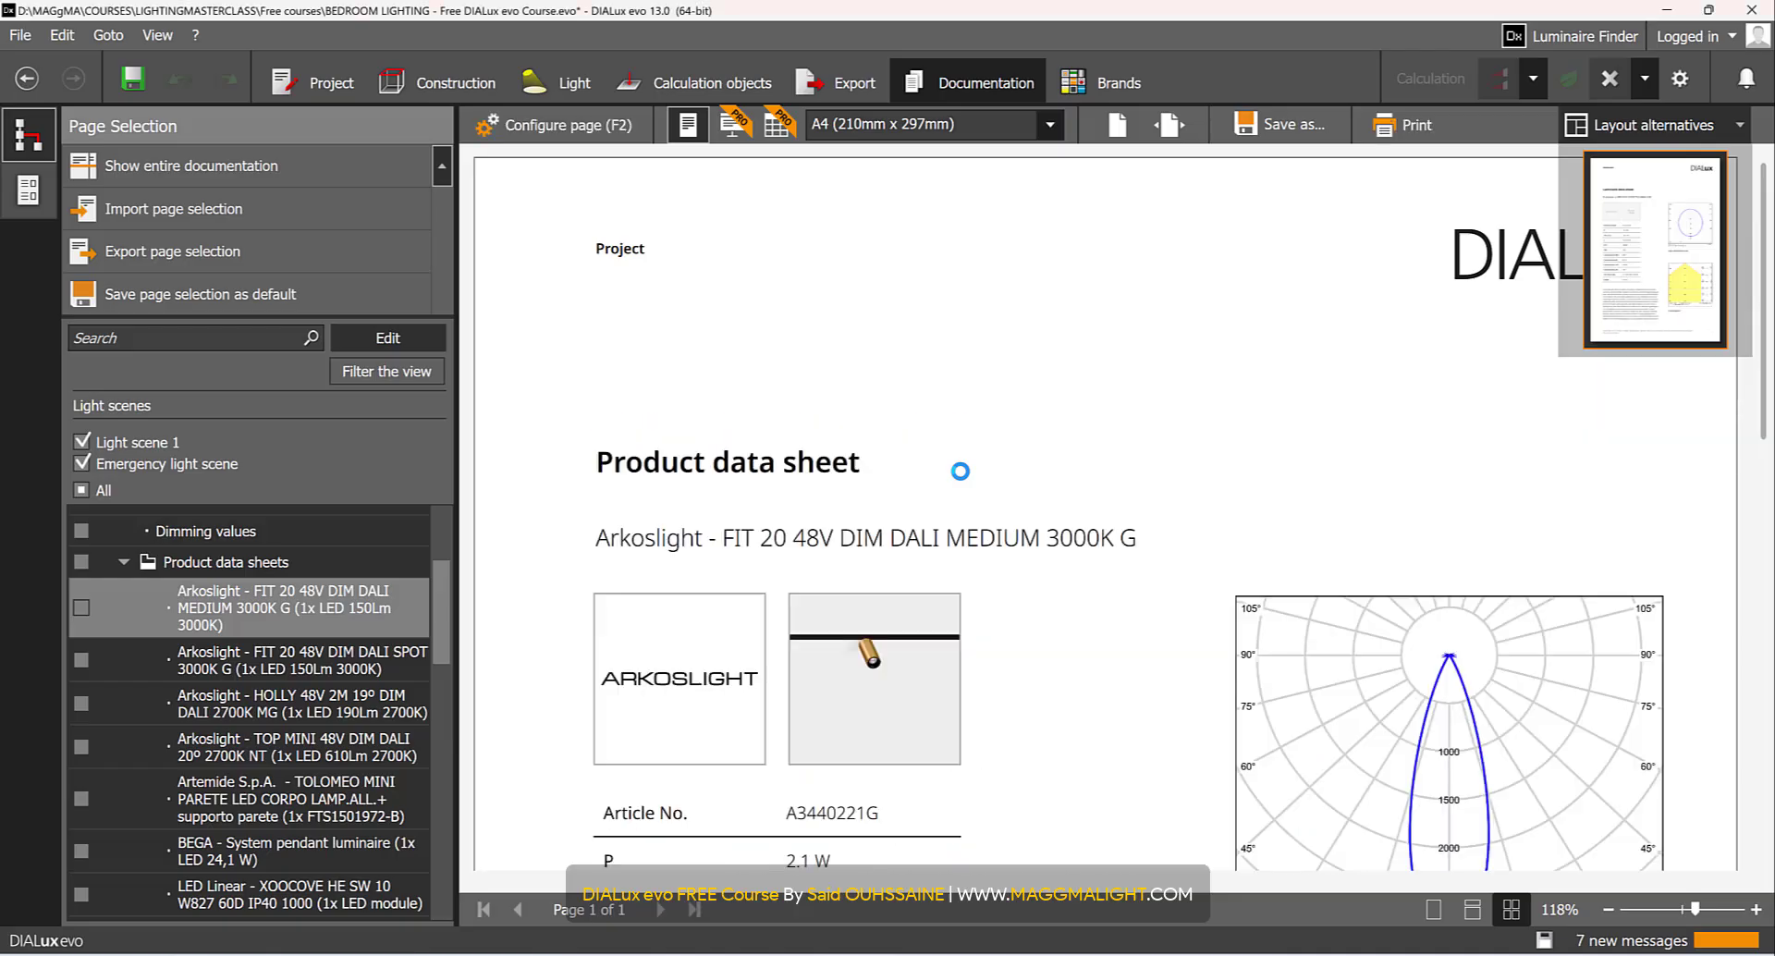
- Uncheck the Storey 1 Room list and Luminaire list pages
scroll("down", 3)
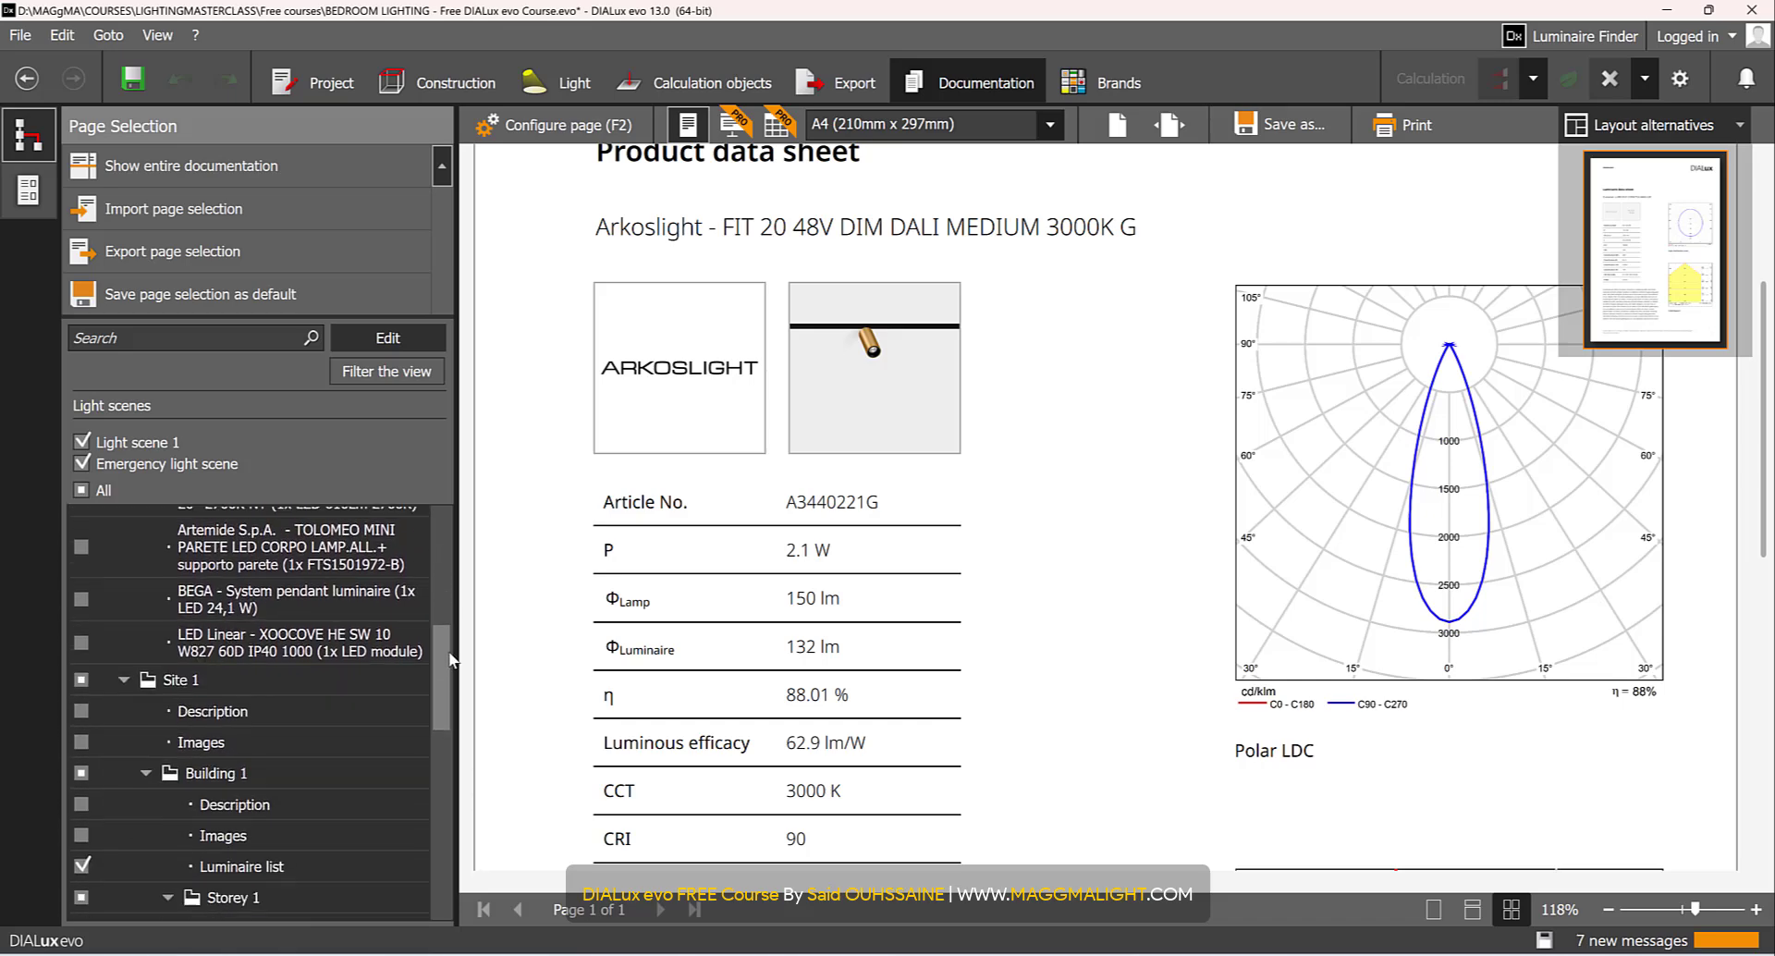
scroll("down", 3)
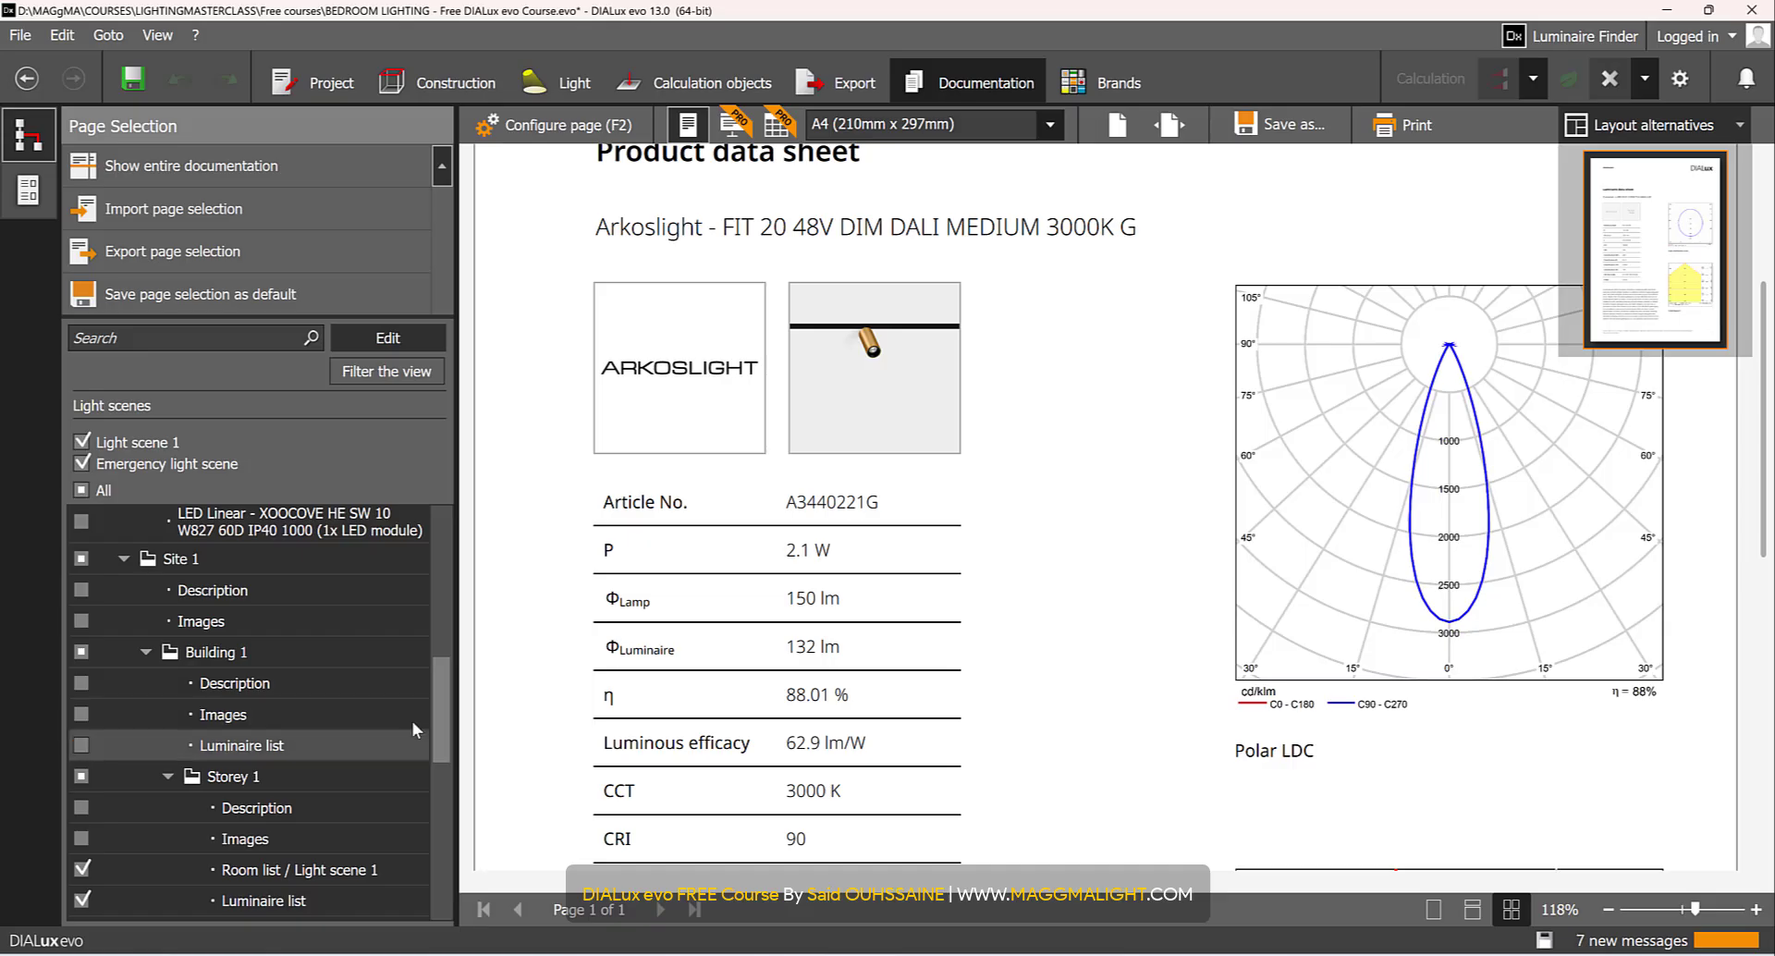
scroll("down", 3)
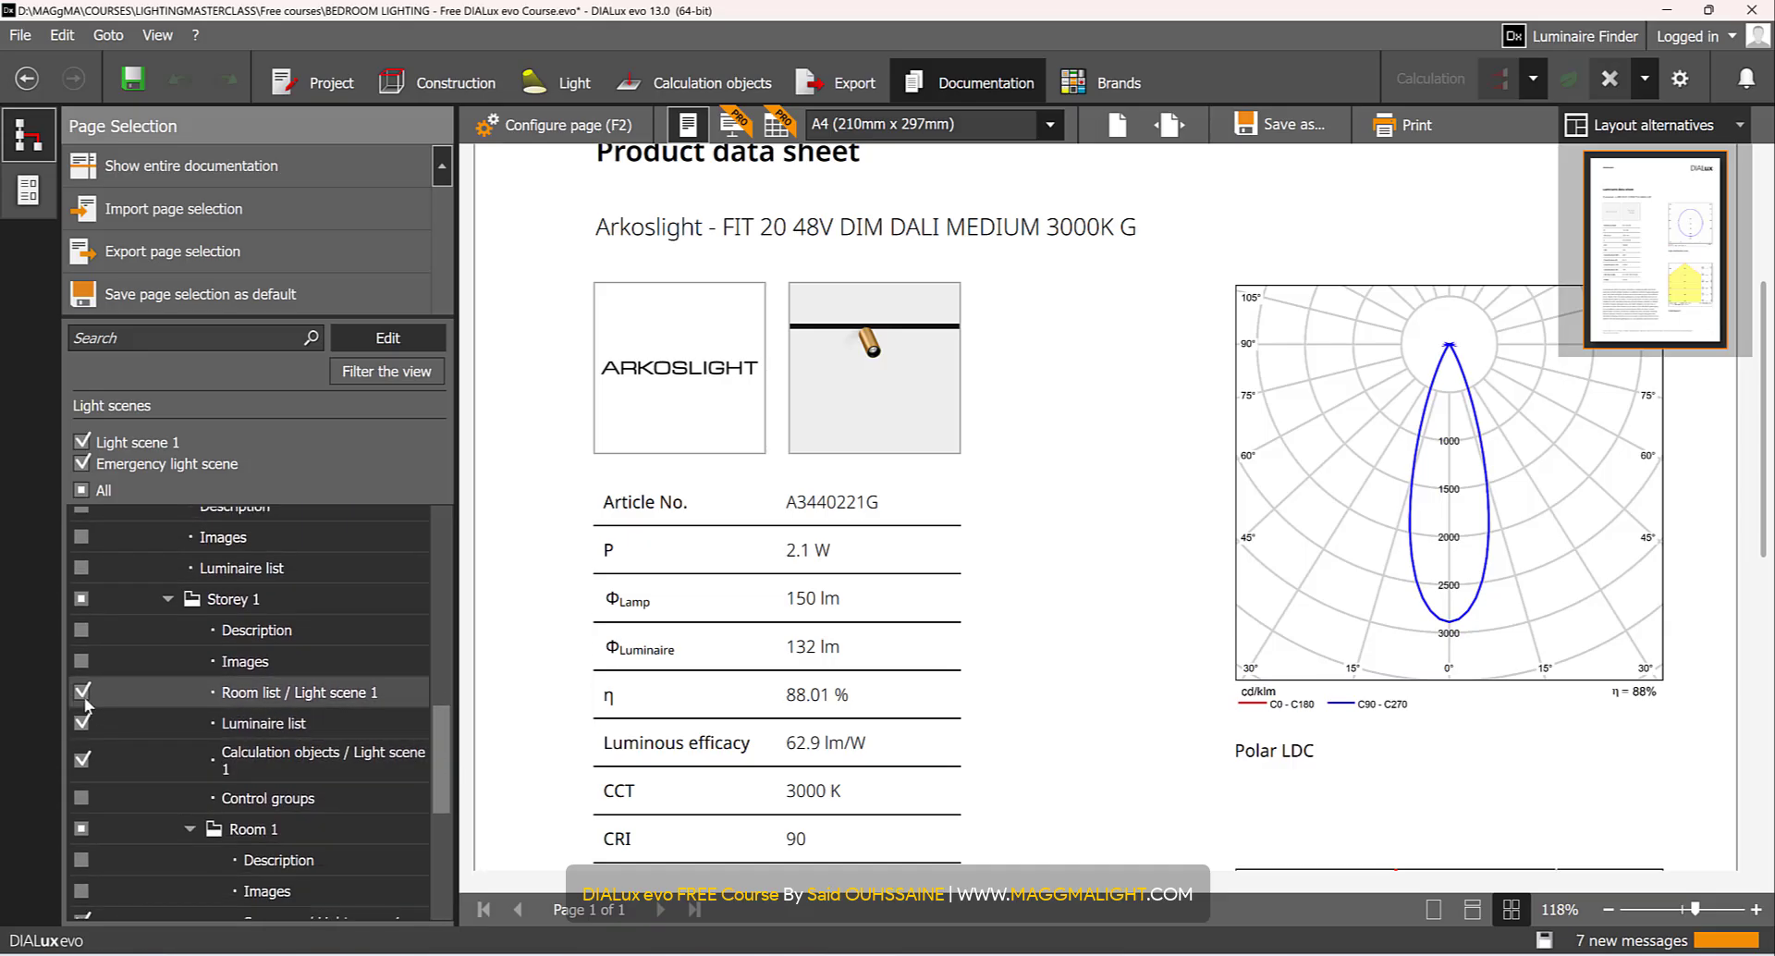
left_click(82, 723)
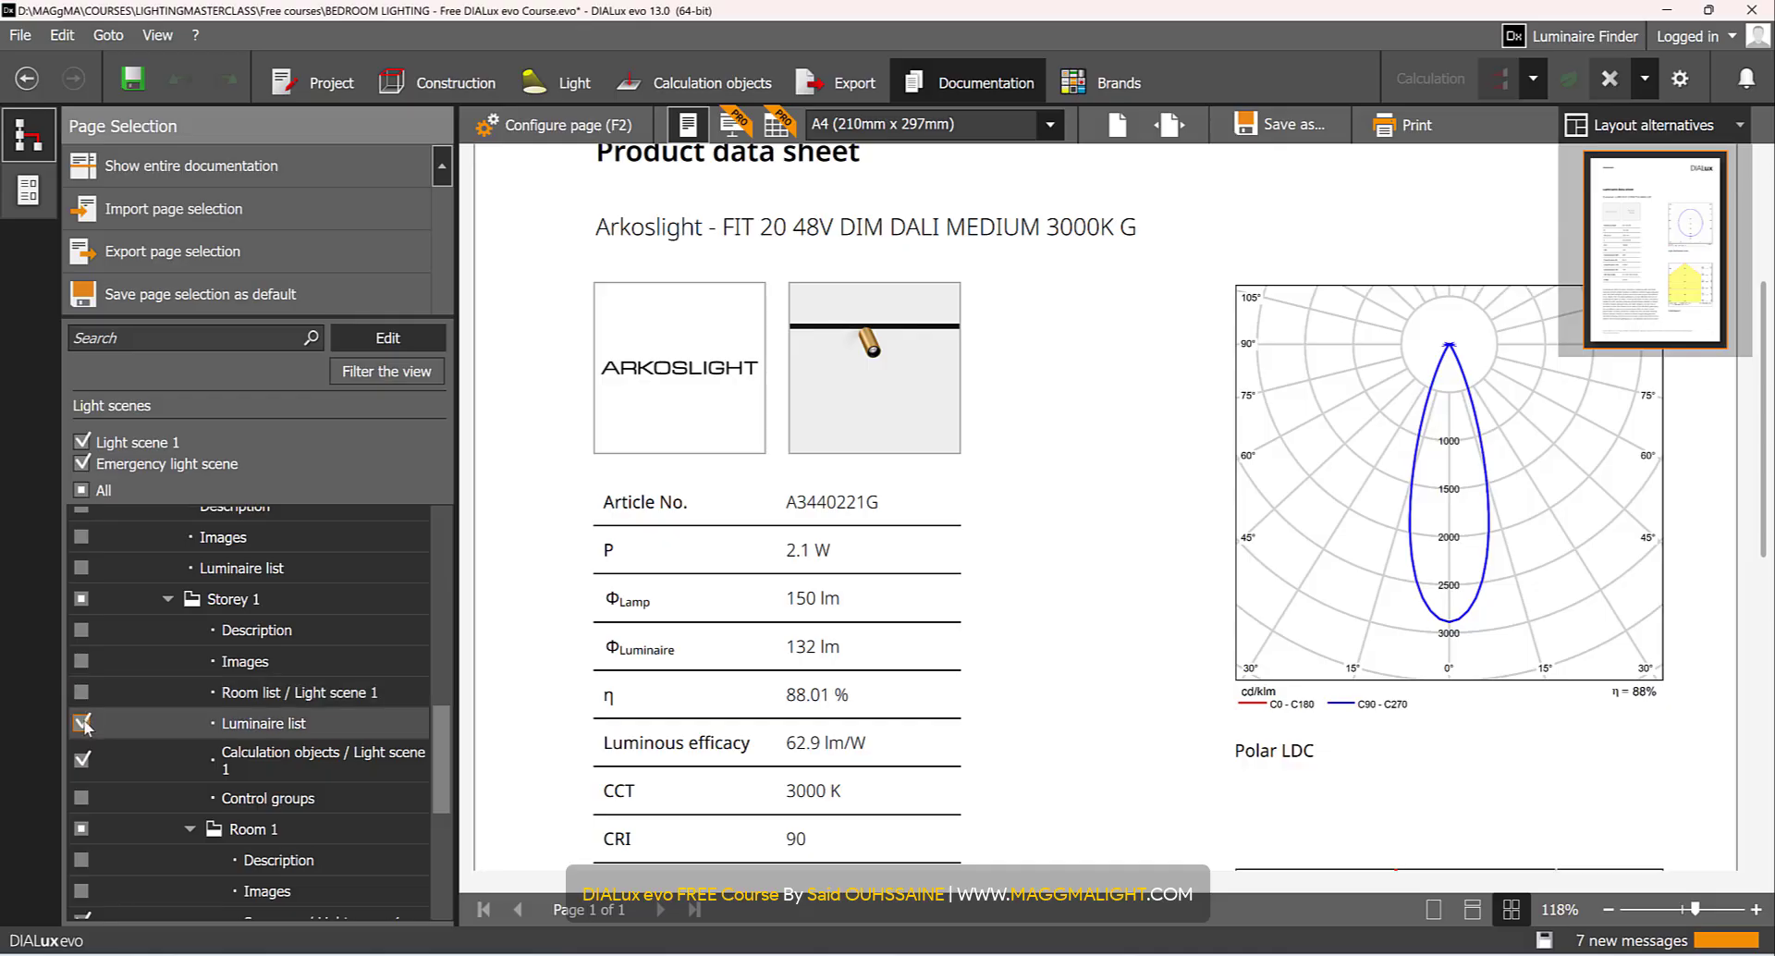
left_click(82, 723)
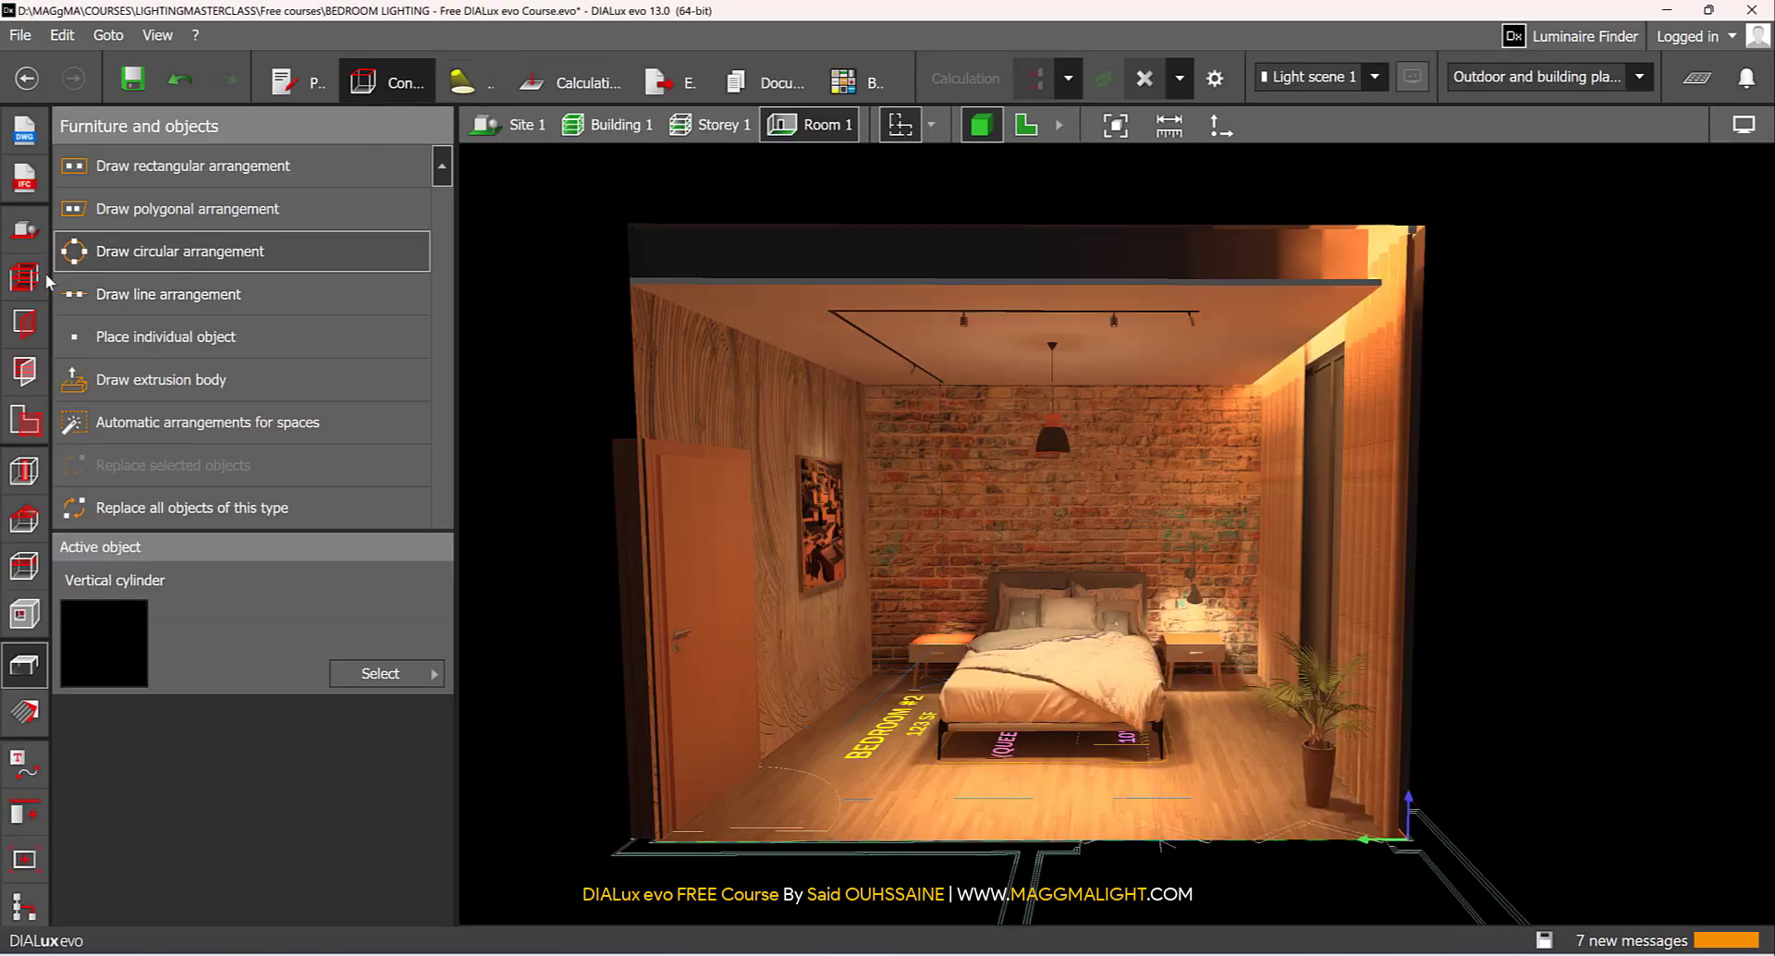
- Rename Room 1 to BEDROOM using the Spaces tool on the Storey 1 plan, then return to Documentation
left_click(709, 125)
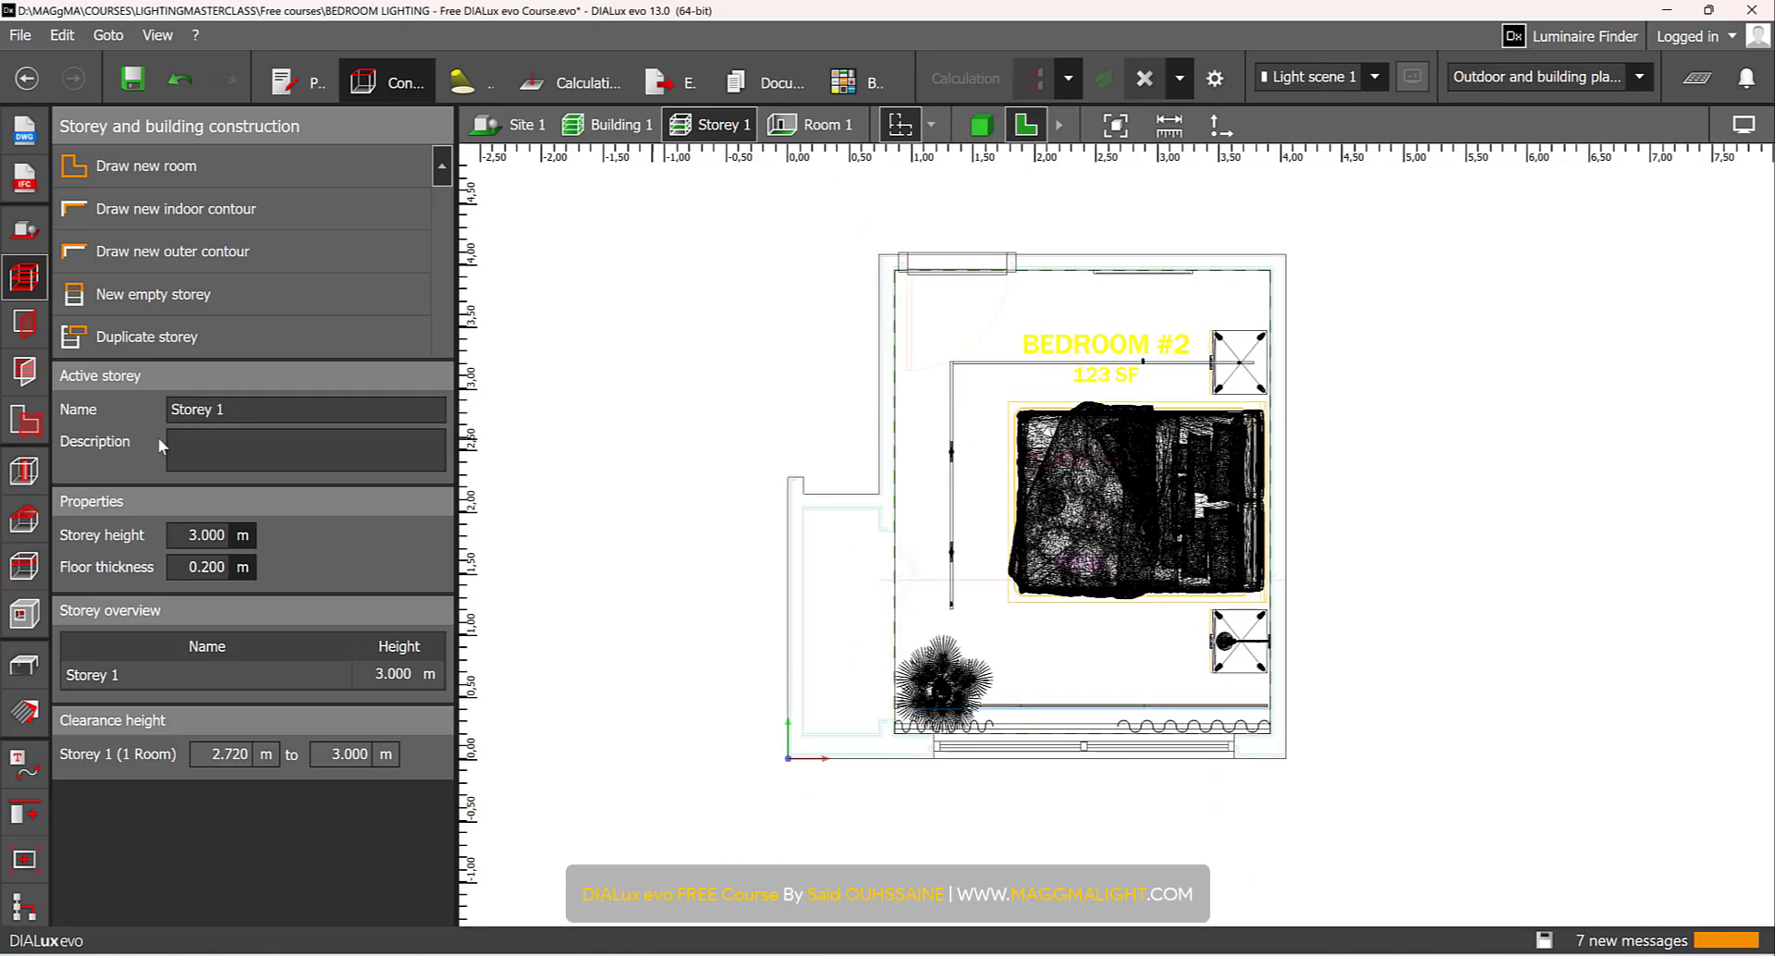
left_click(24, 421)
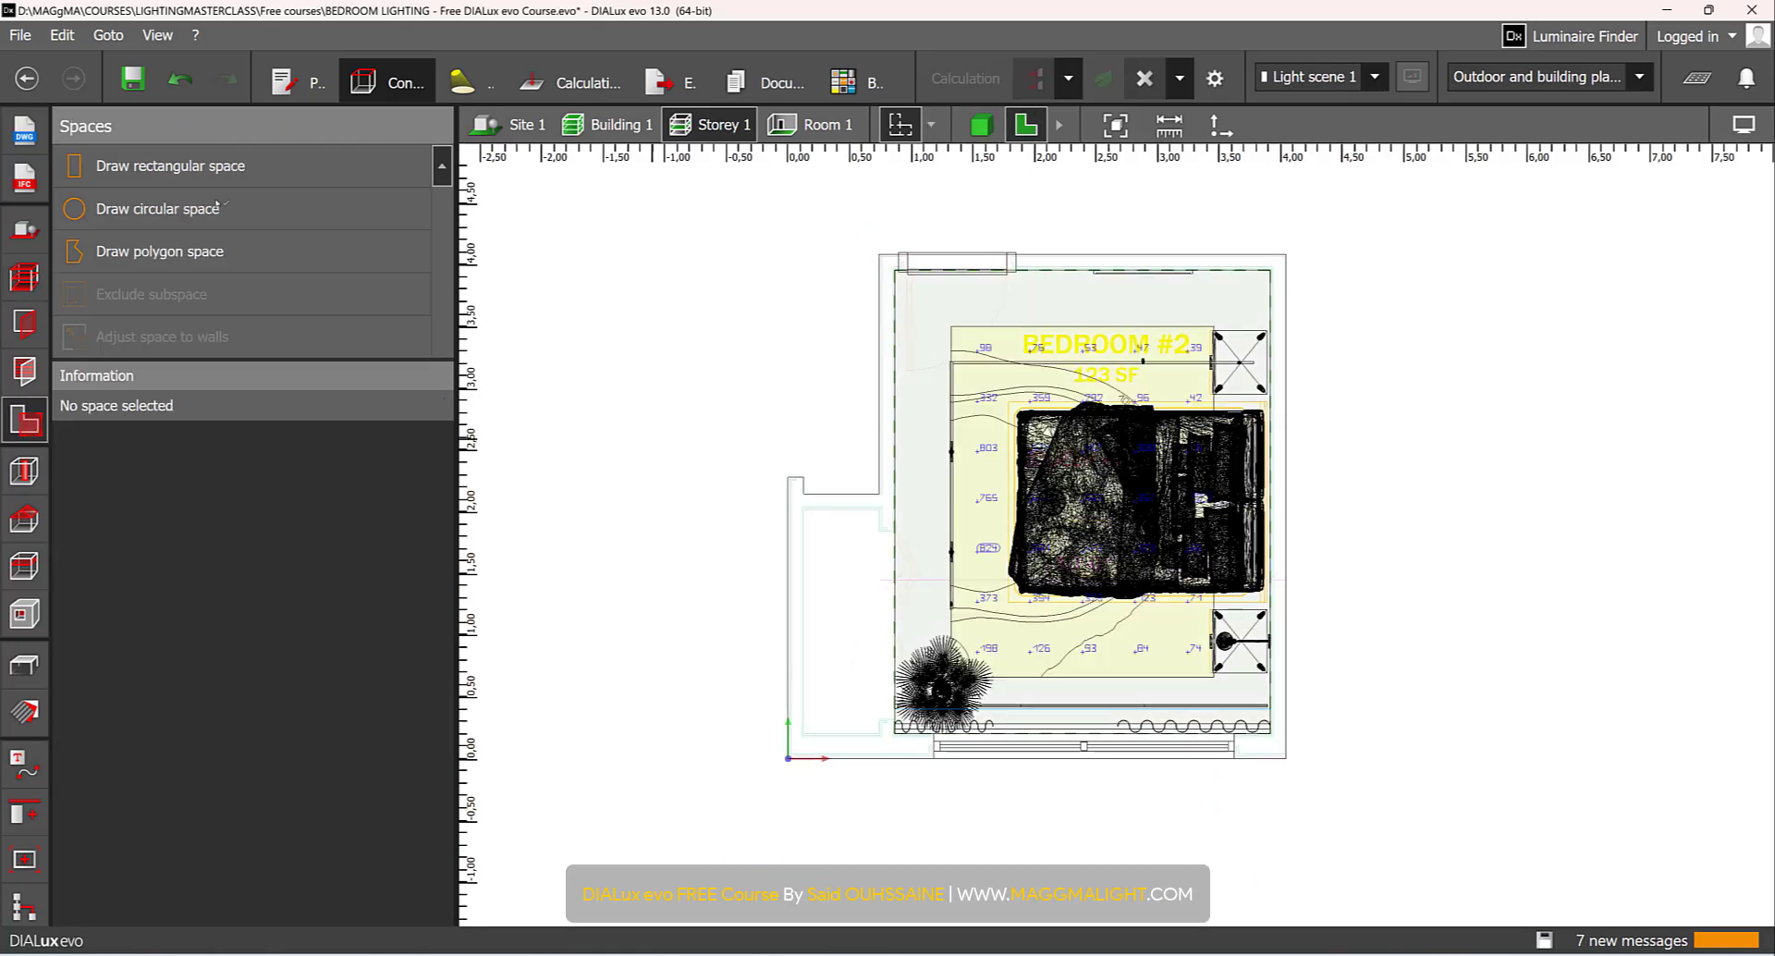
mouse_move(386, 81)
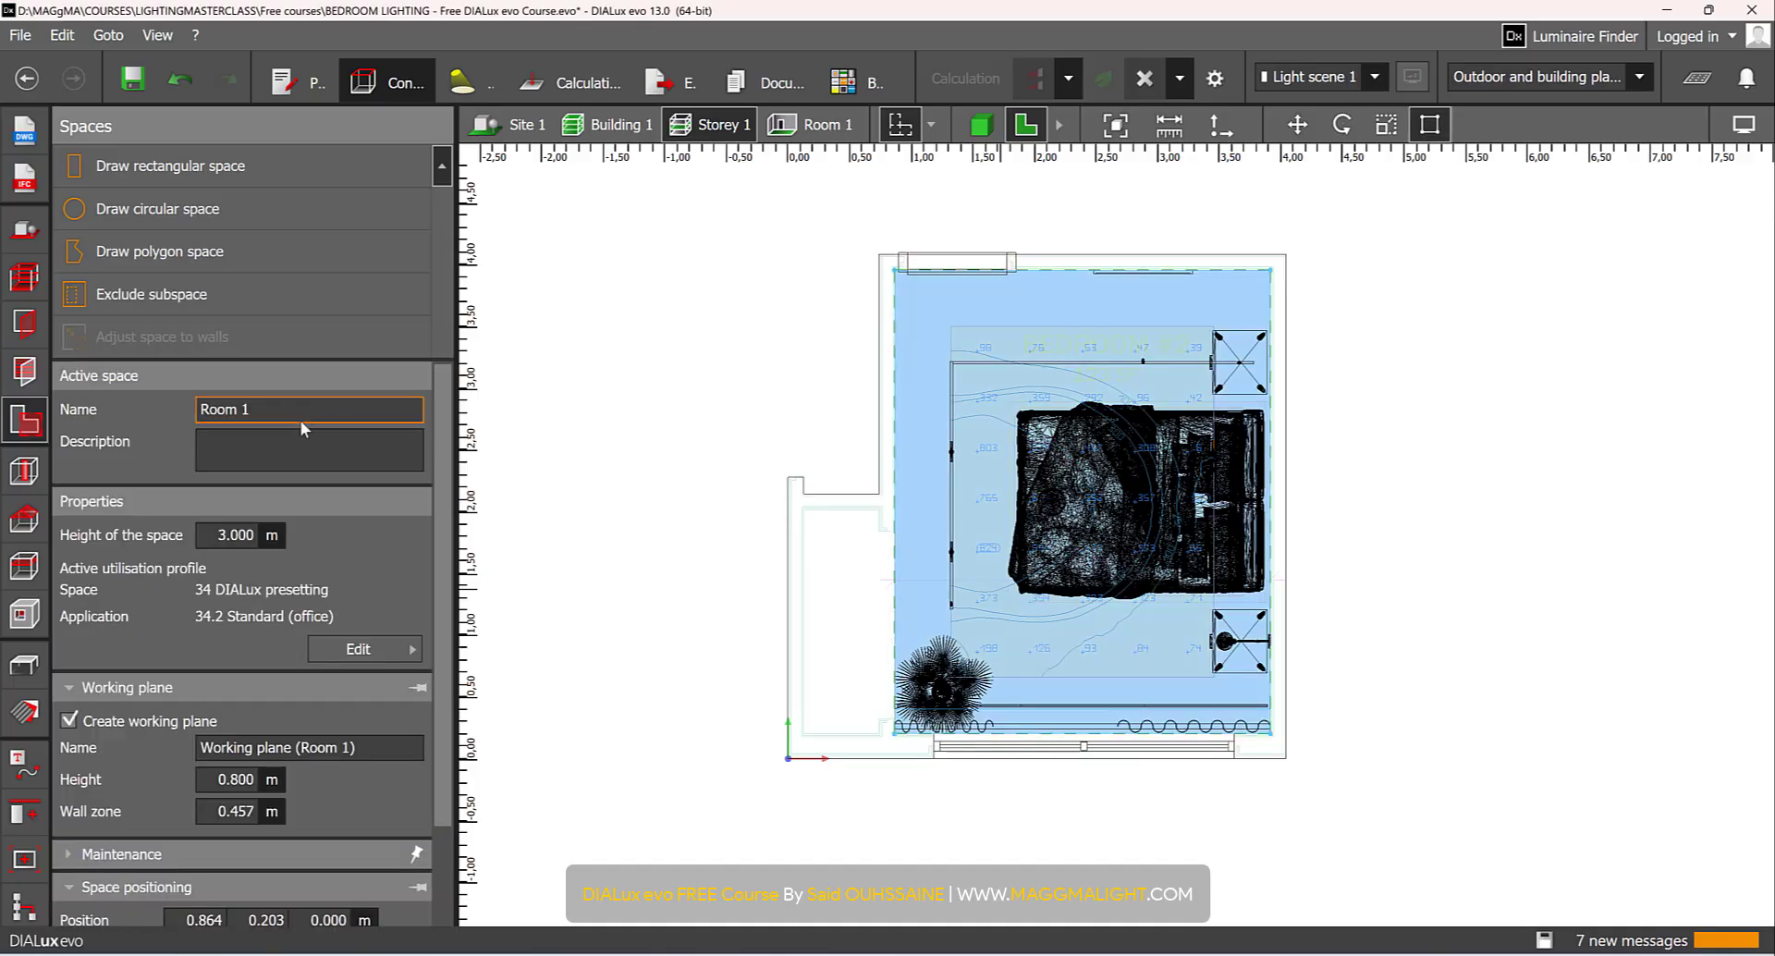
type("B")
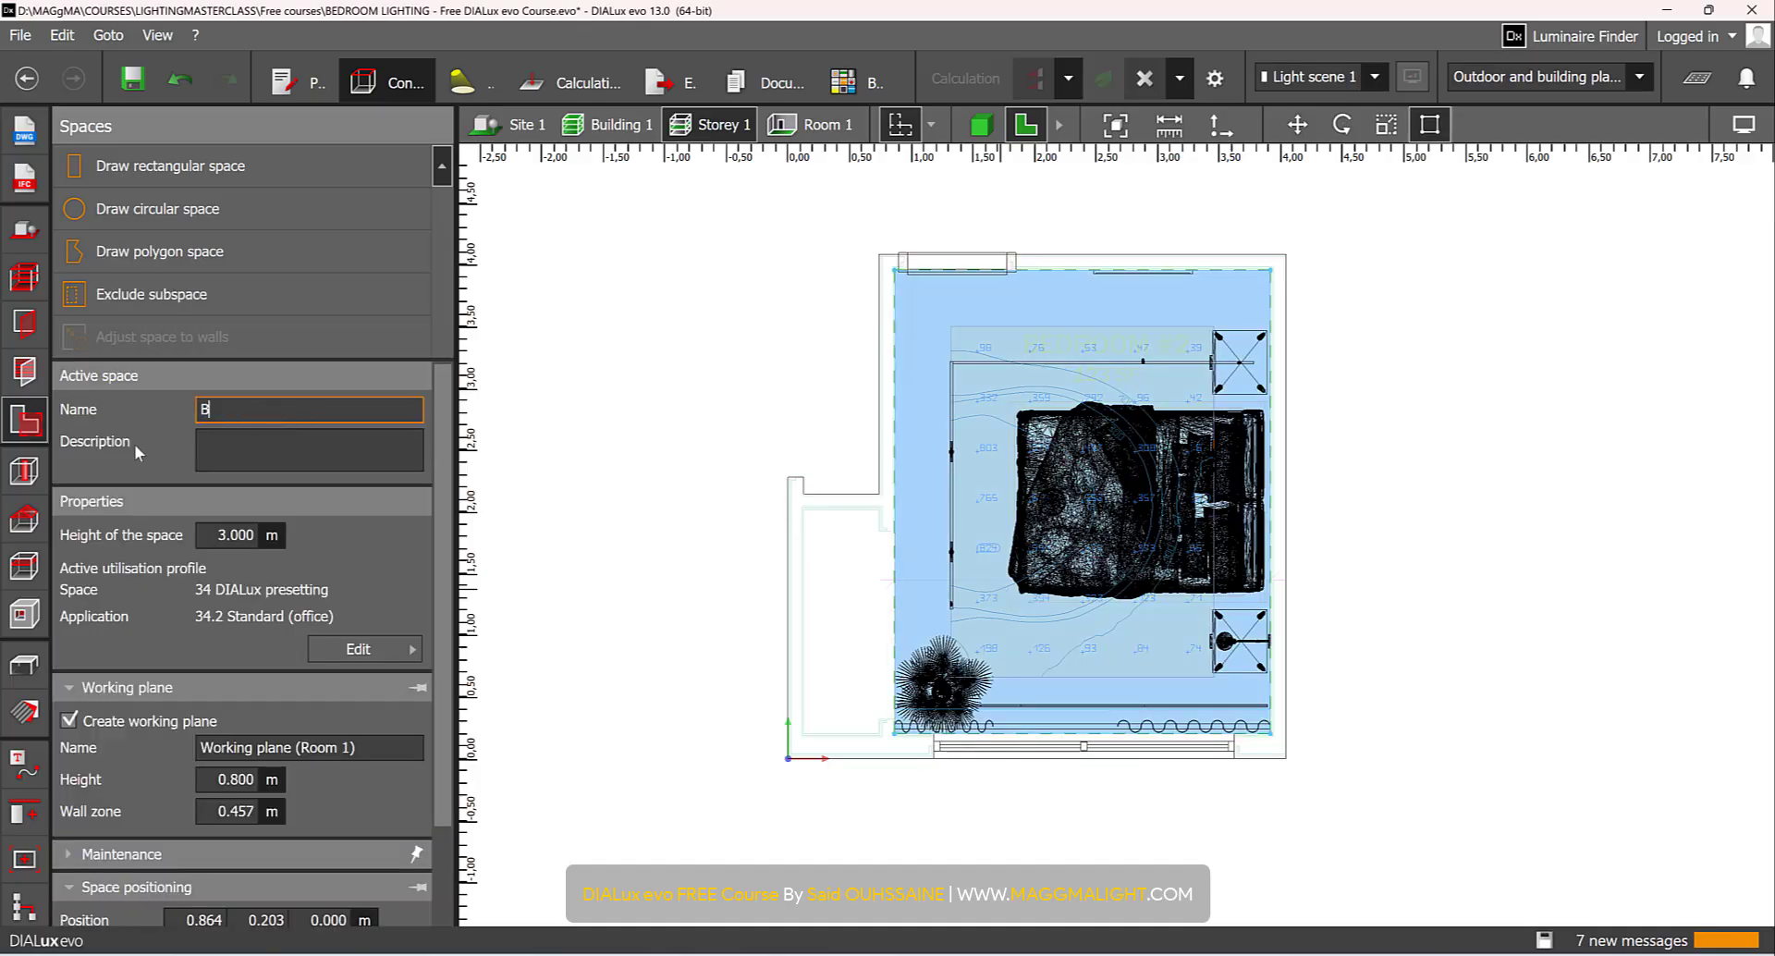
type("EDROOM")
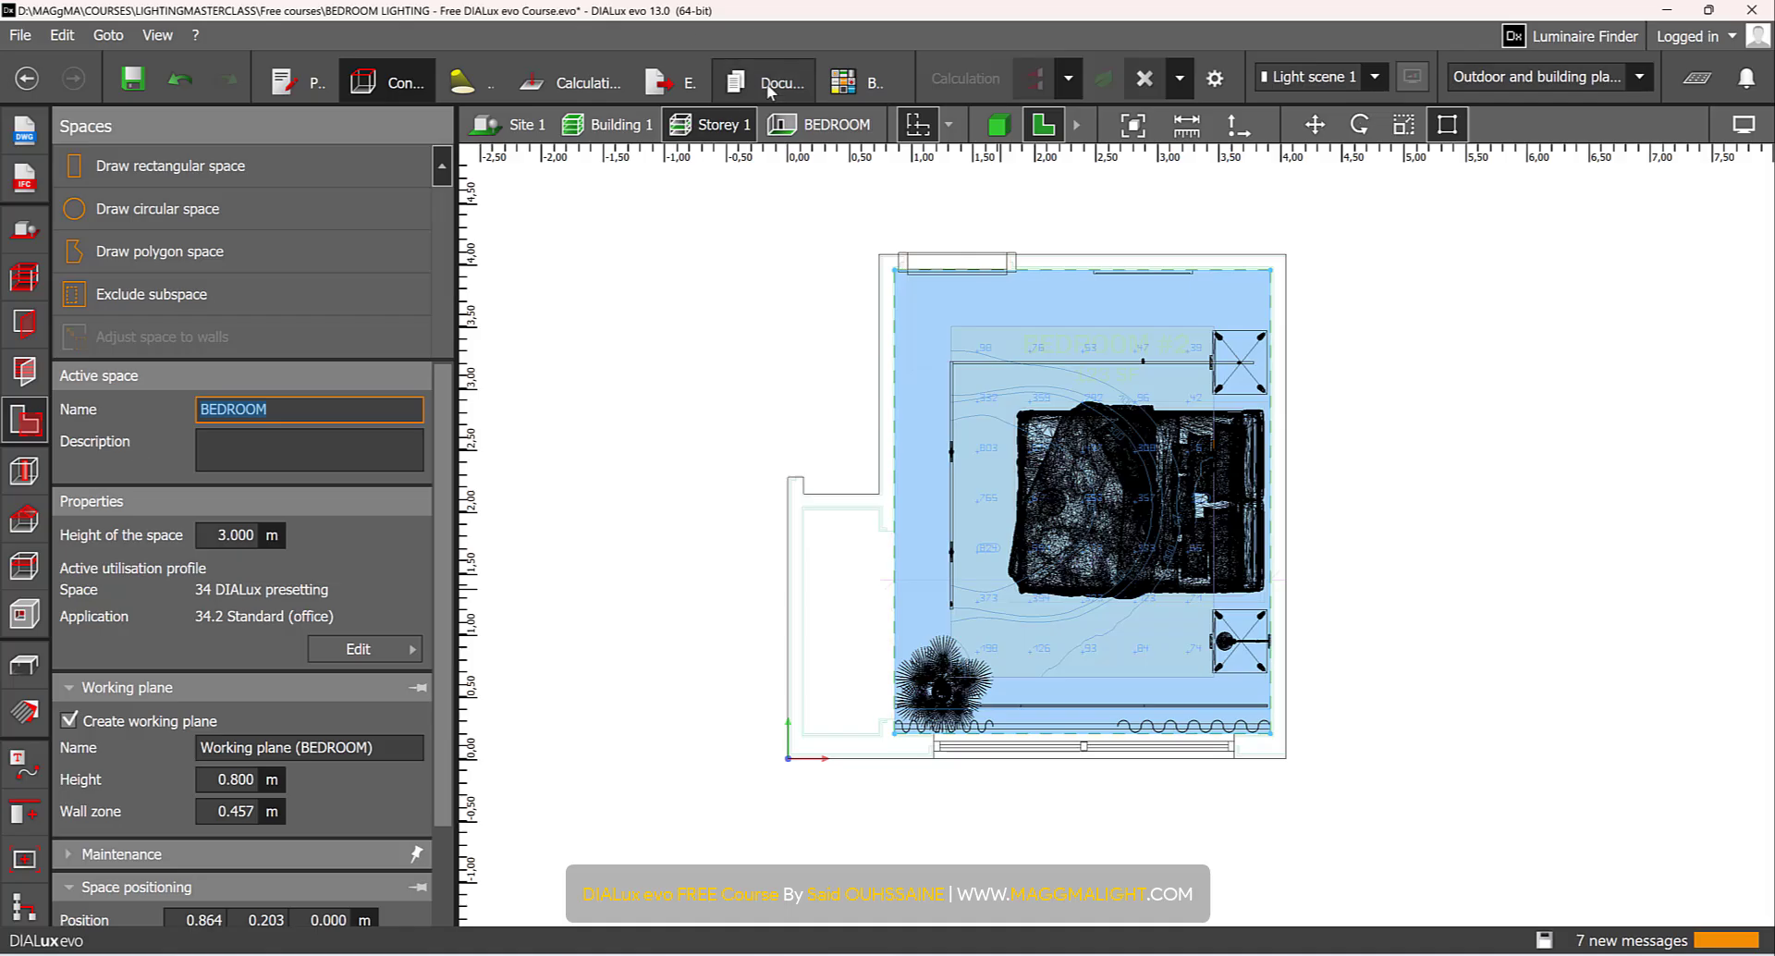
left_click(779, 81)
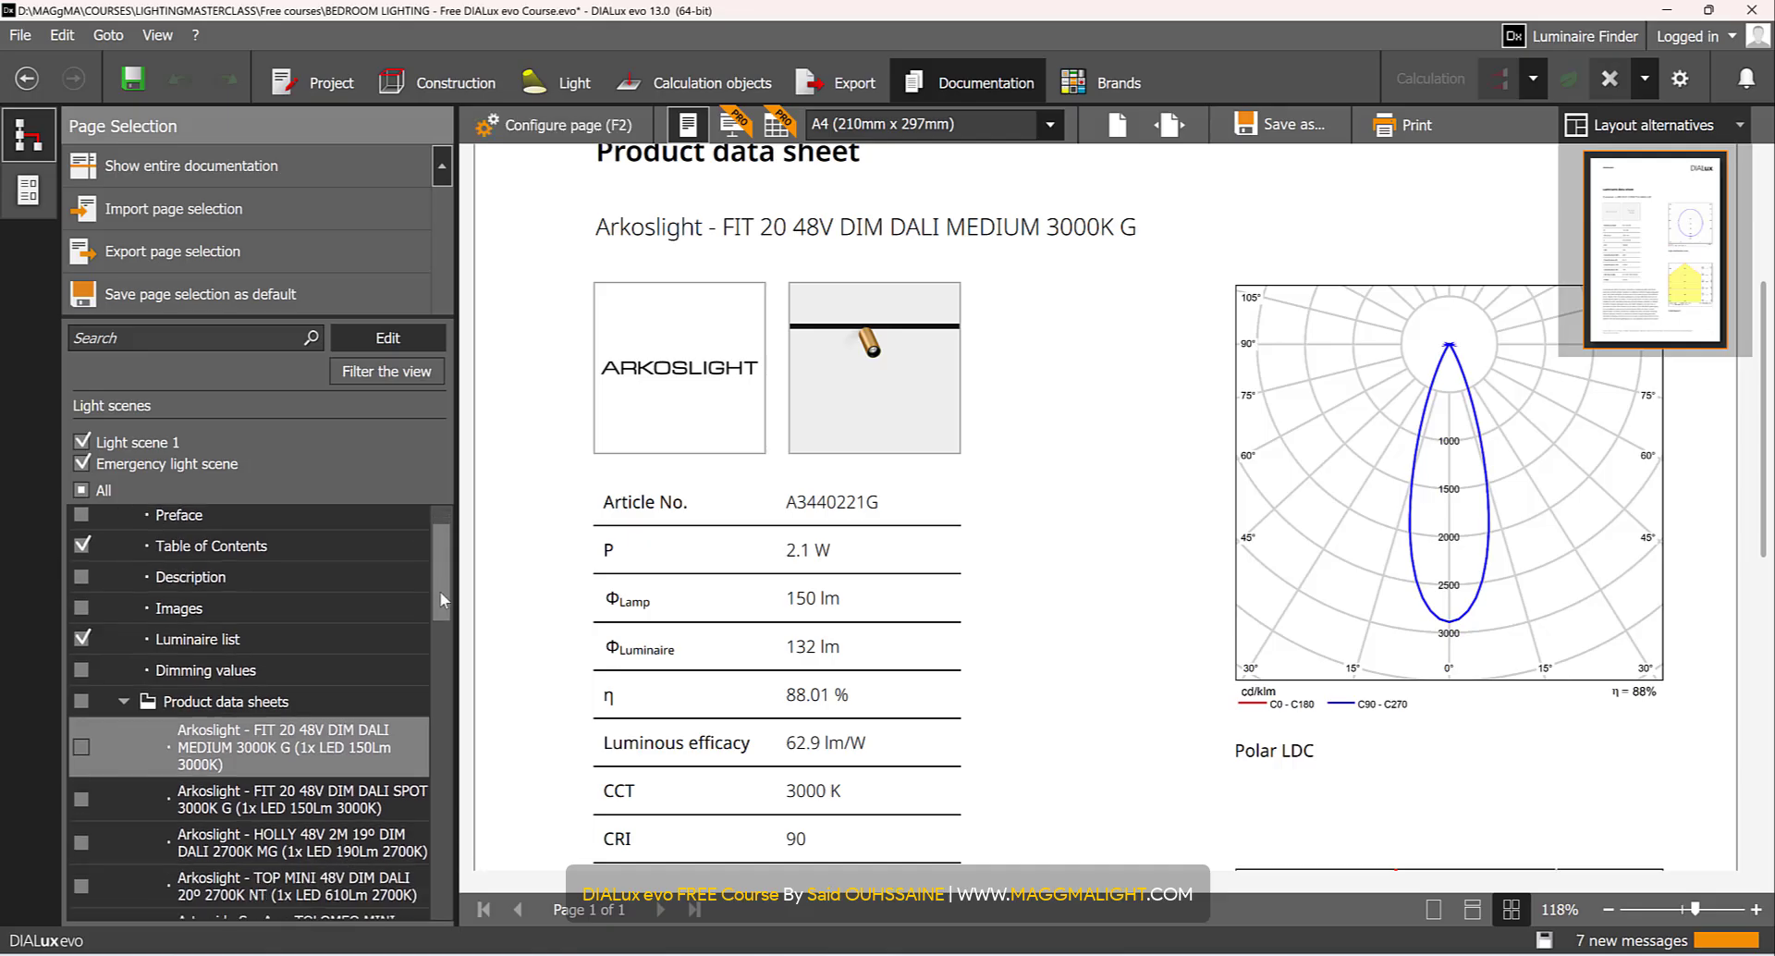
- Jump to the BEDROOM room and come back to the Documentation page tree
scroll("down", 3)
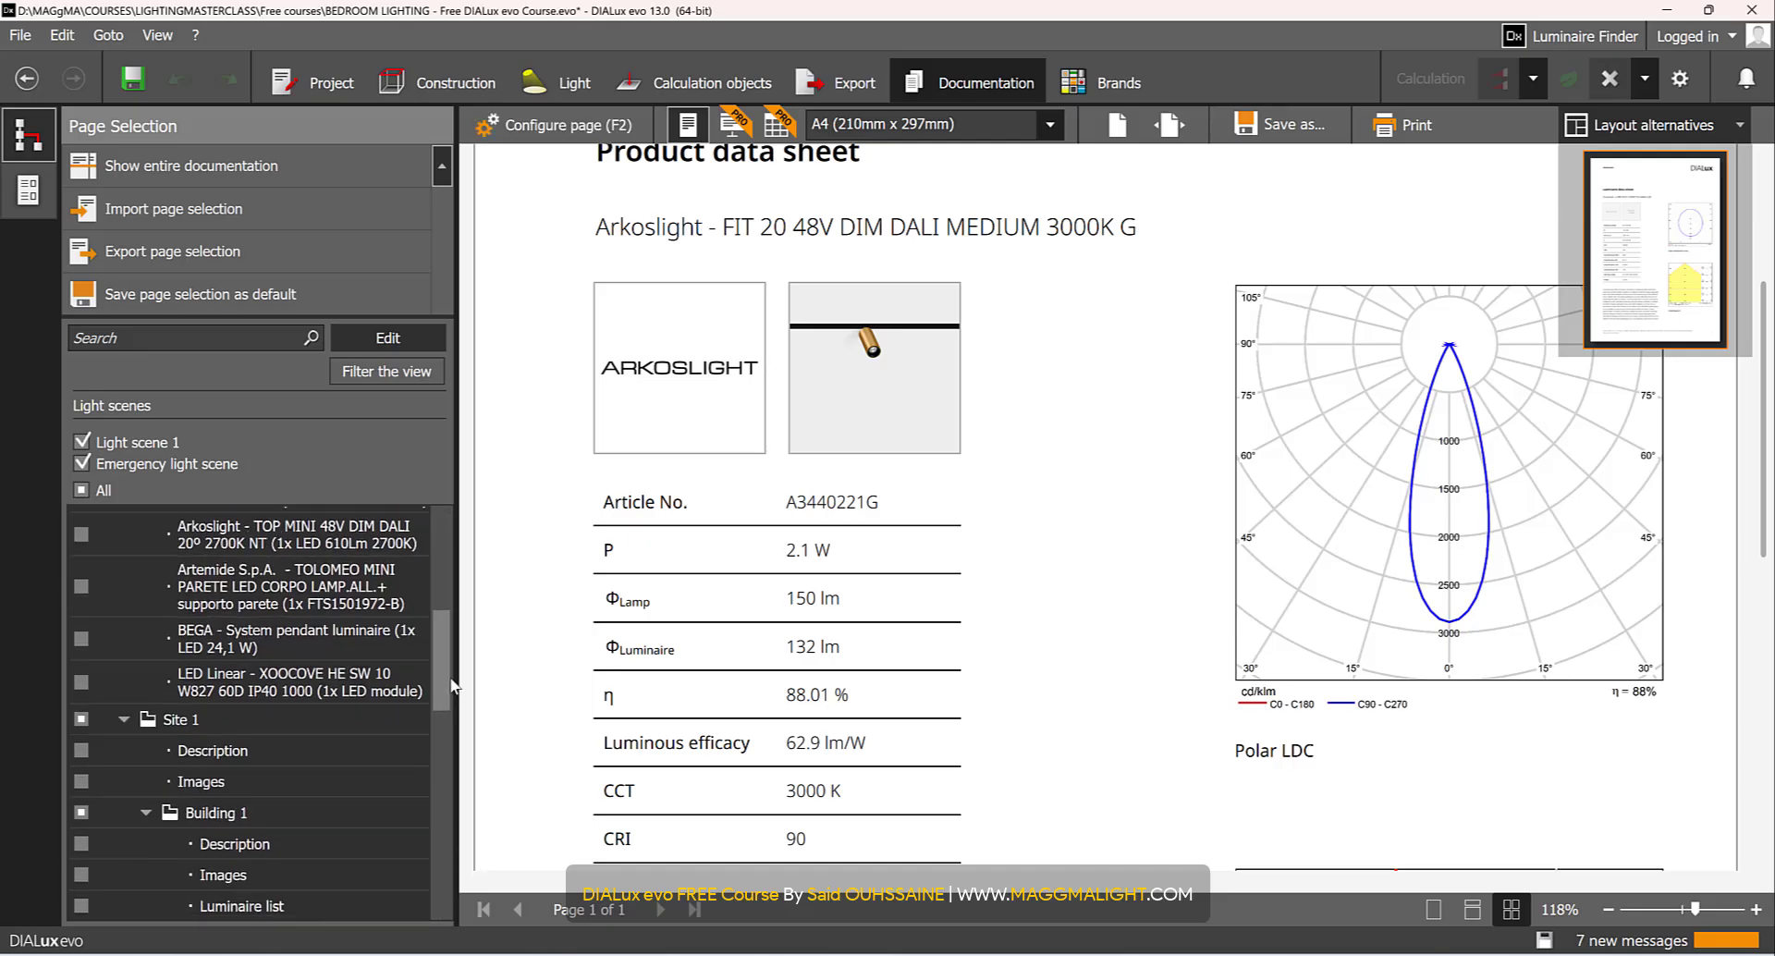
scroll("down", 3)
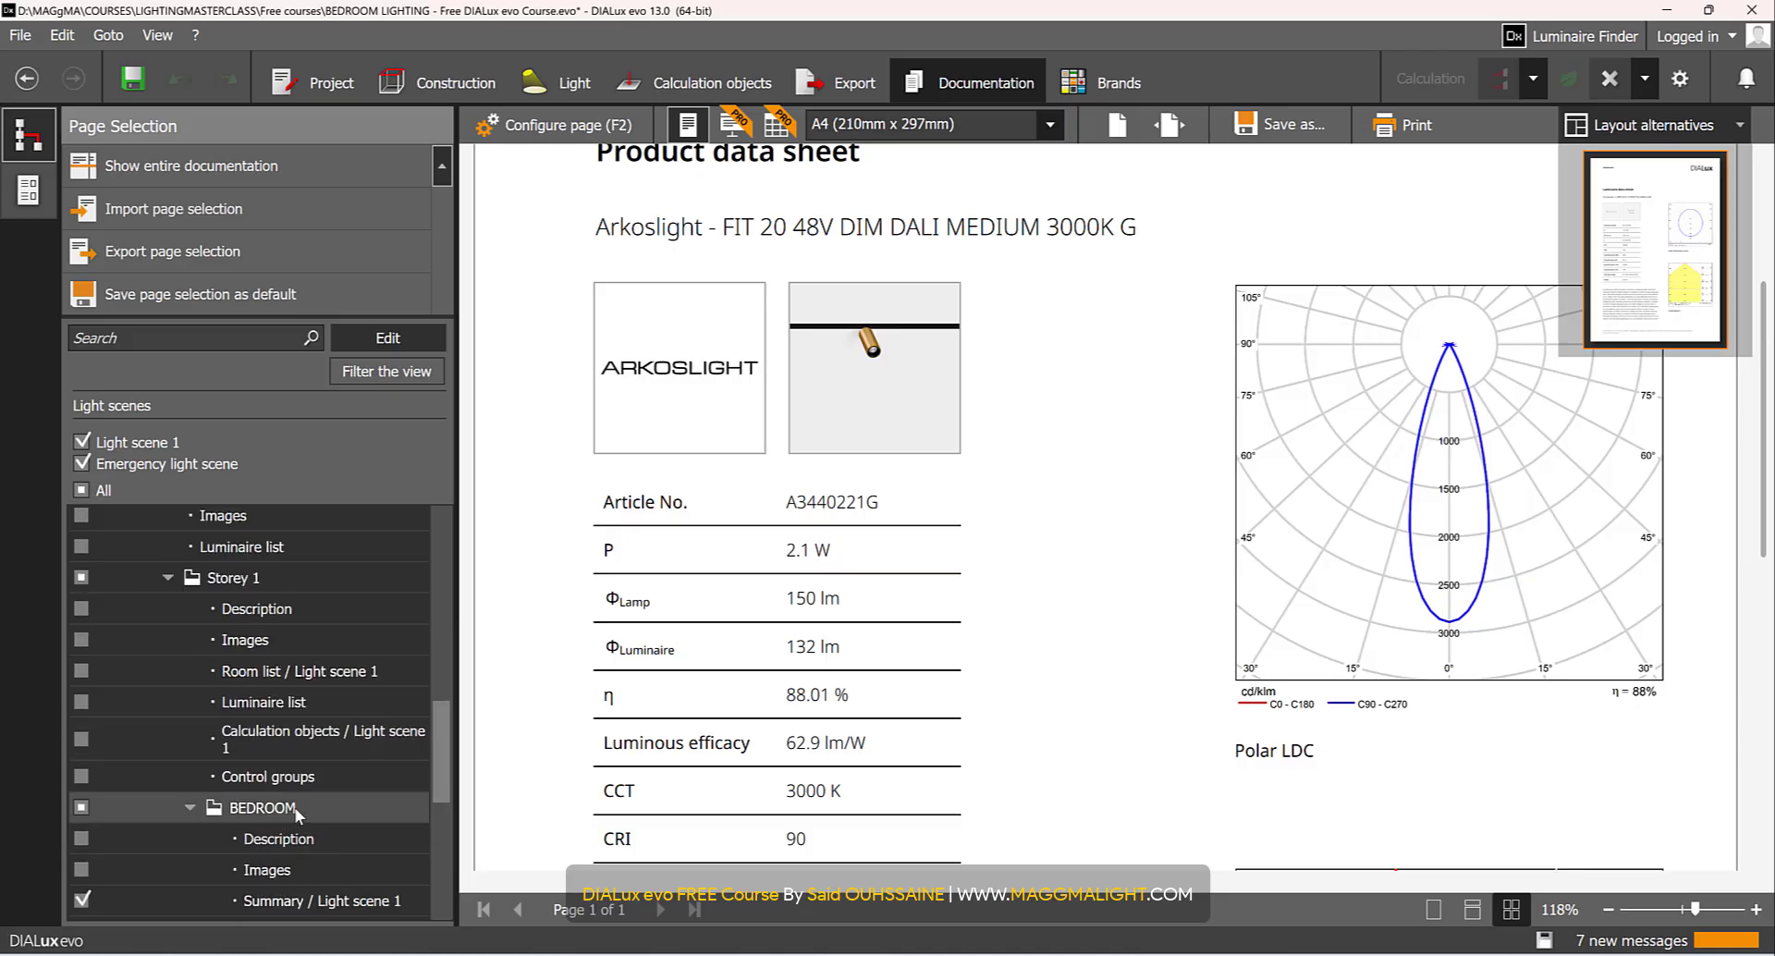
left_click(439, 81)
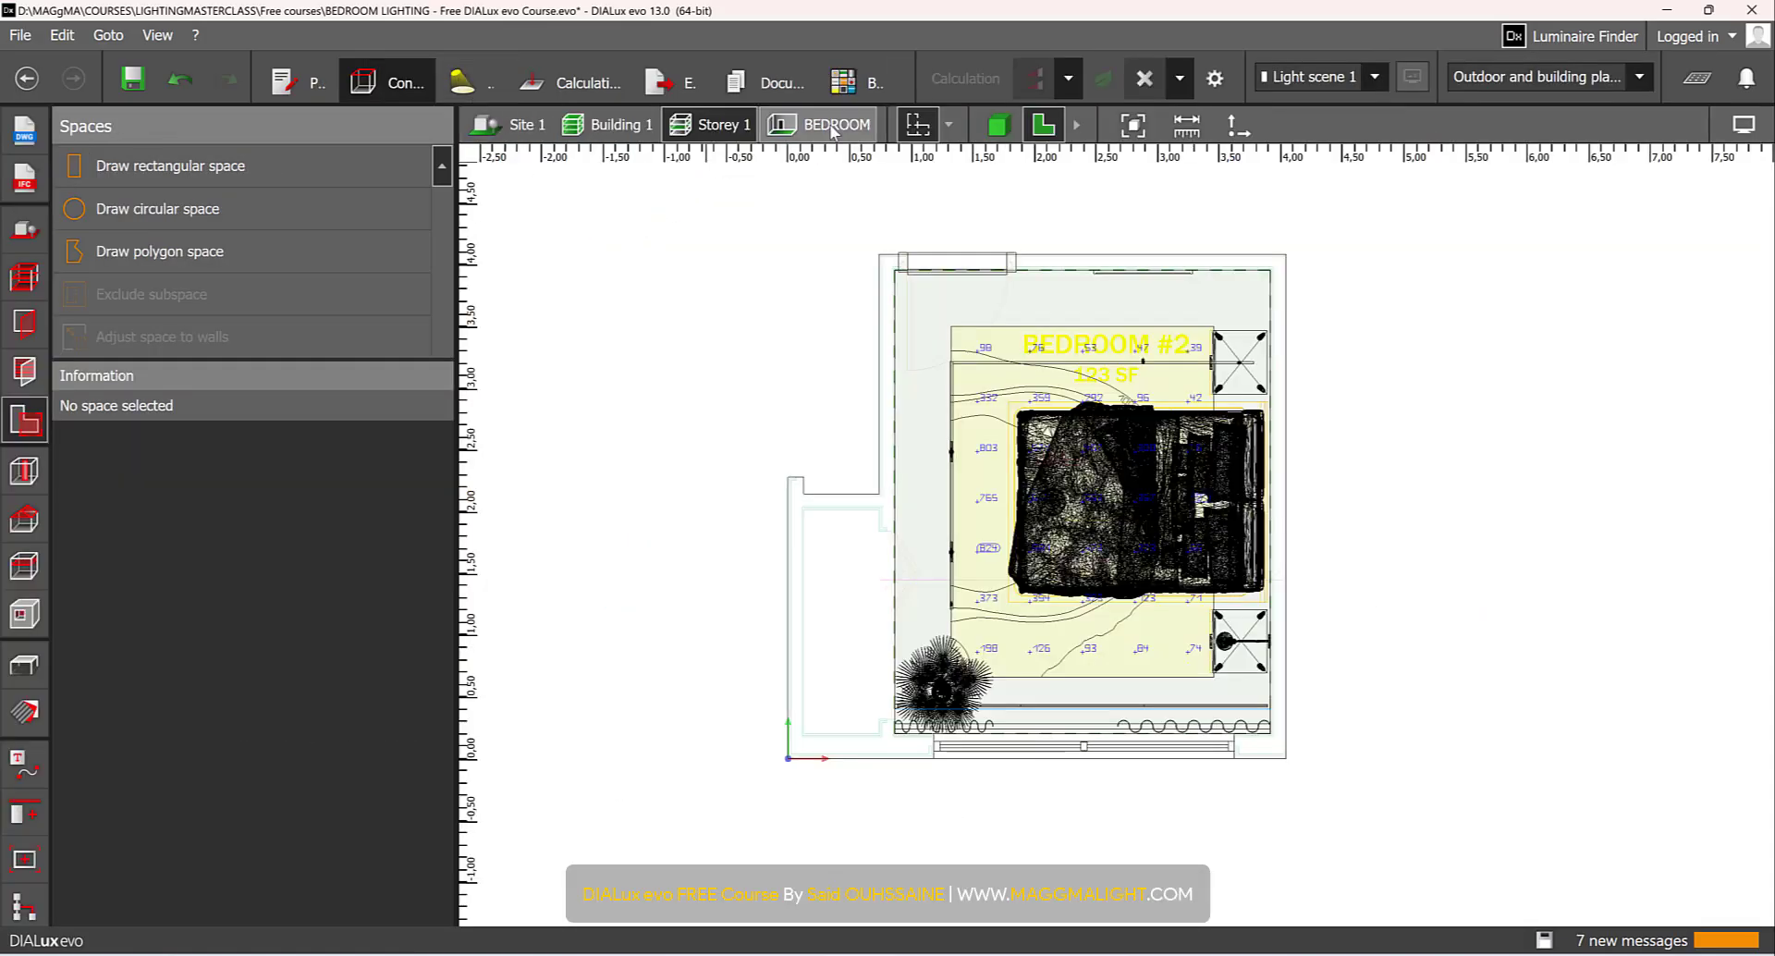
left_click(986, 82)
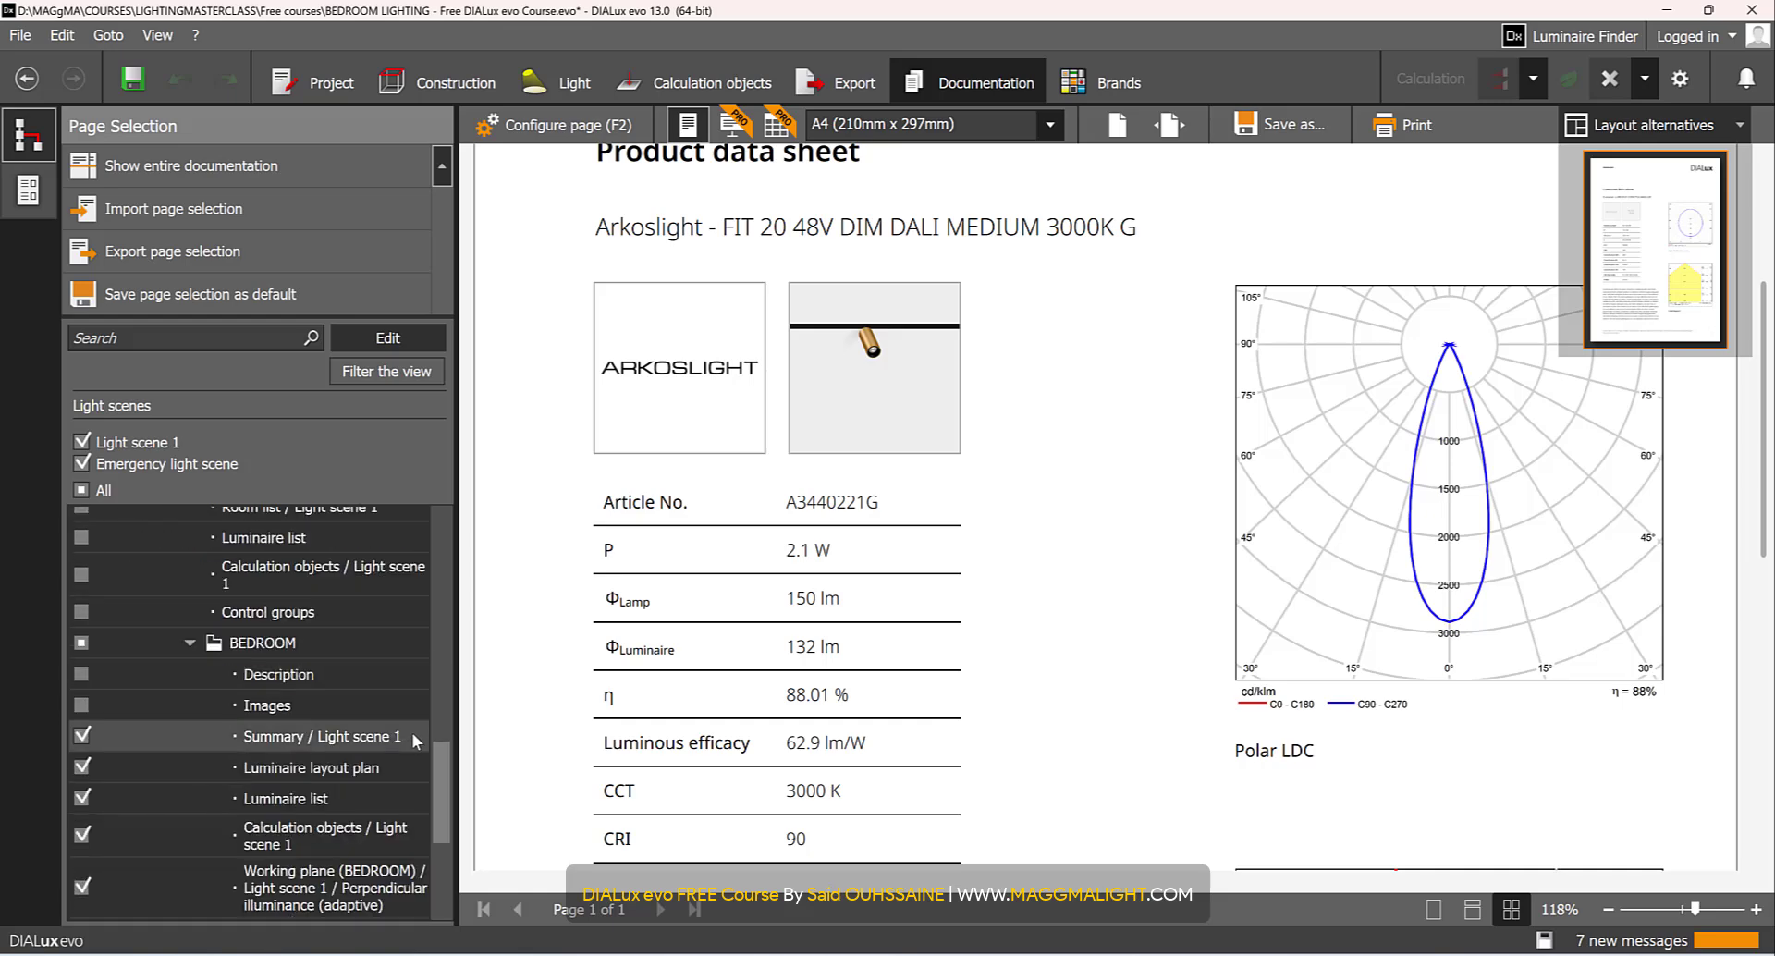
- Include the BEDROOM Description and Luminaire layout plan pages, leave Images out, and preview the plan
scroll("down", 3)
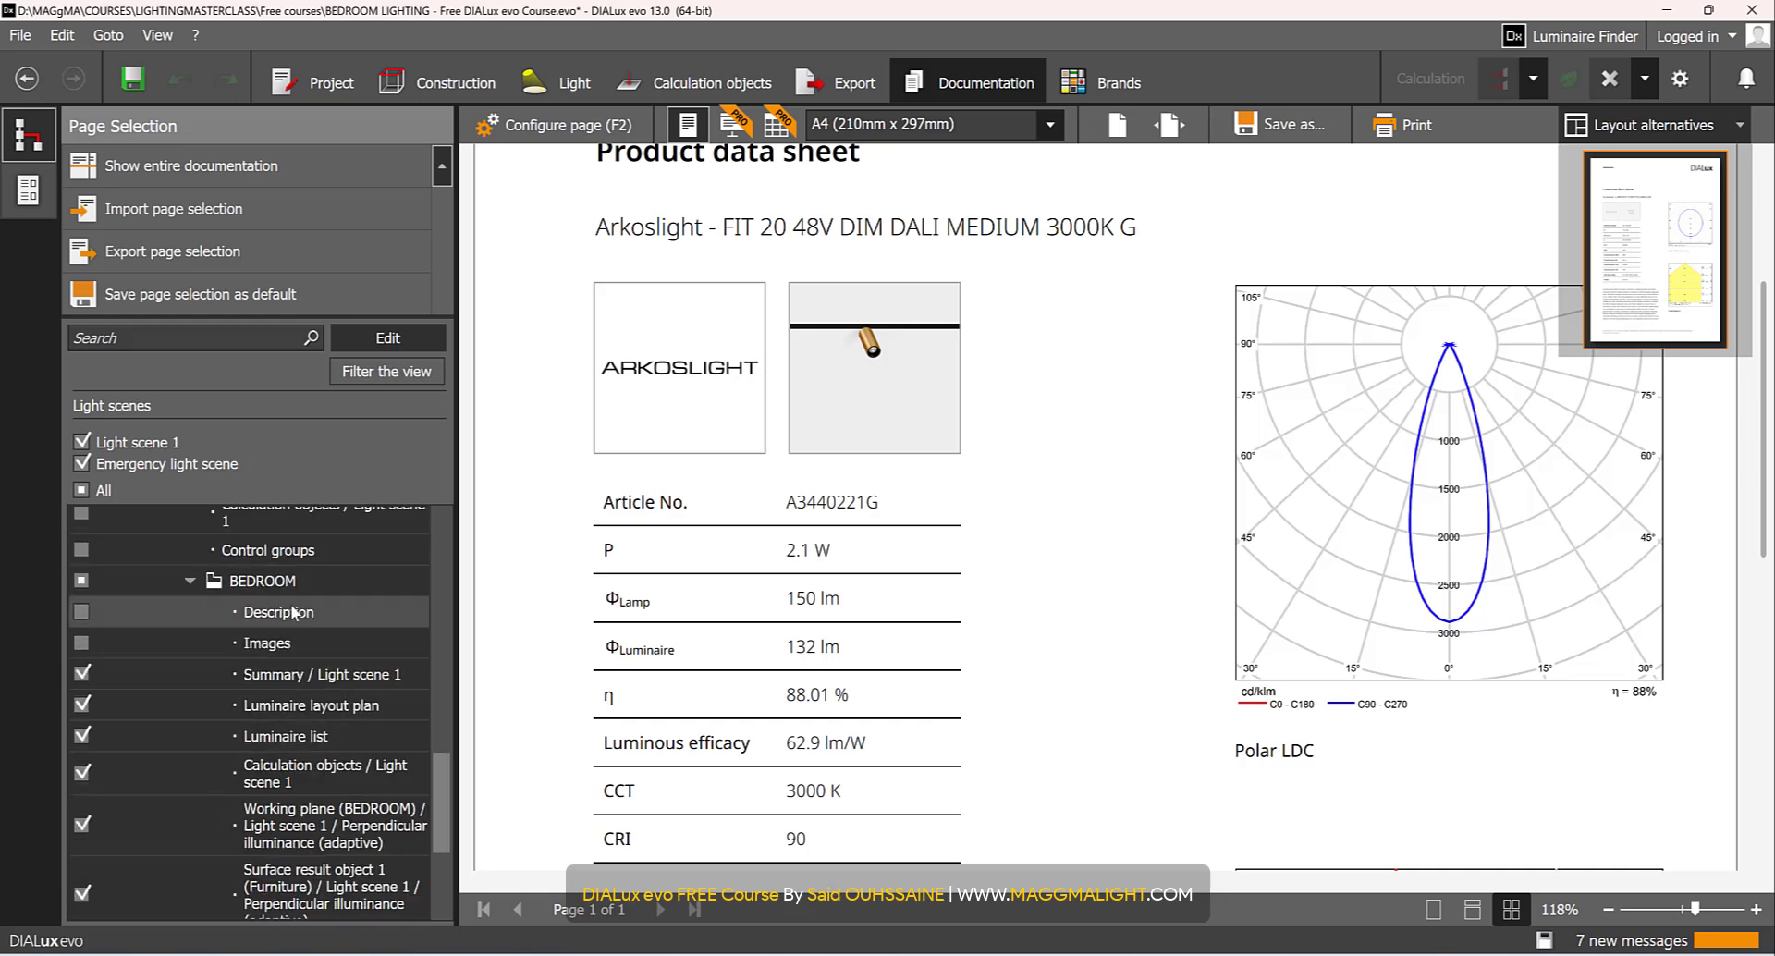
left_click(82, 612)
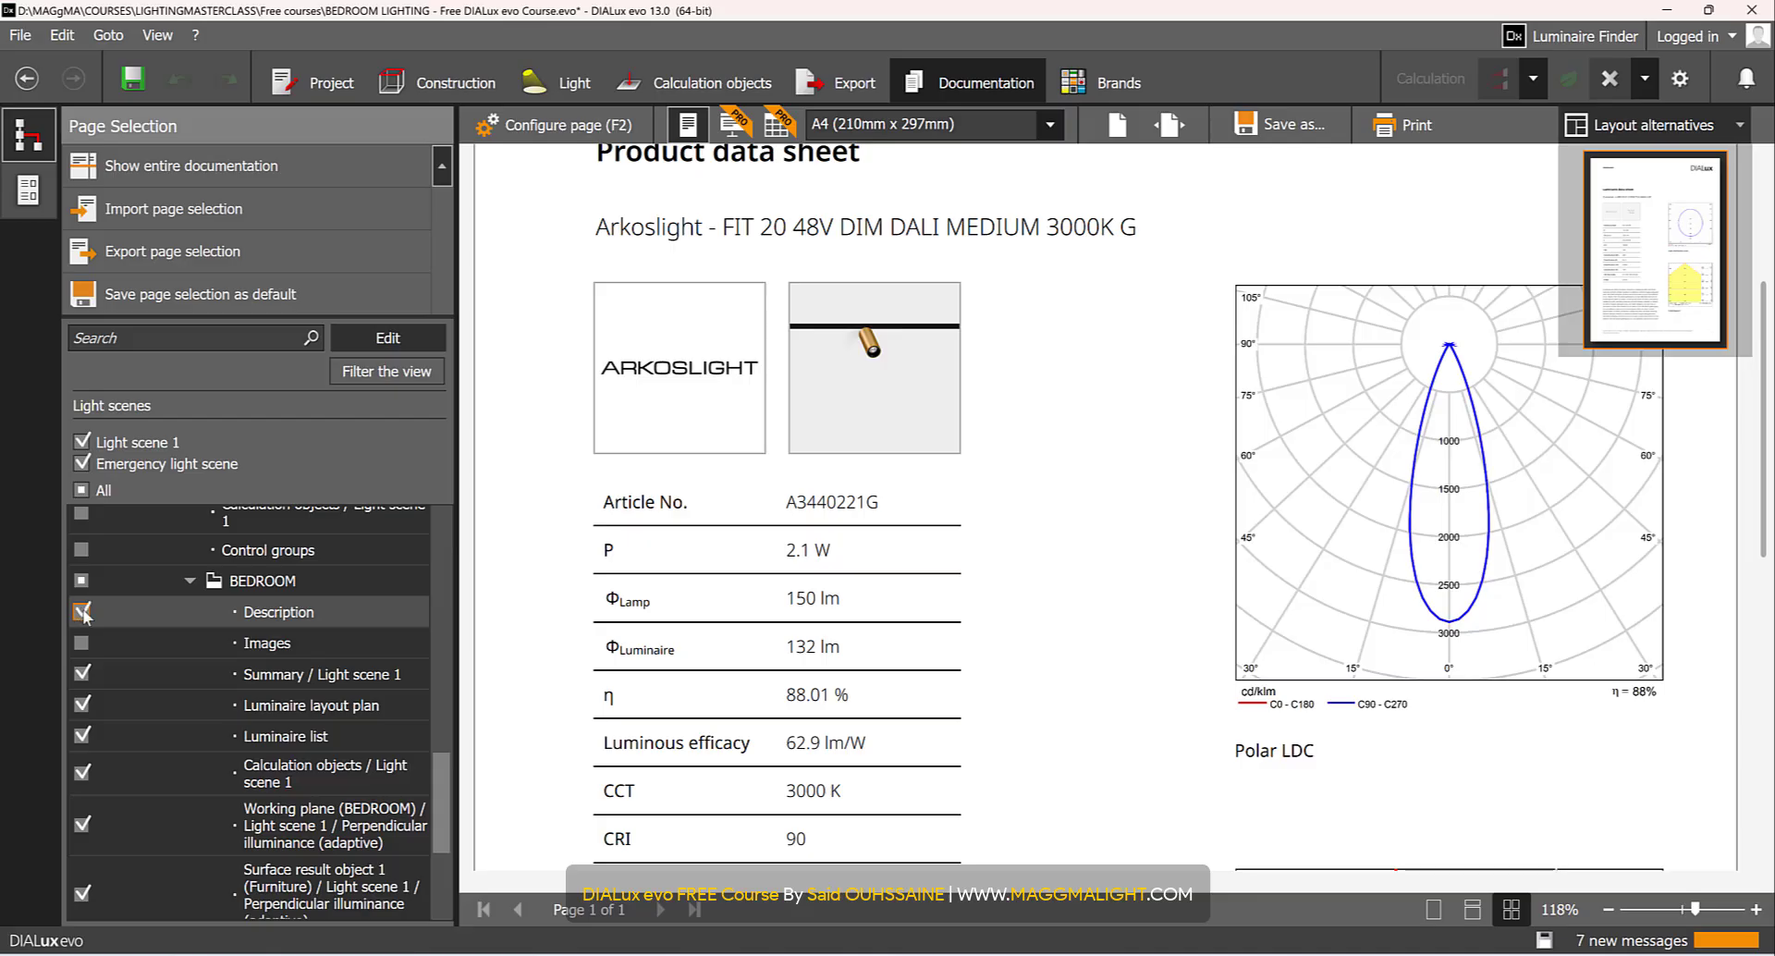
left_click(81, 612)
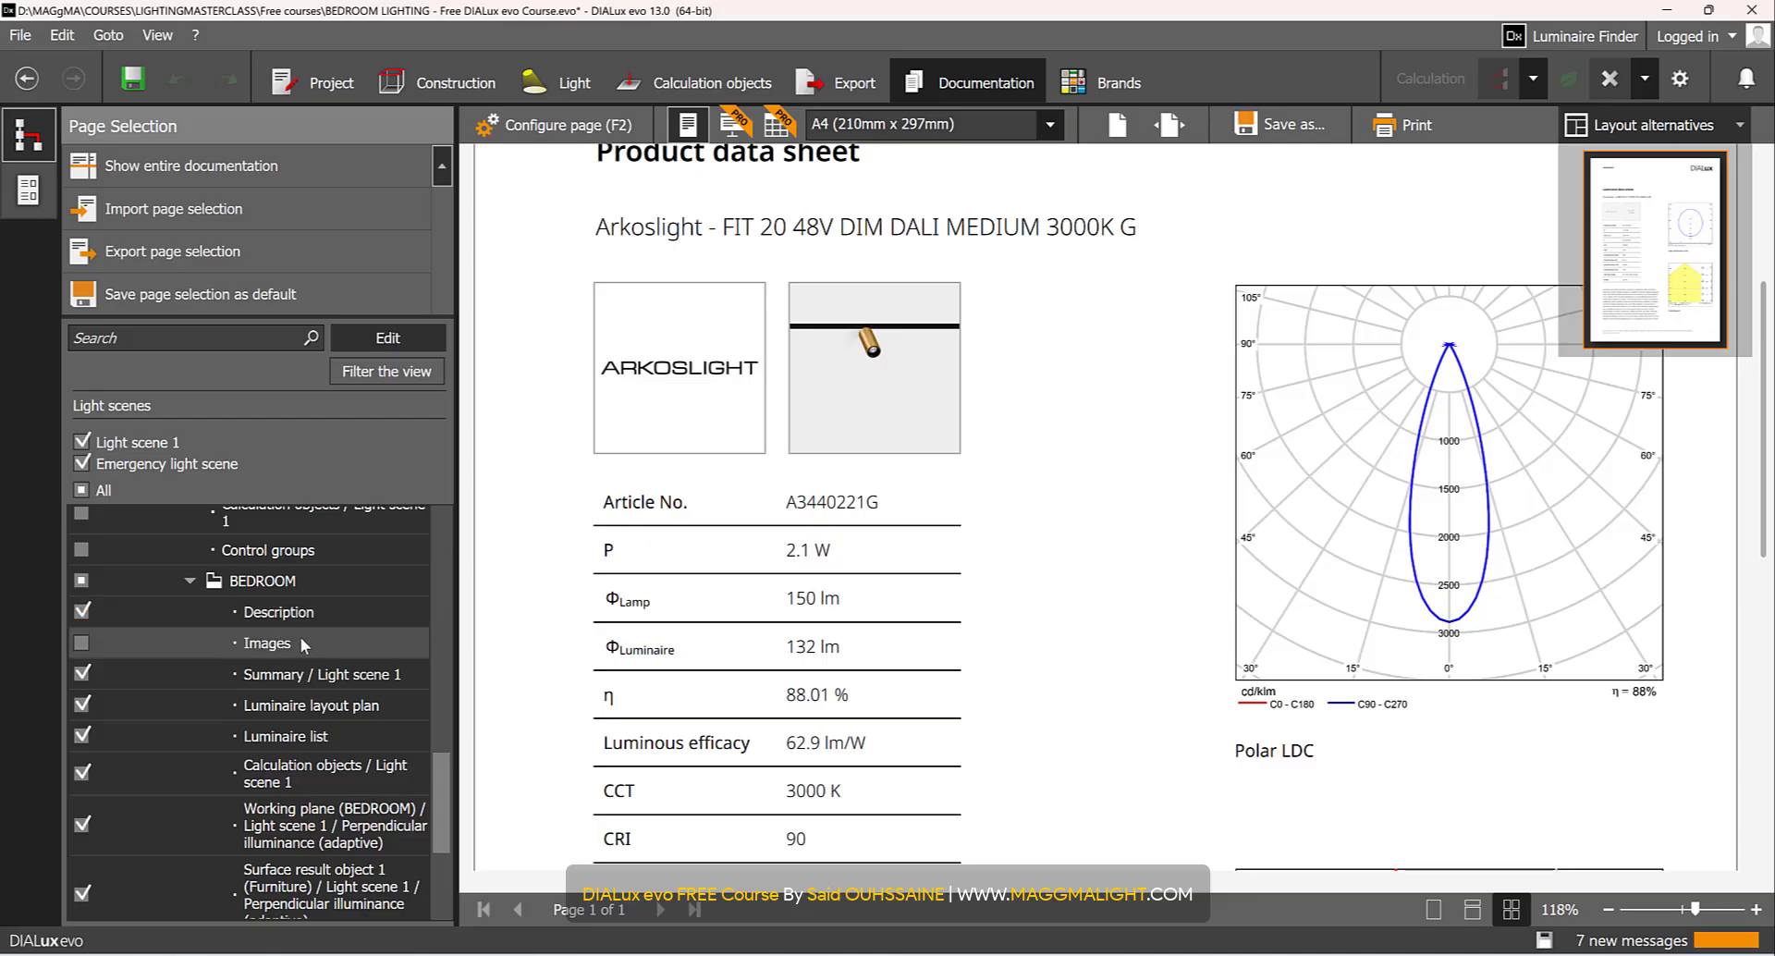
left_click(81, 642)
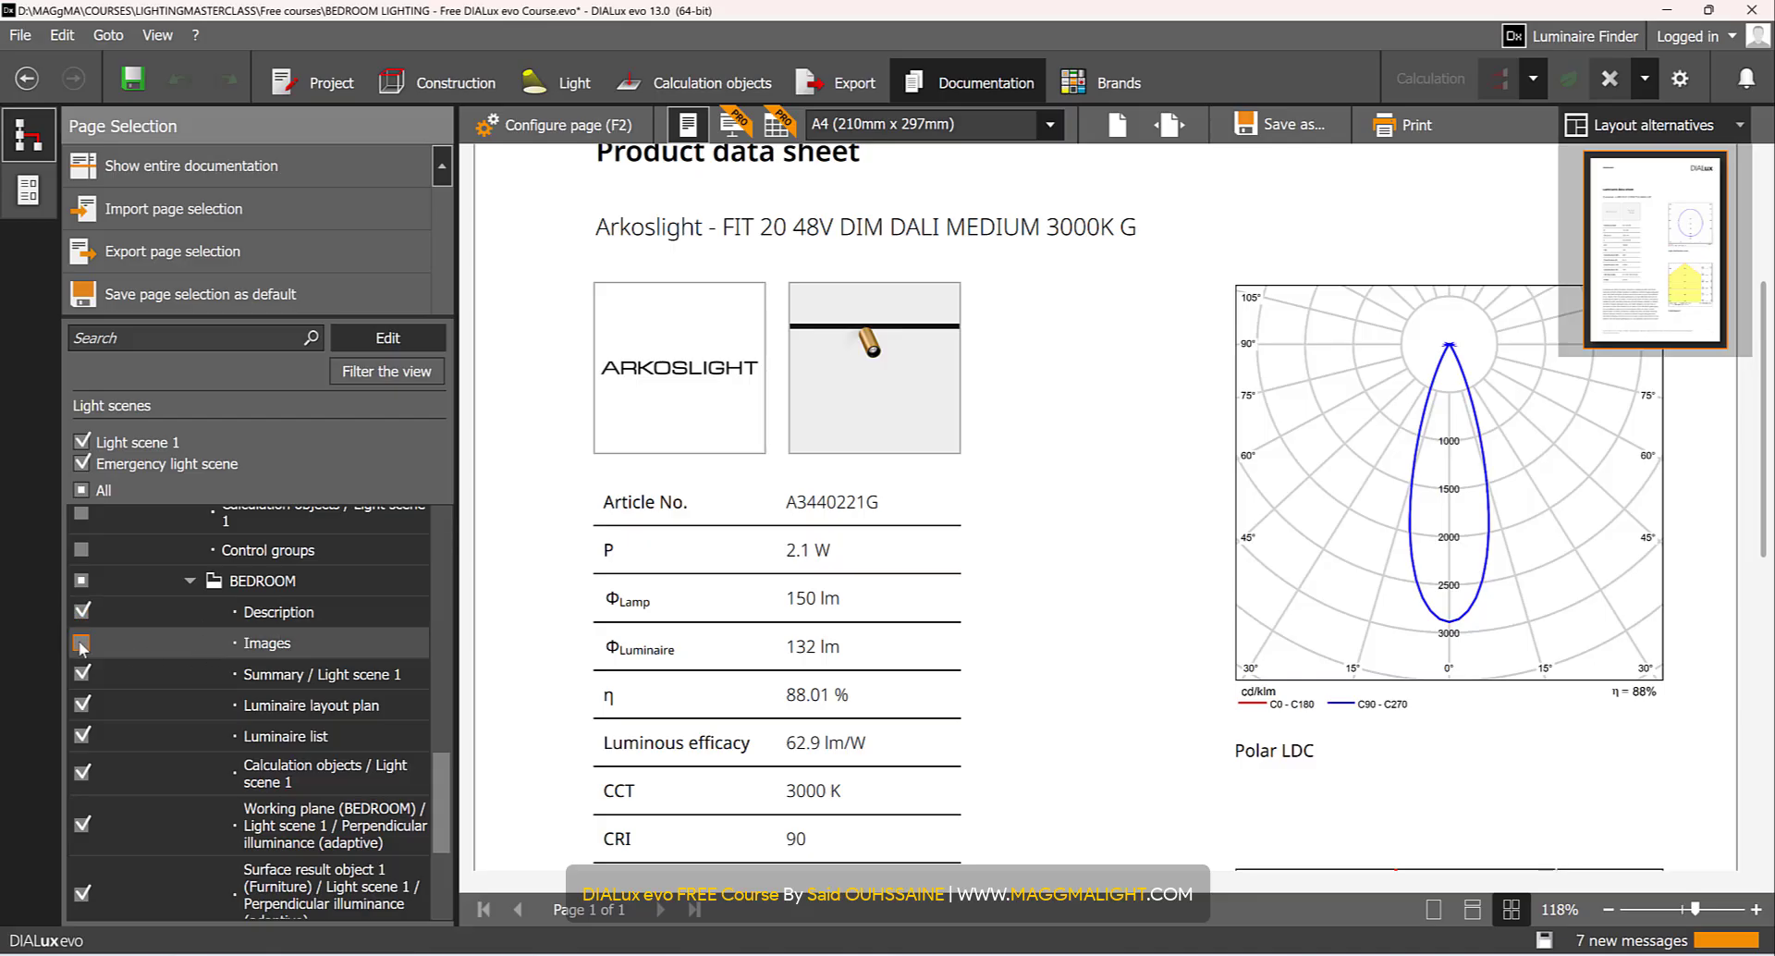
left_click(81, 643)
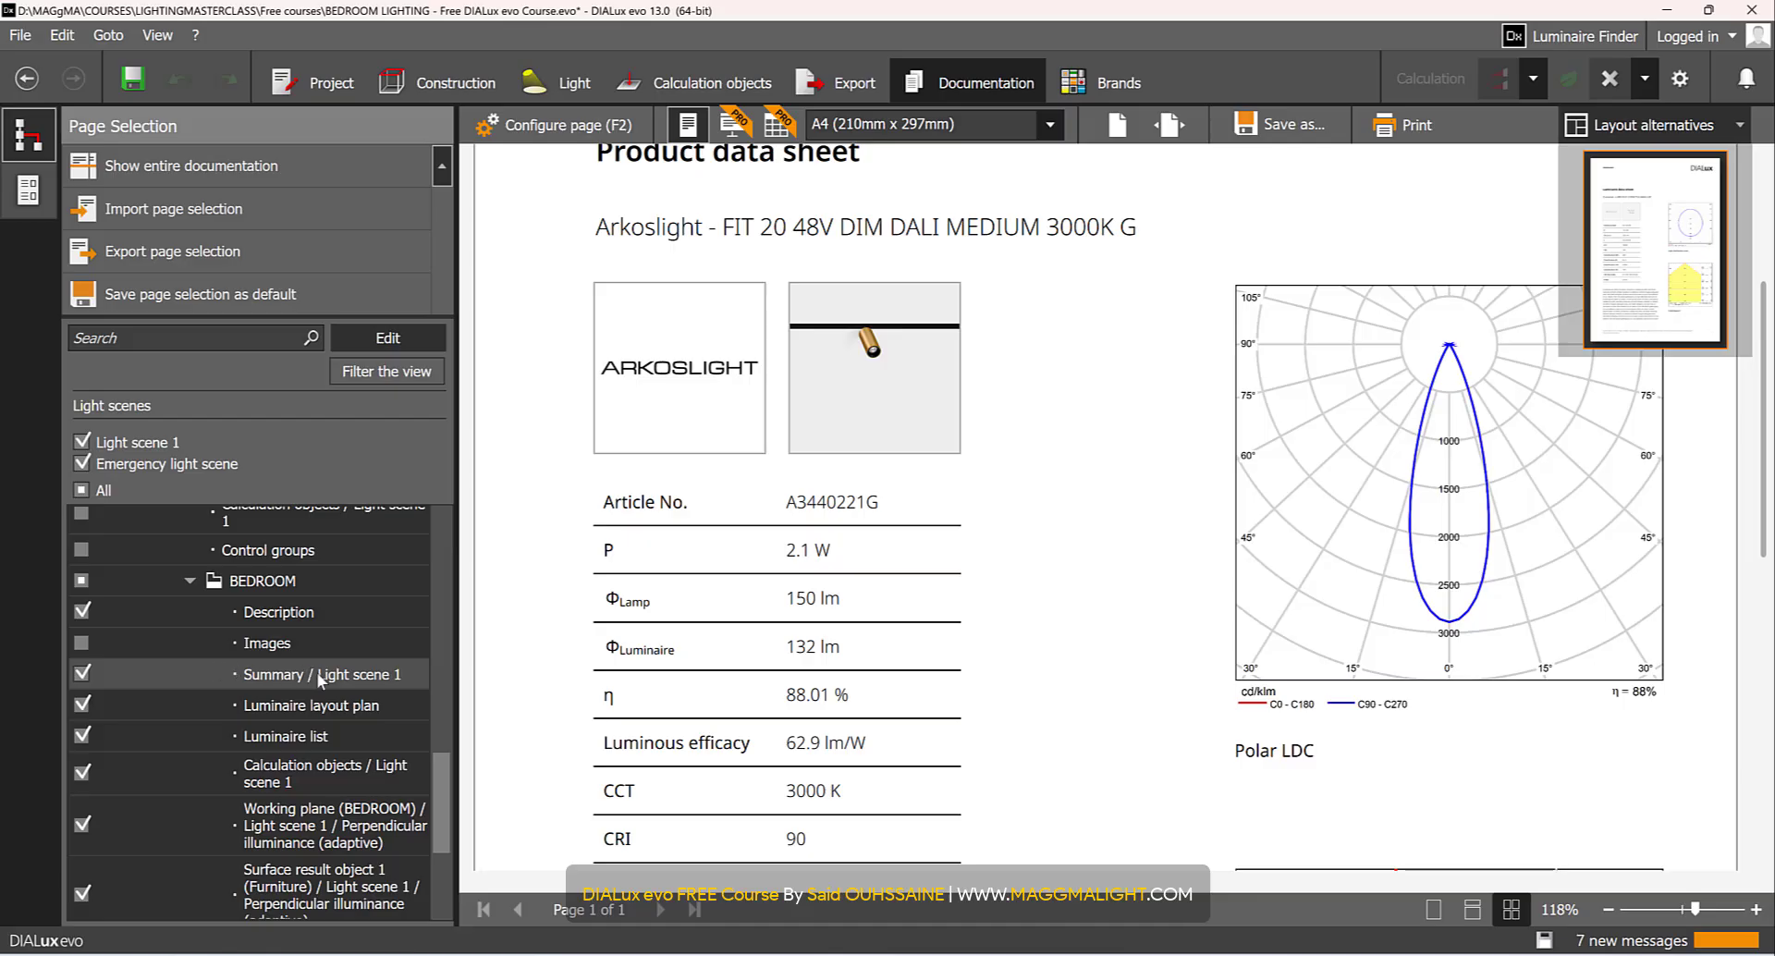
left_click(82, 704)
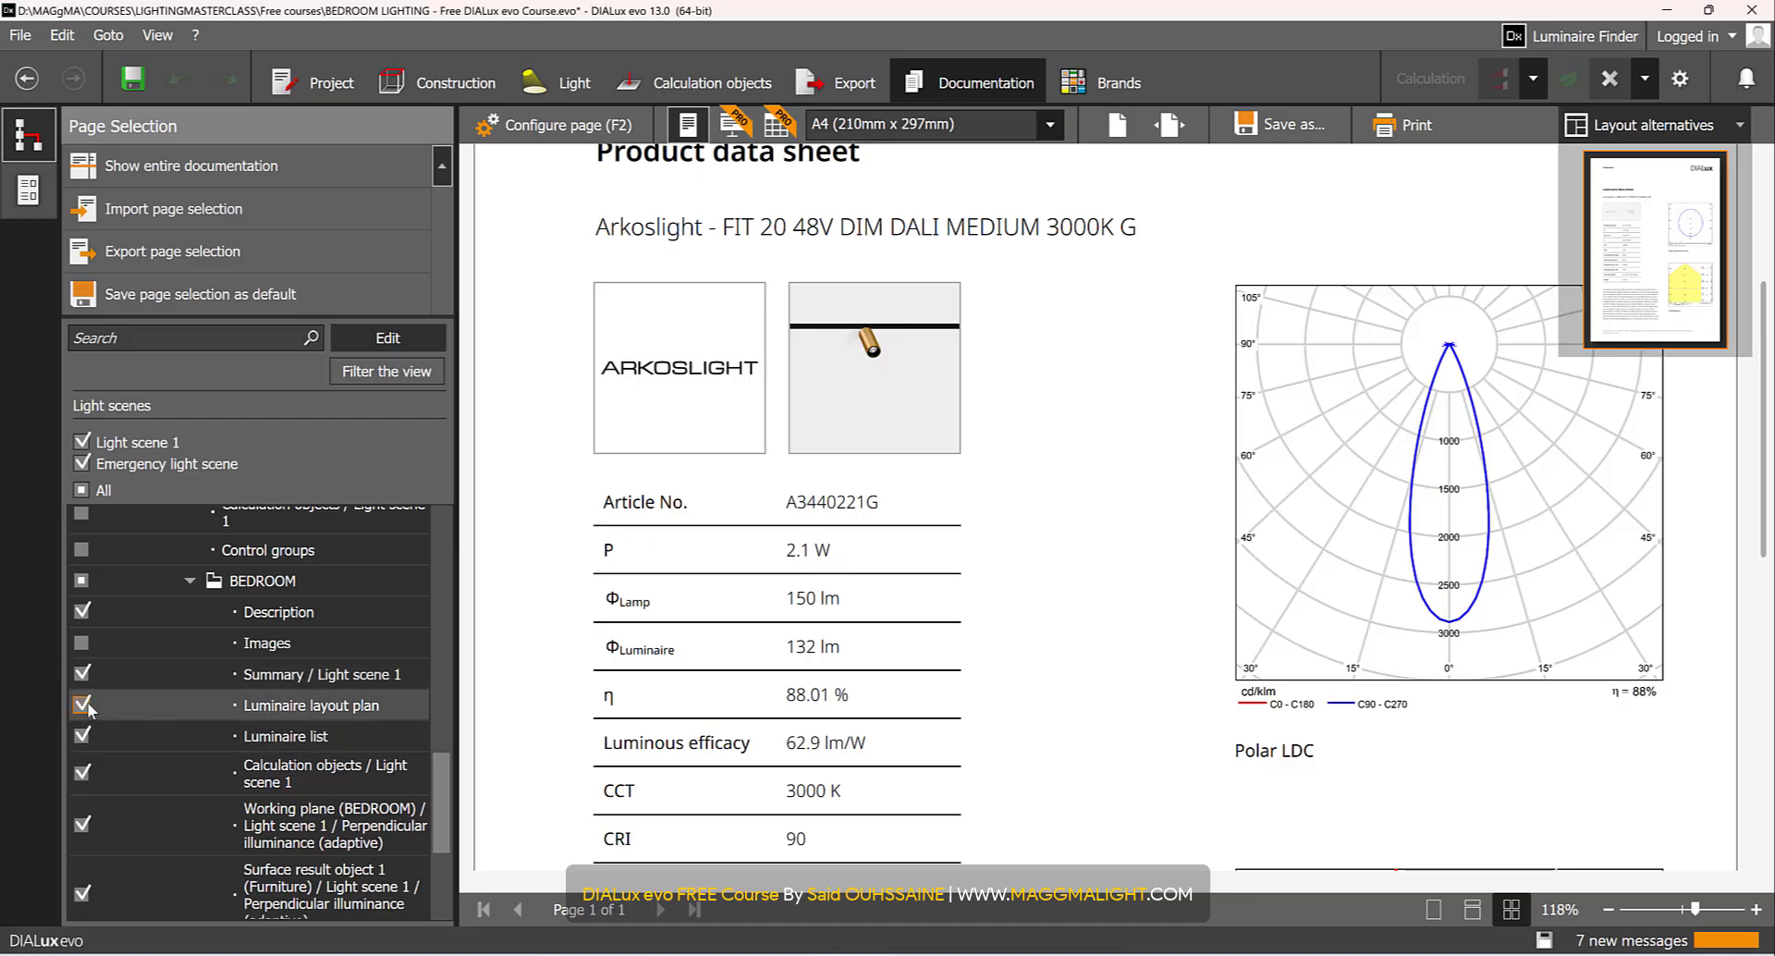
left_click(81, 704)
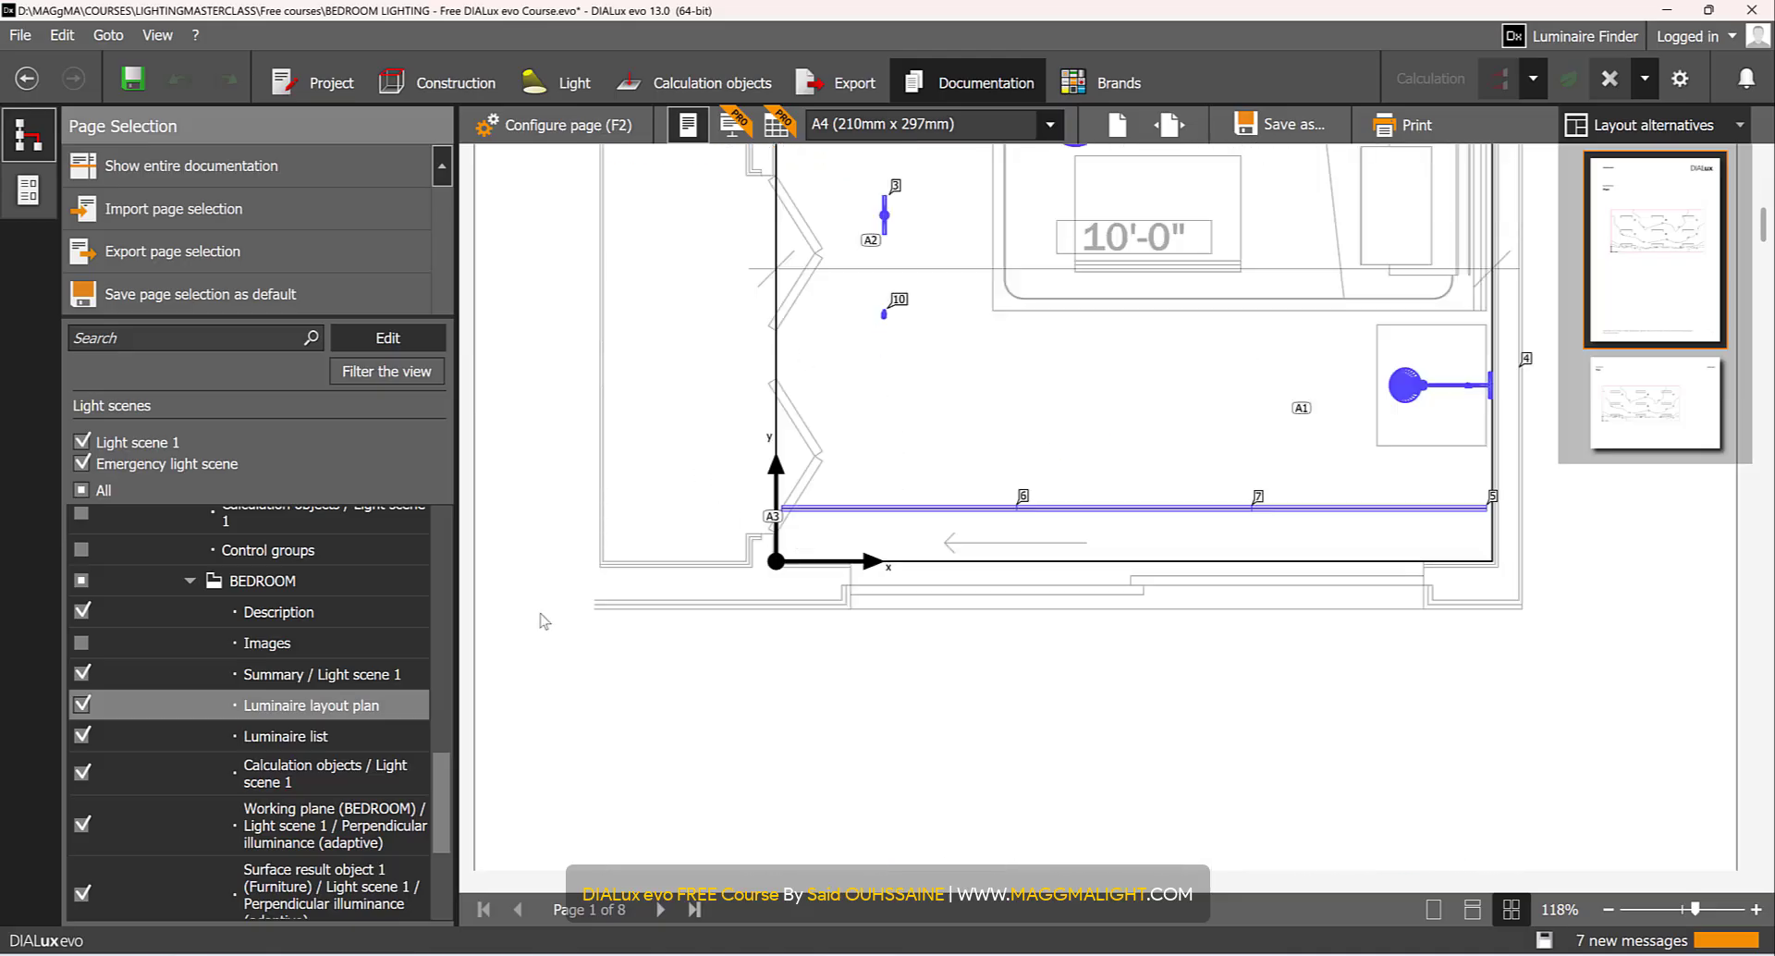
- Exclude the bedroom luminaire list and preview the calculation objects and working plane pages
left_click(82, 736)
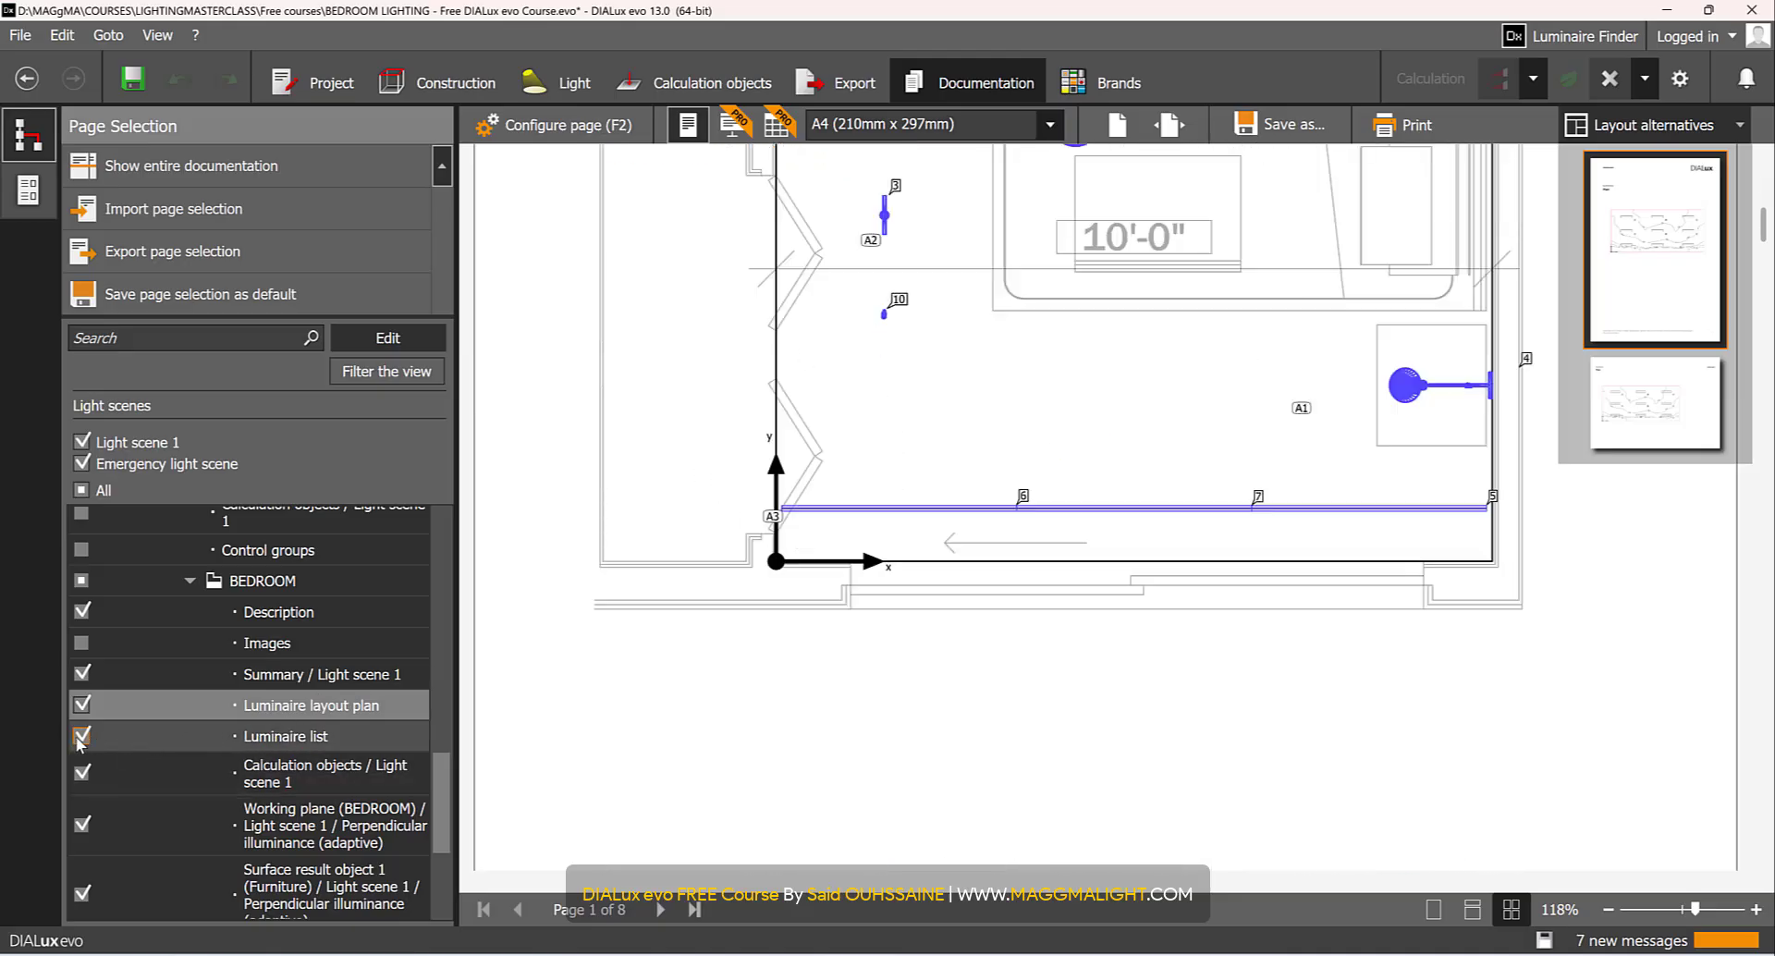
left_click(81, 731)
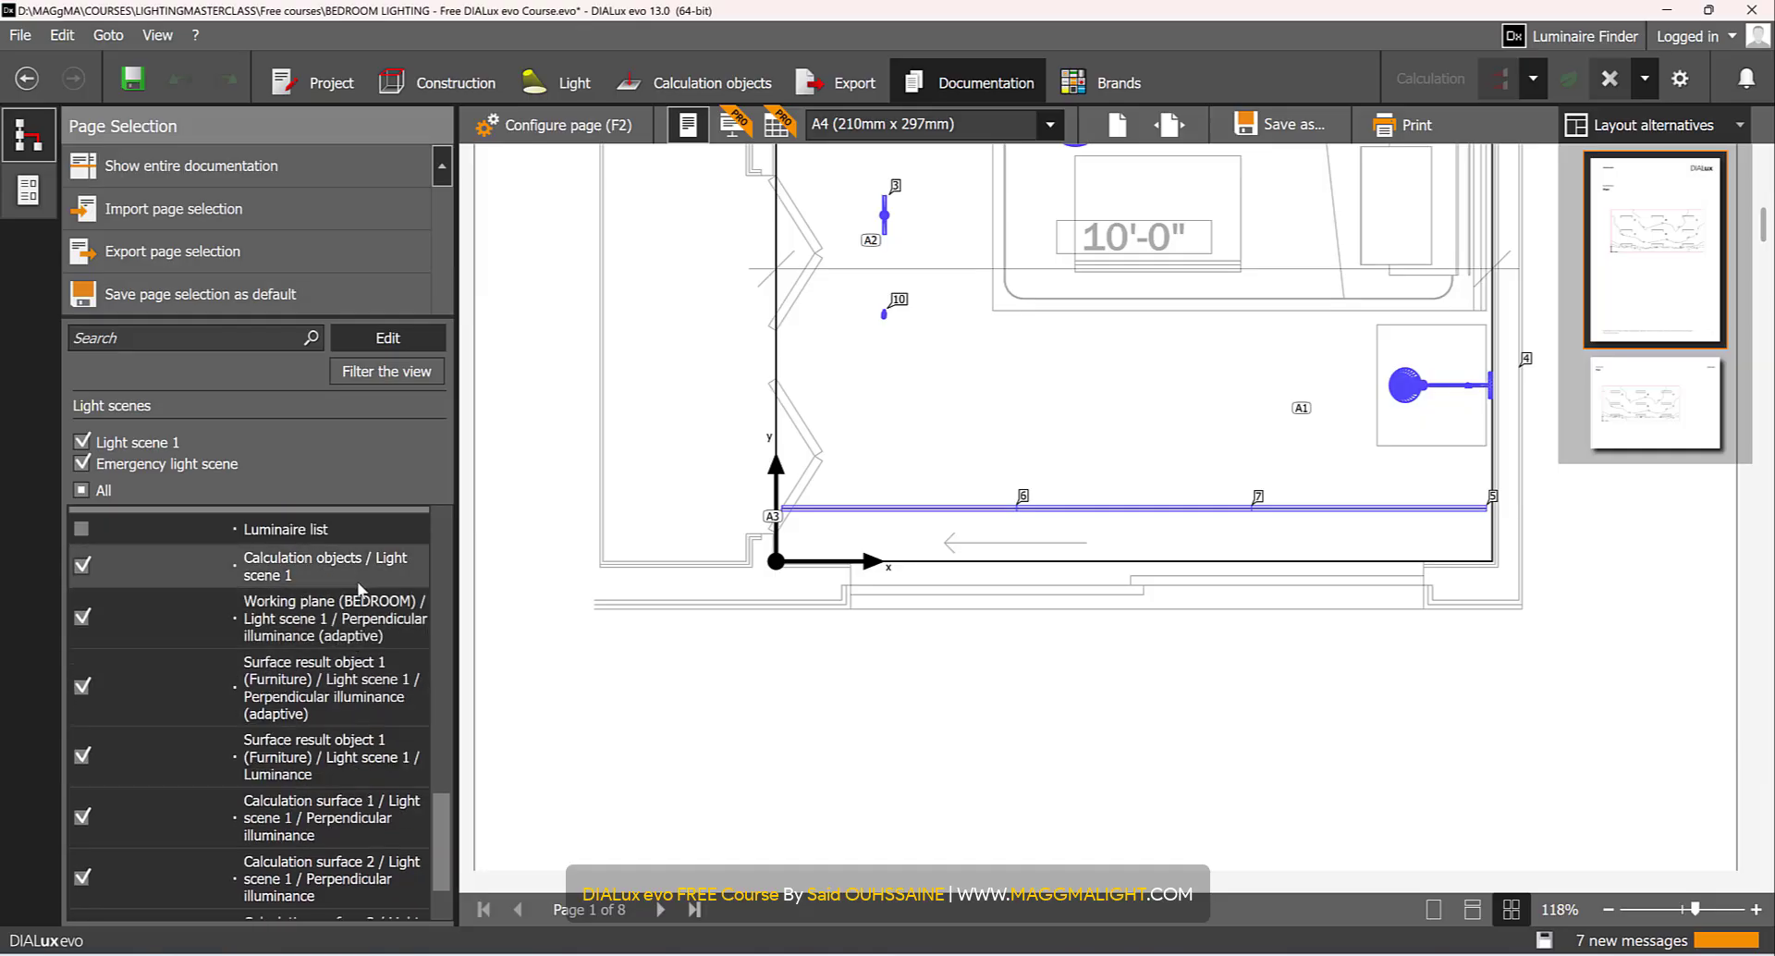
left_click(326, 567)
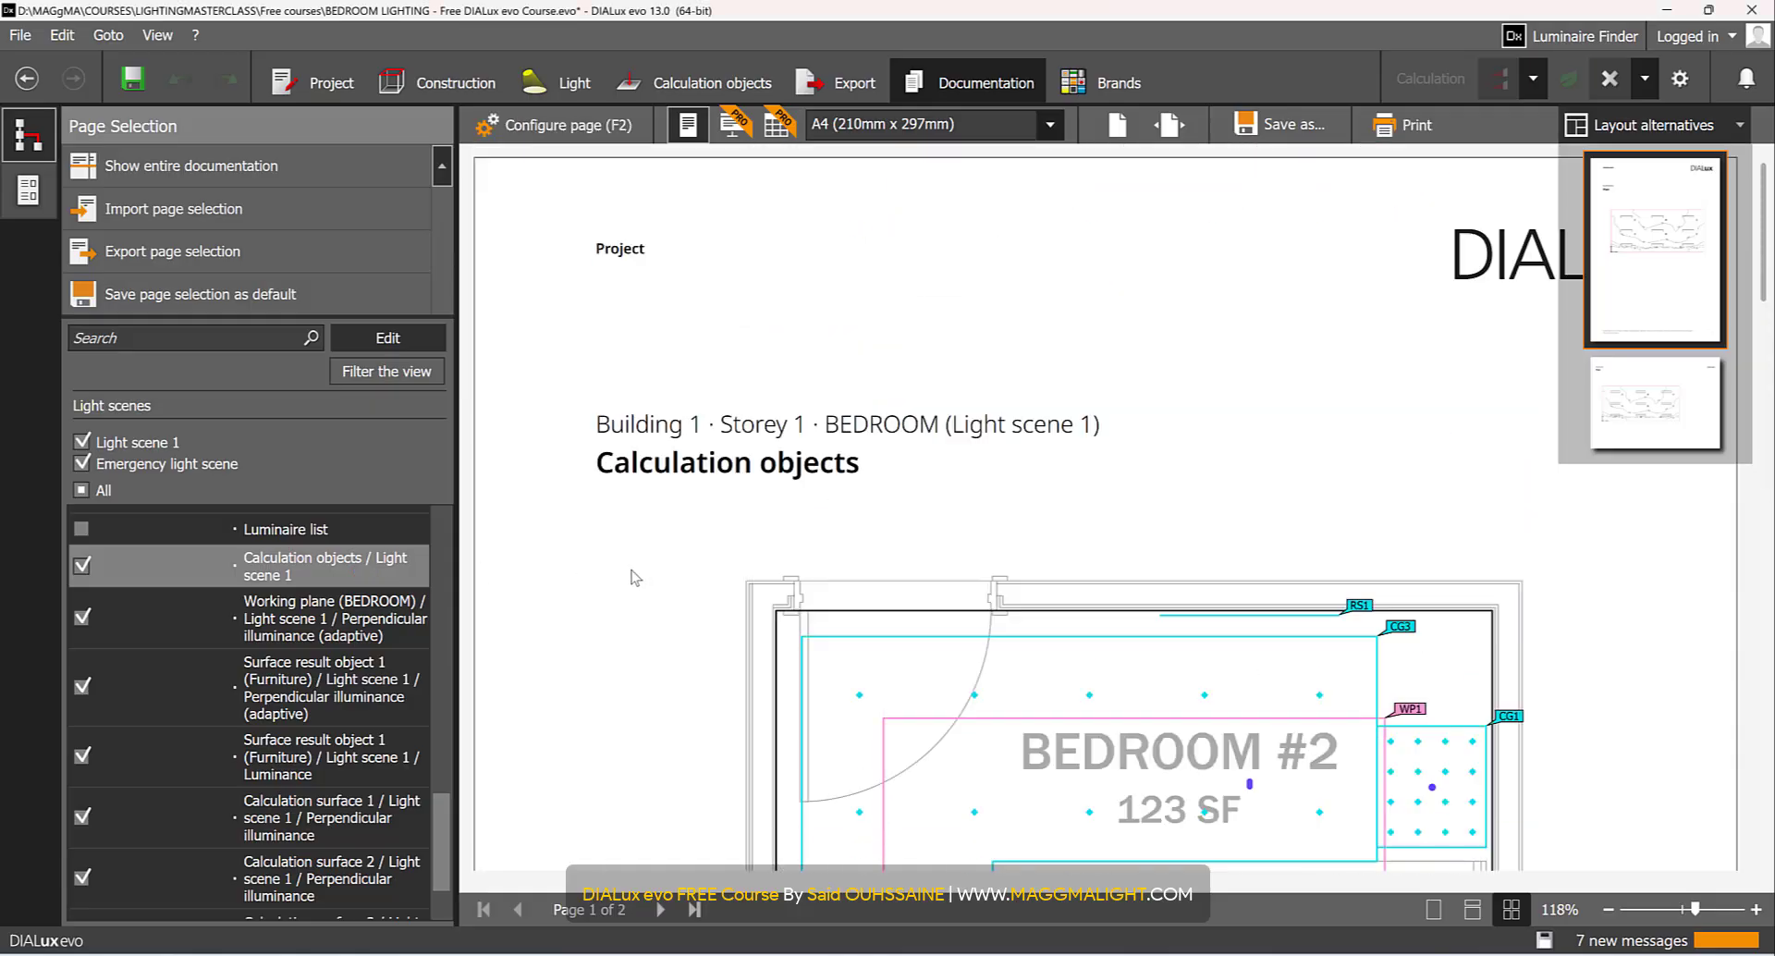
scroll("down", 3)
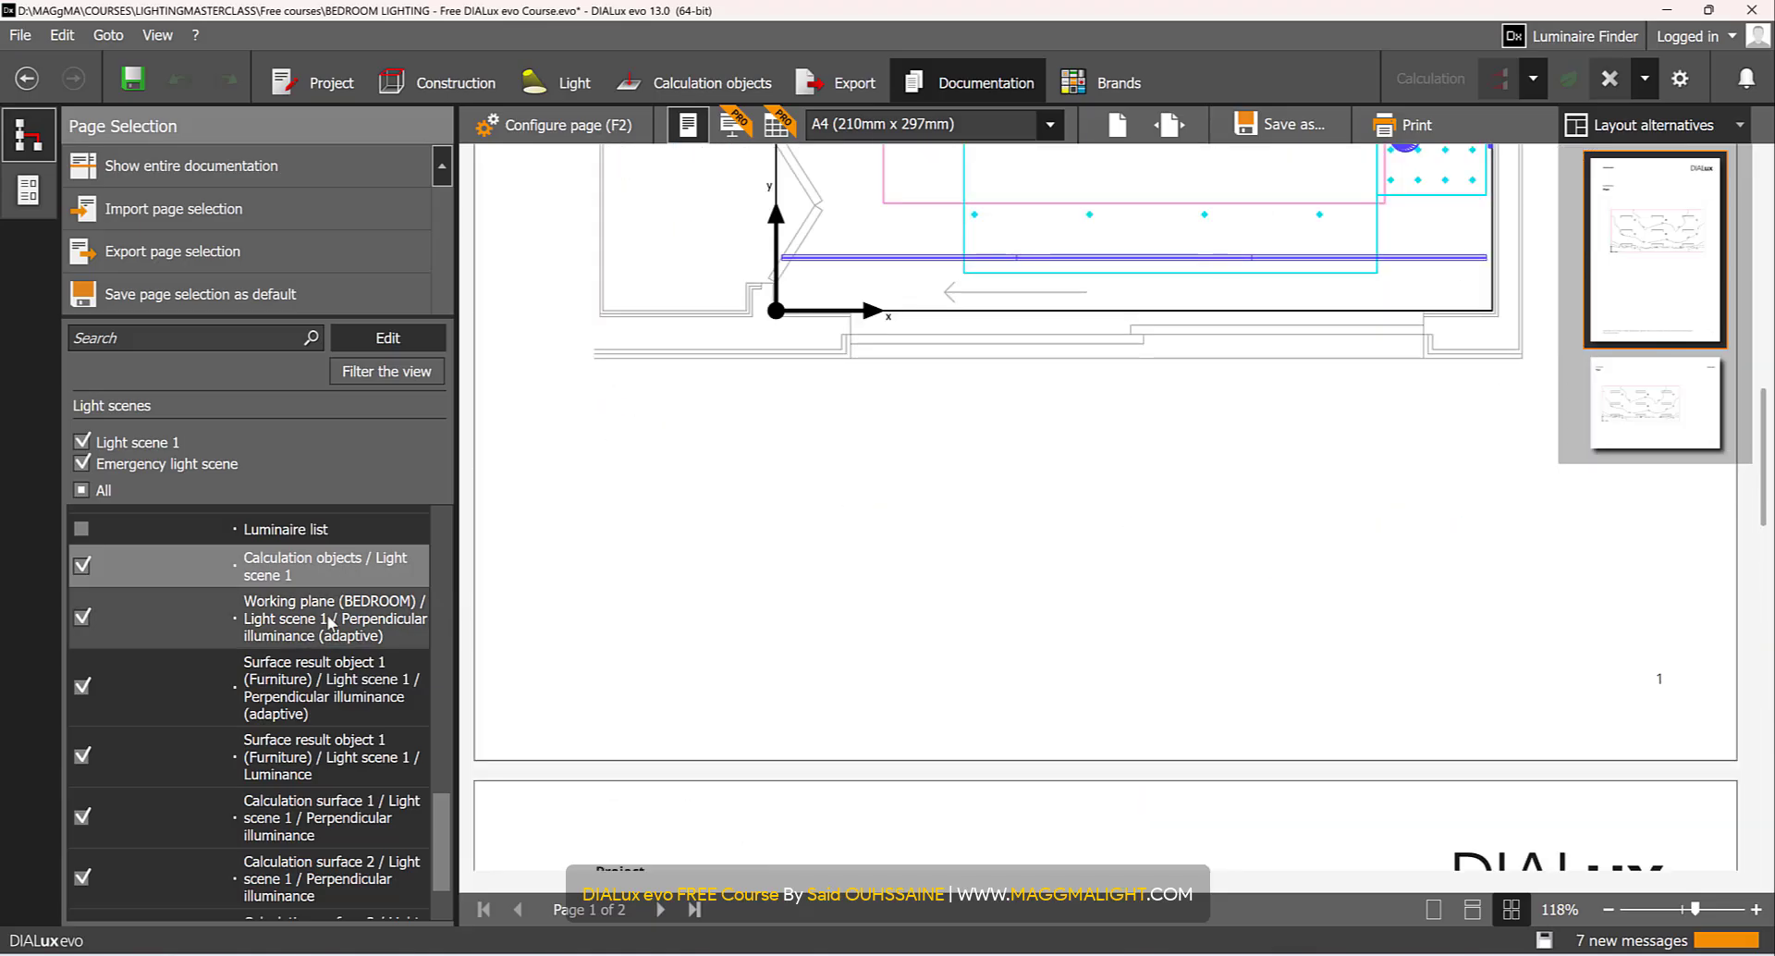
left_click(334, 618)
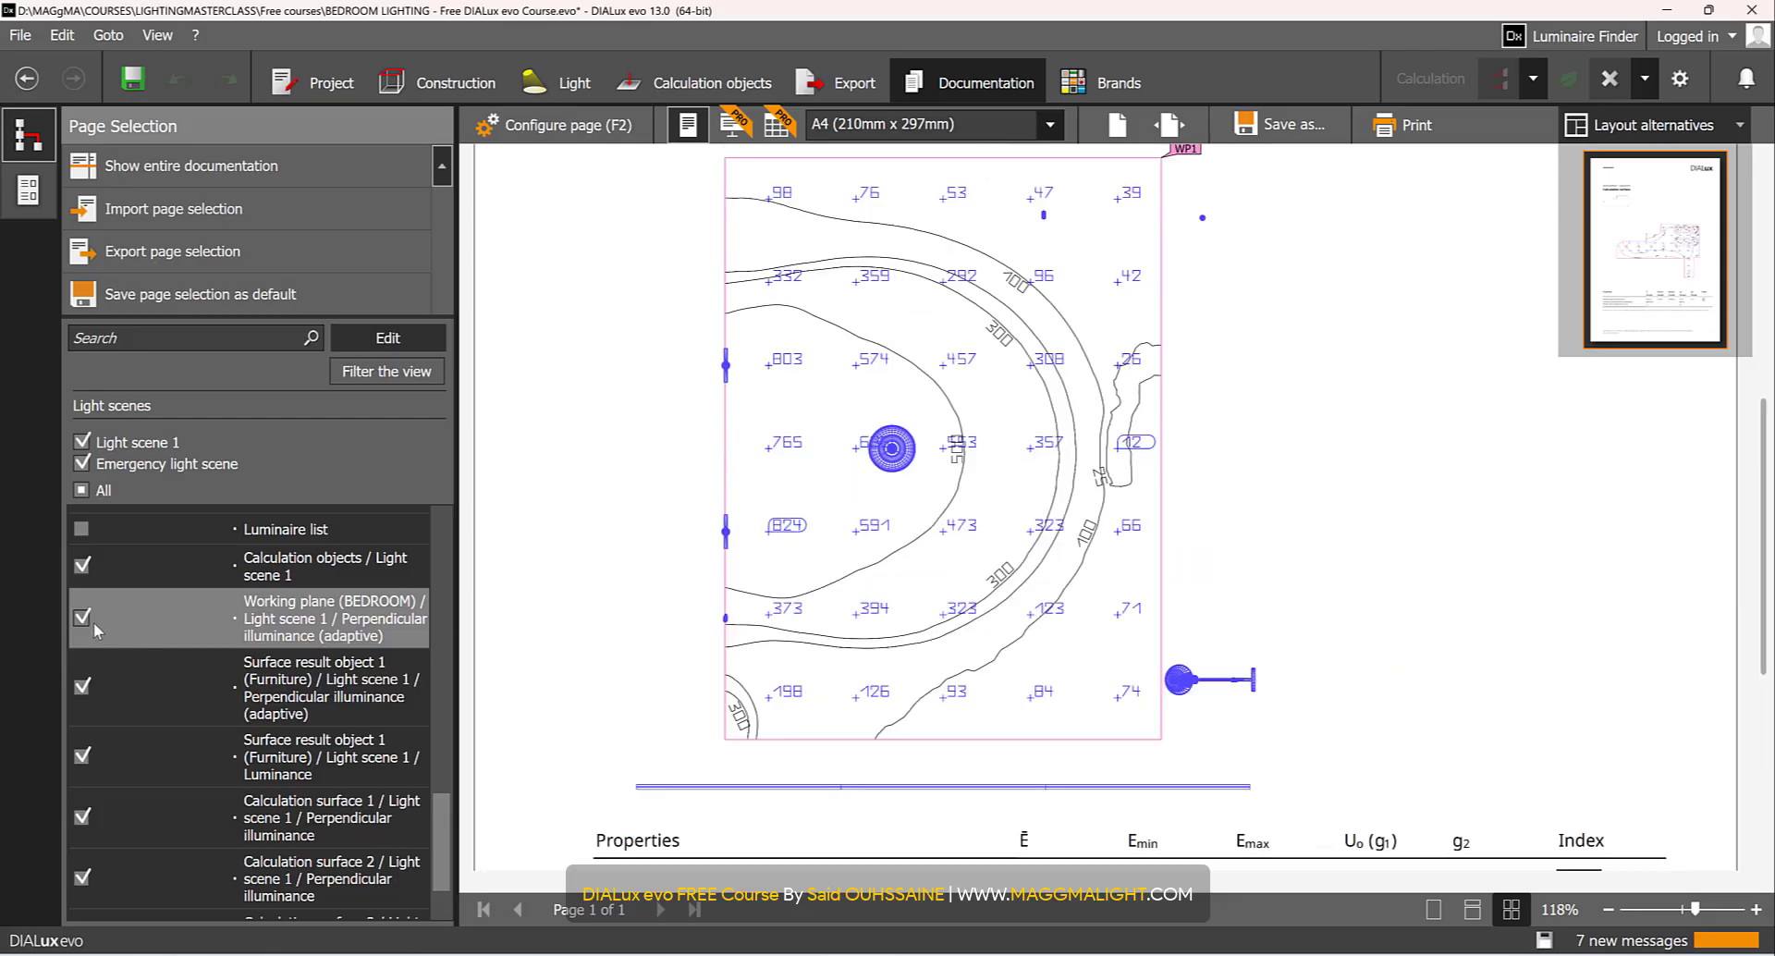
- Exclude the Working plane, Surface result, Calculation surface and Glossary pages
left_click(81, 618)
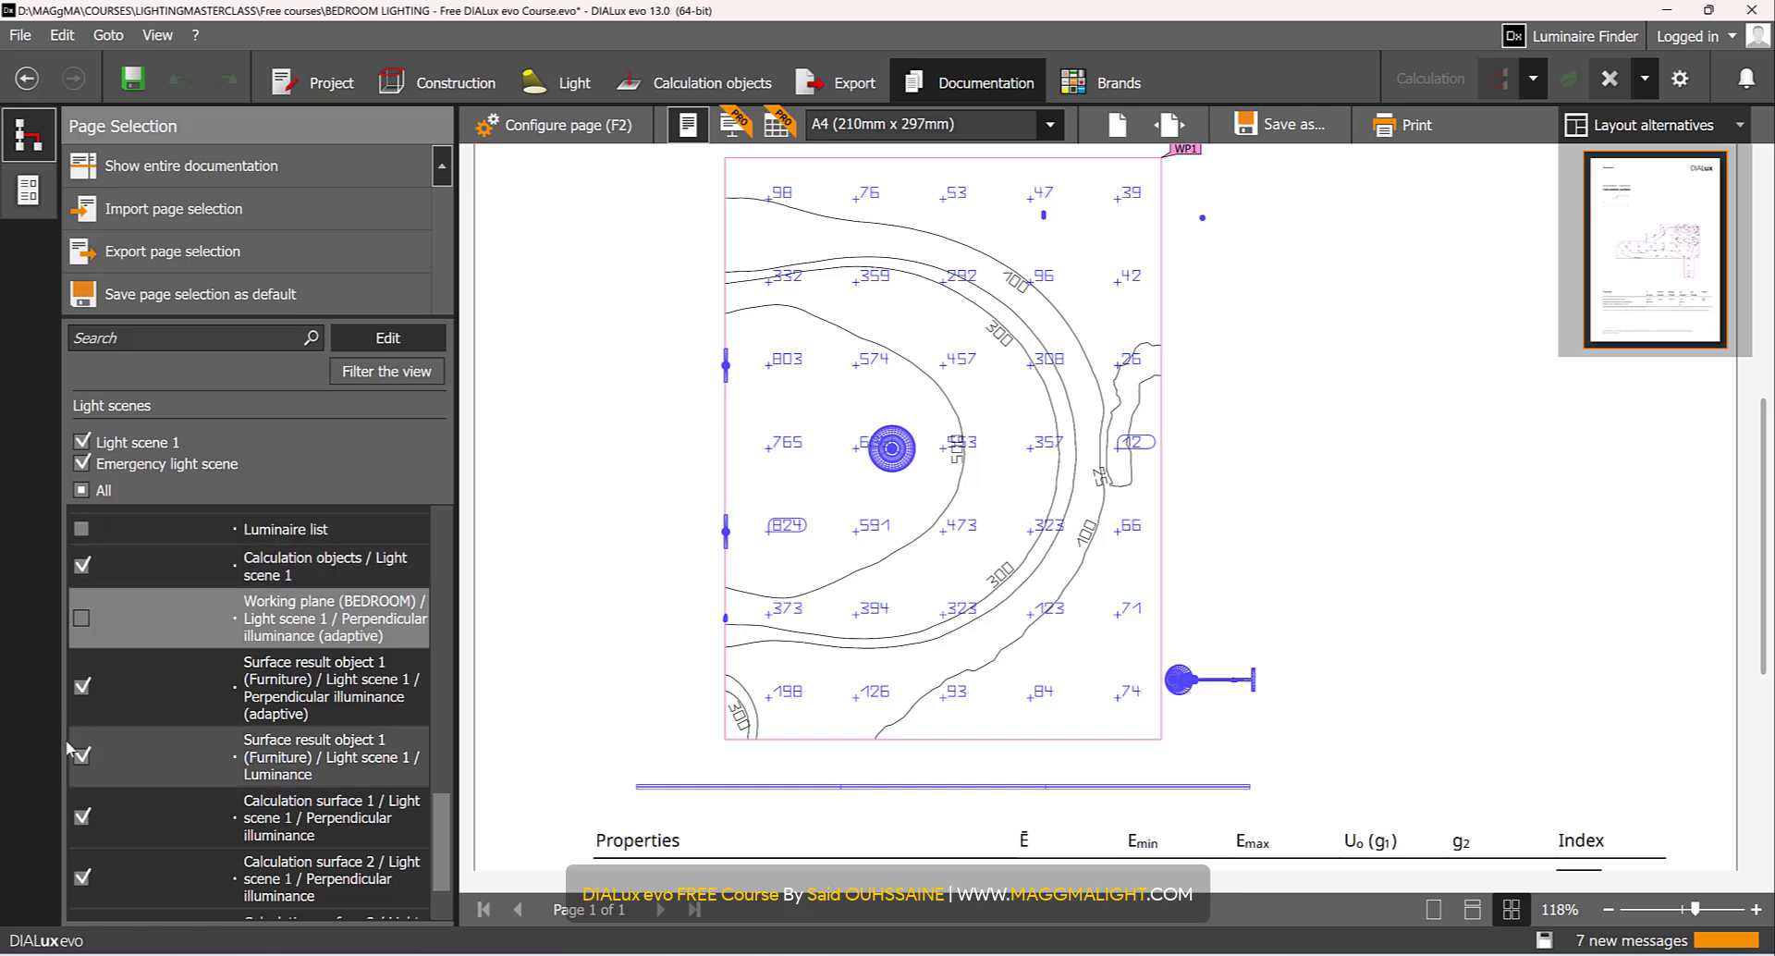
left_click(81, 754)
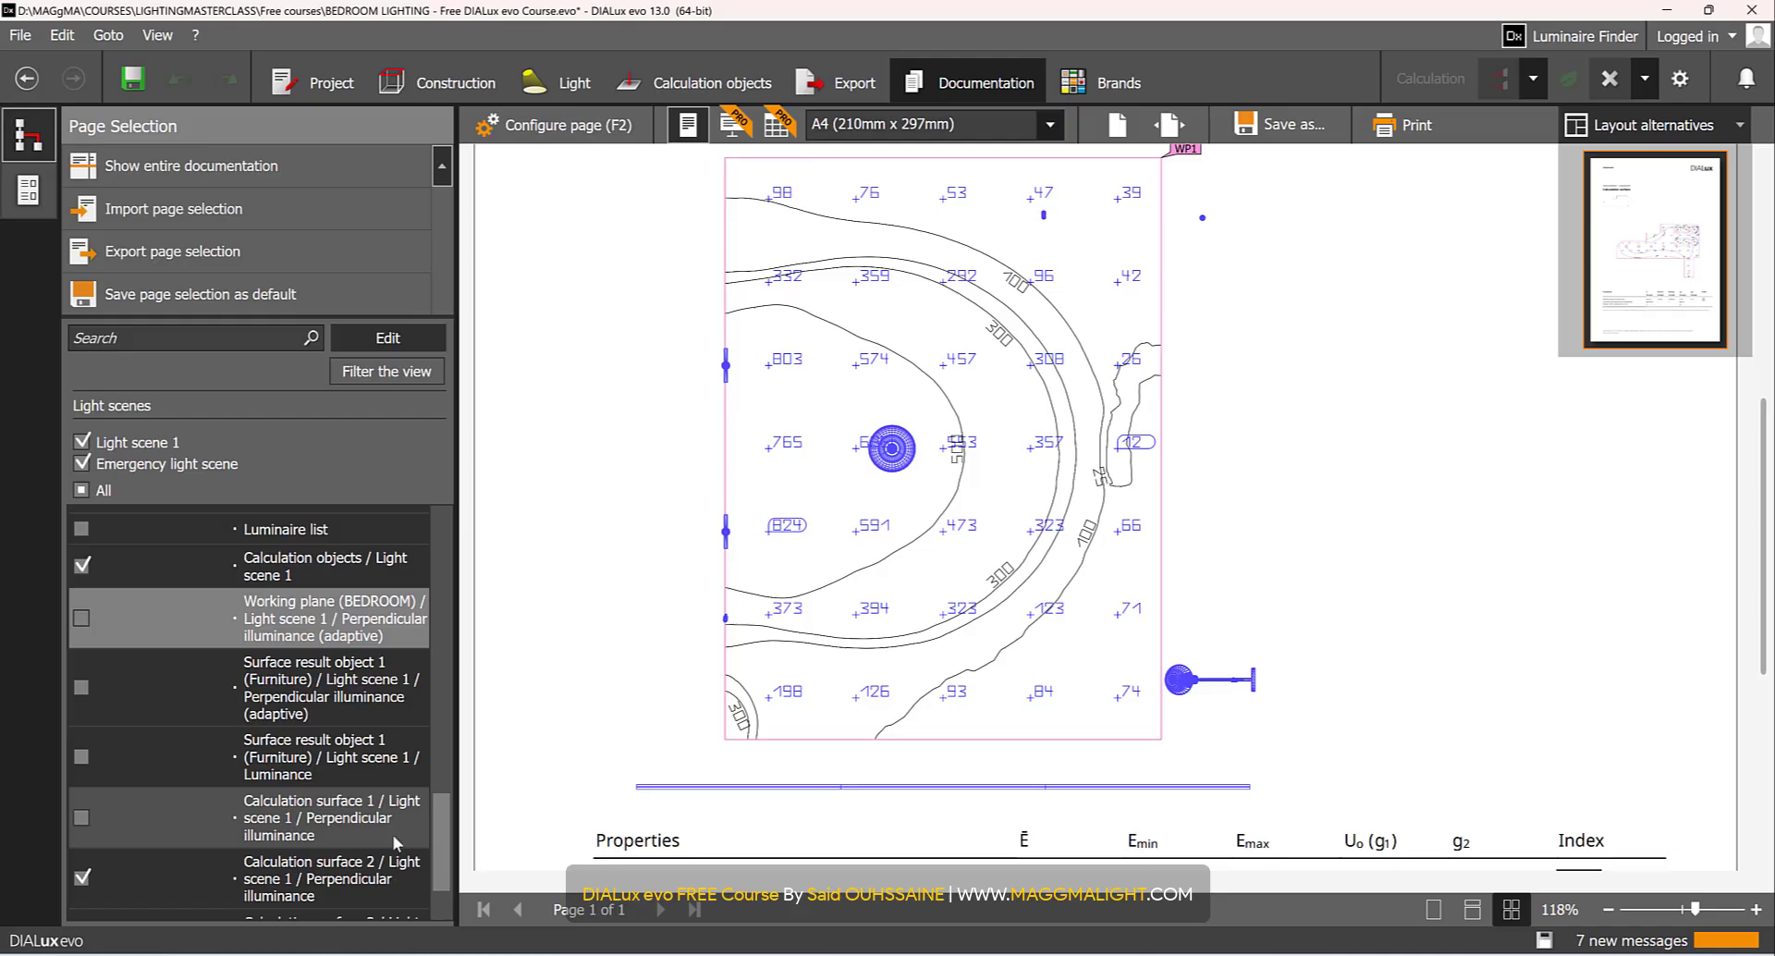
scroll("down", 3)
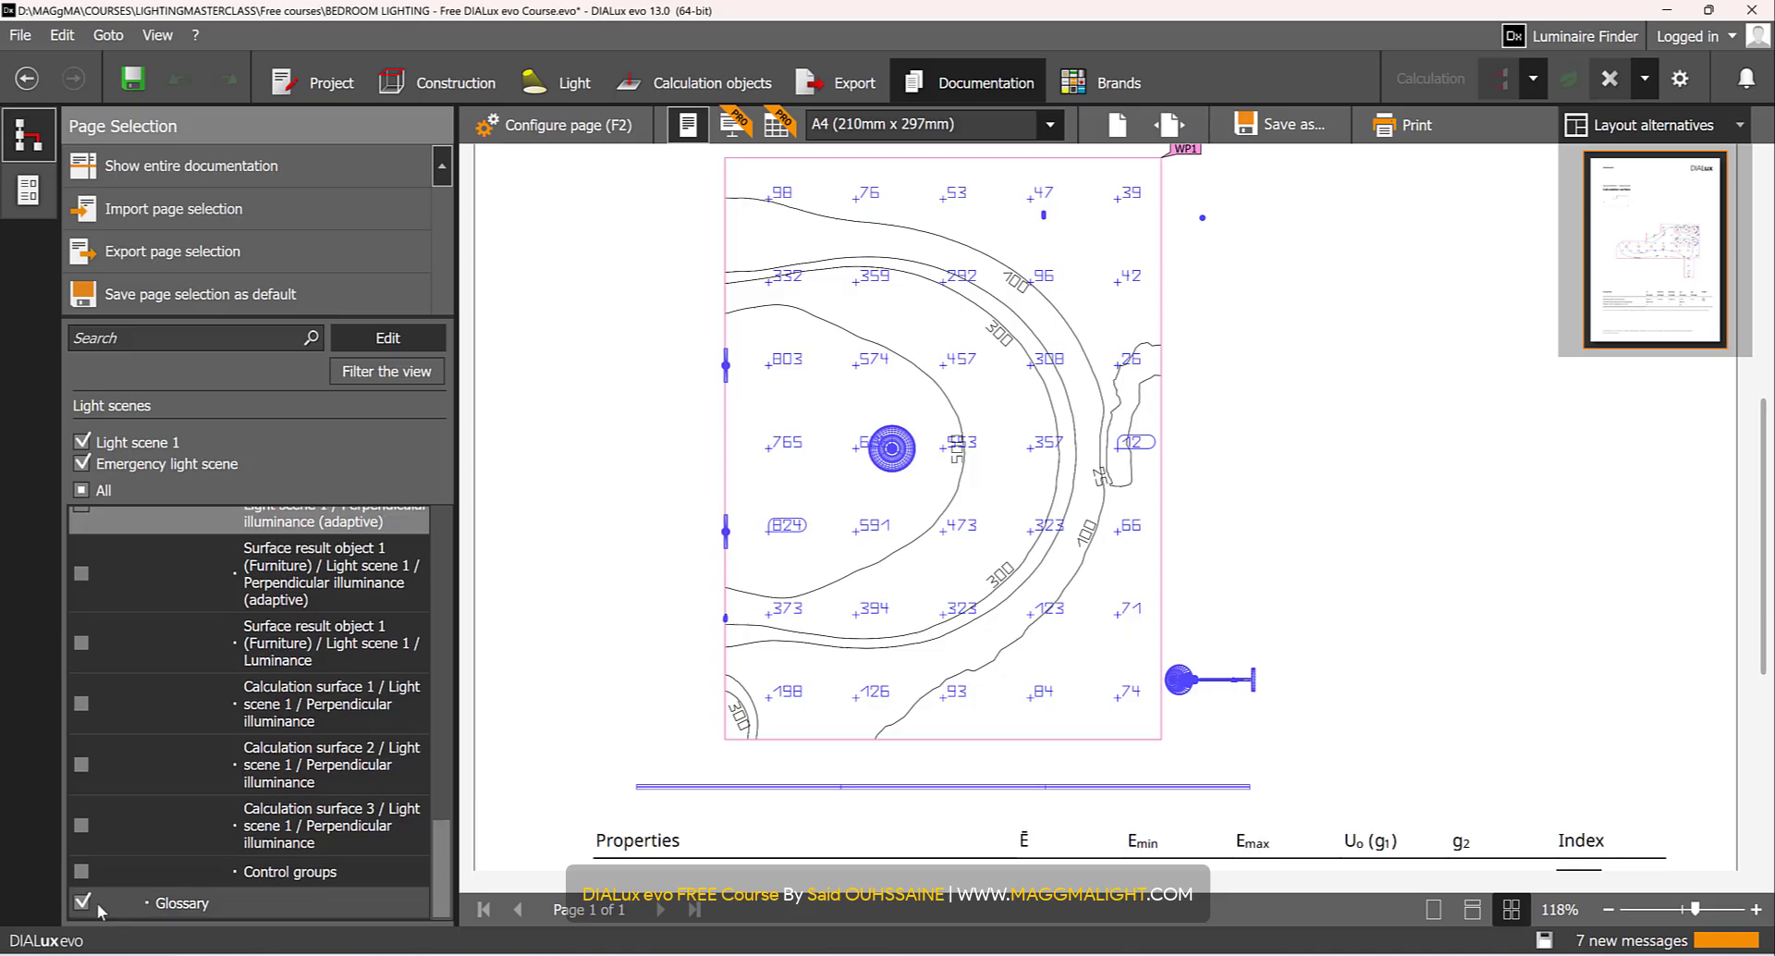
left_click(81, 902)
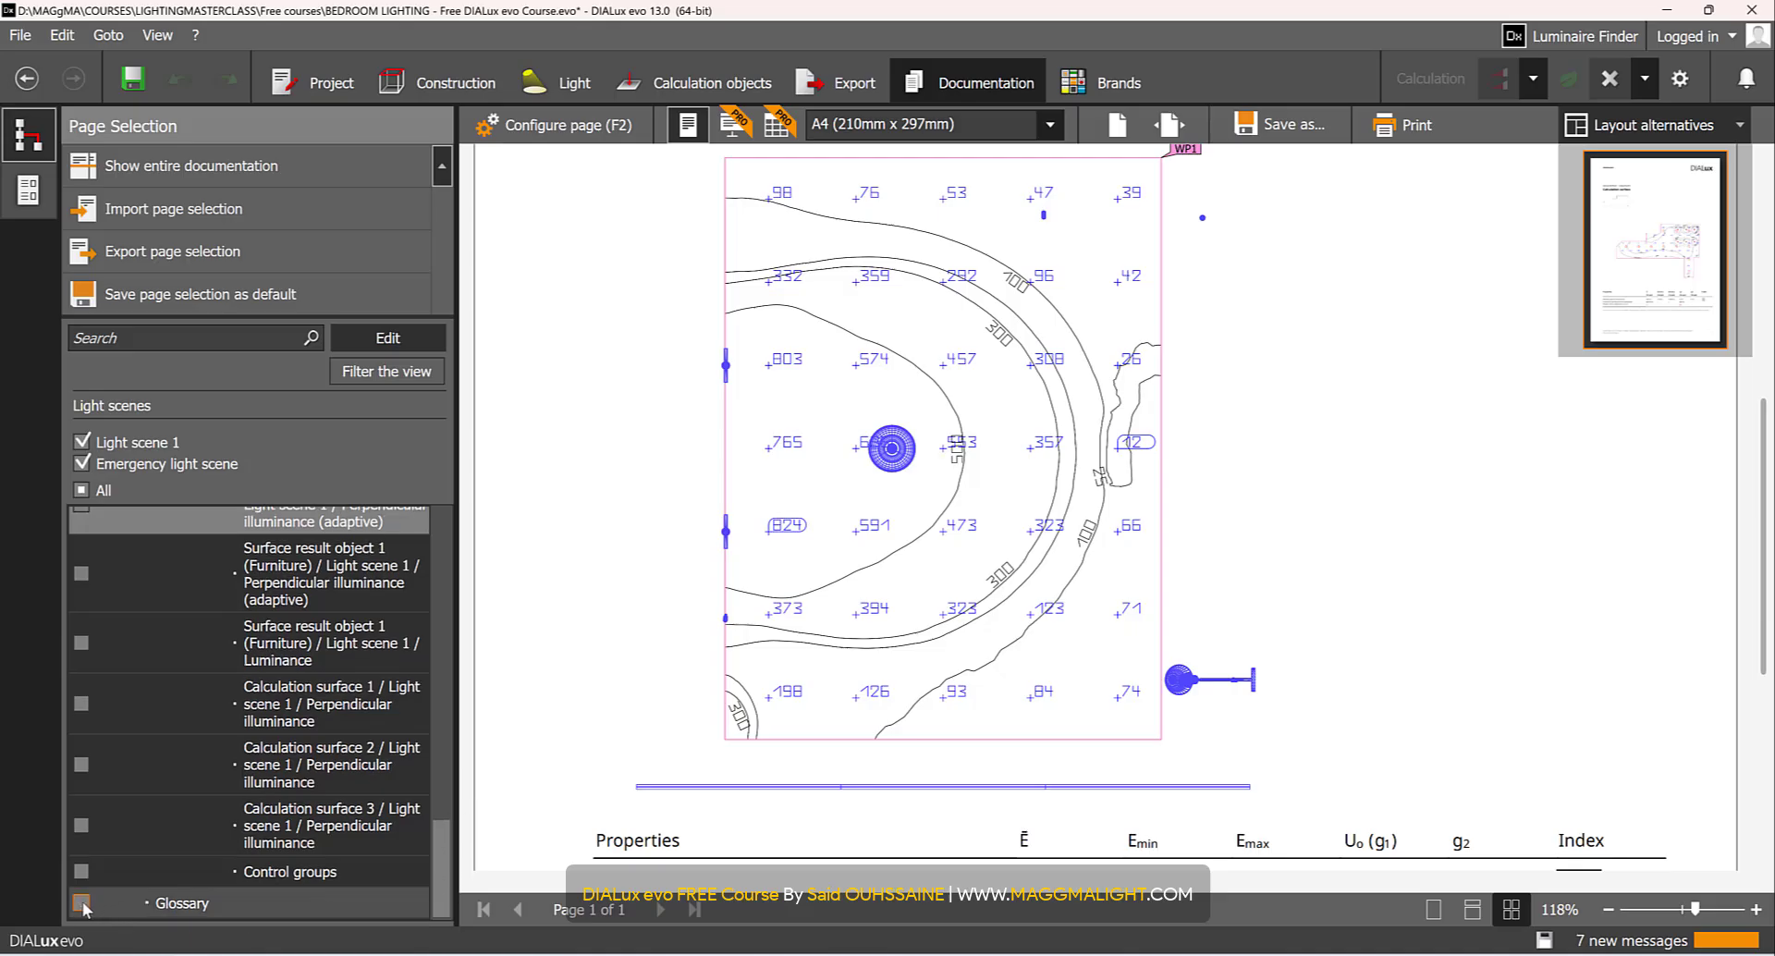
left_click(81, 902)
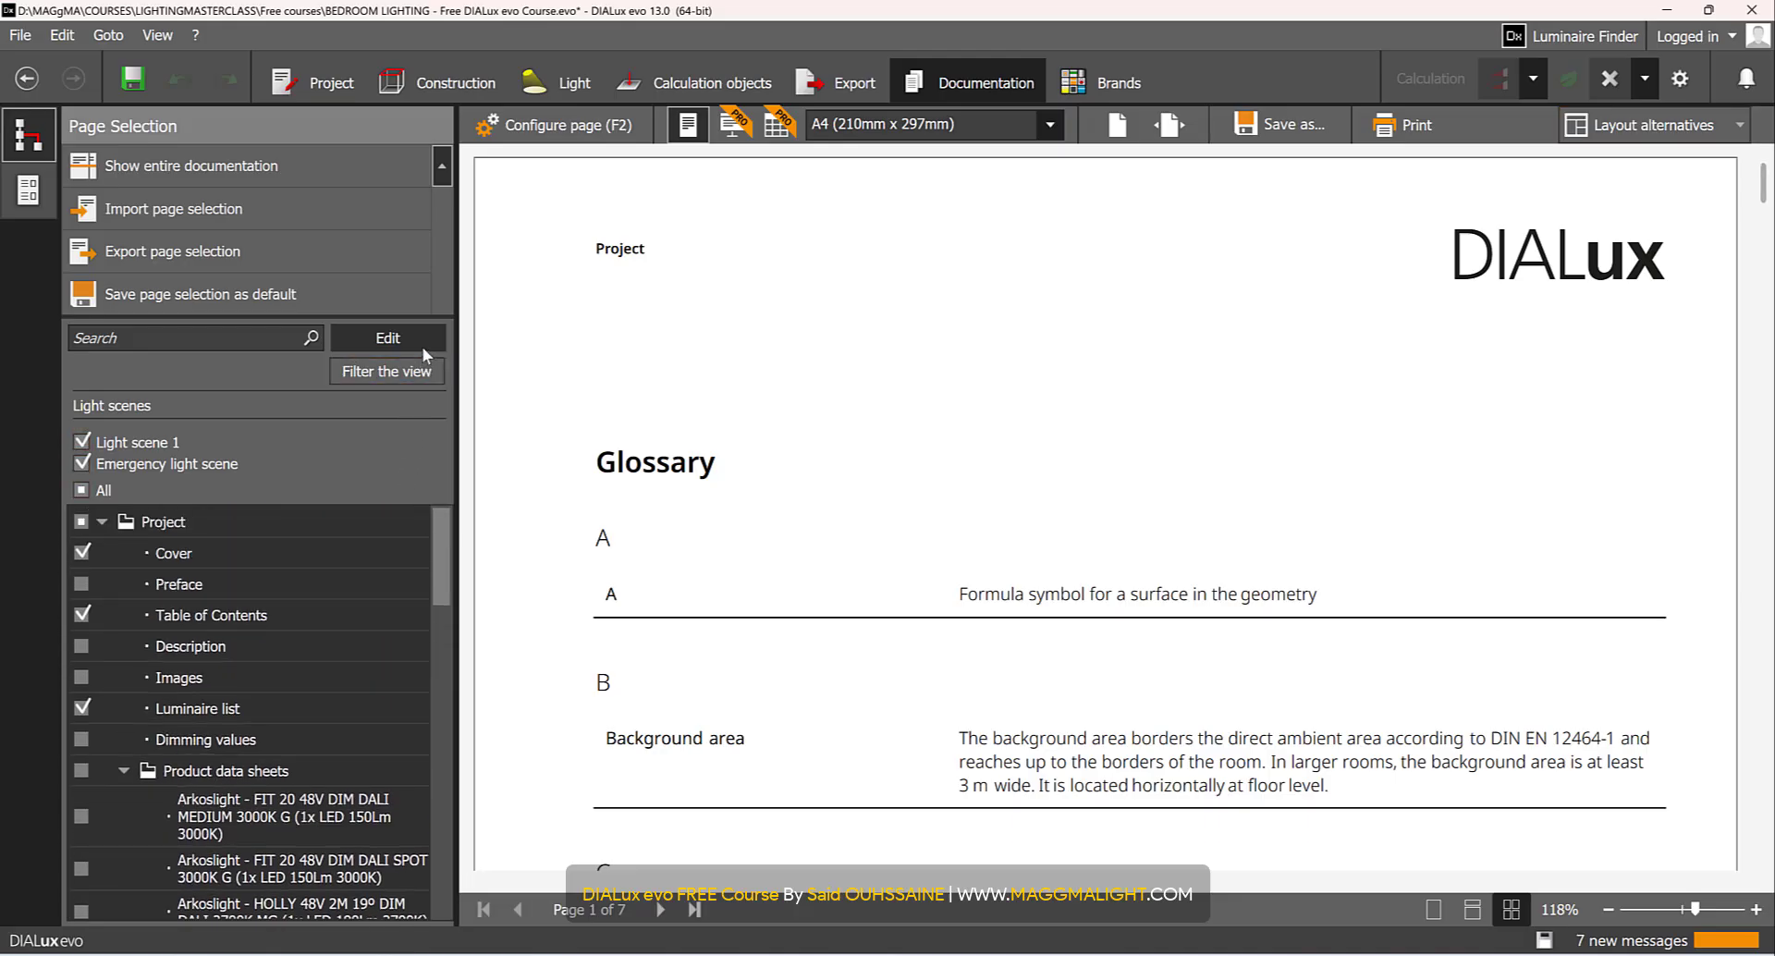
- List only the selected report pages and preview the Cover
left_click(387, 338)
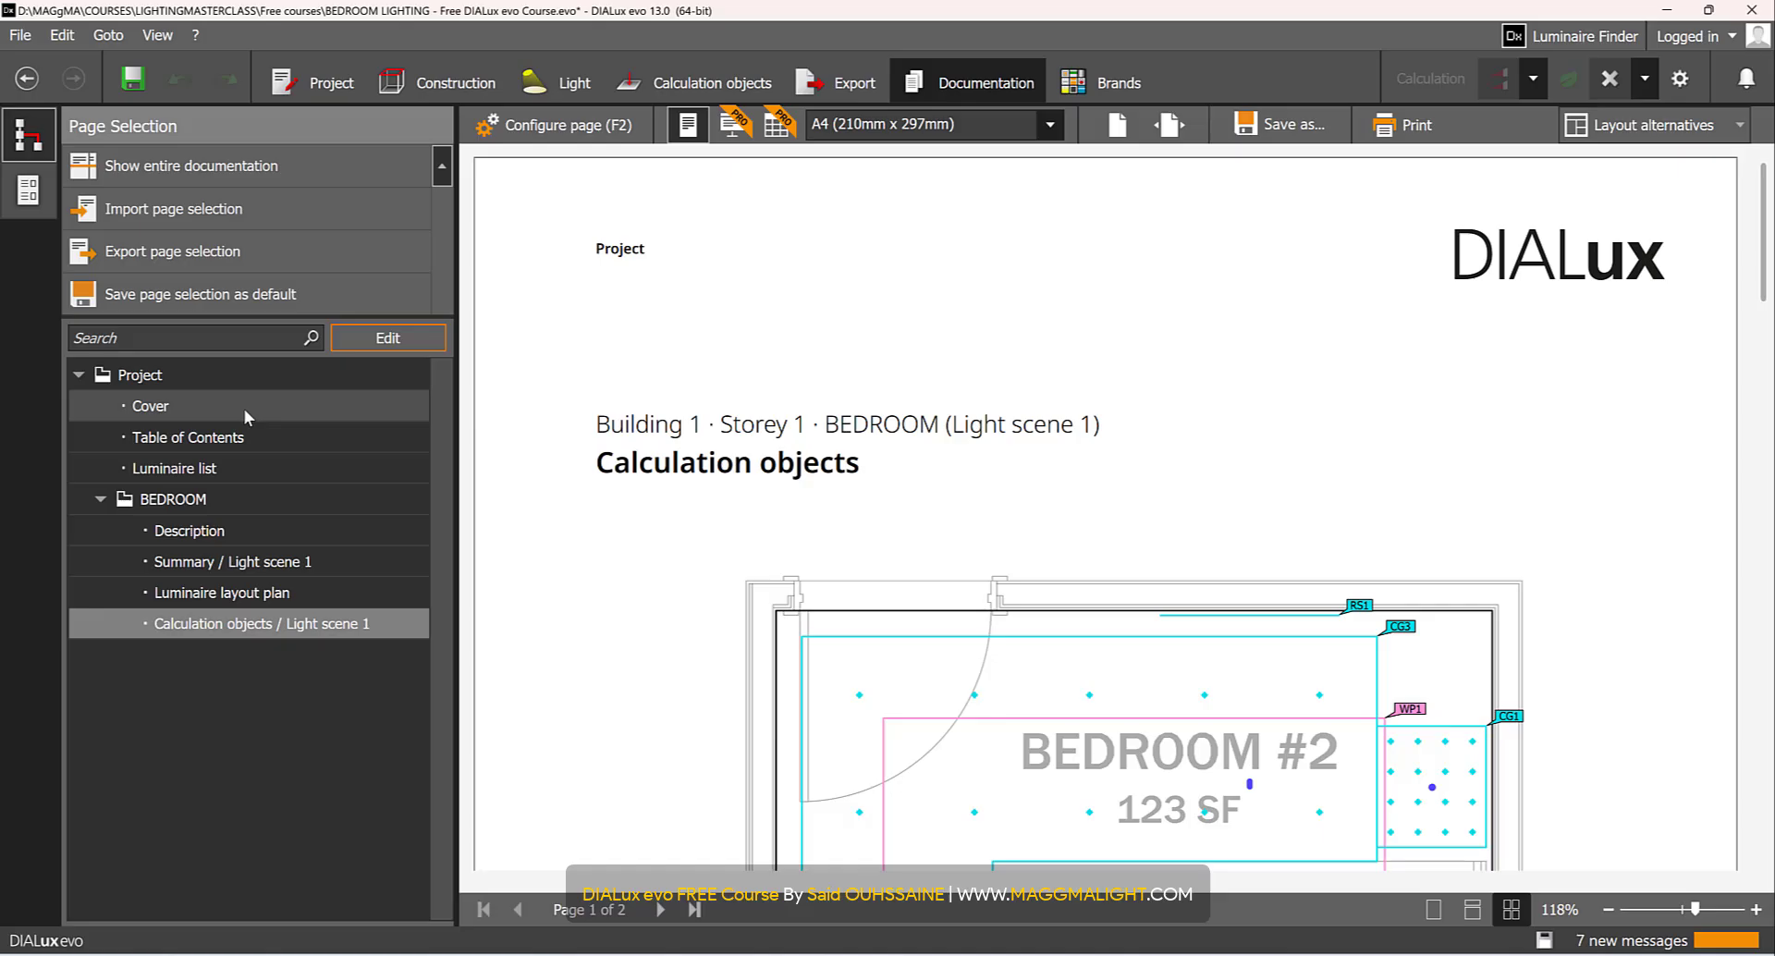
left_click(149, 406)
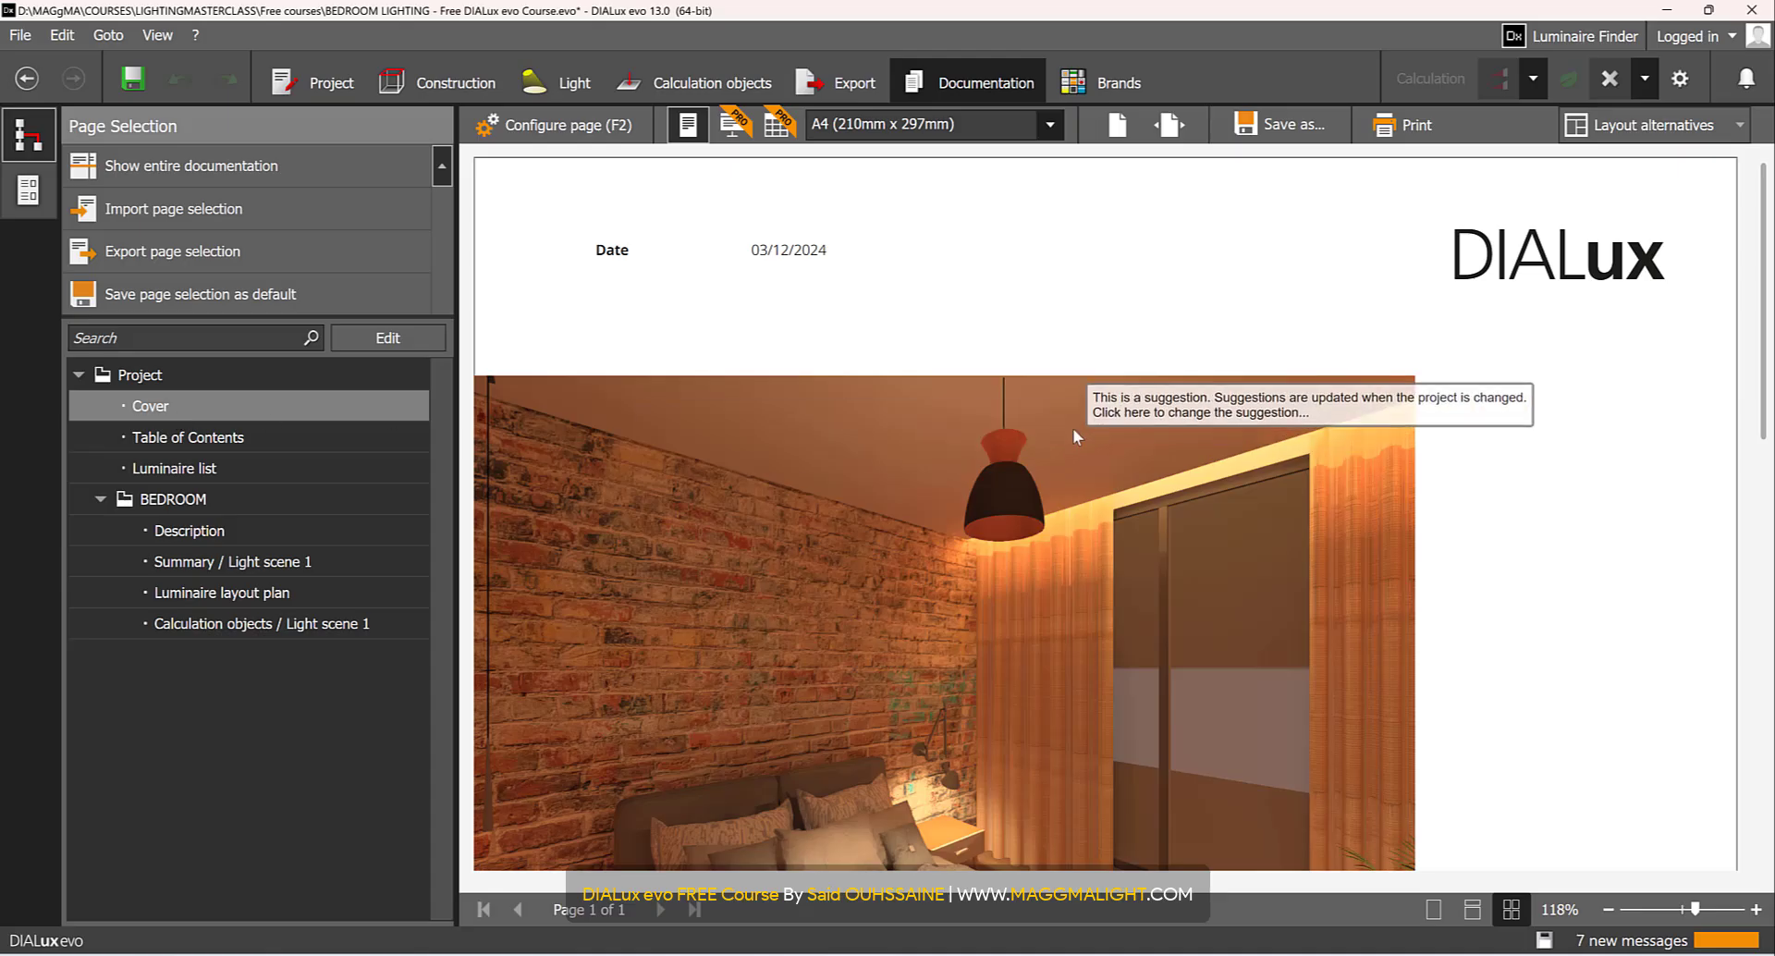
scroll("down", 3)
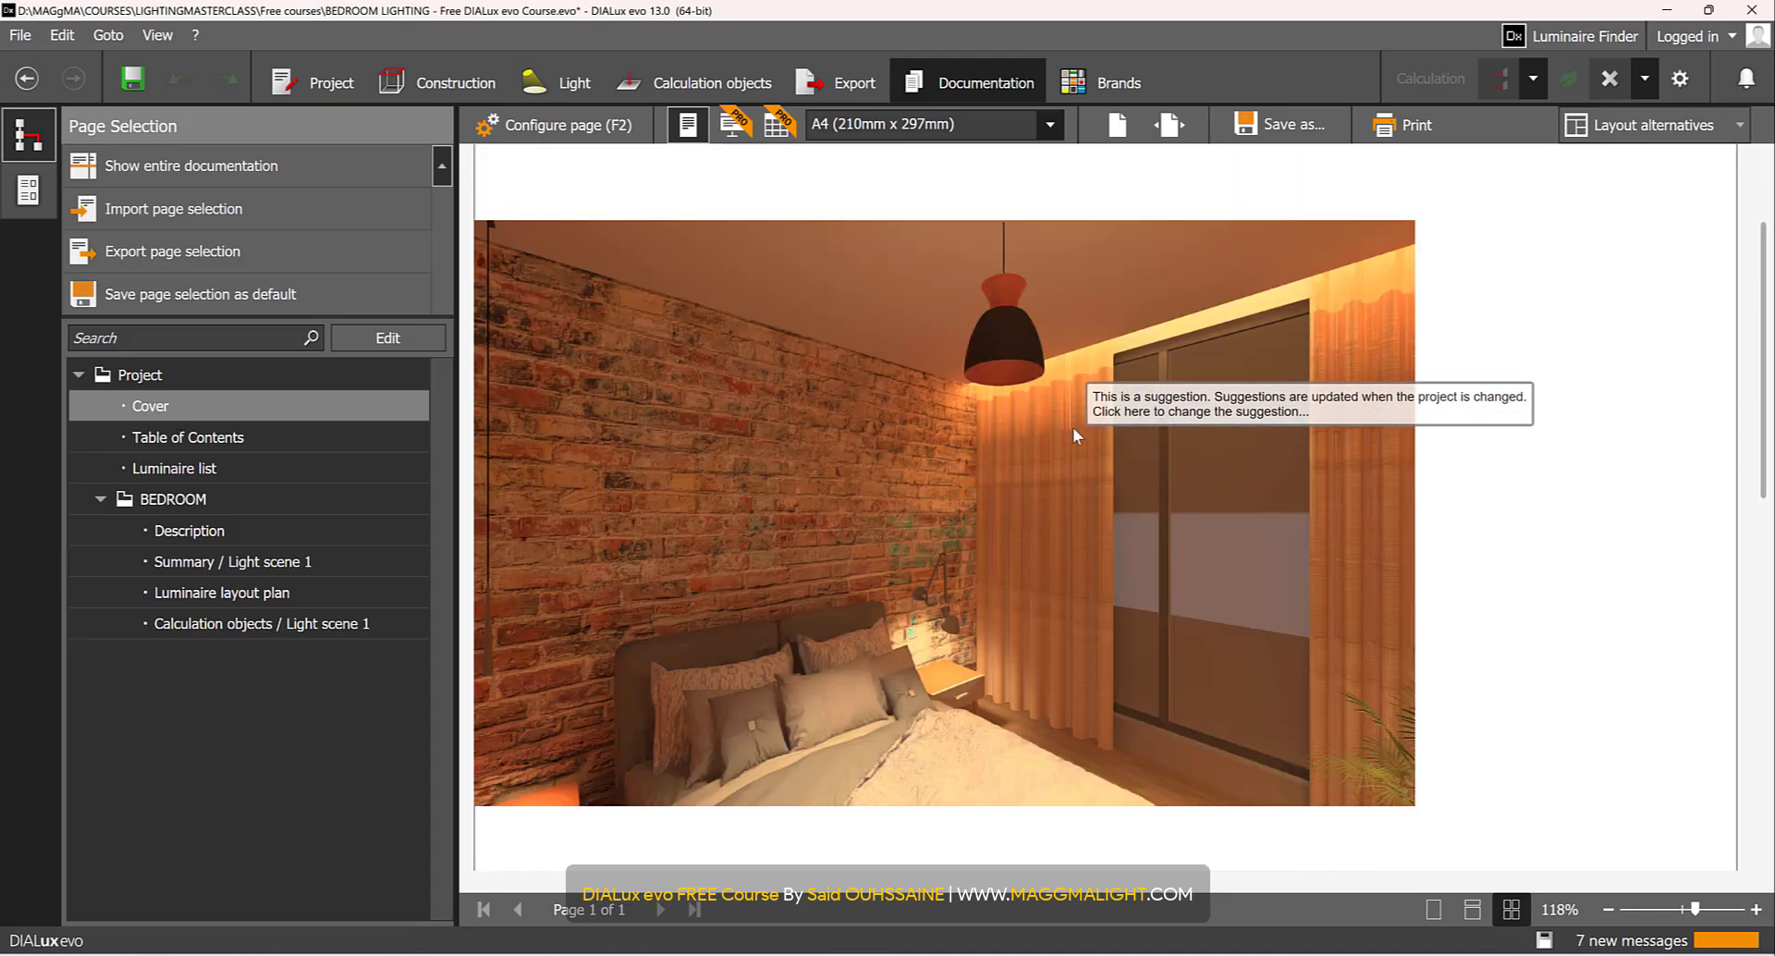
- Add the MAGGMALIGHT logo to the header and begin the footer web address (www…gmal)
left_click(566, 125)
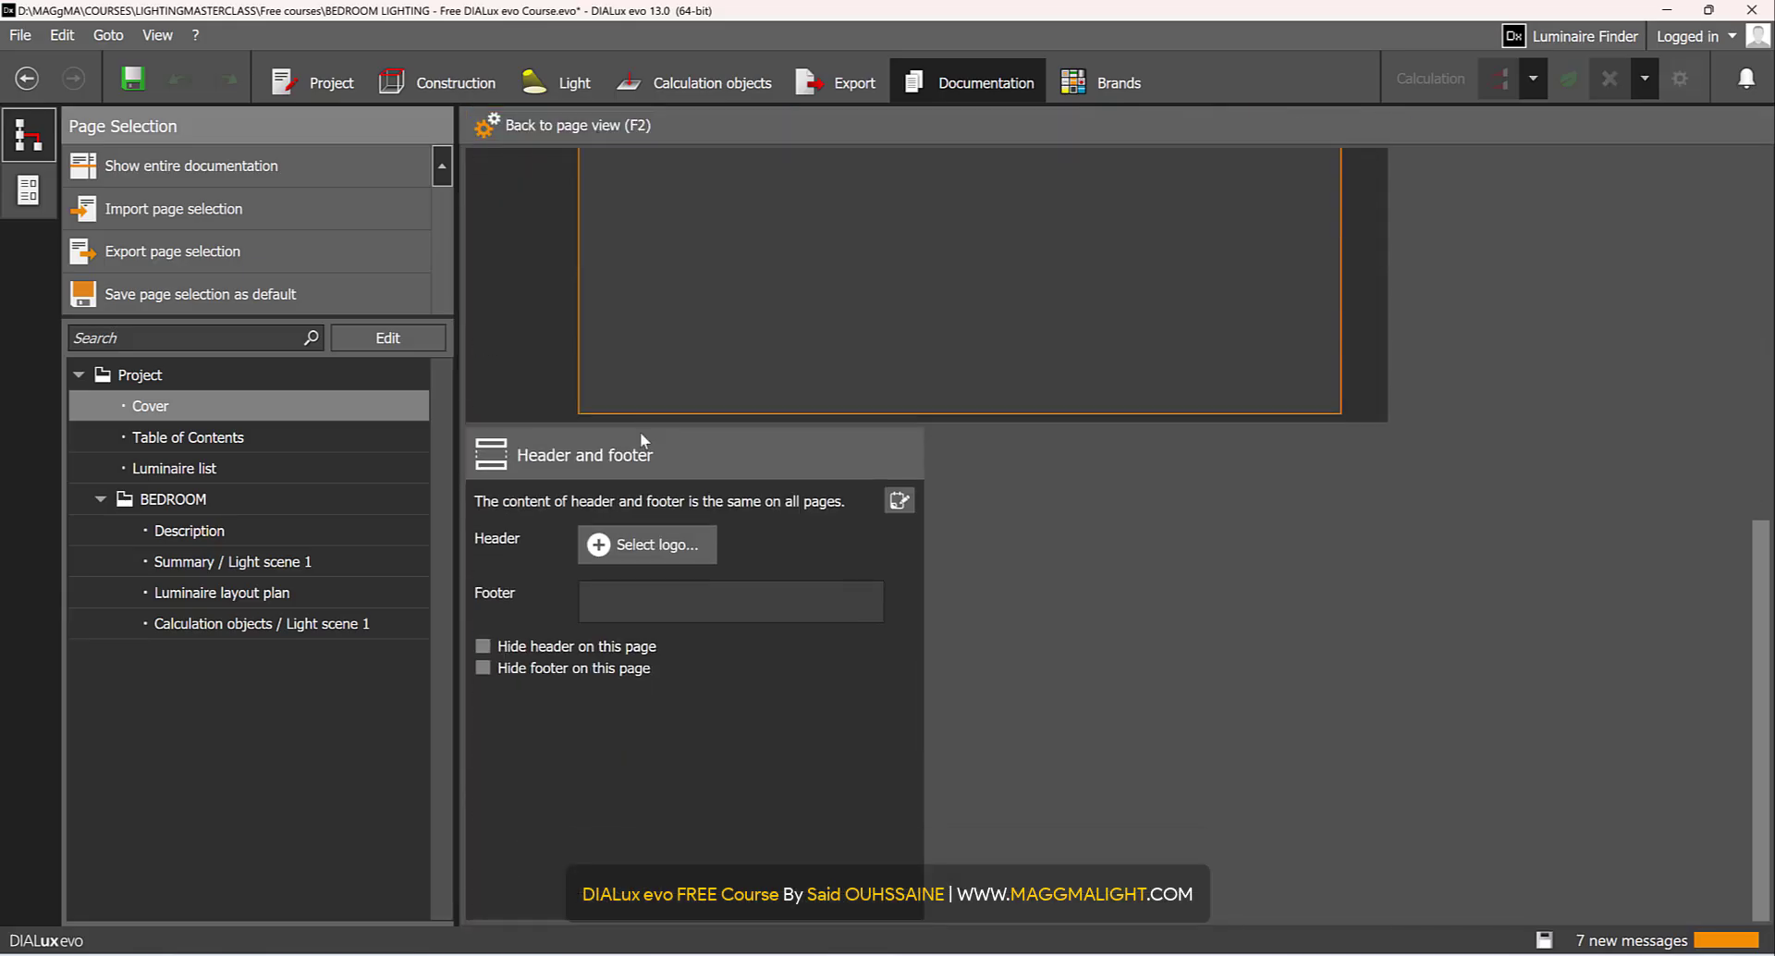
mouse_move(600, 547)
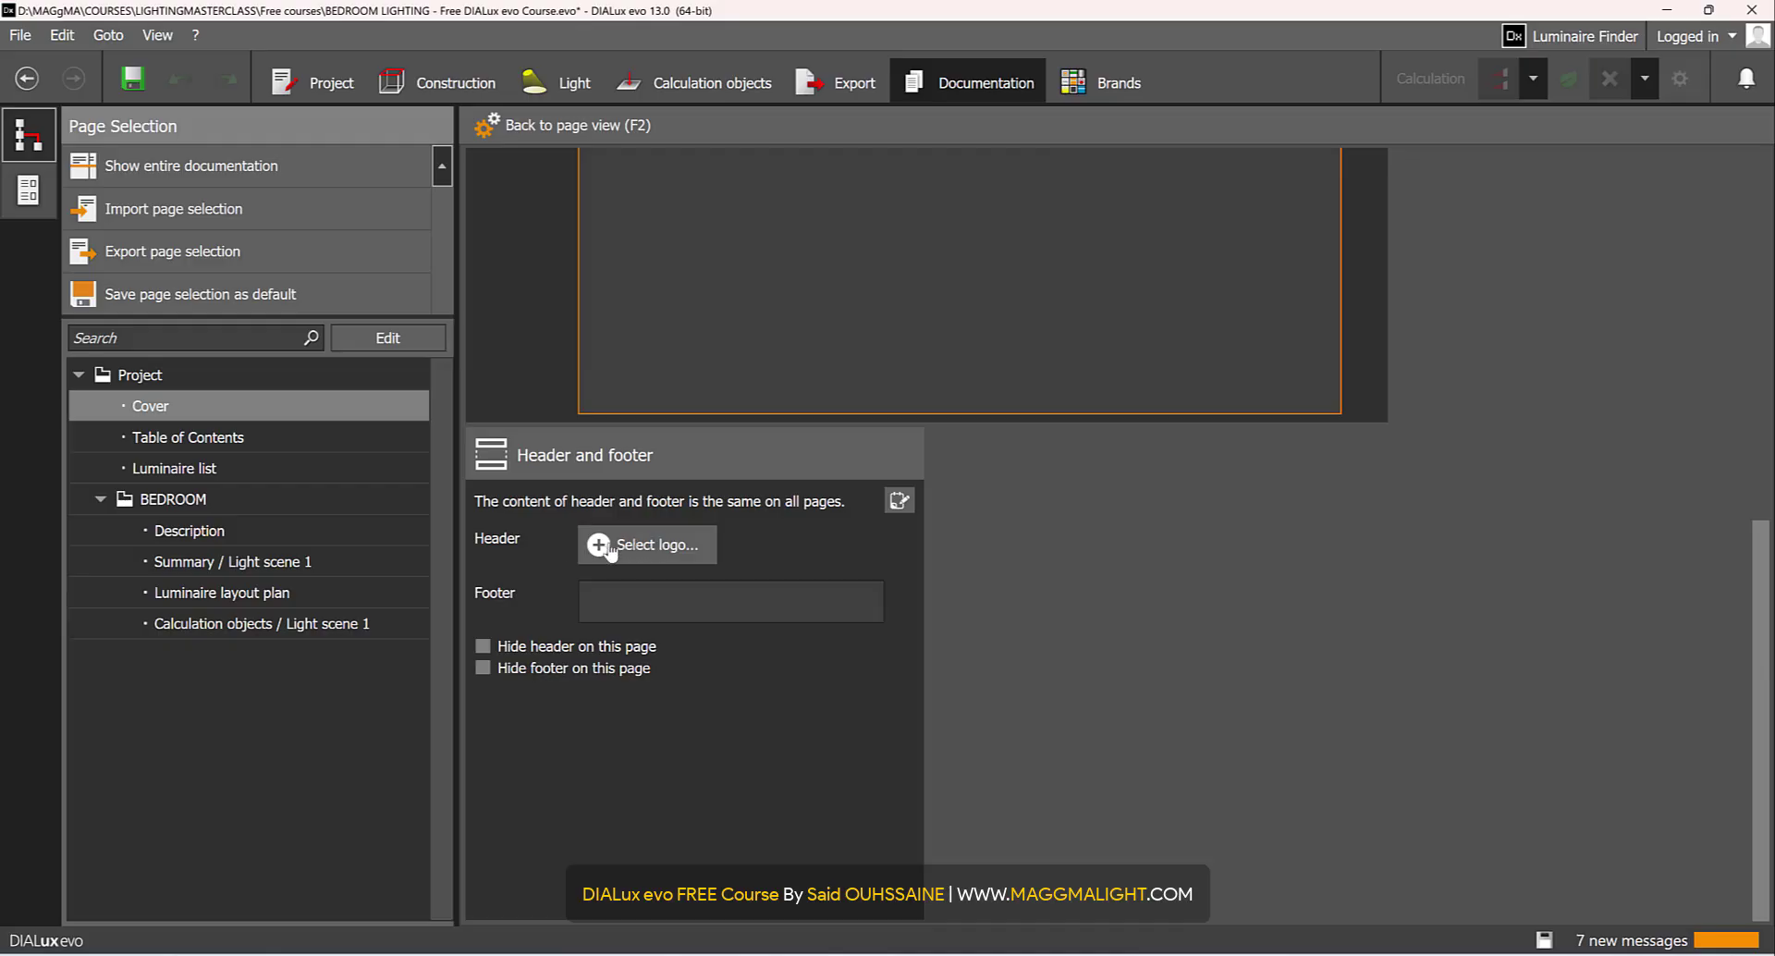
mouse_move(642, 545)
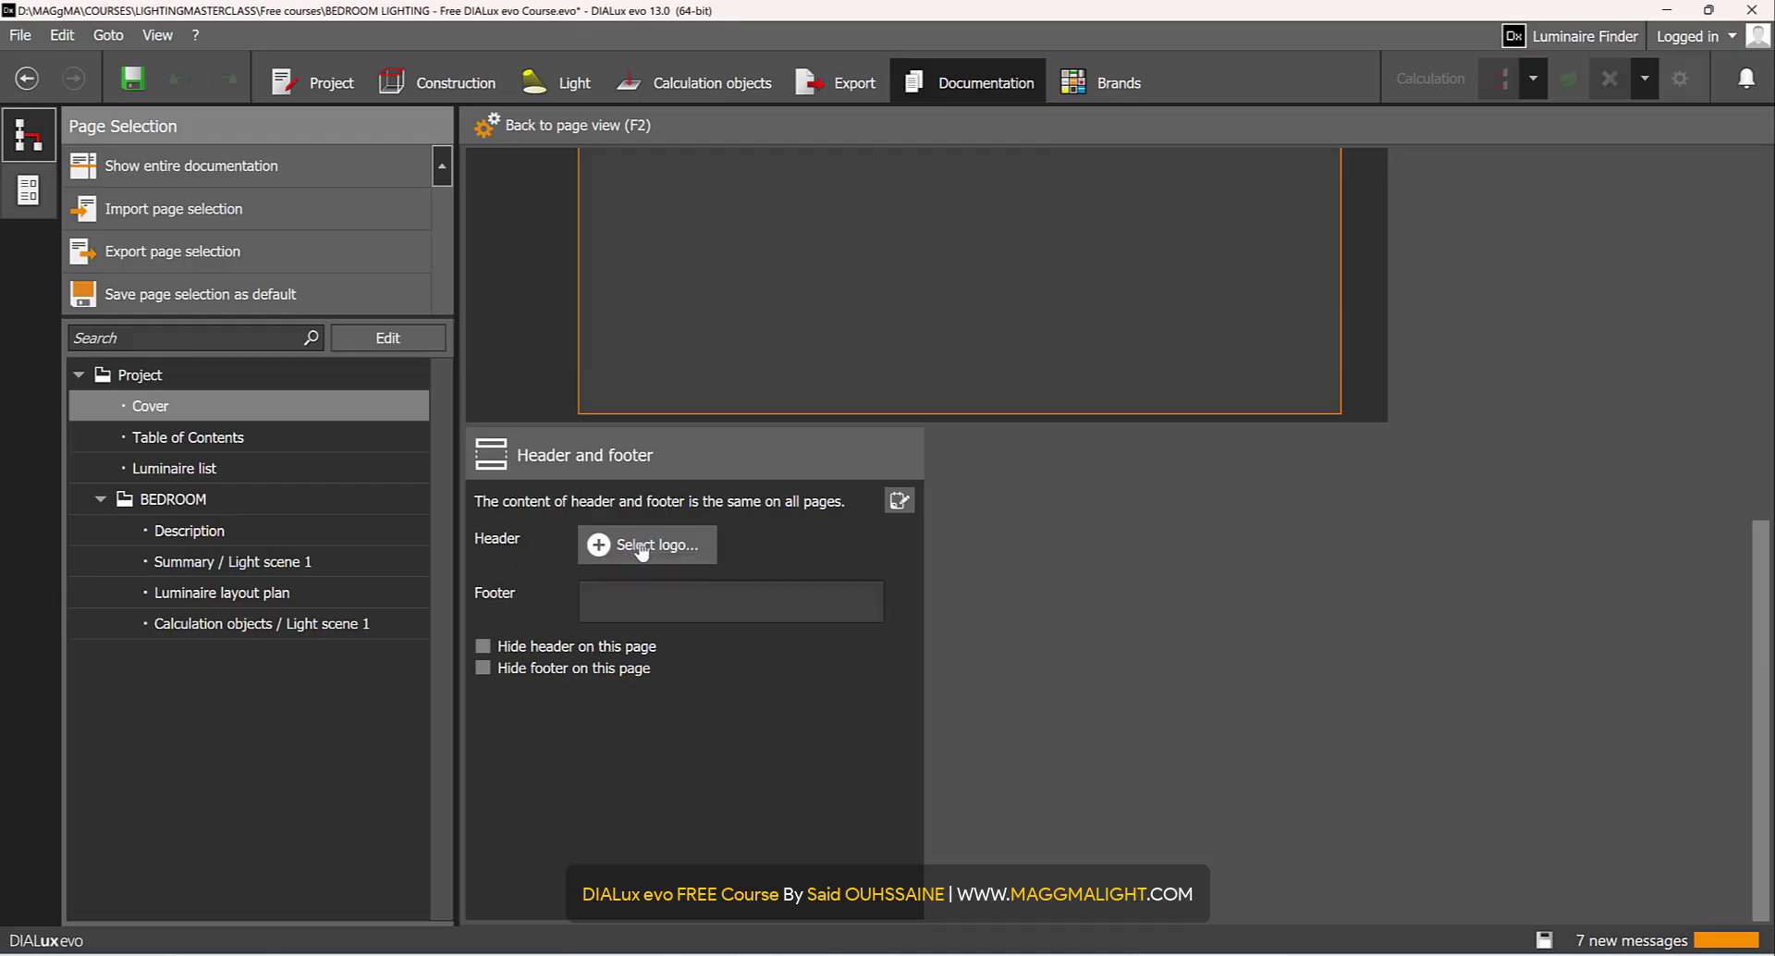
mouse_move(645, 545)
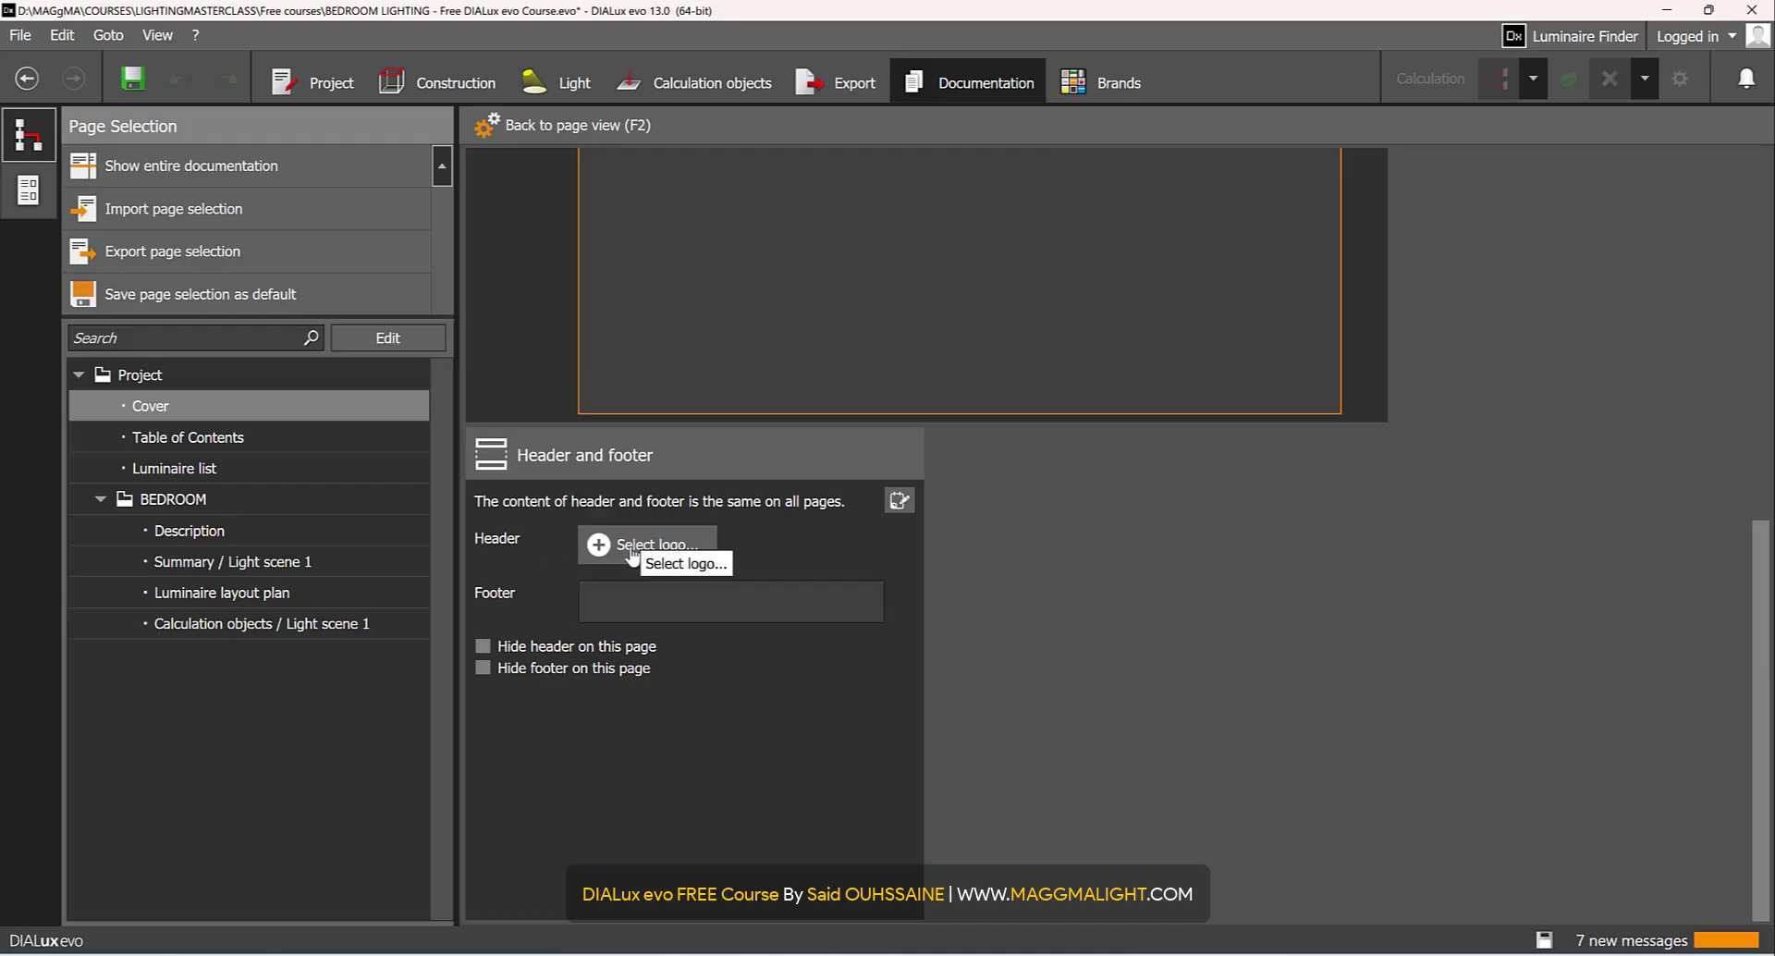
left_click(647, 544)
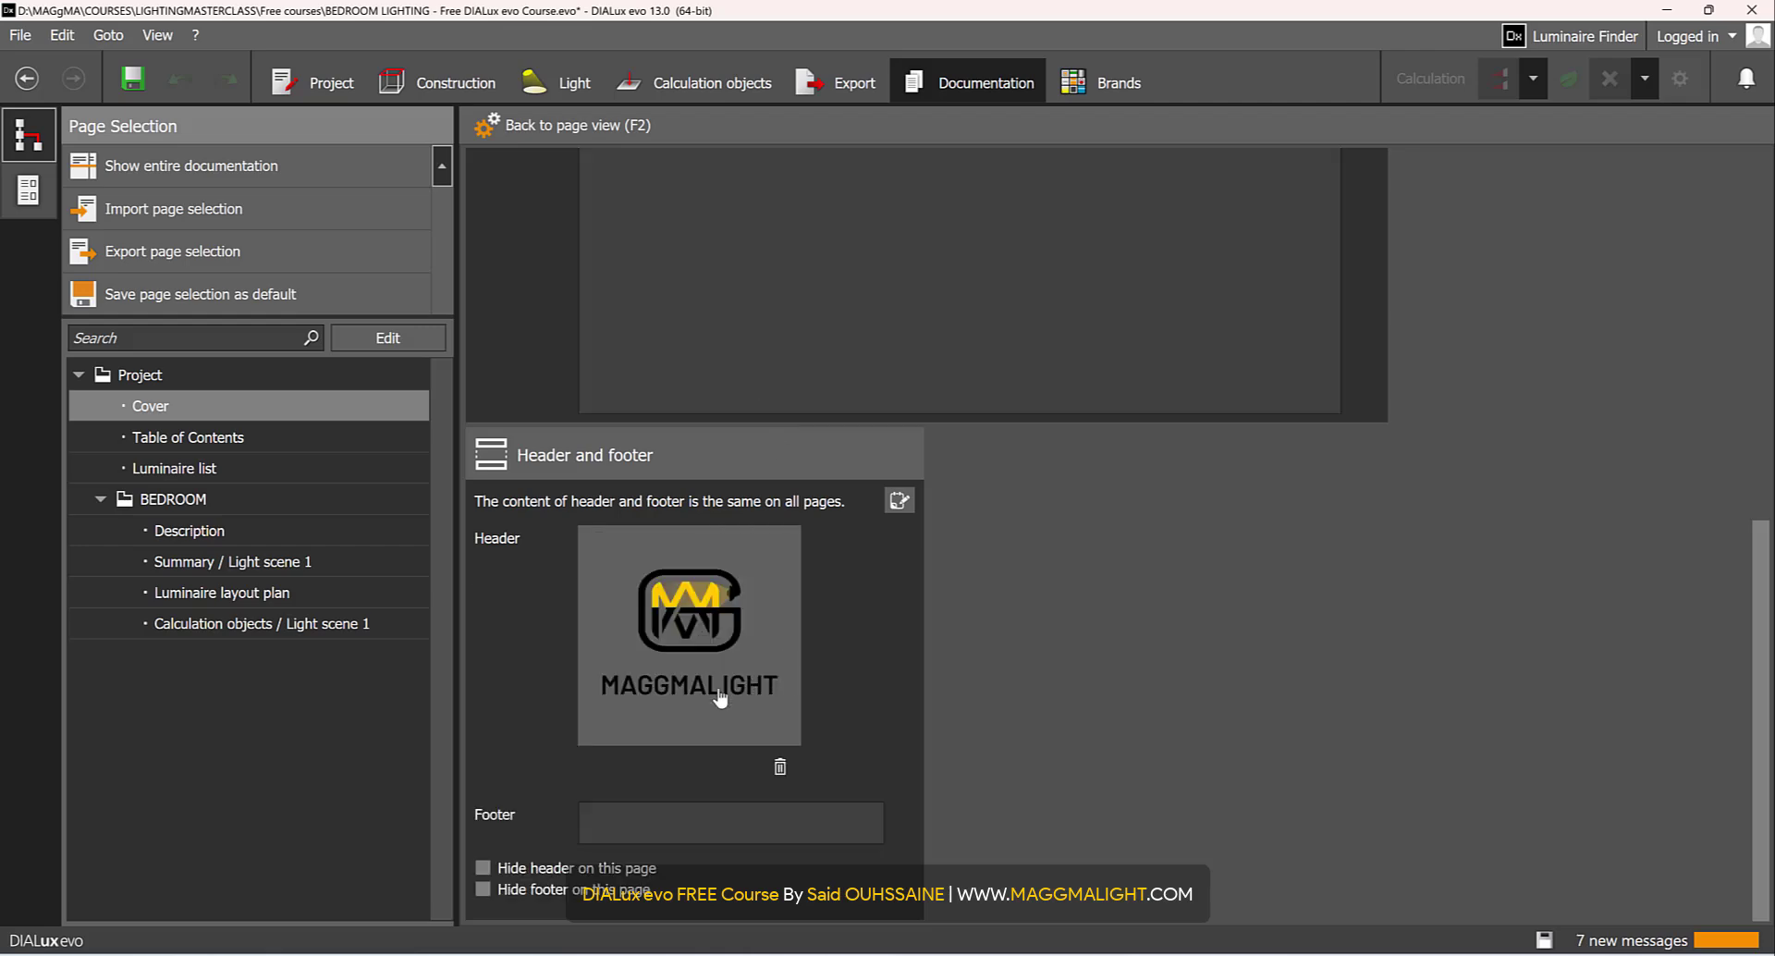
left_click(731, 821)
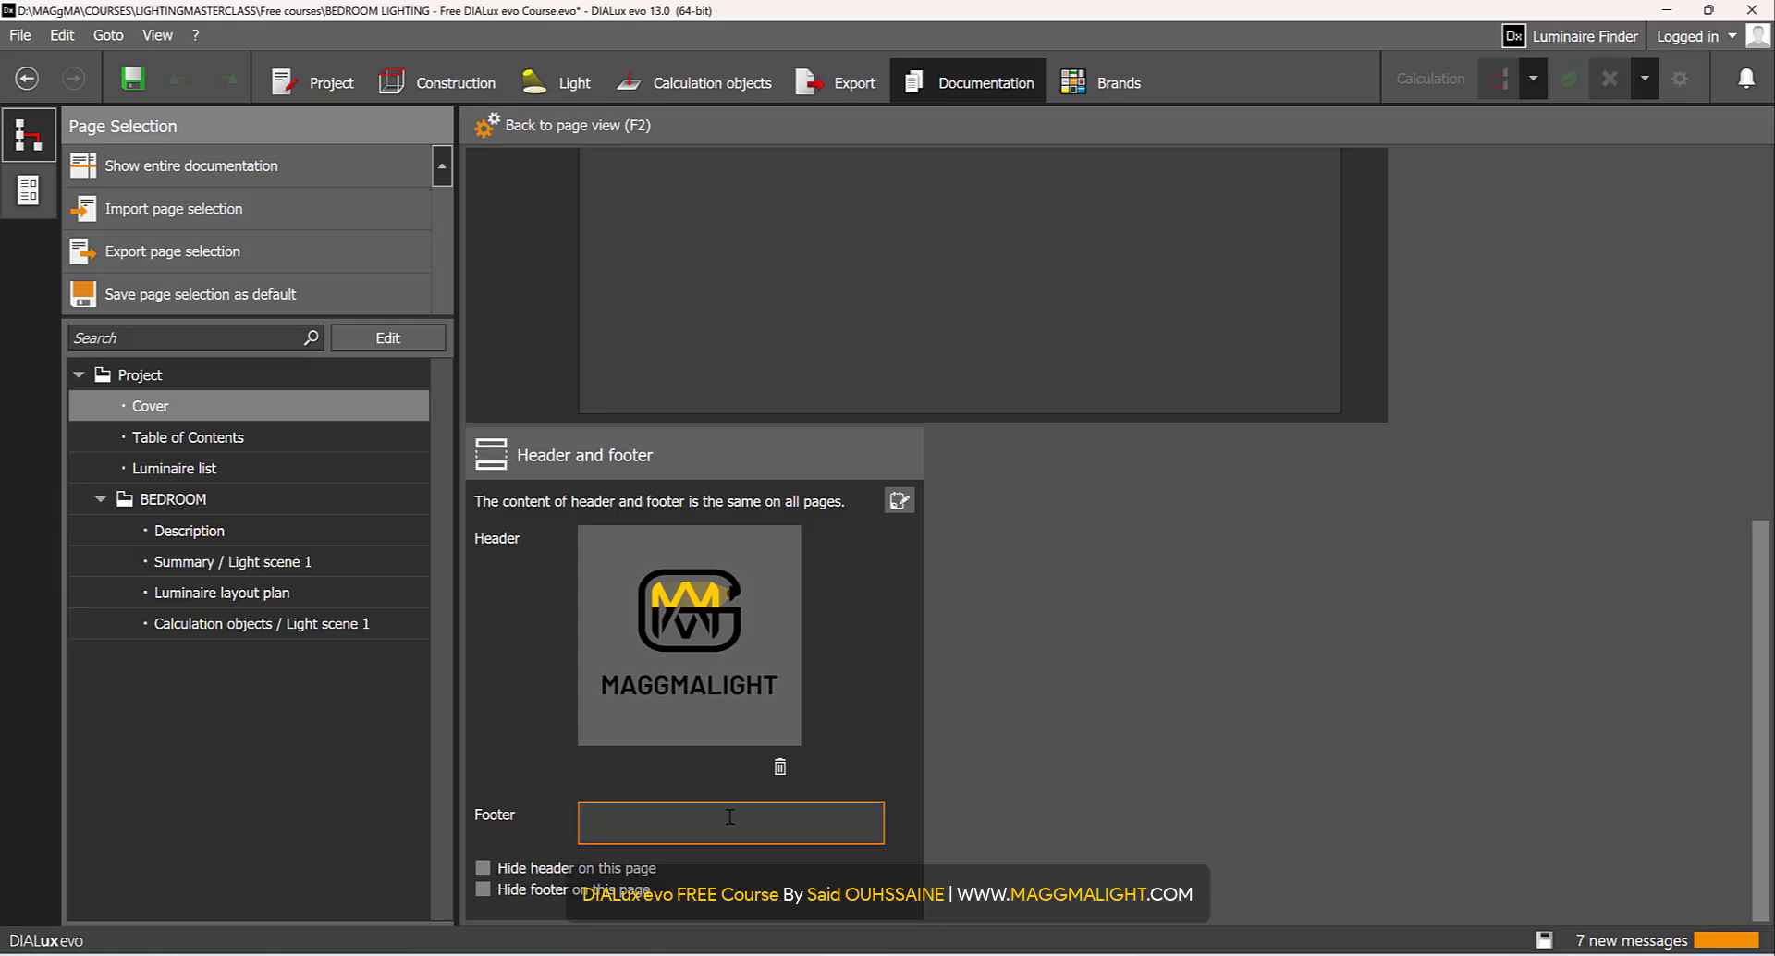
type("www.ma")
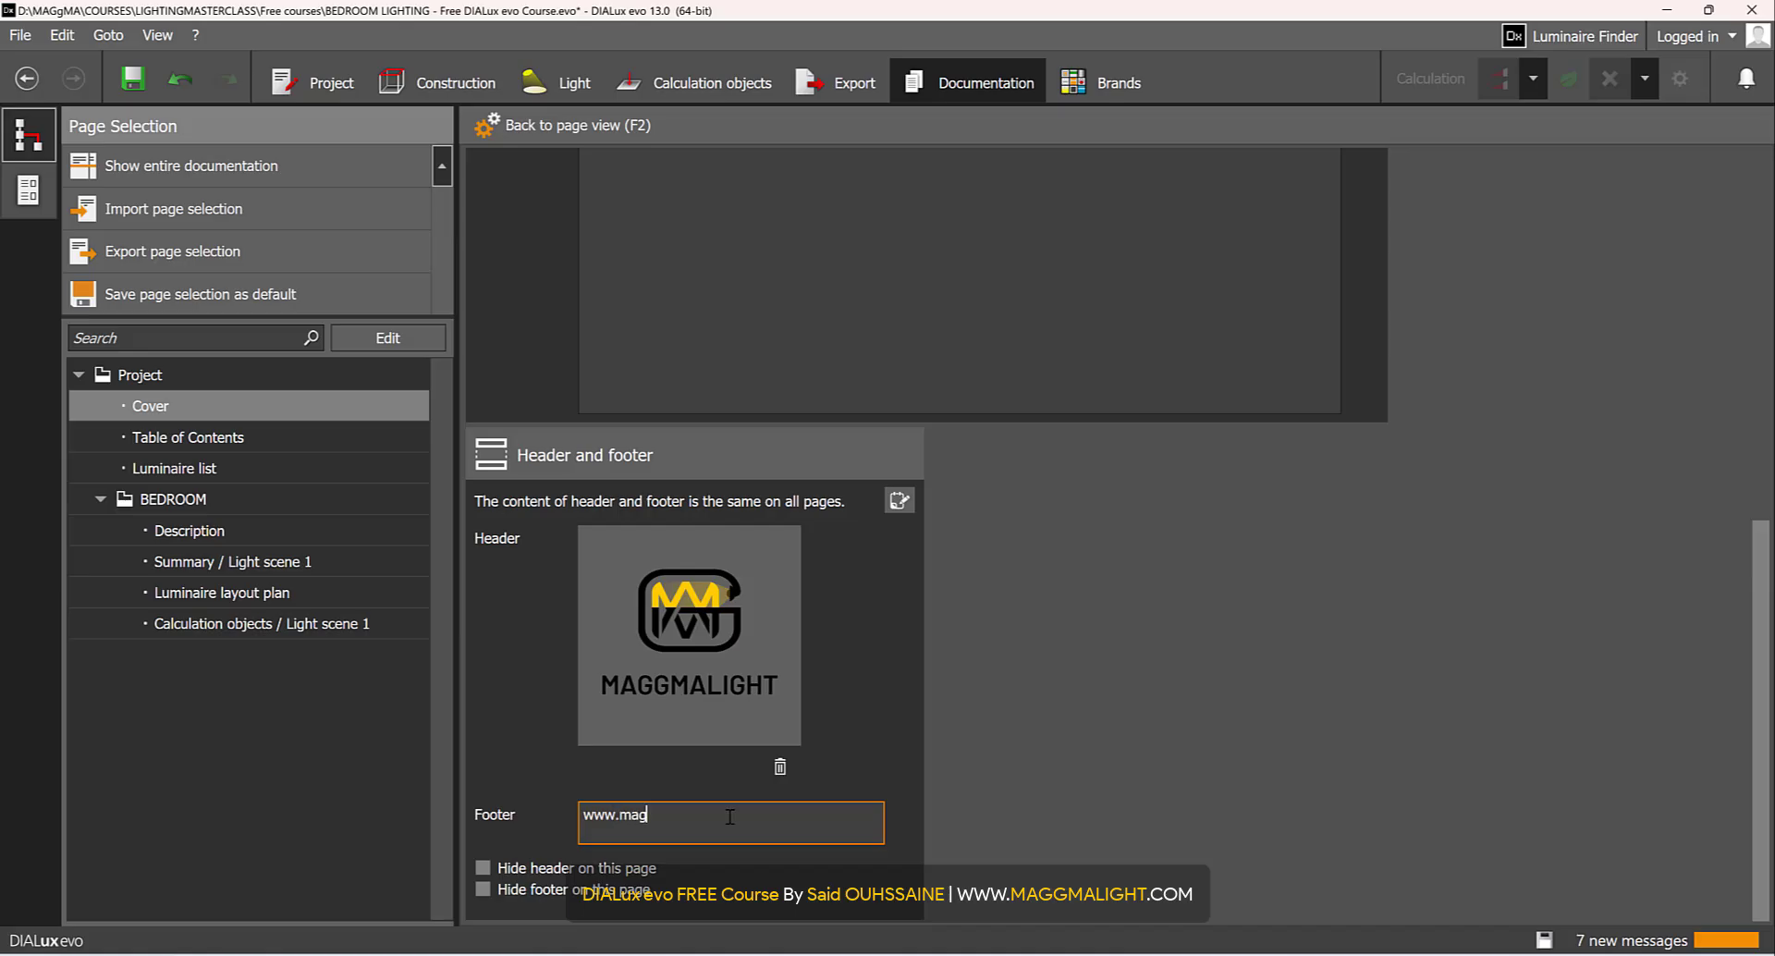
type("gmal")
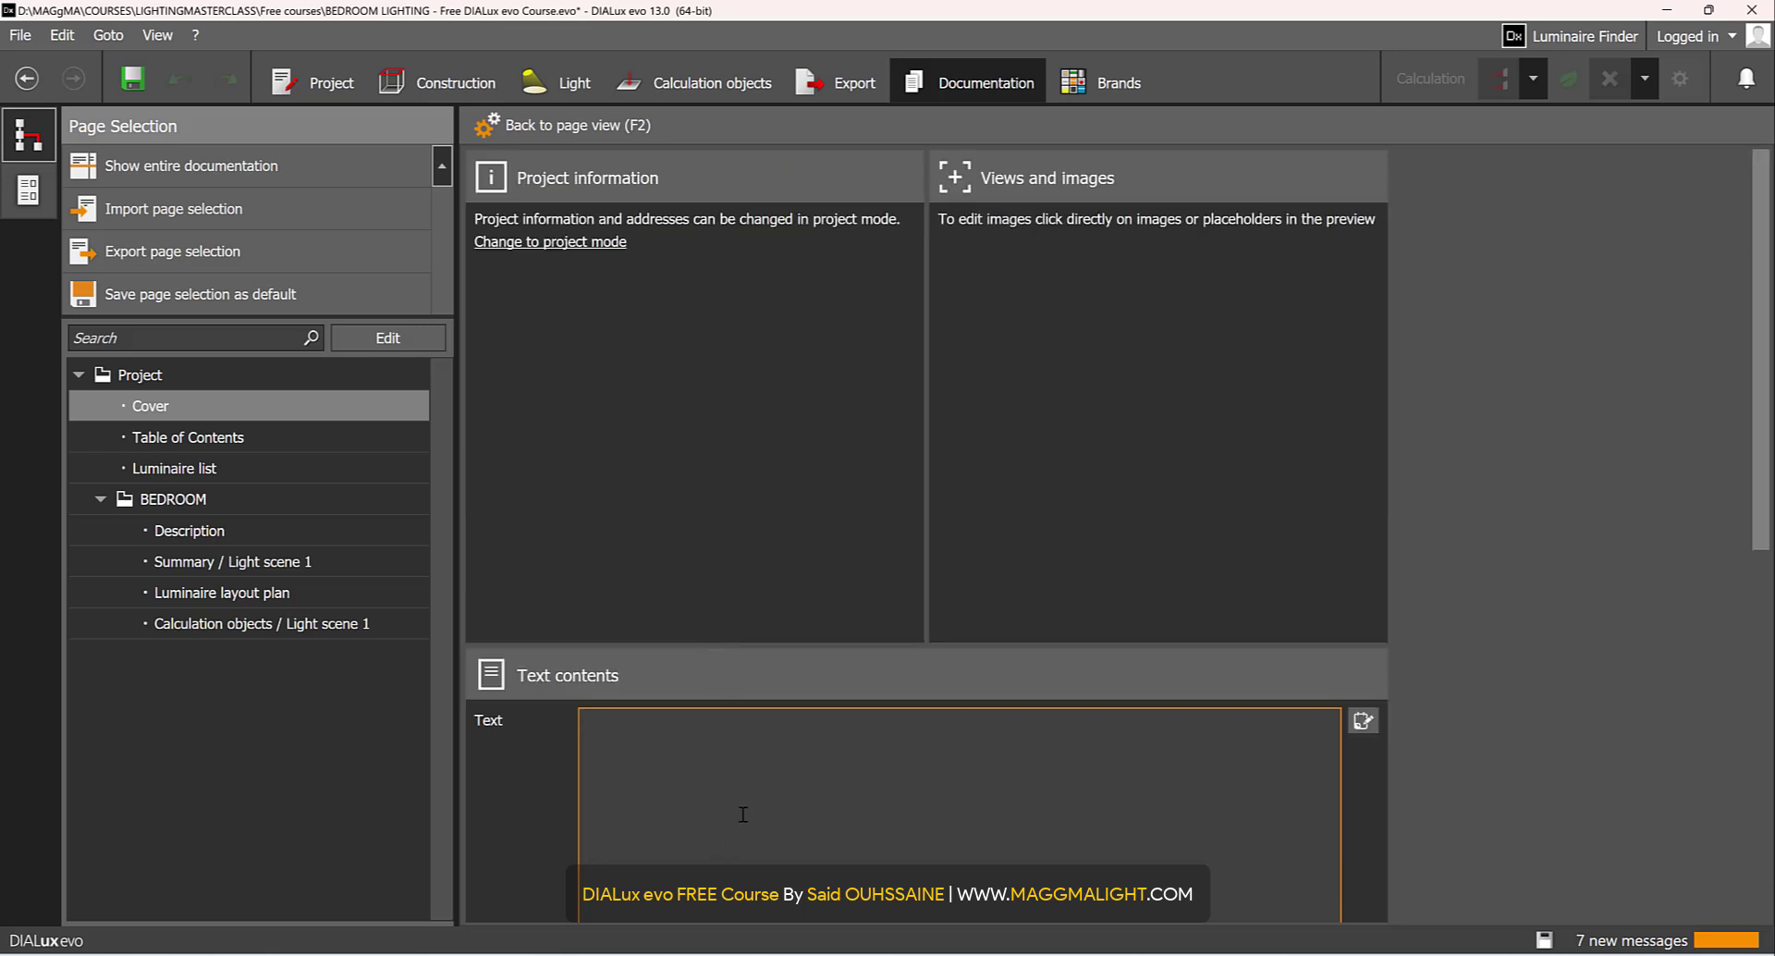
mouse_move(387, 337)
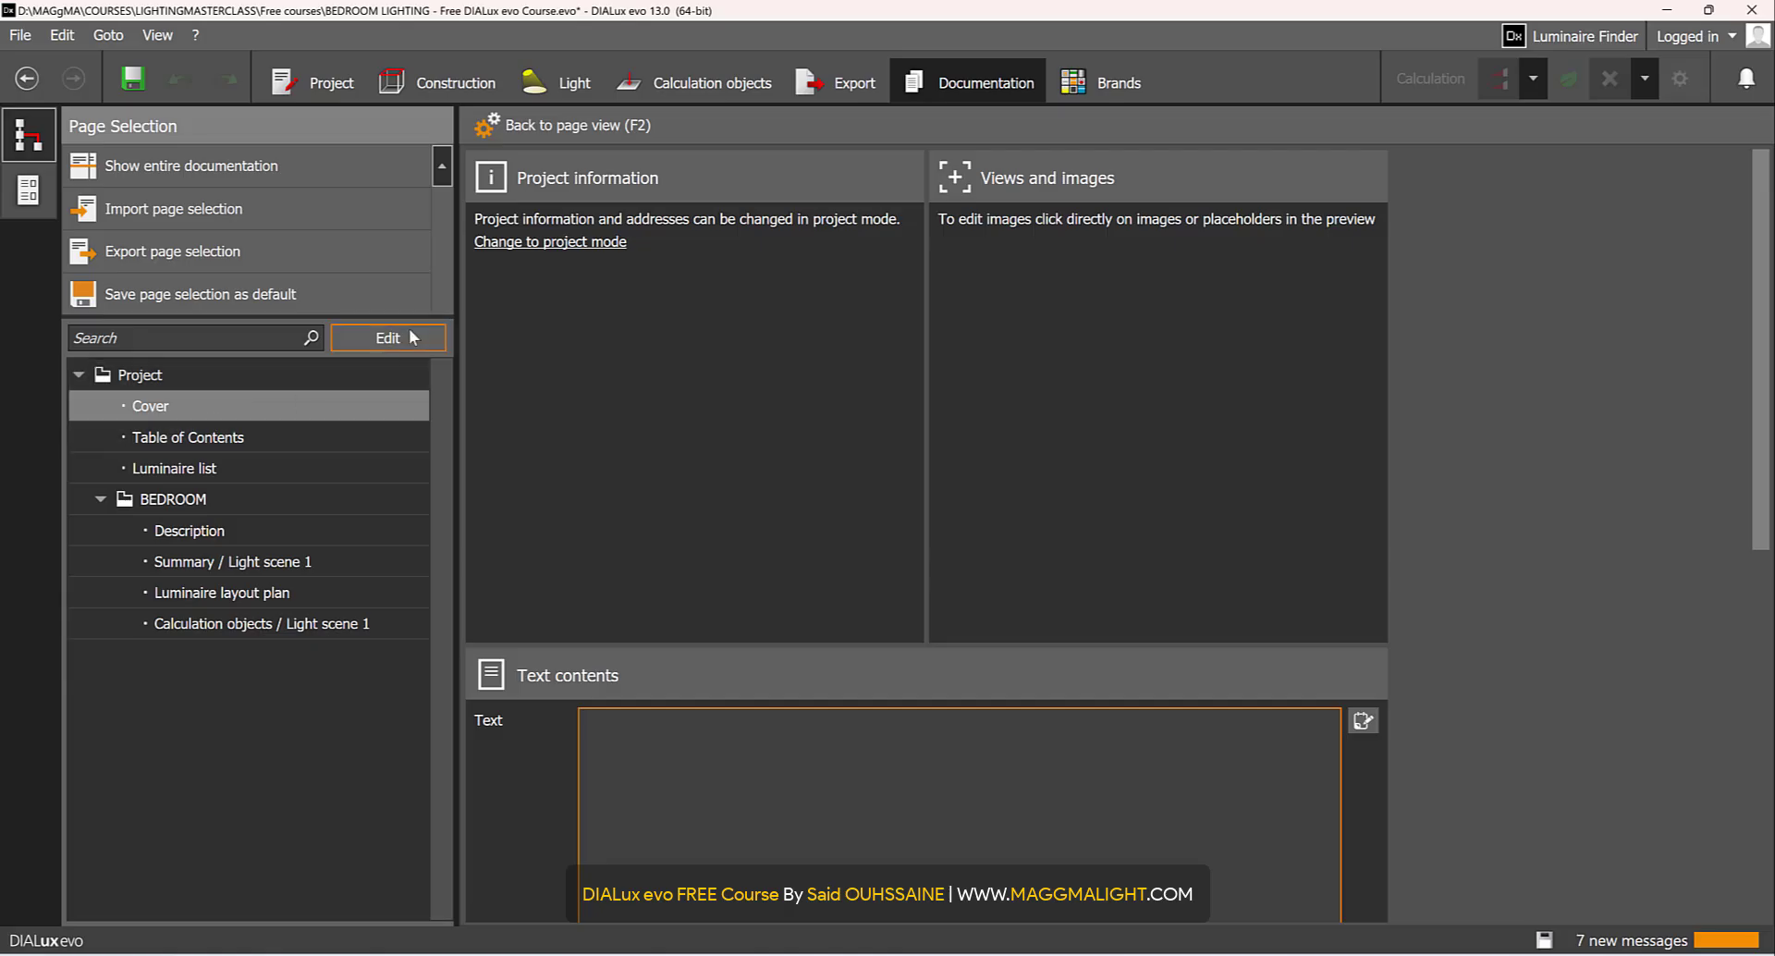
- Enter the Maggmalight contact name and the project name BEDROOM in Project information
left_click(387, 337)
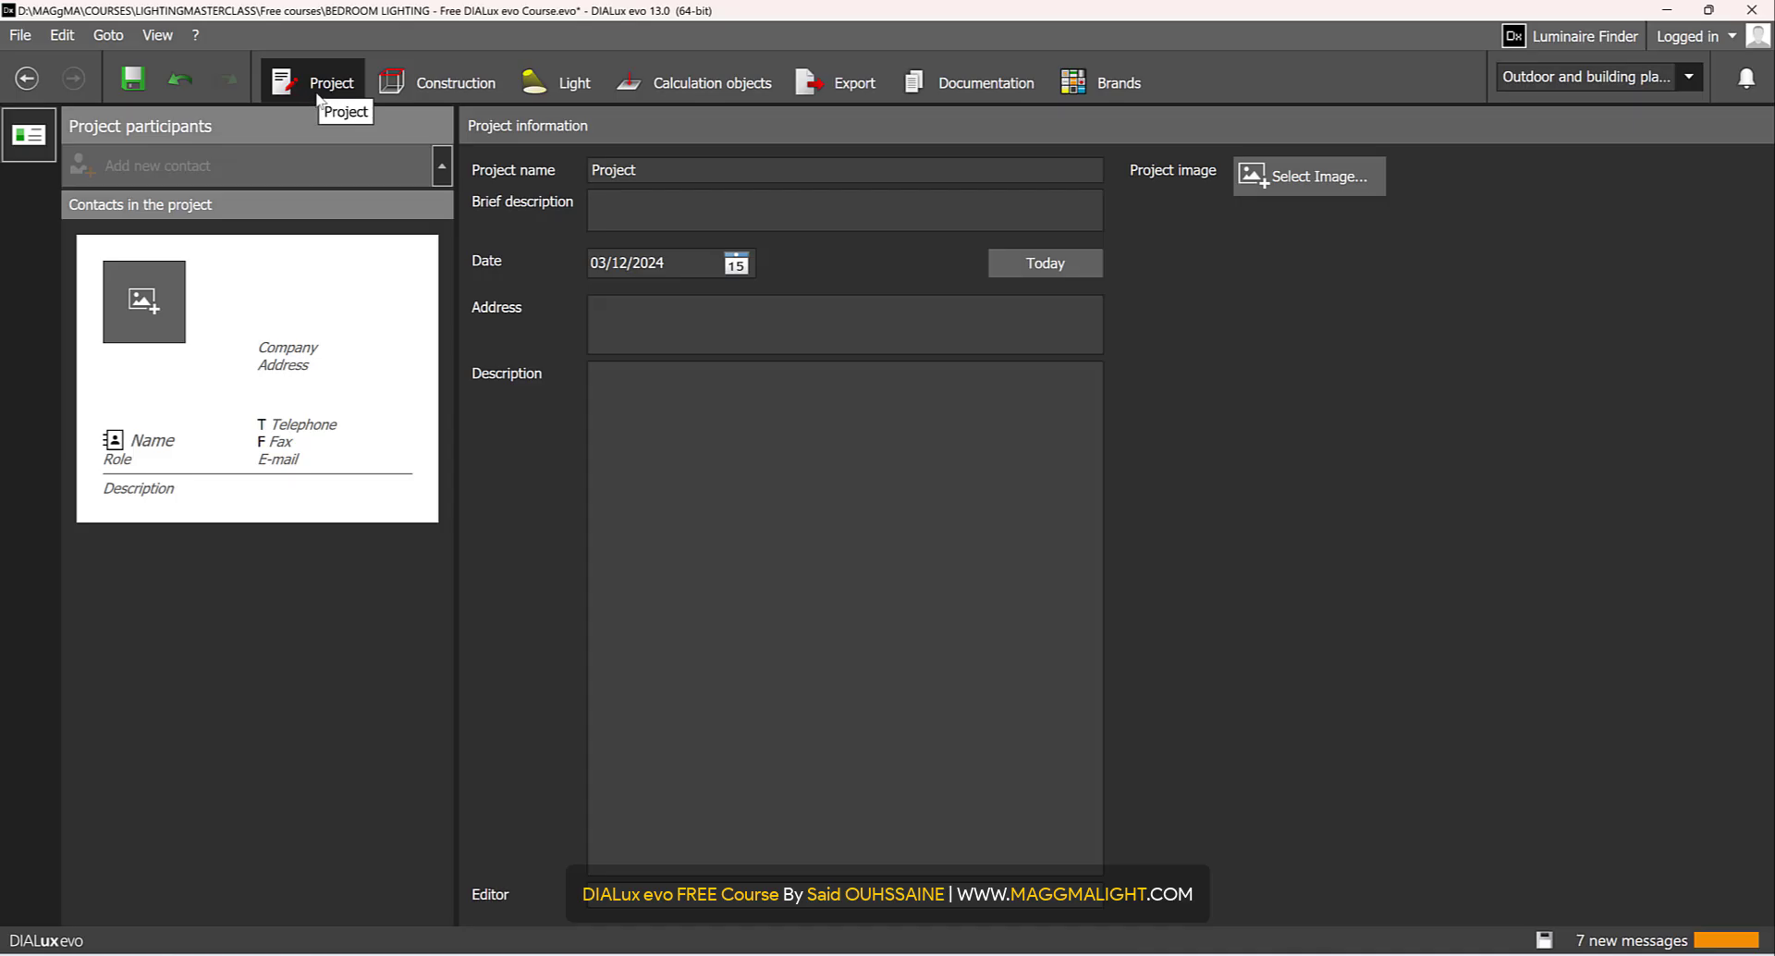
left_click(170, 441)
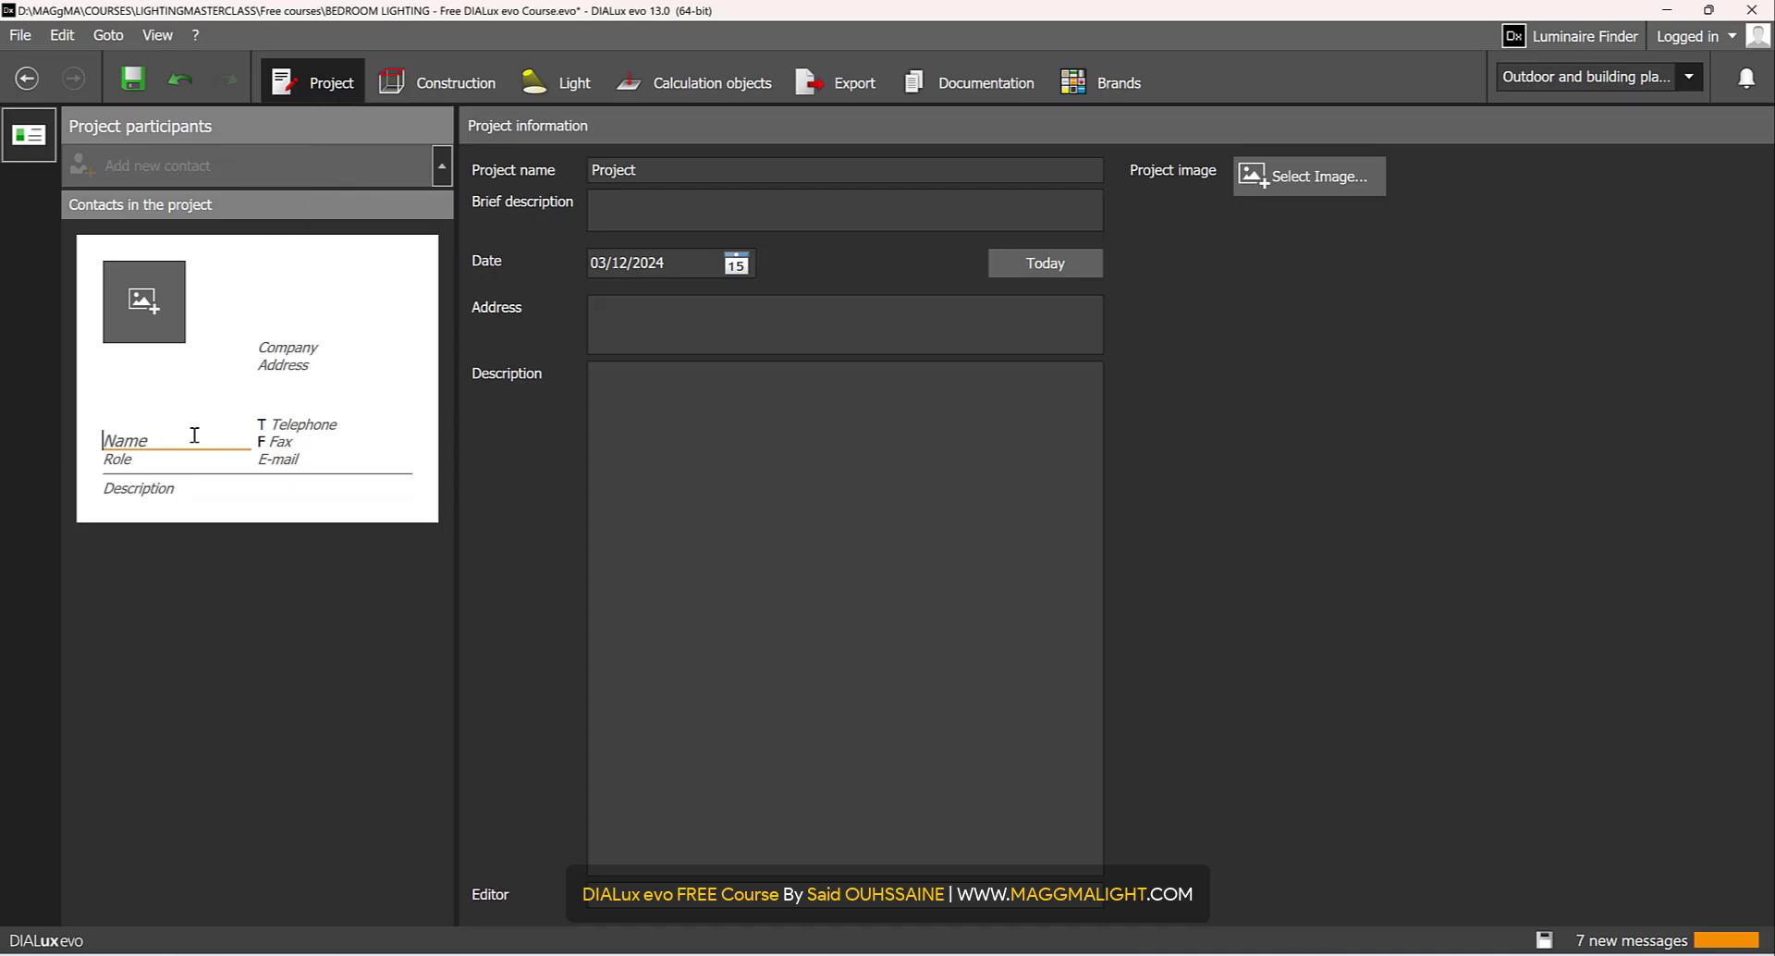
type("said")
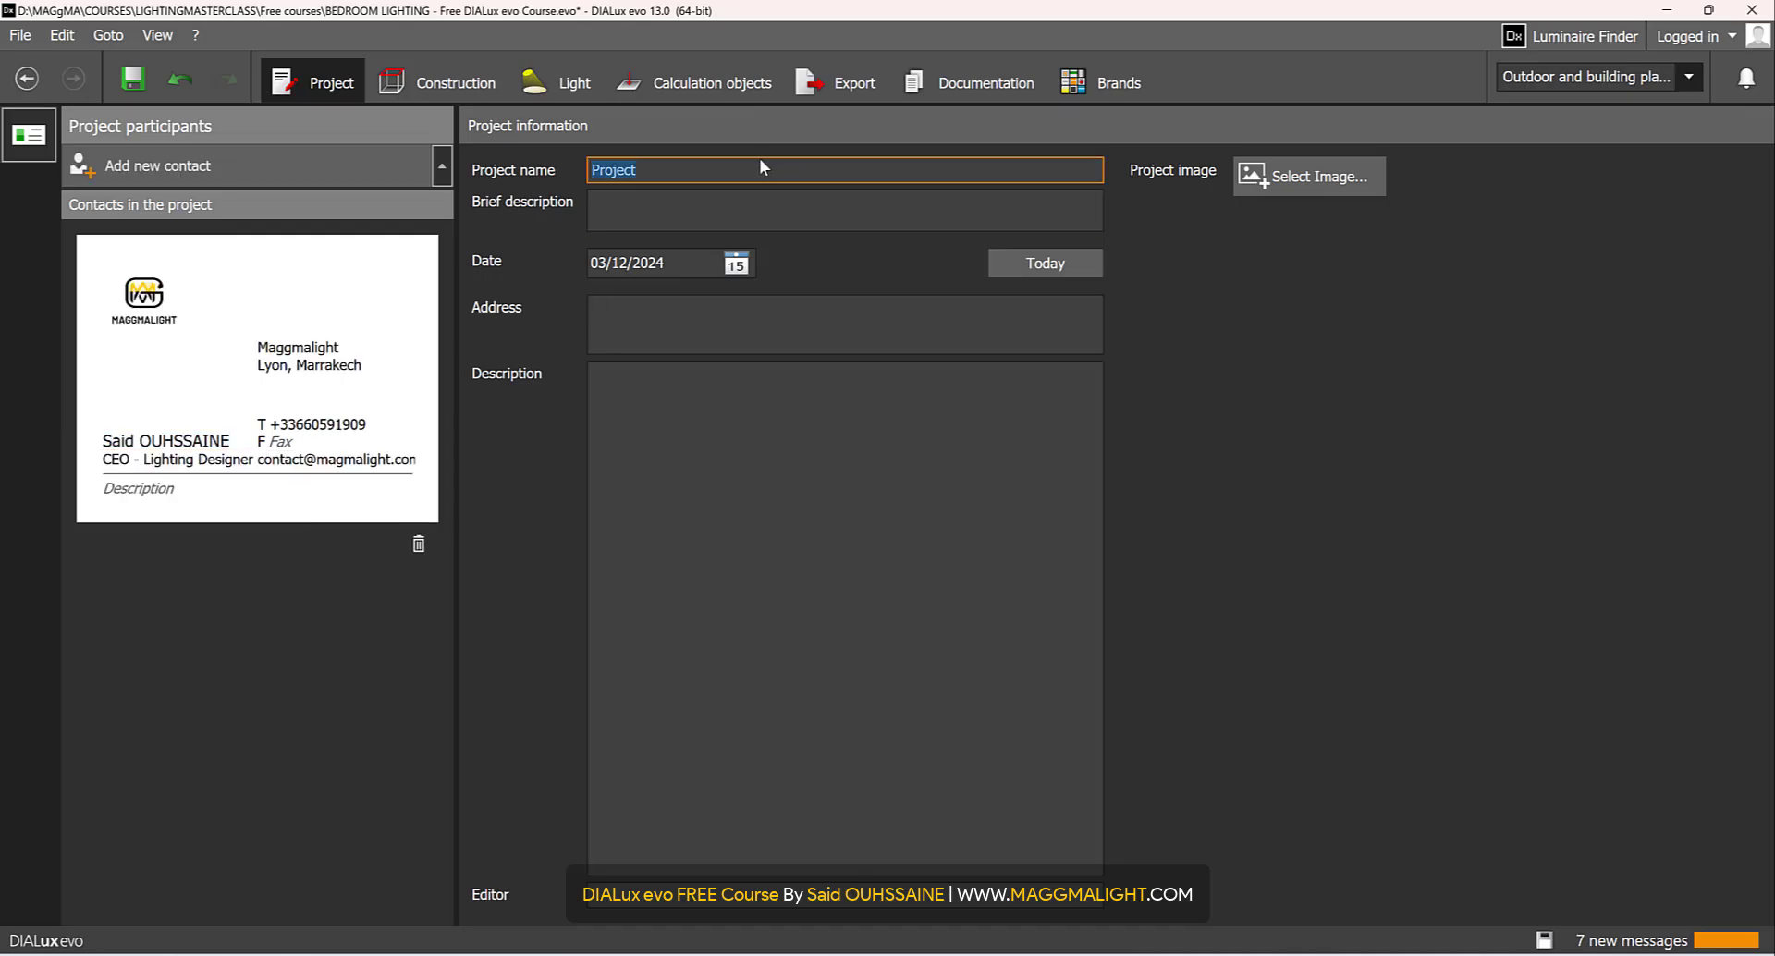
type("bedr")
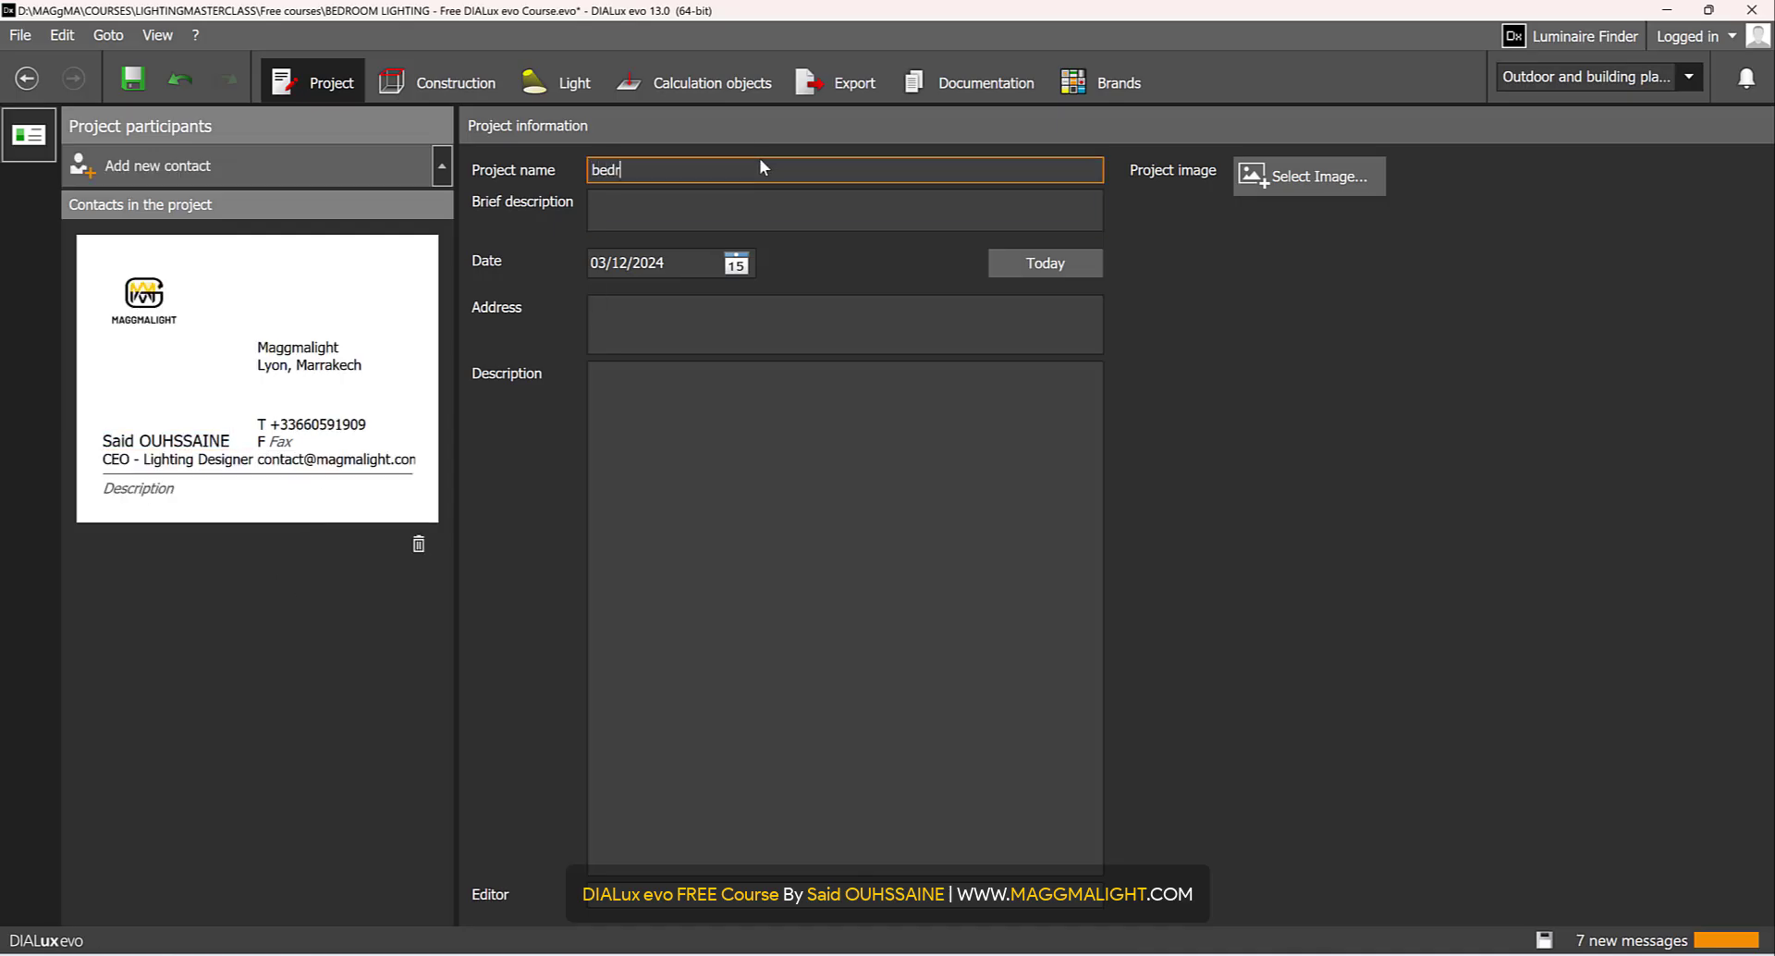
type("oom")
left_click(845, 211)
type("B")
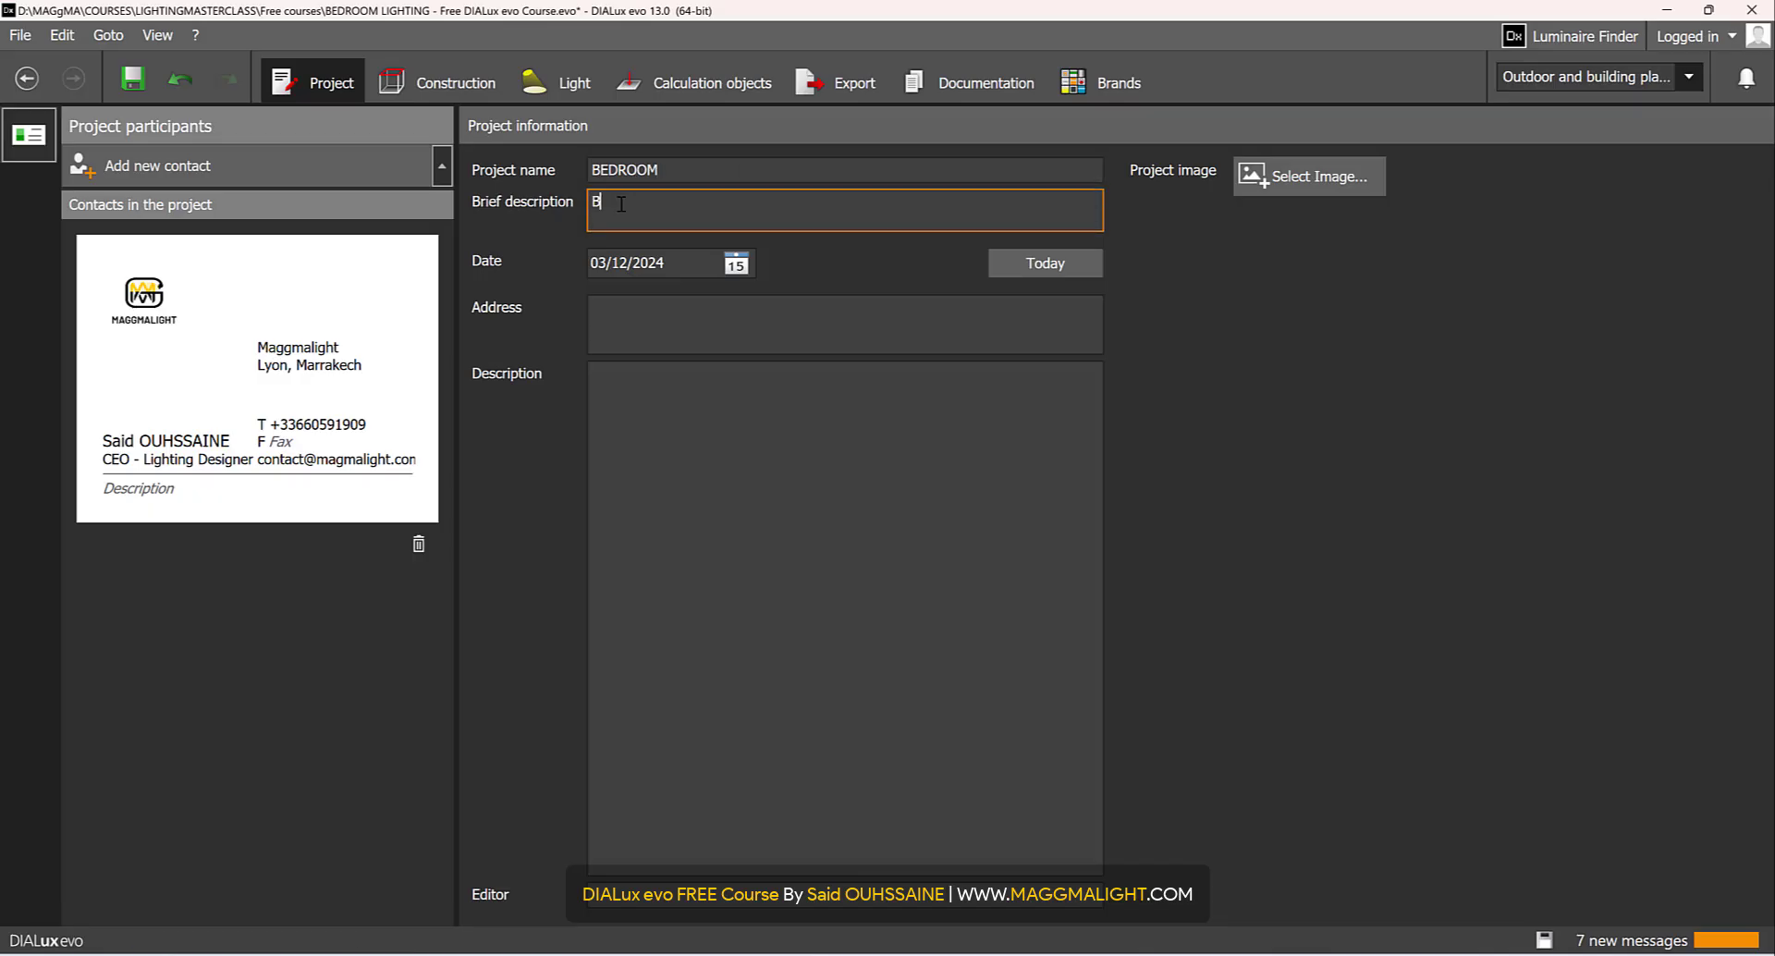
- Type the brief description 'Bedroom Lighting Design for the DIALux evo FREE course for Beginners'
type("edroom Lighting Design fro")
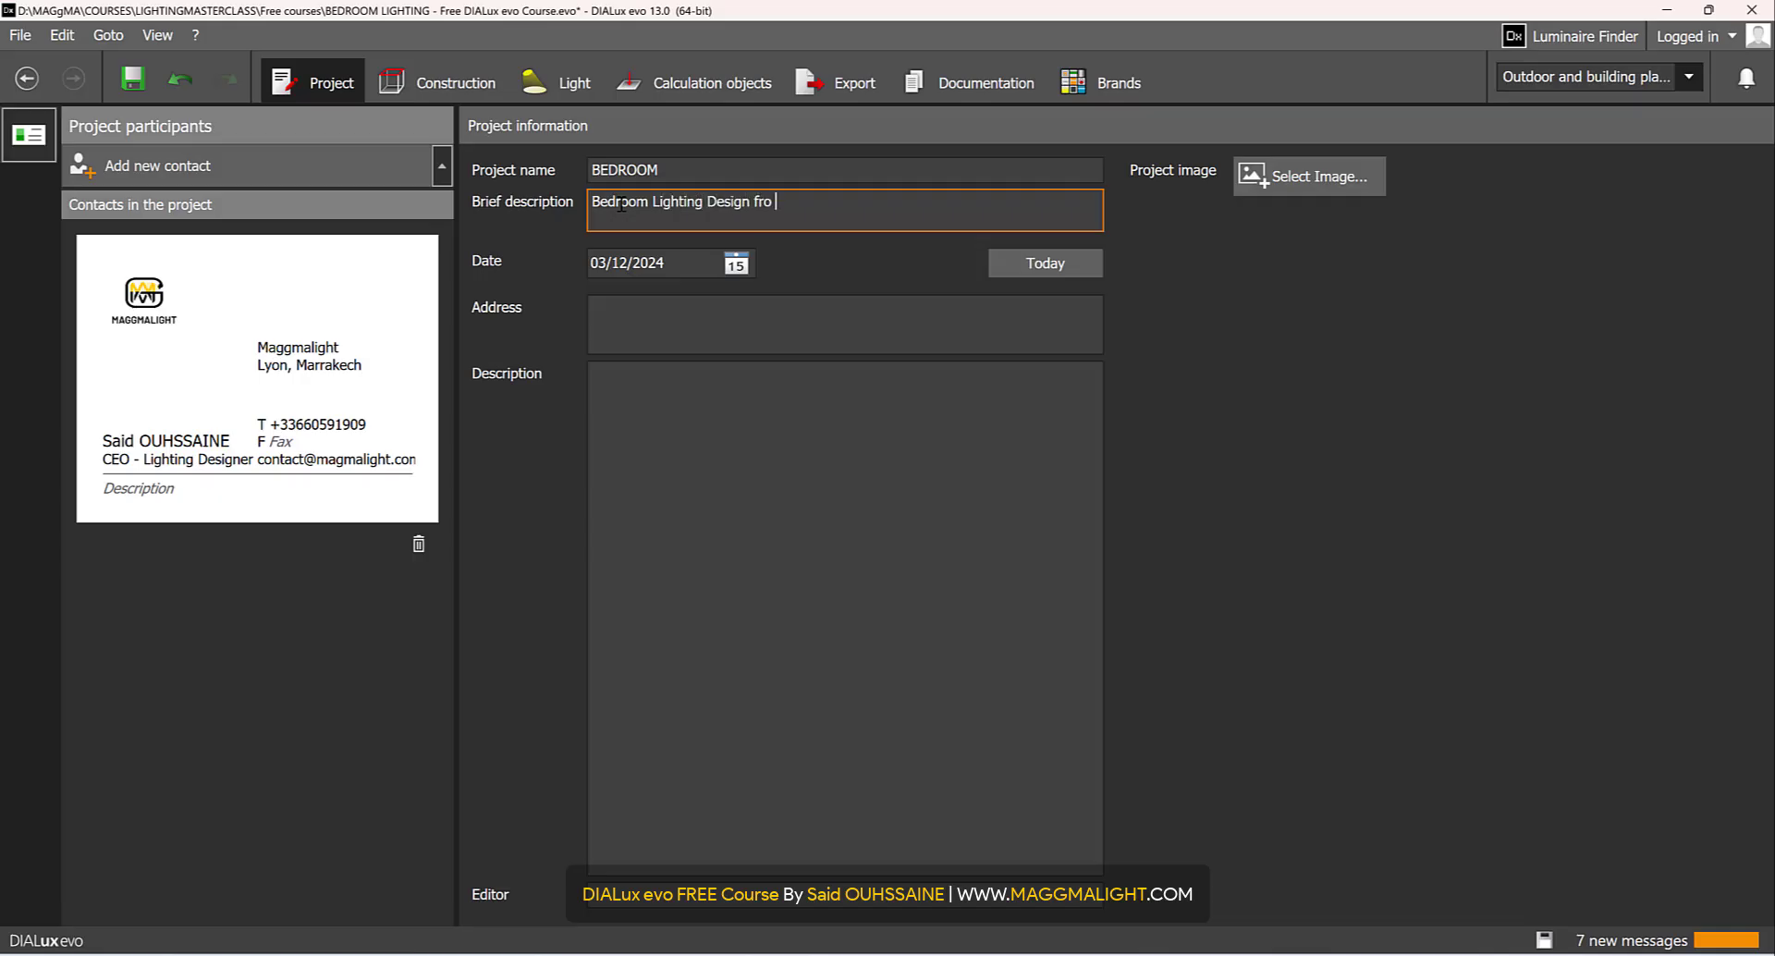
type("the DIALux evo Fr")
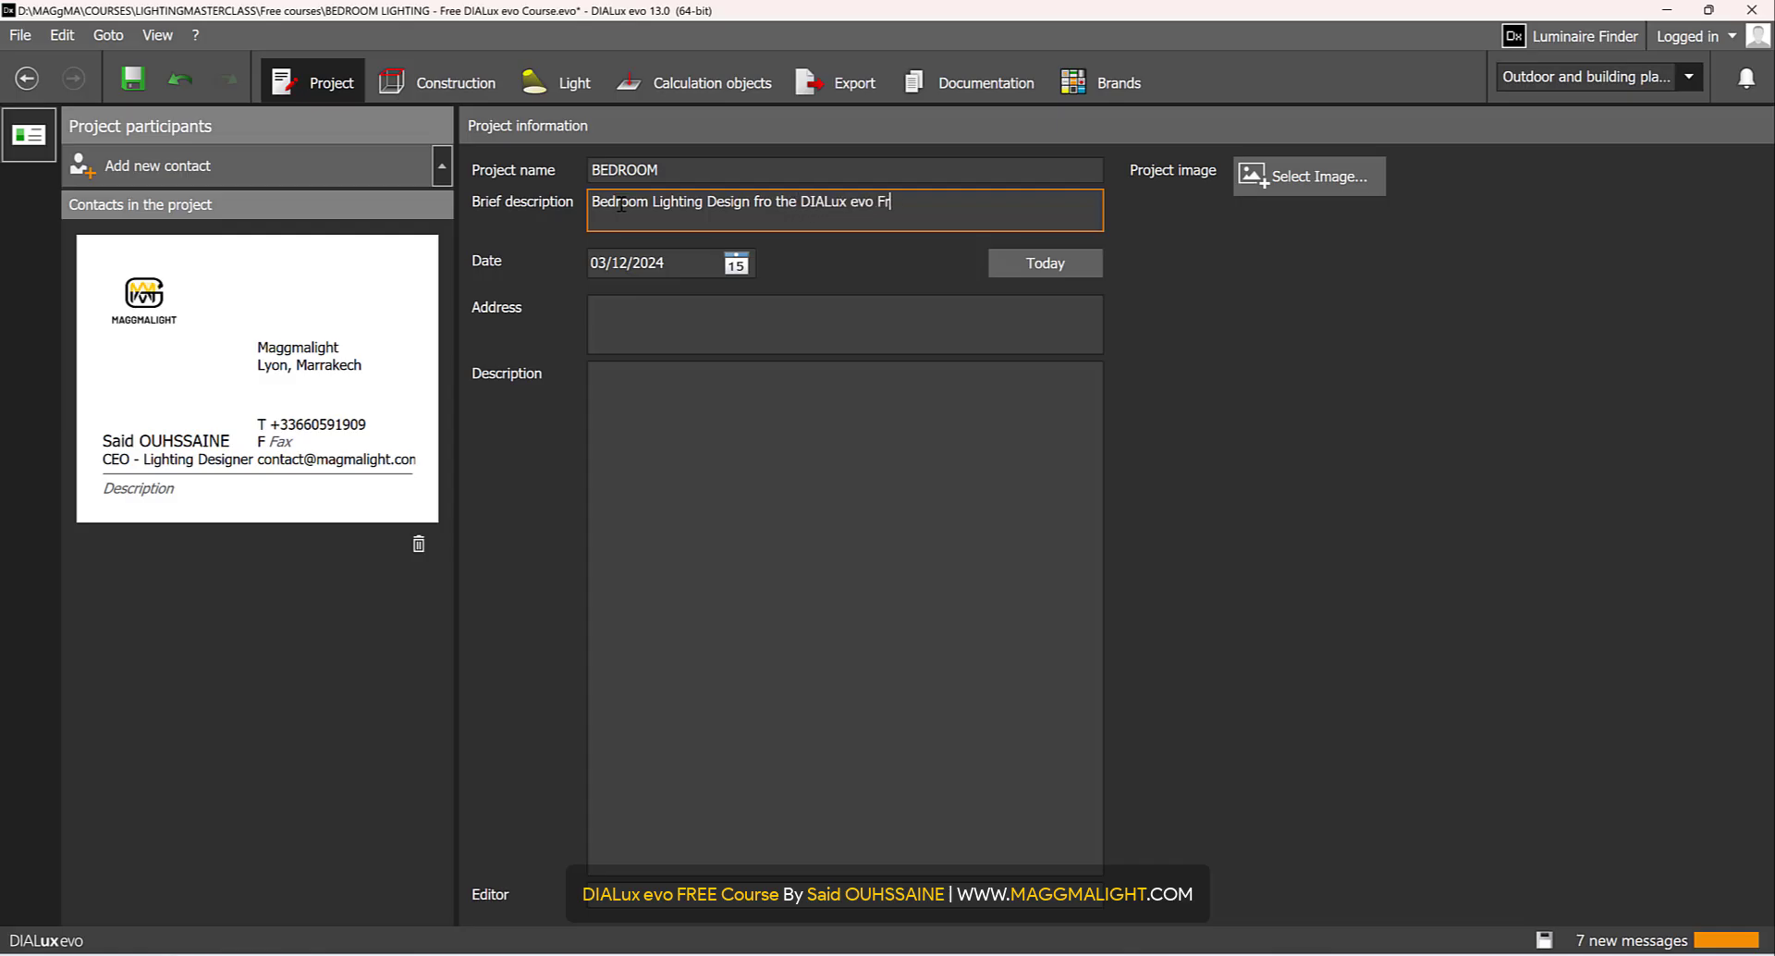
type("EE")
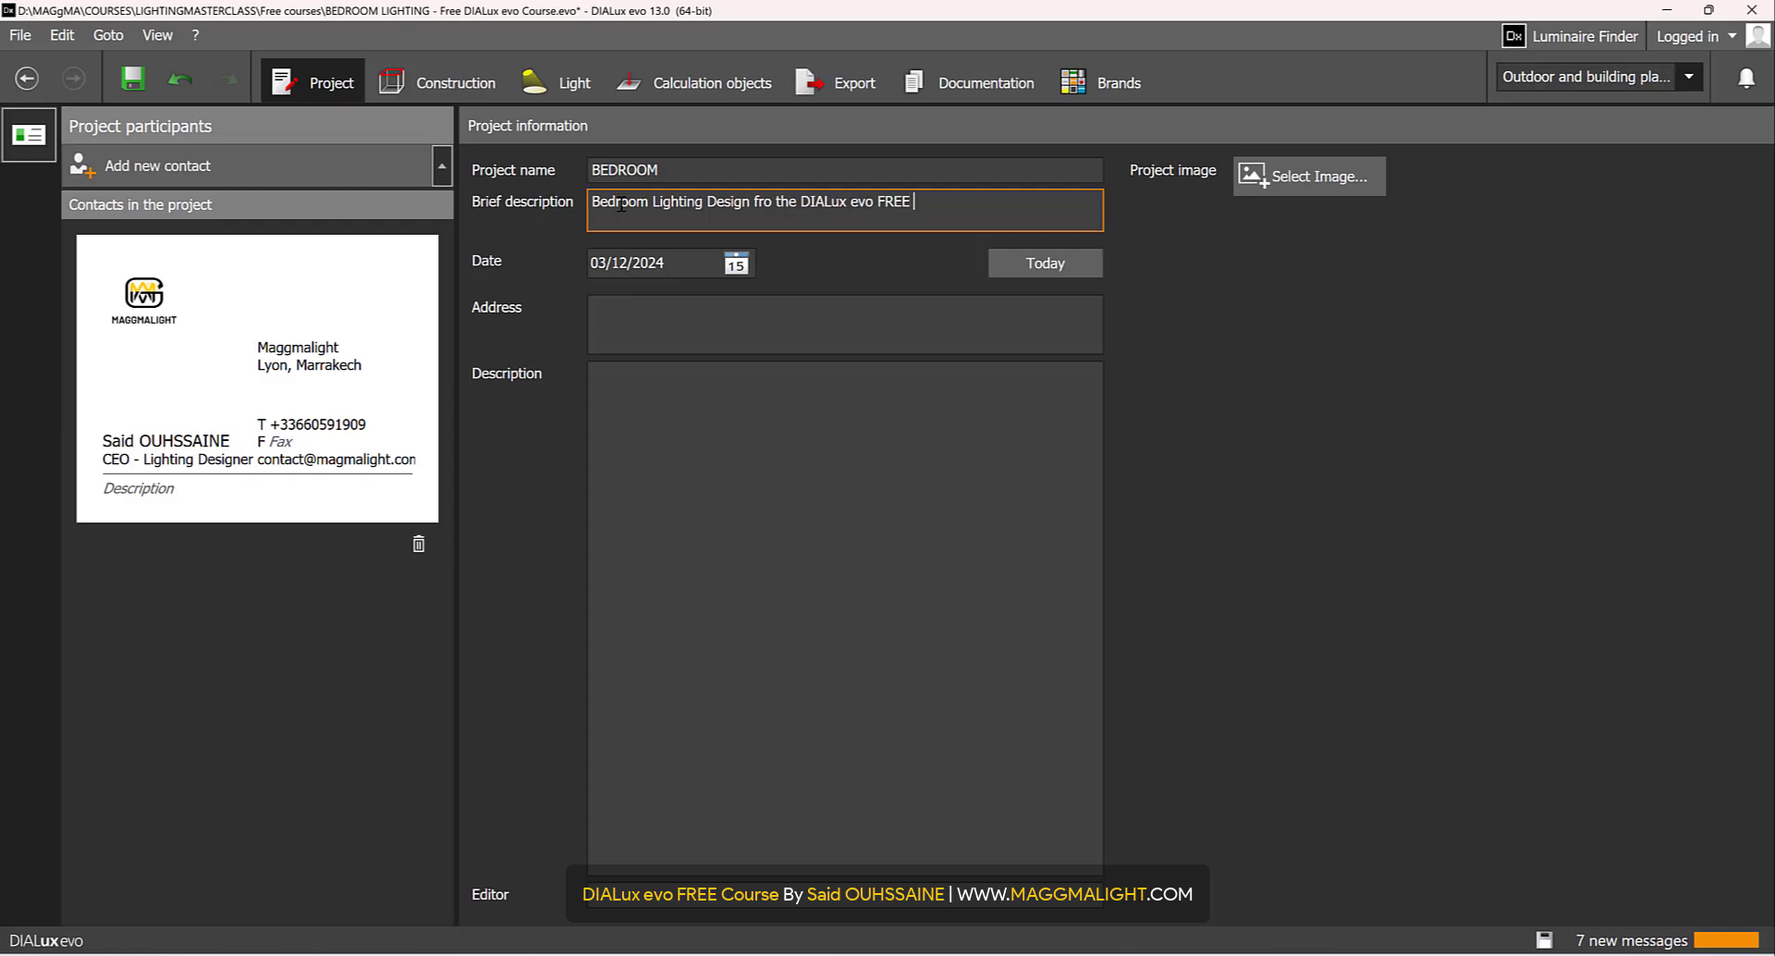
type("course for Beginners")
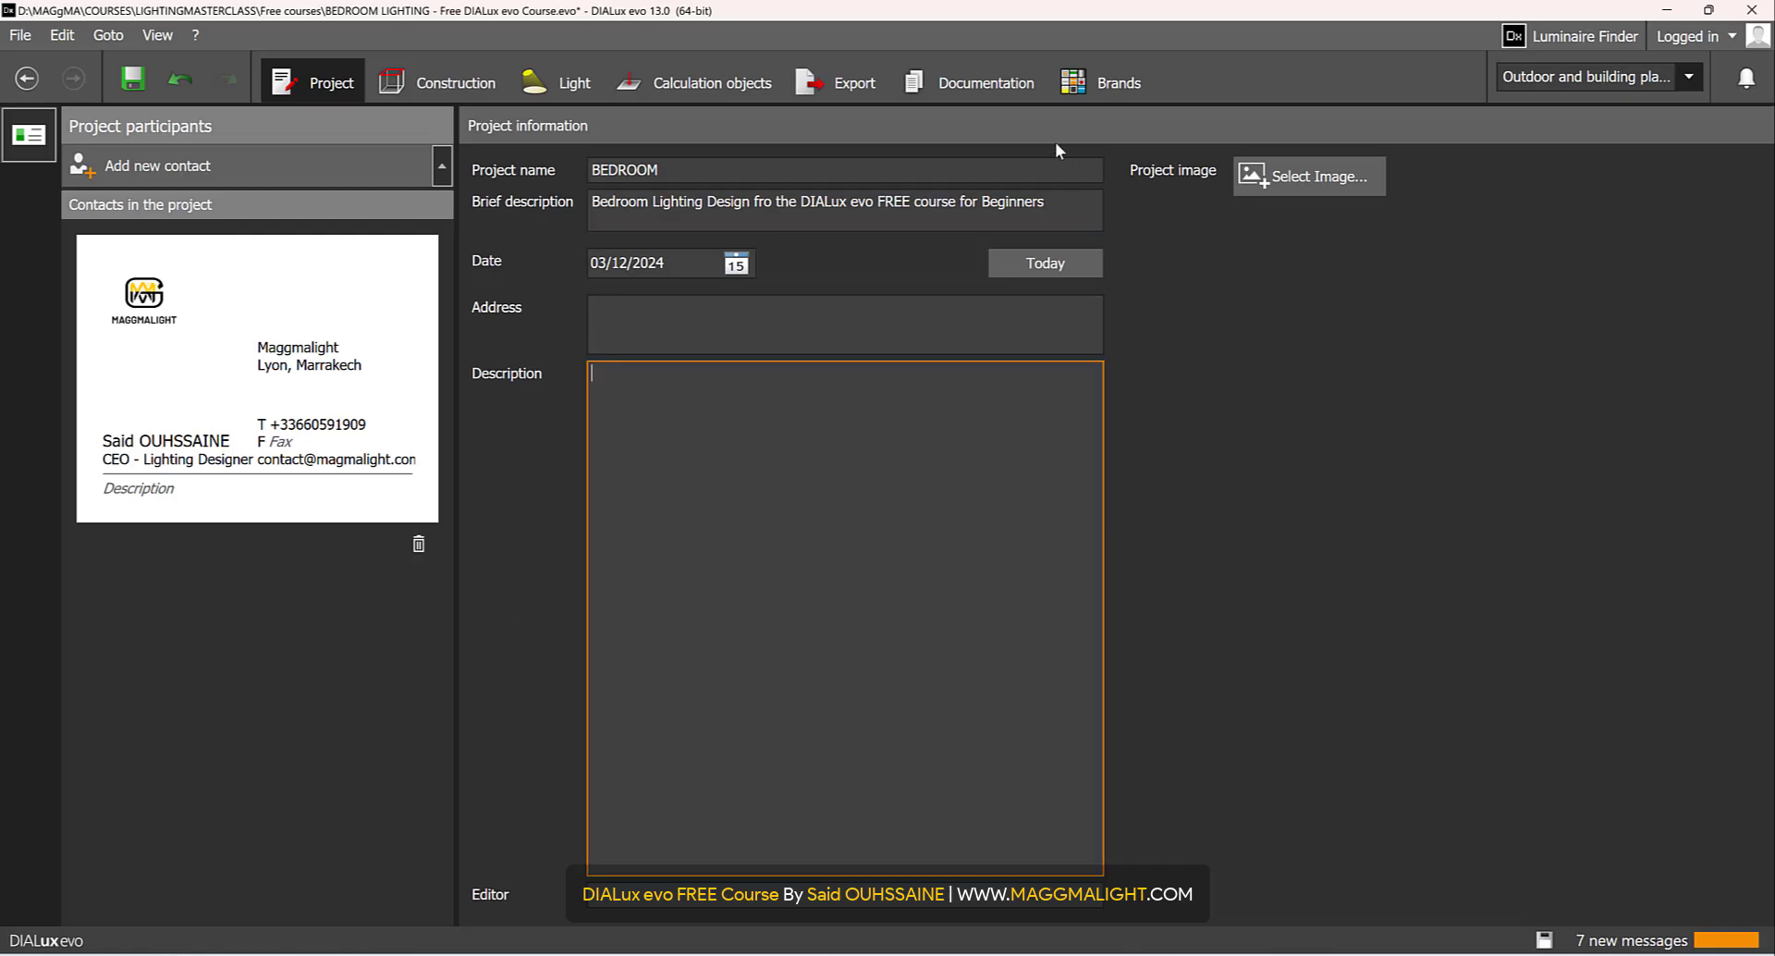
- Preview the Contacts page, then show only included pages and preview the Cover
left_click(985, 81)
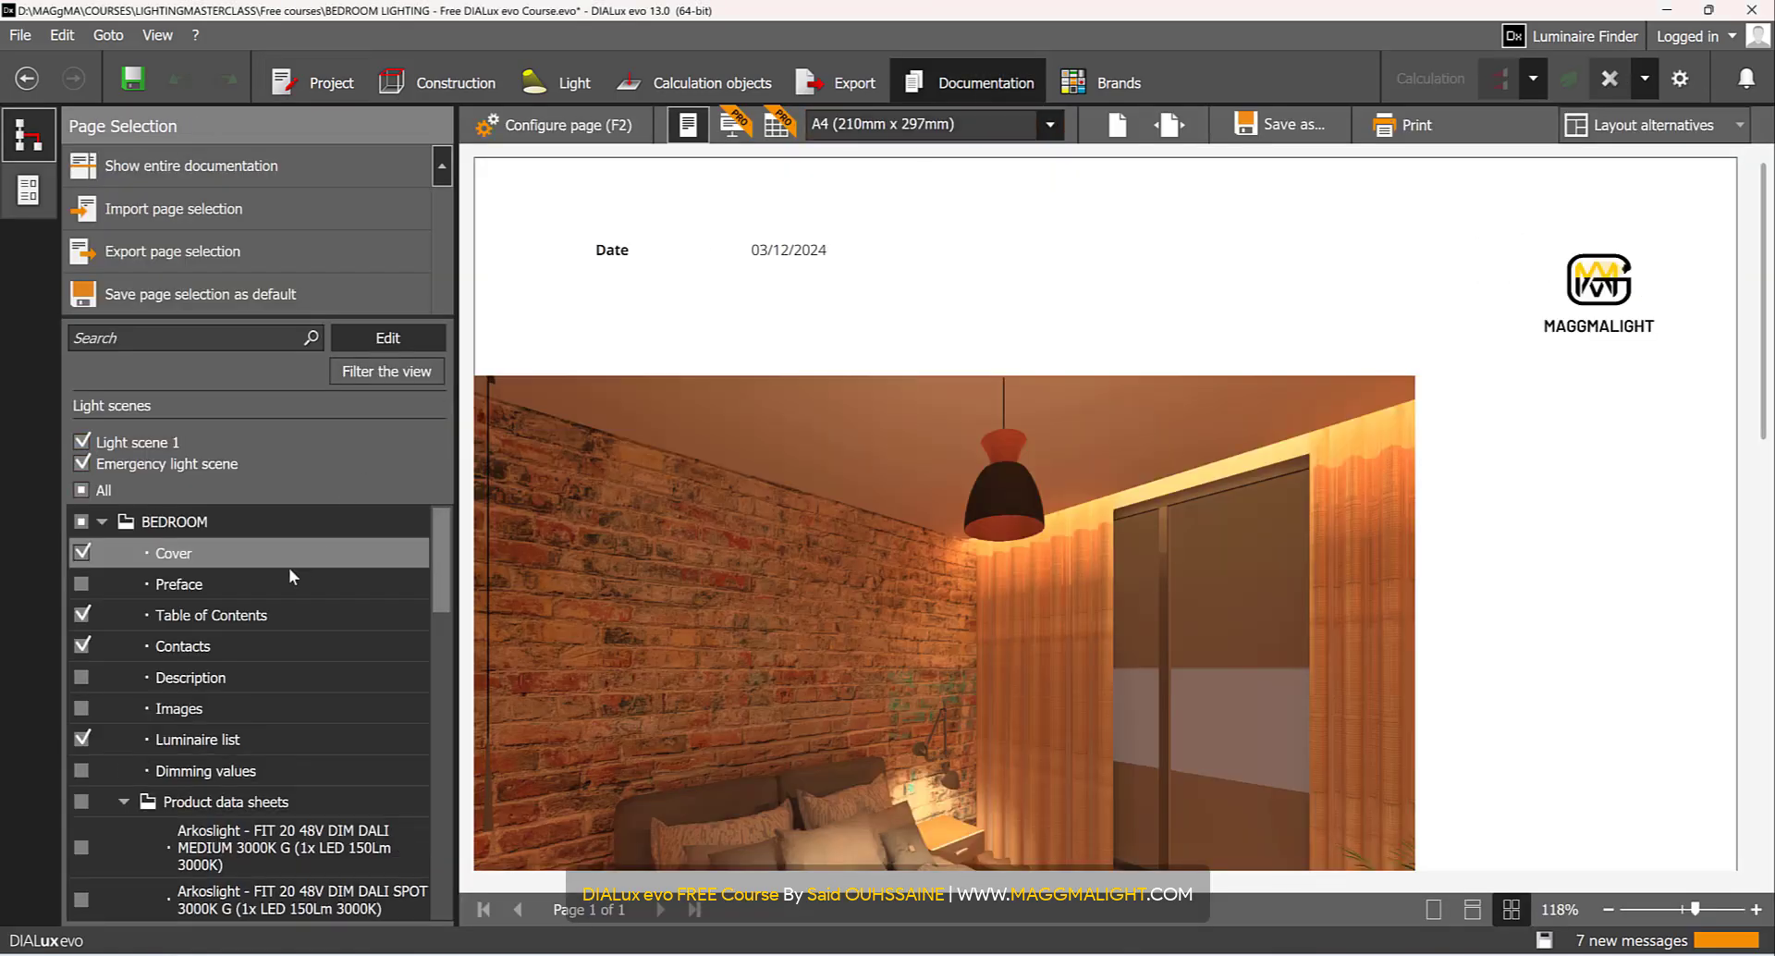
left_click(182, 646)
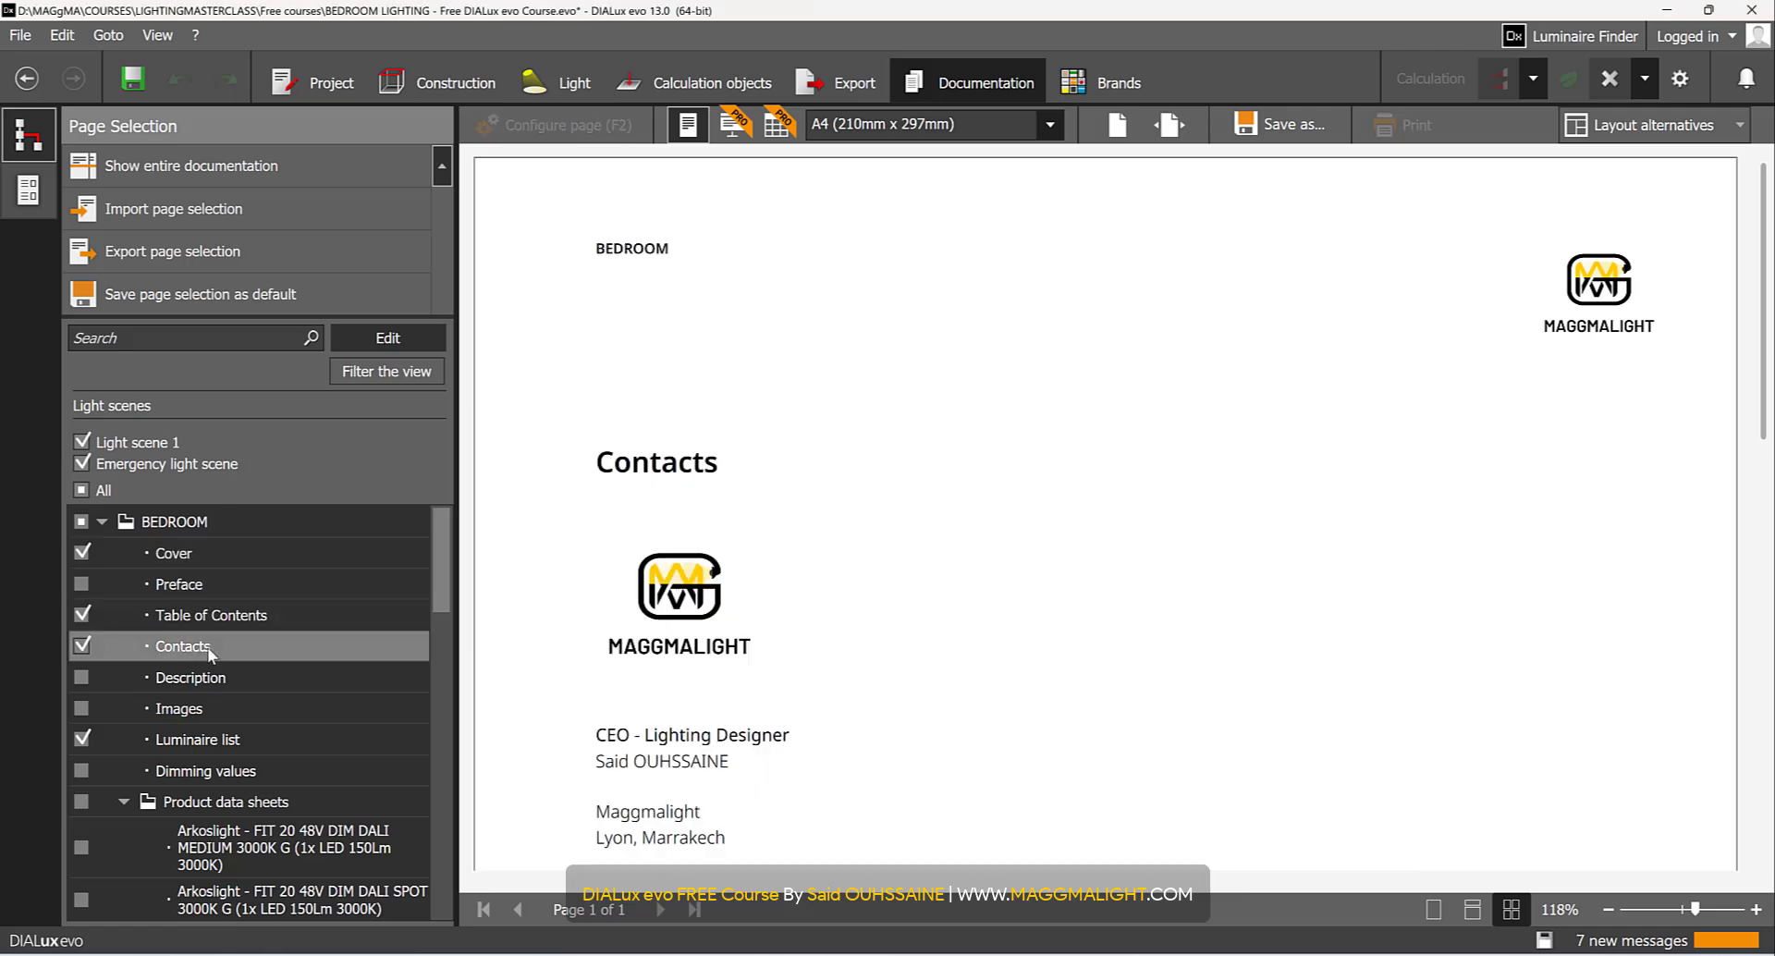
left_click(387, 337)
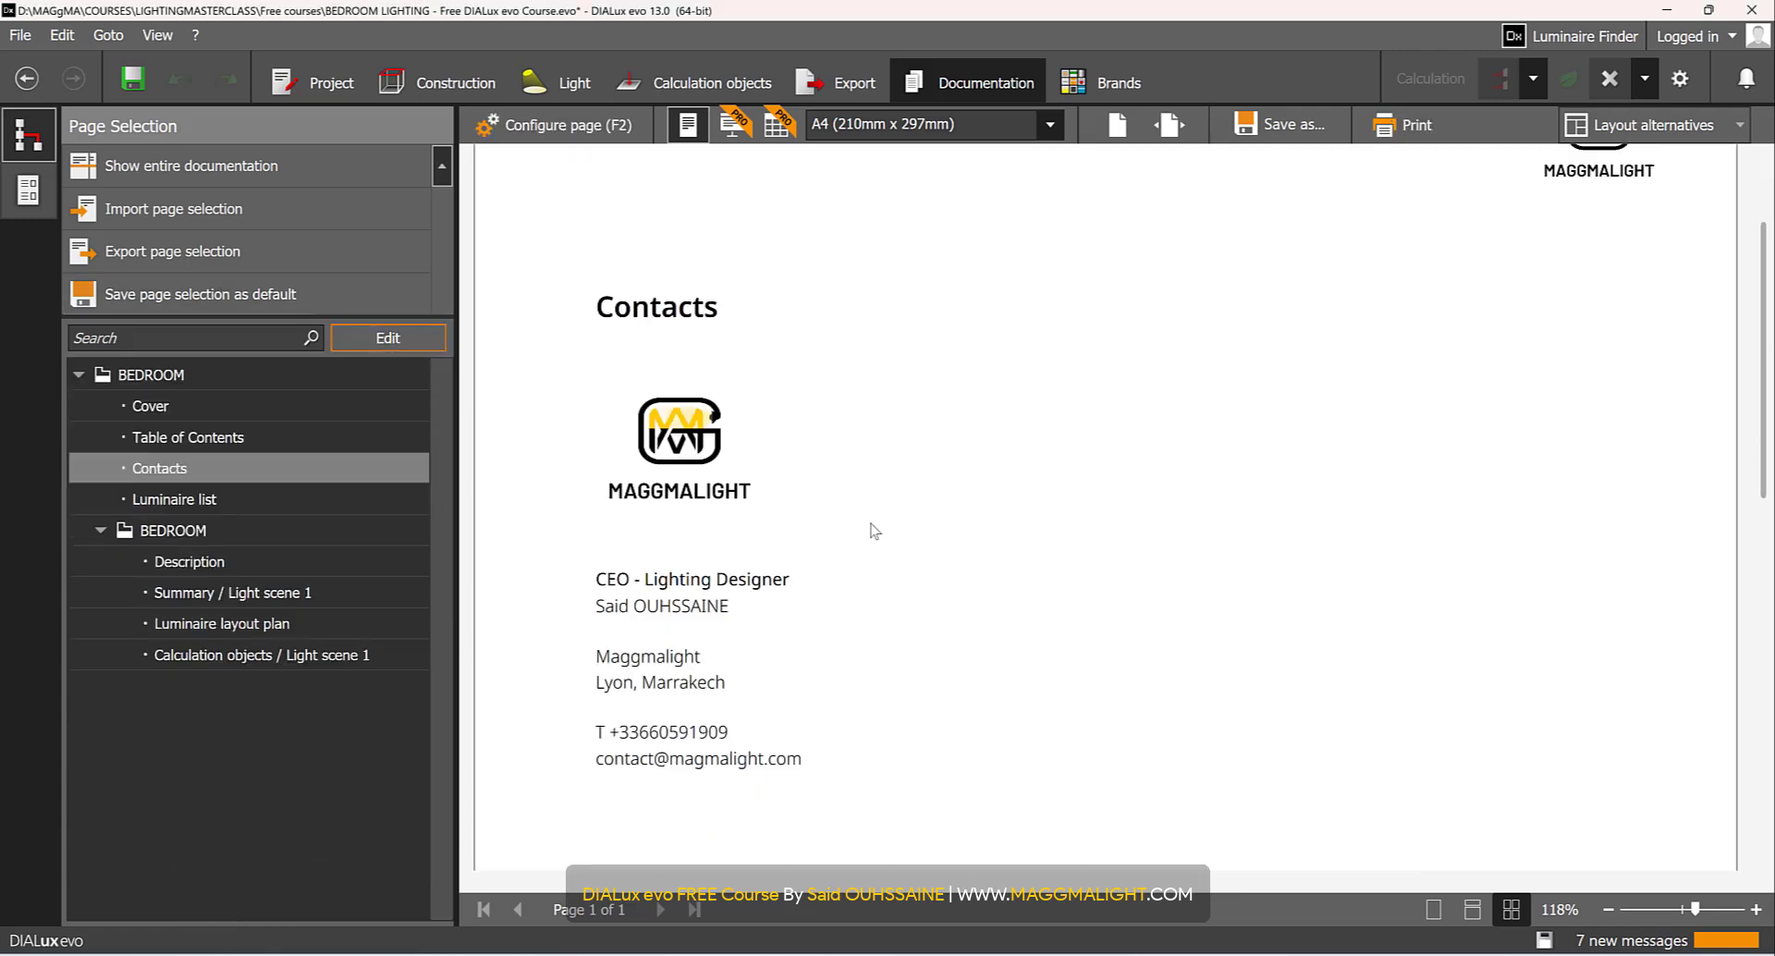
left_click(151, 406)
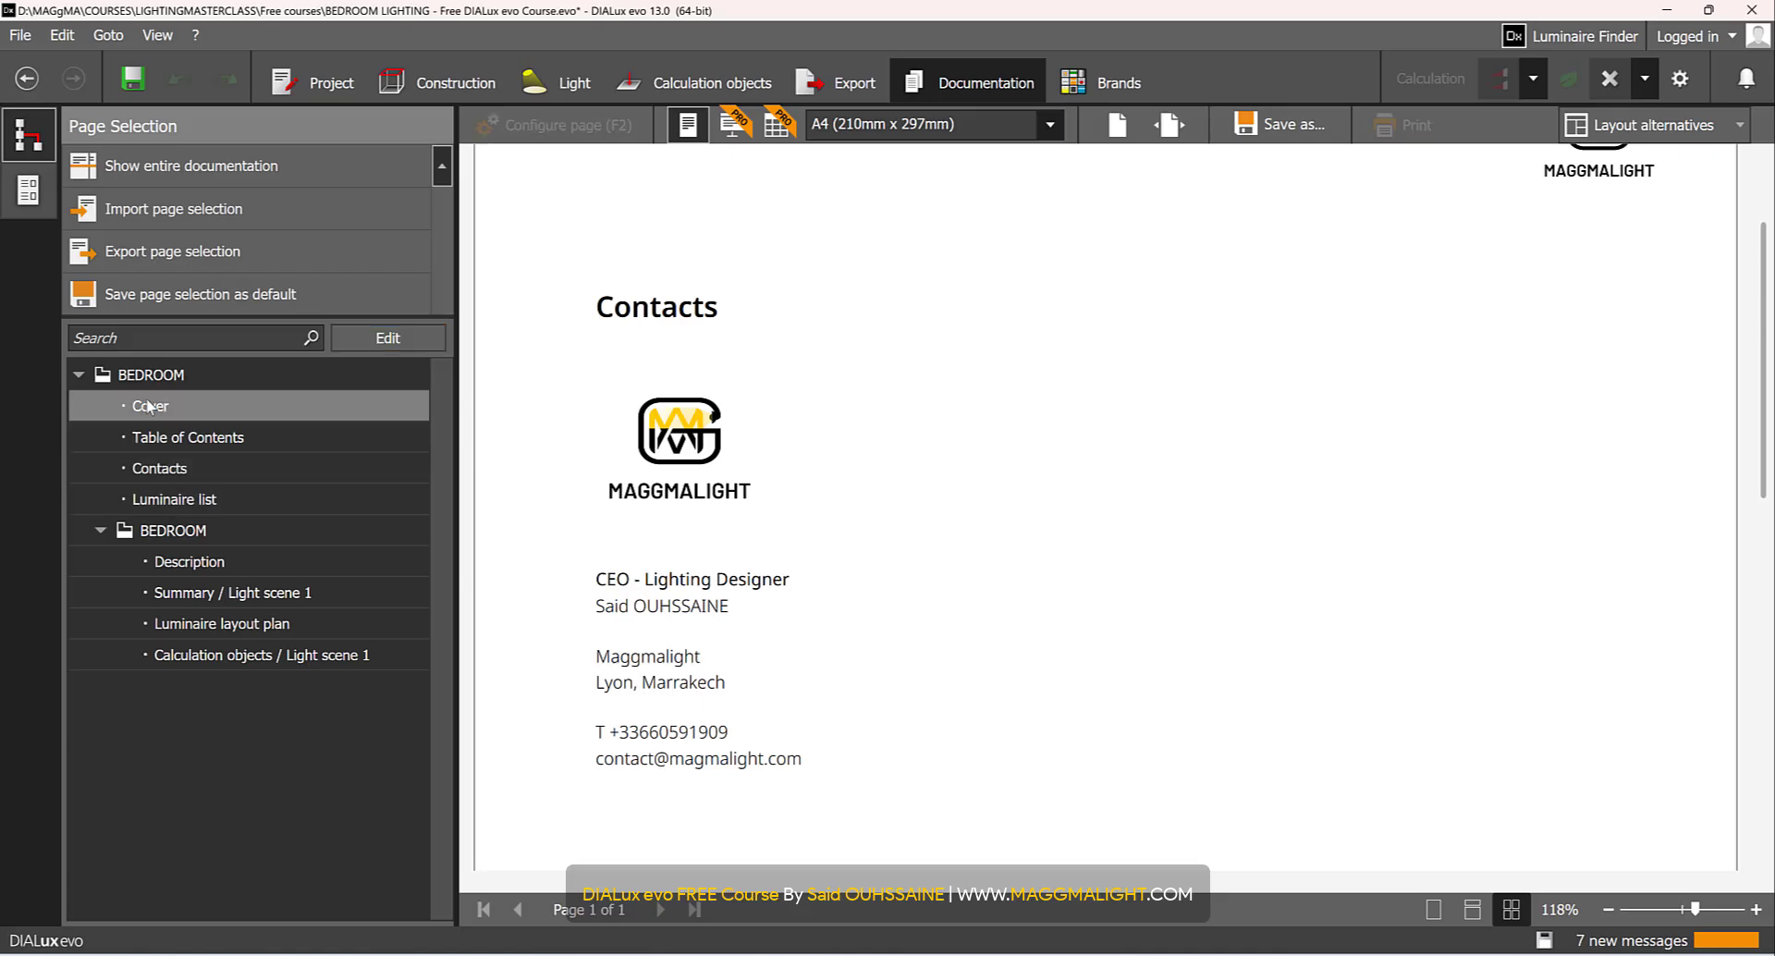
left_click(150, 406)
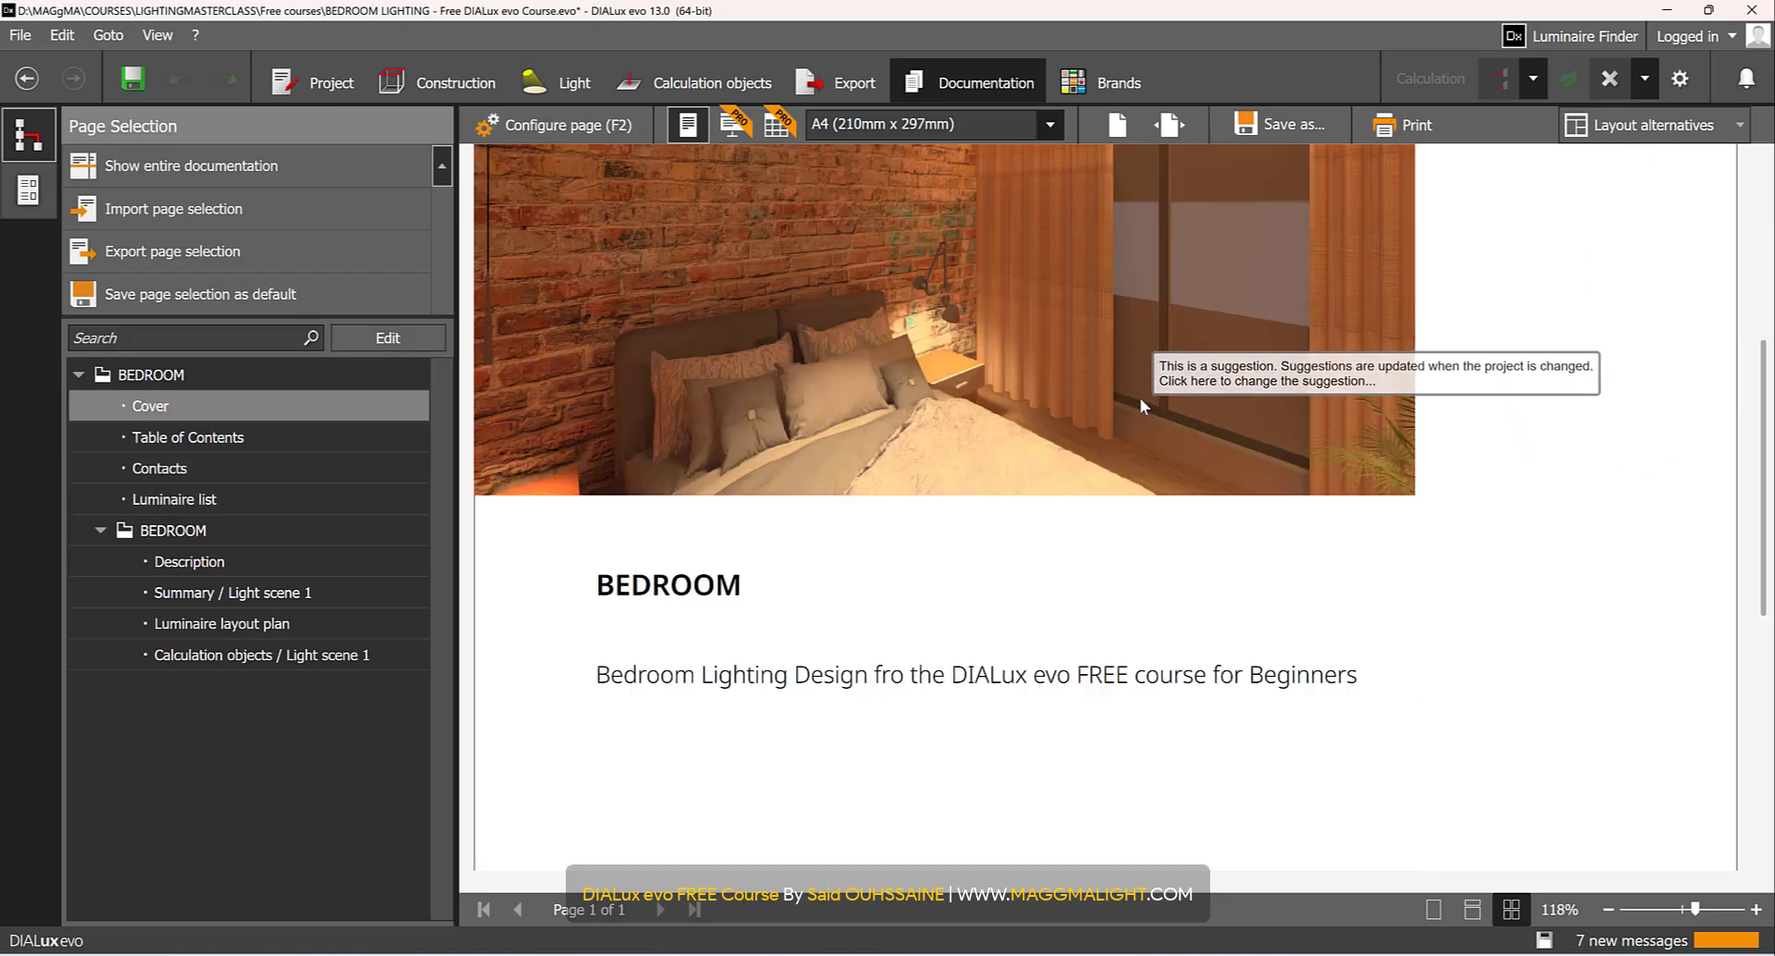
left_click(1140, 406)
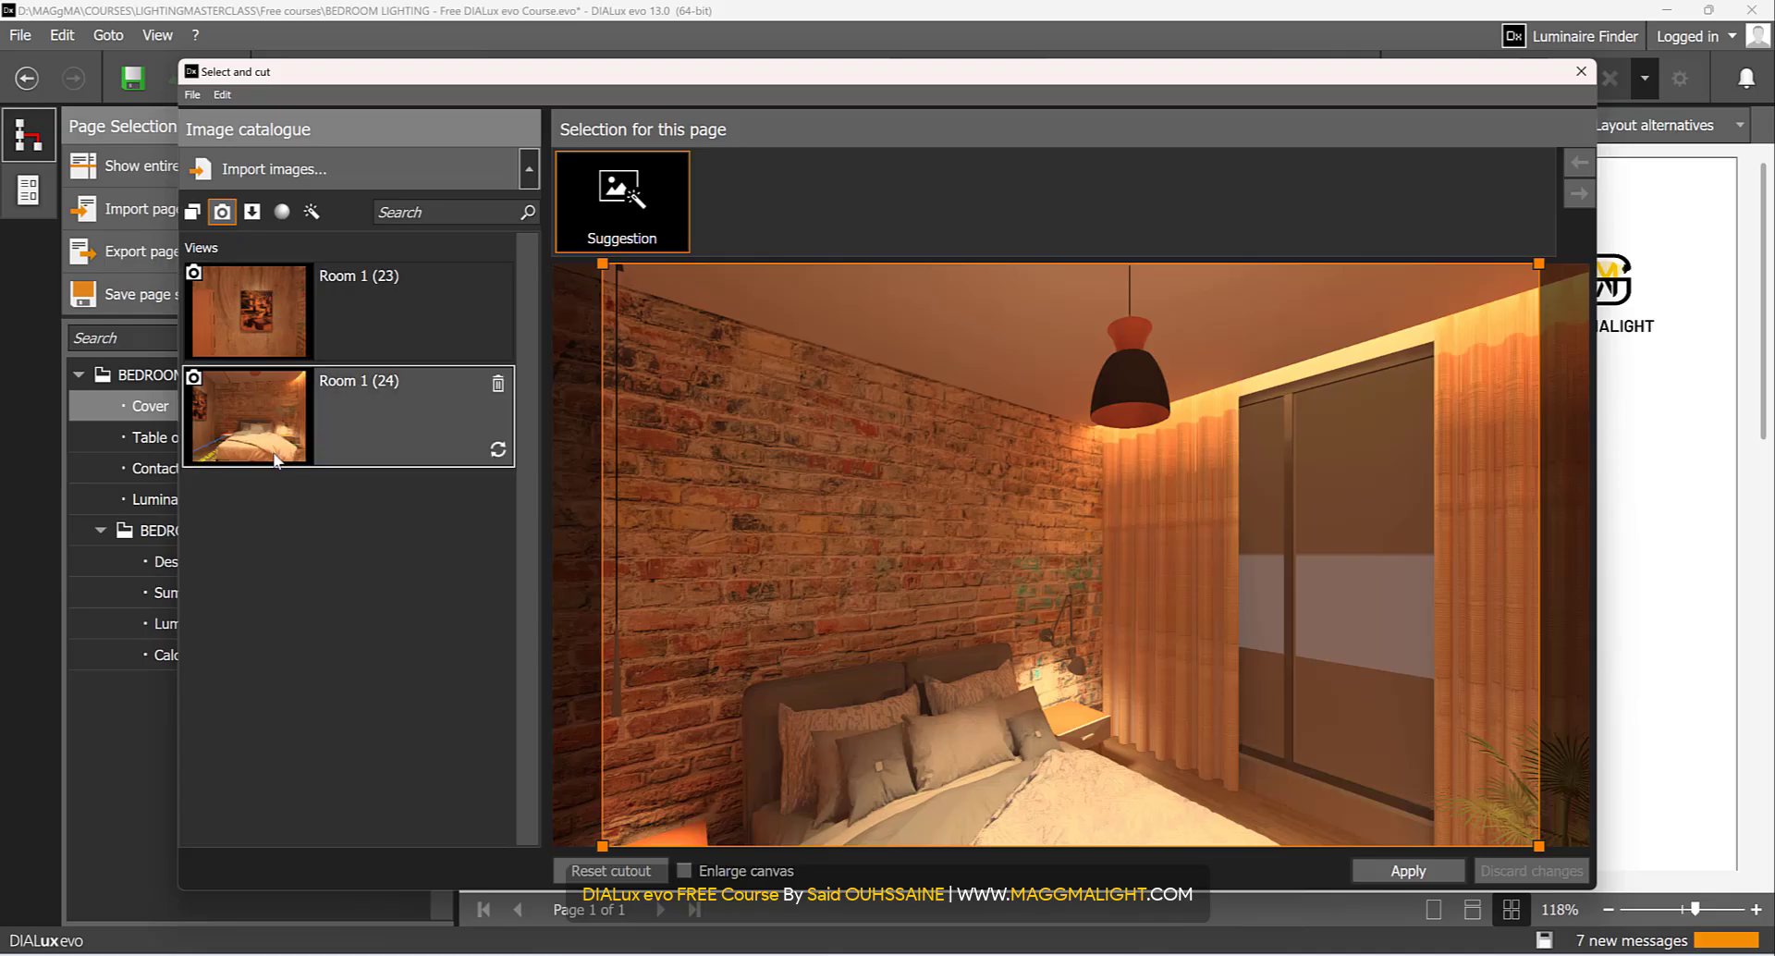
mouse_move(252, 211)
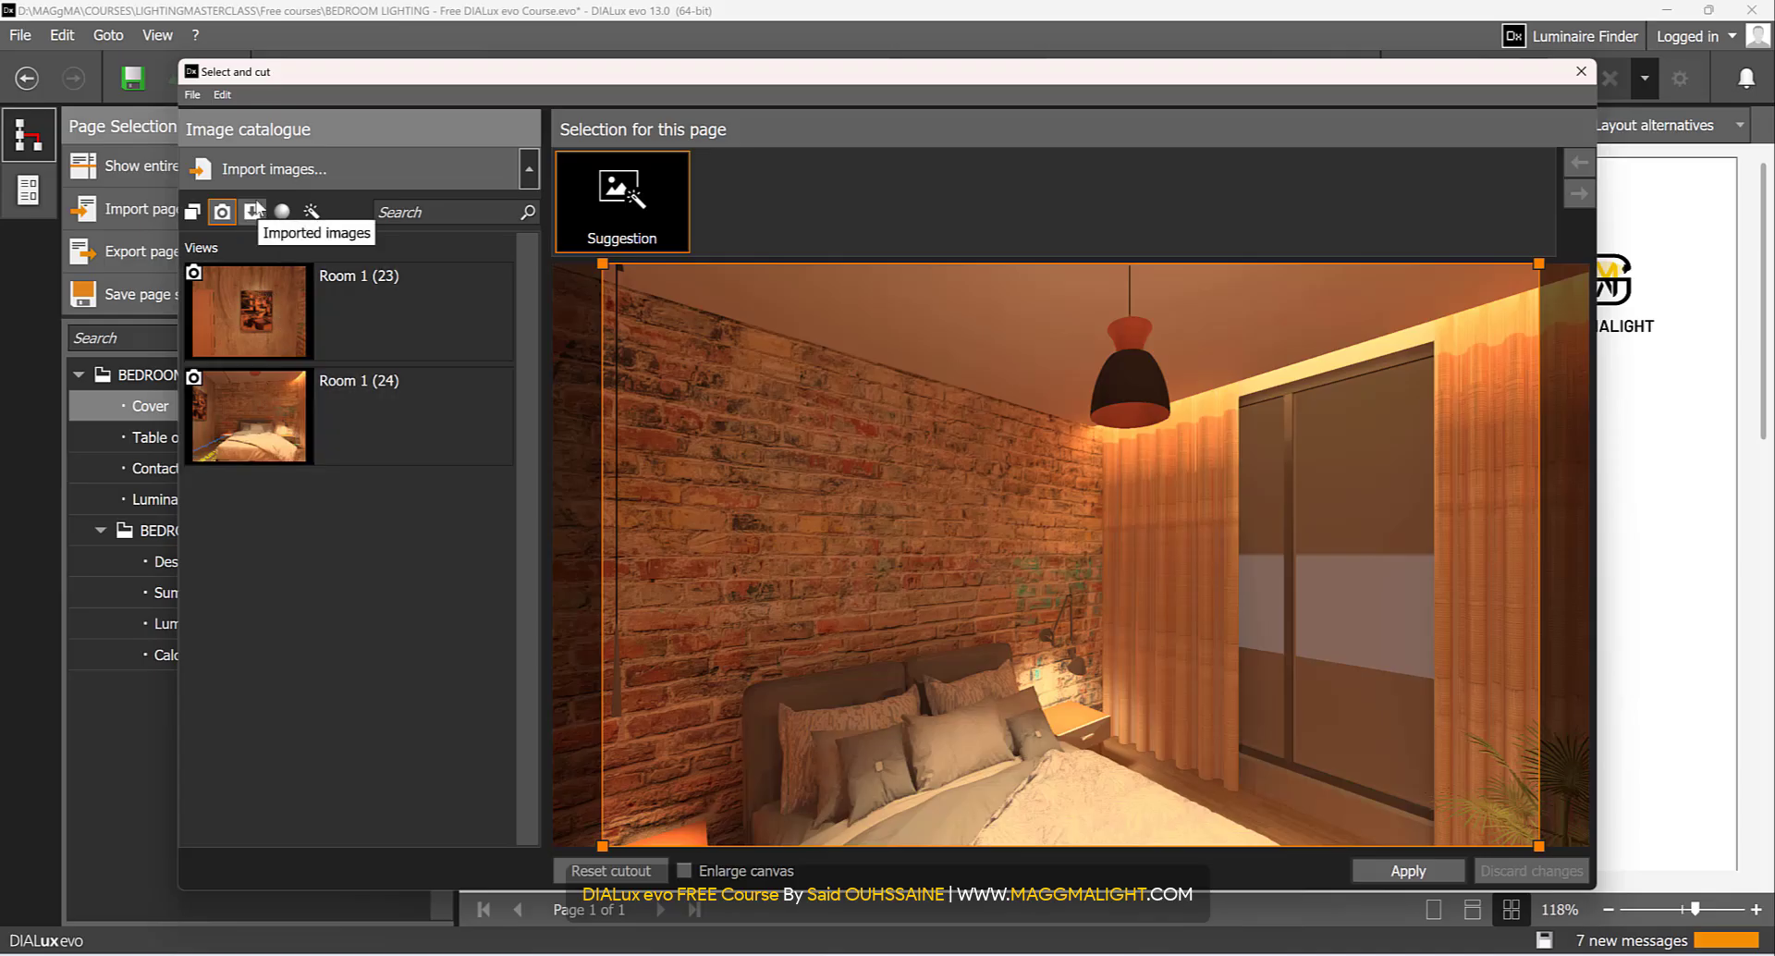
- Set the cover image to the ray-traced Room 1 render from Ray trace images
left_click(252, 212)
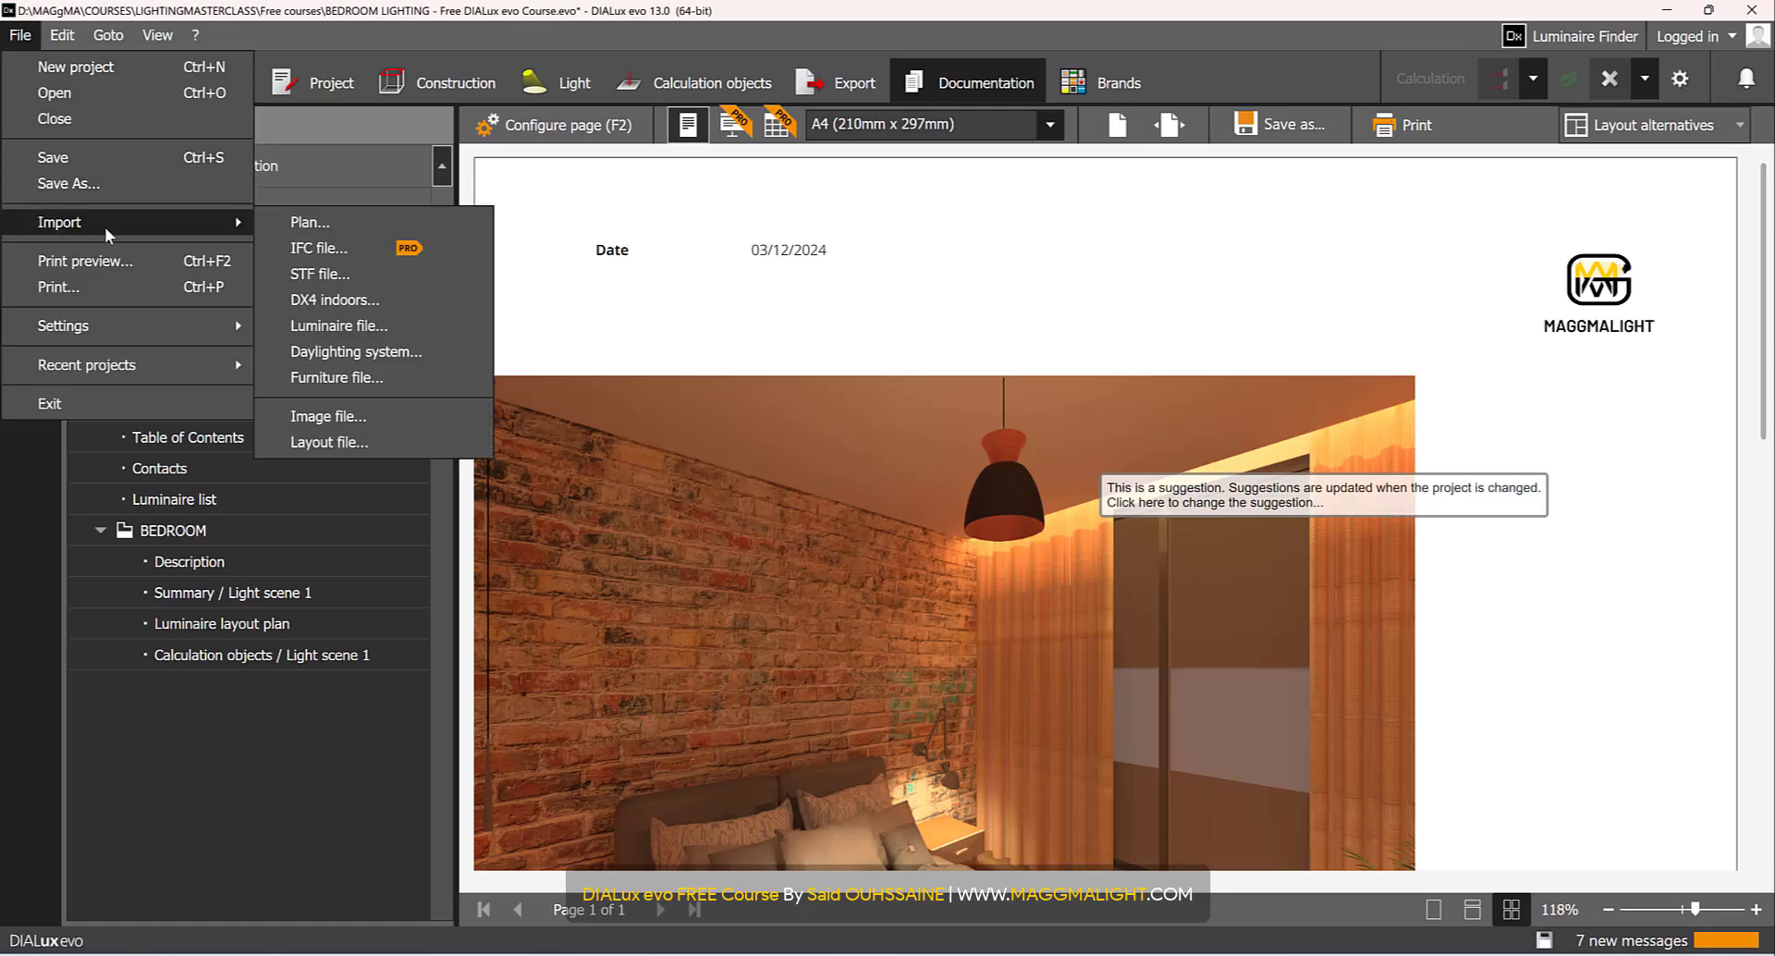
mouse_move(340, 274)
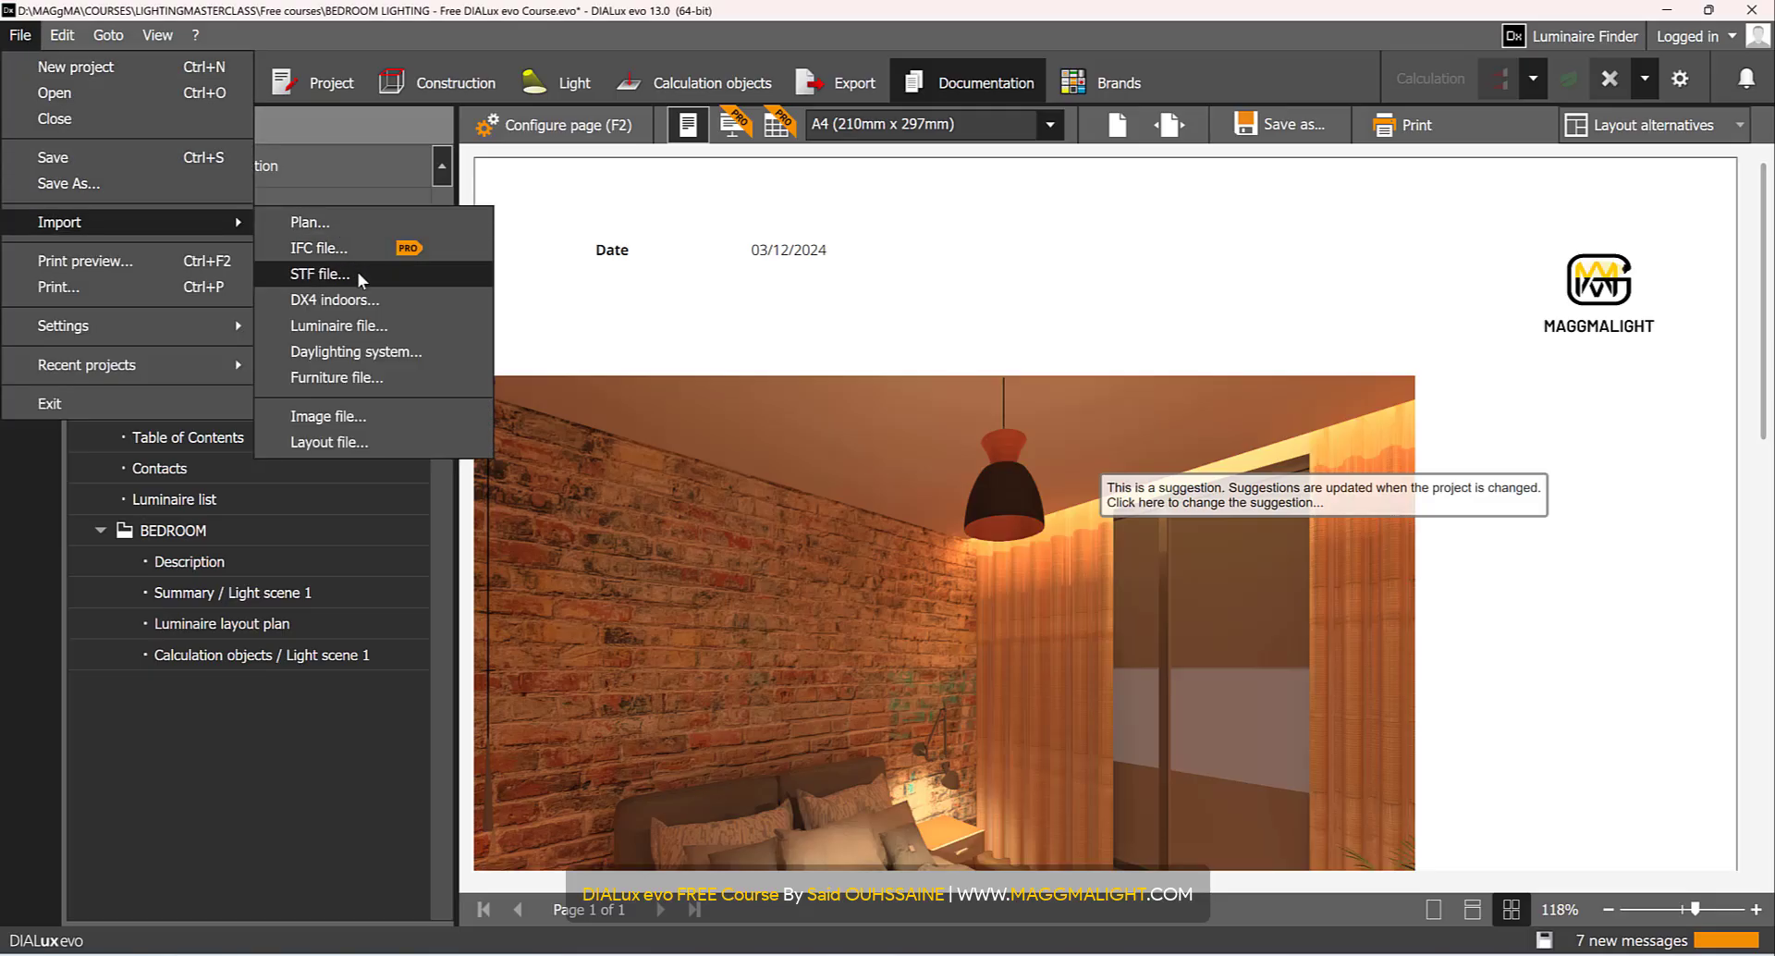
mouse_move(1229, 281)
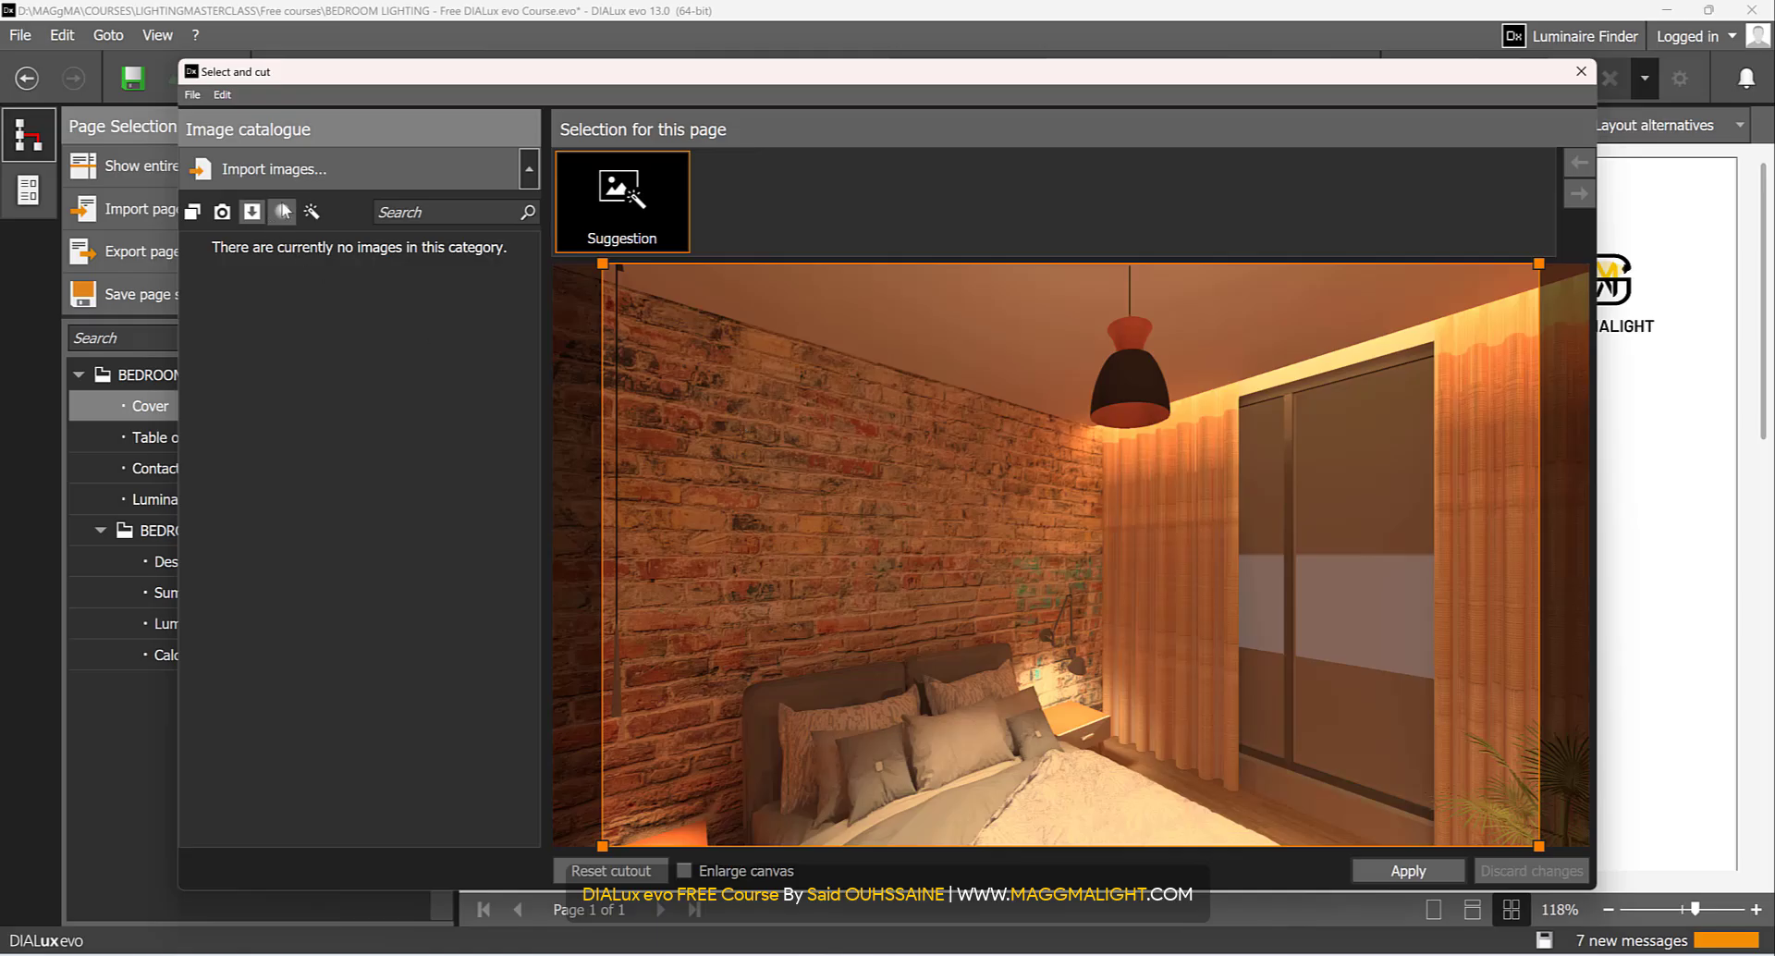
left_click(282, 212)
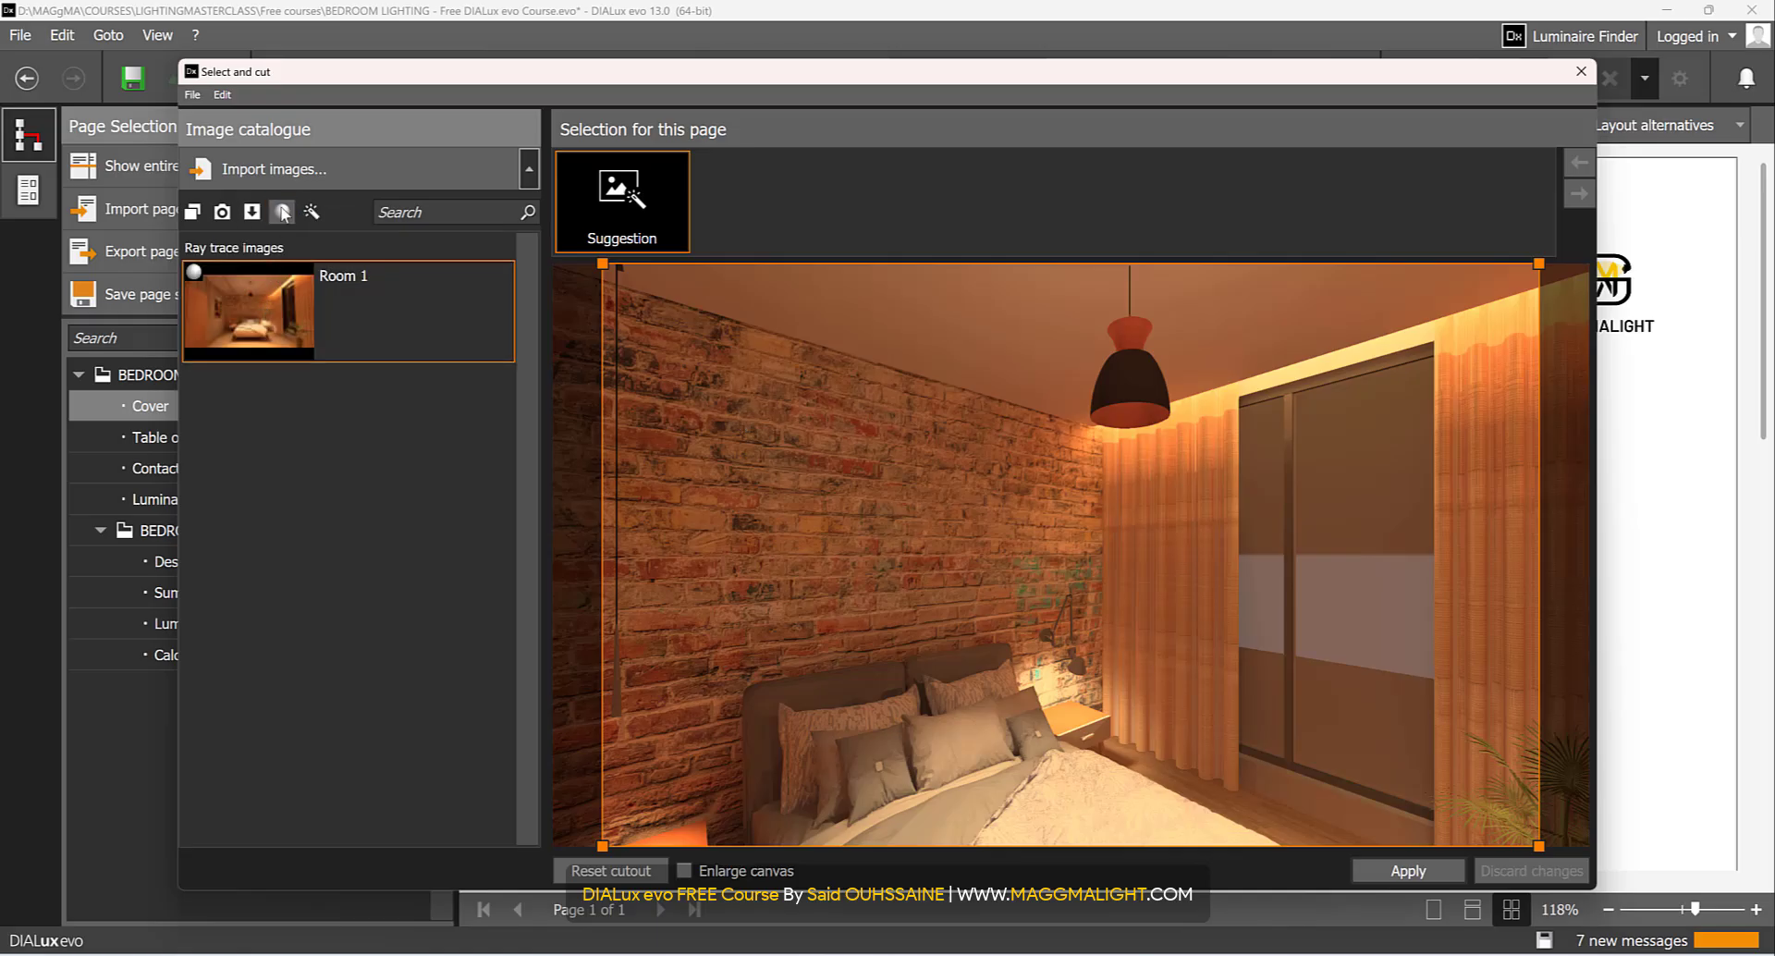
mouse_move(281, 211)
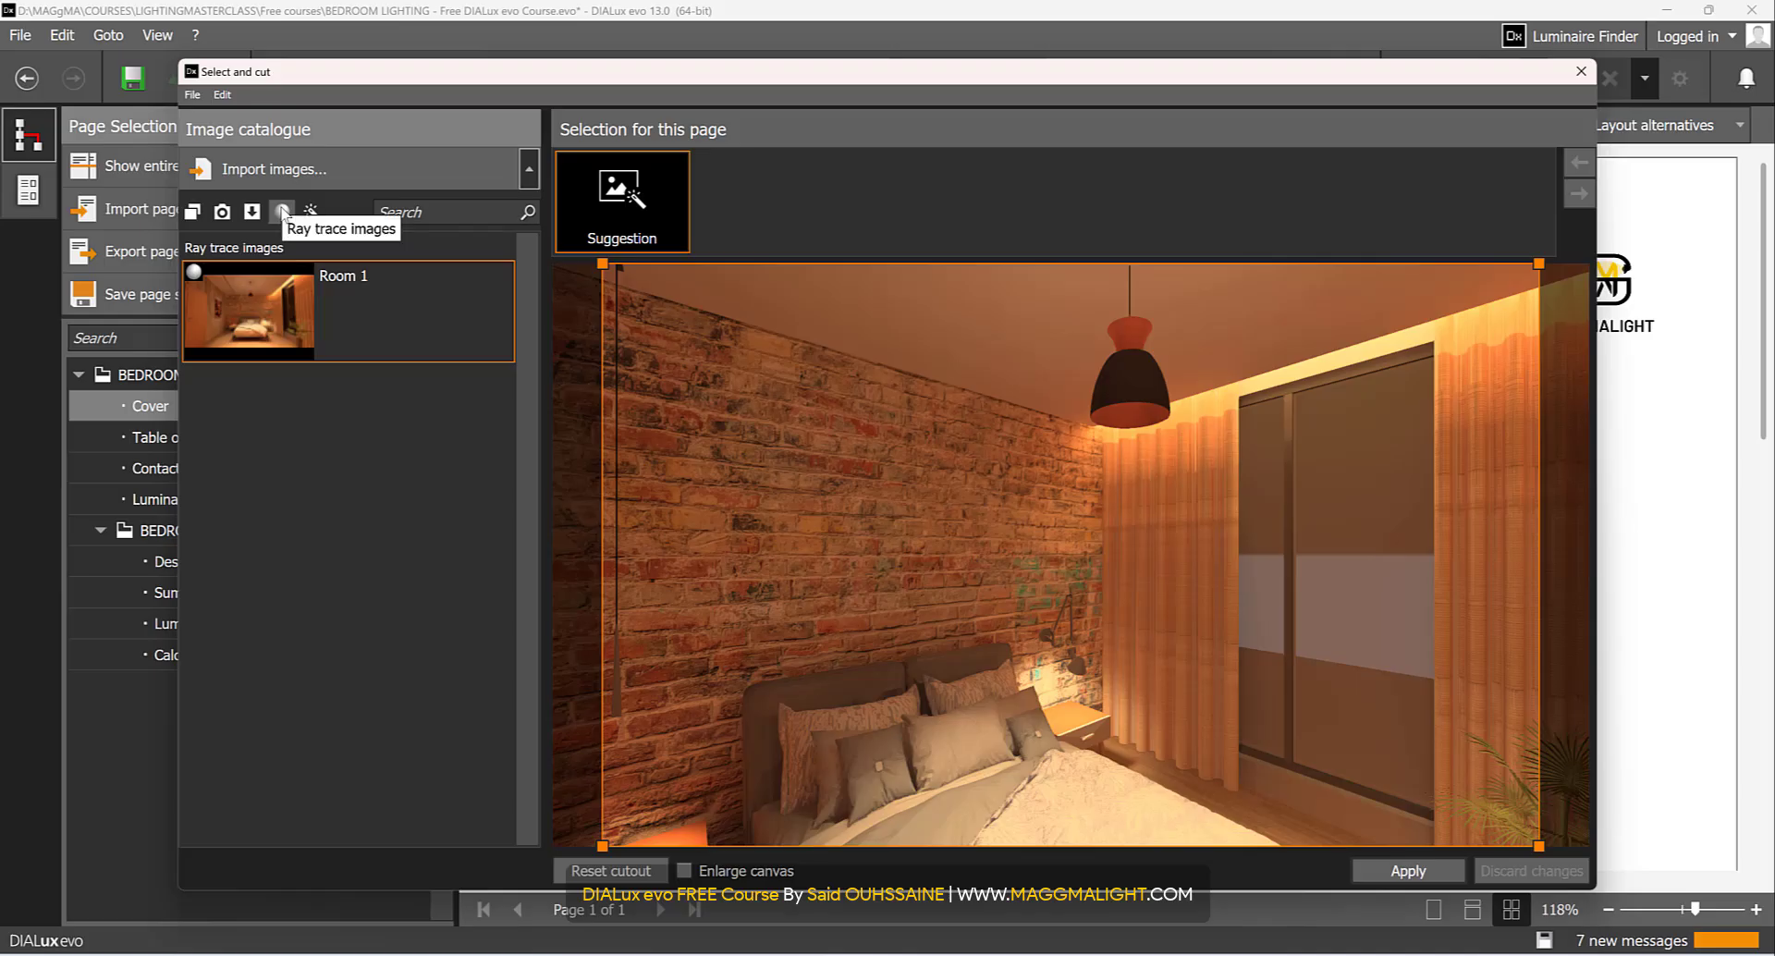
left_click(248, 310)
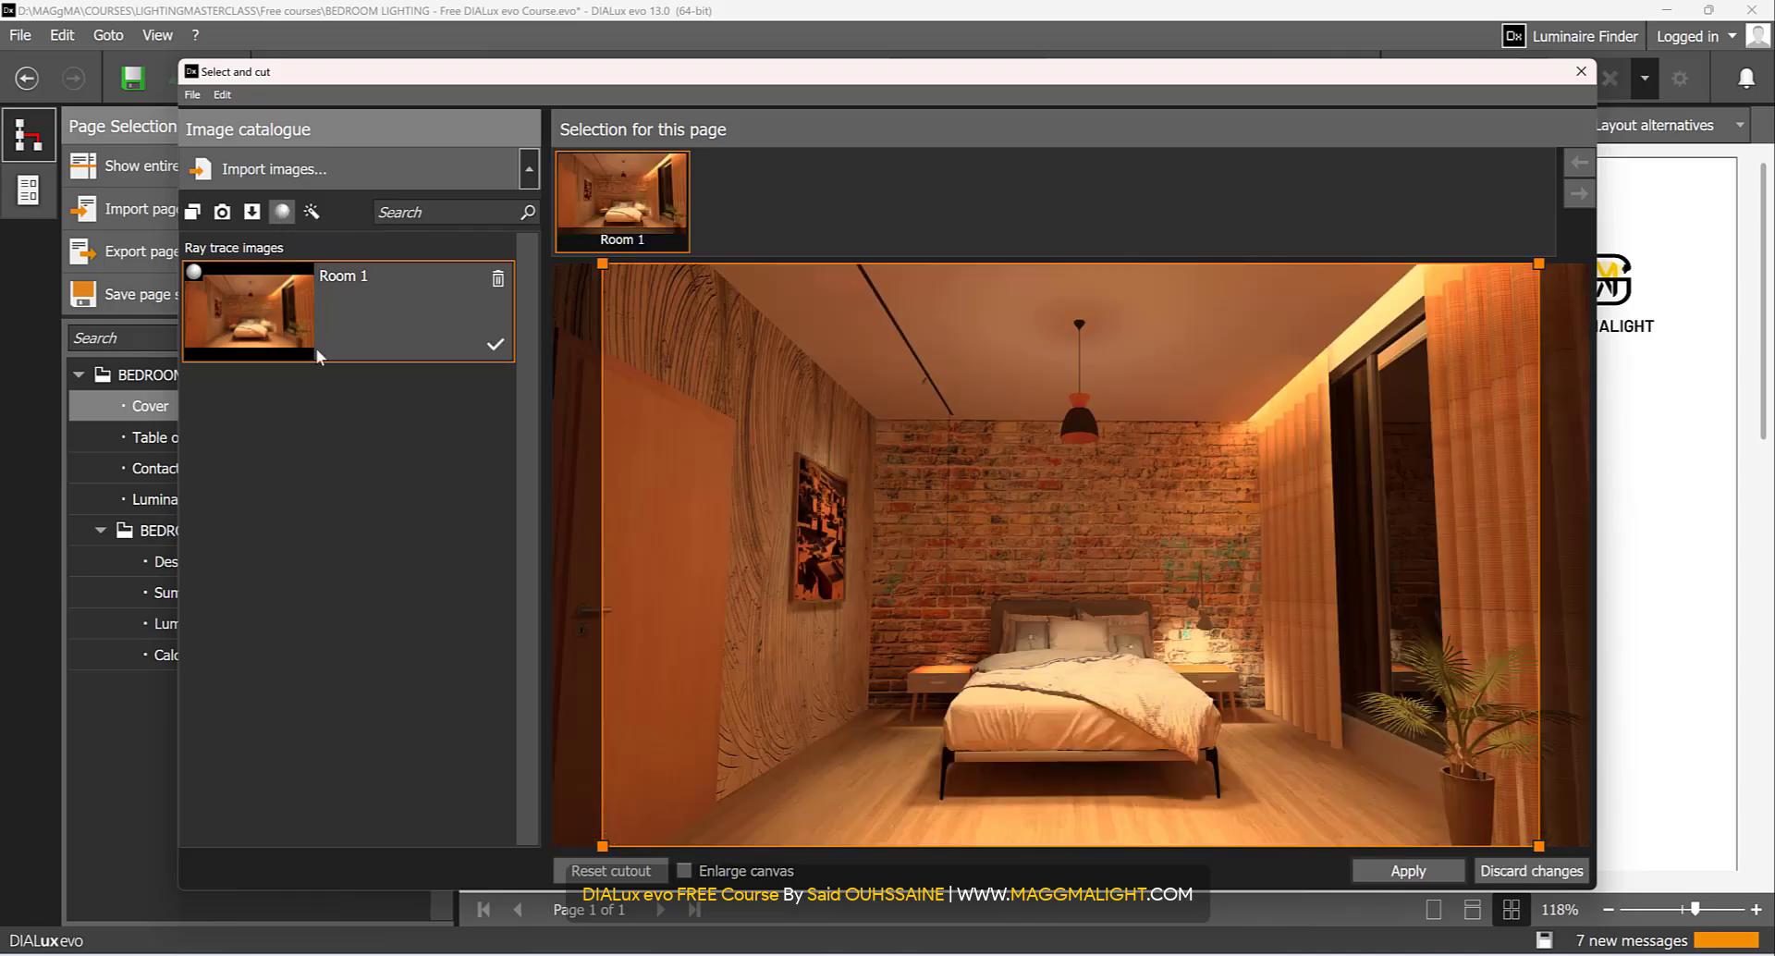
left_click(1406, 871)
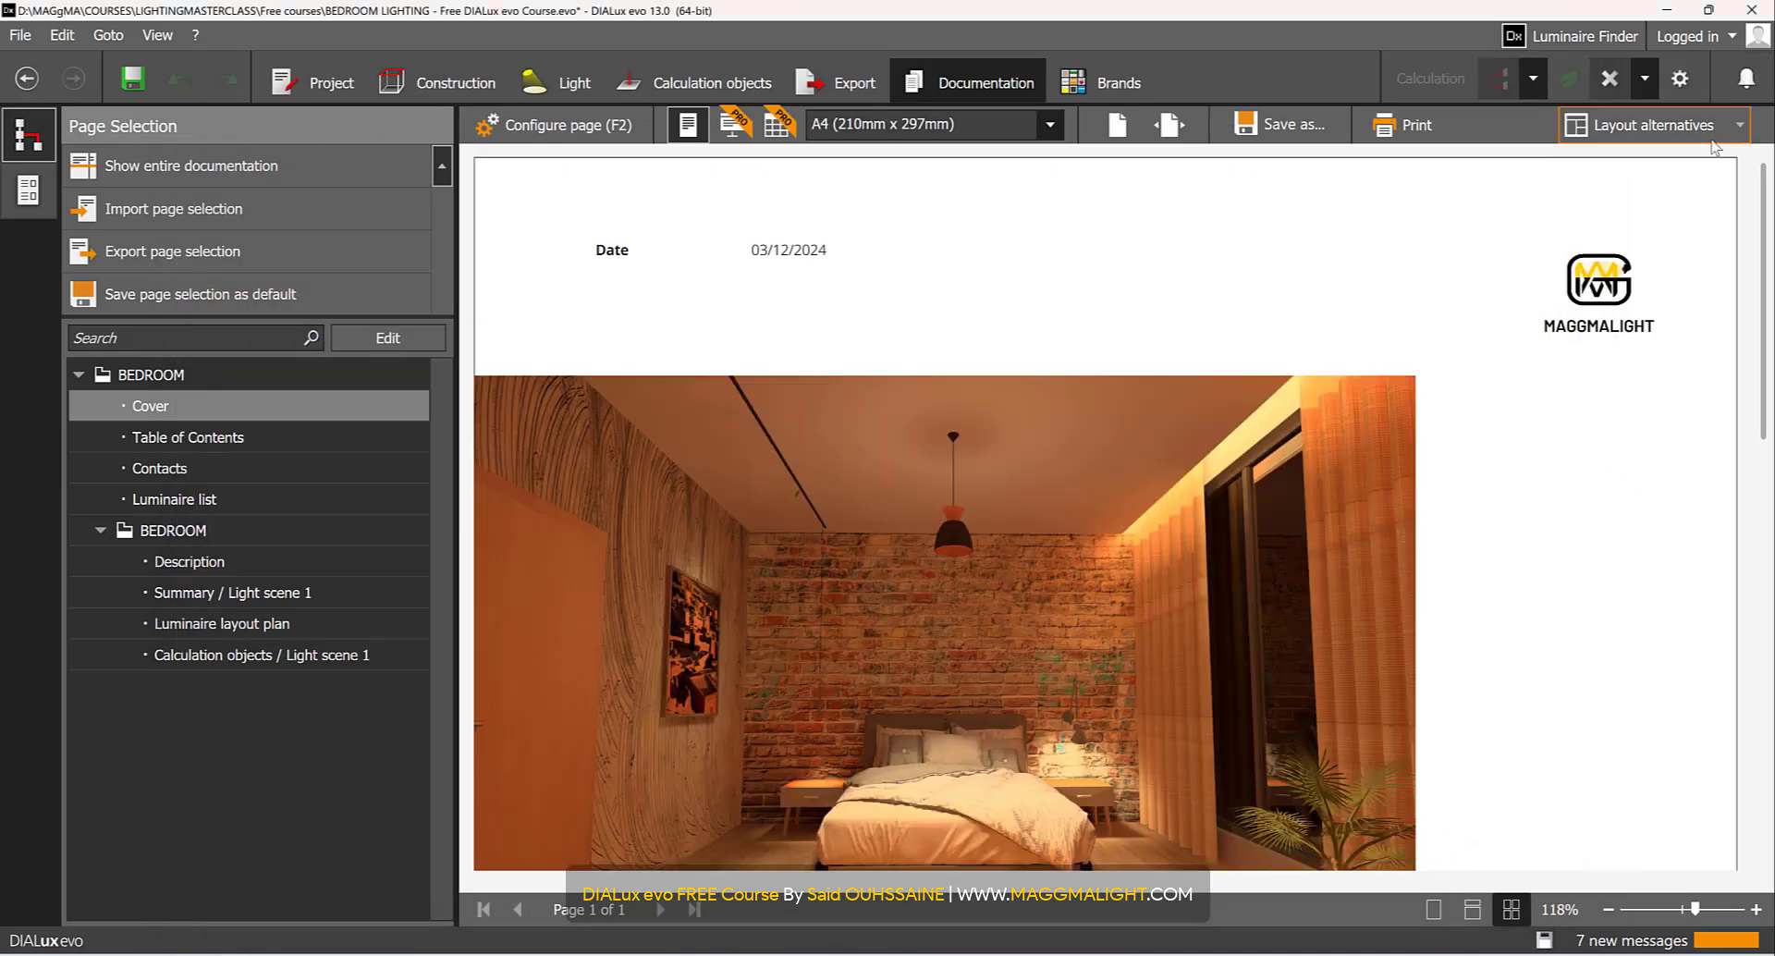
- Apply the second layout alternative to the cover page for a larger image
left_click(1654, 125)
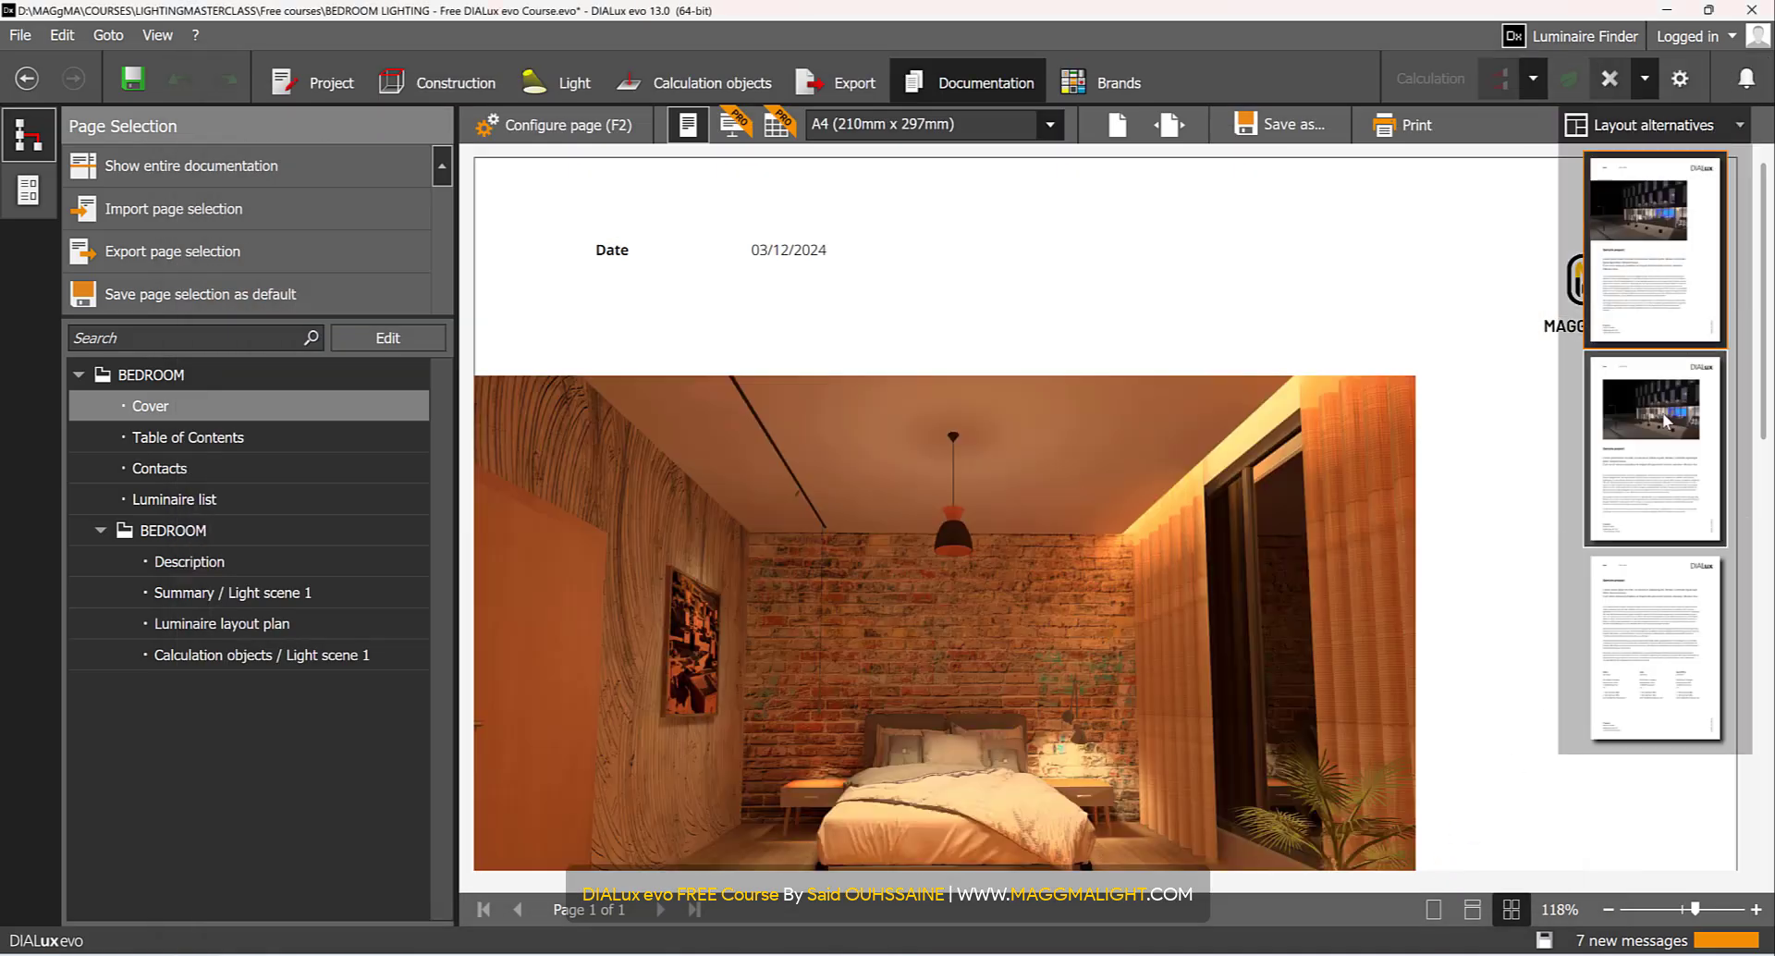
left_click(1654, 447)
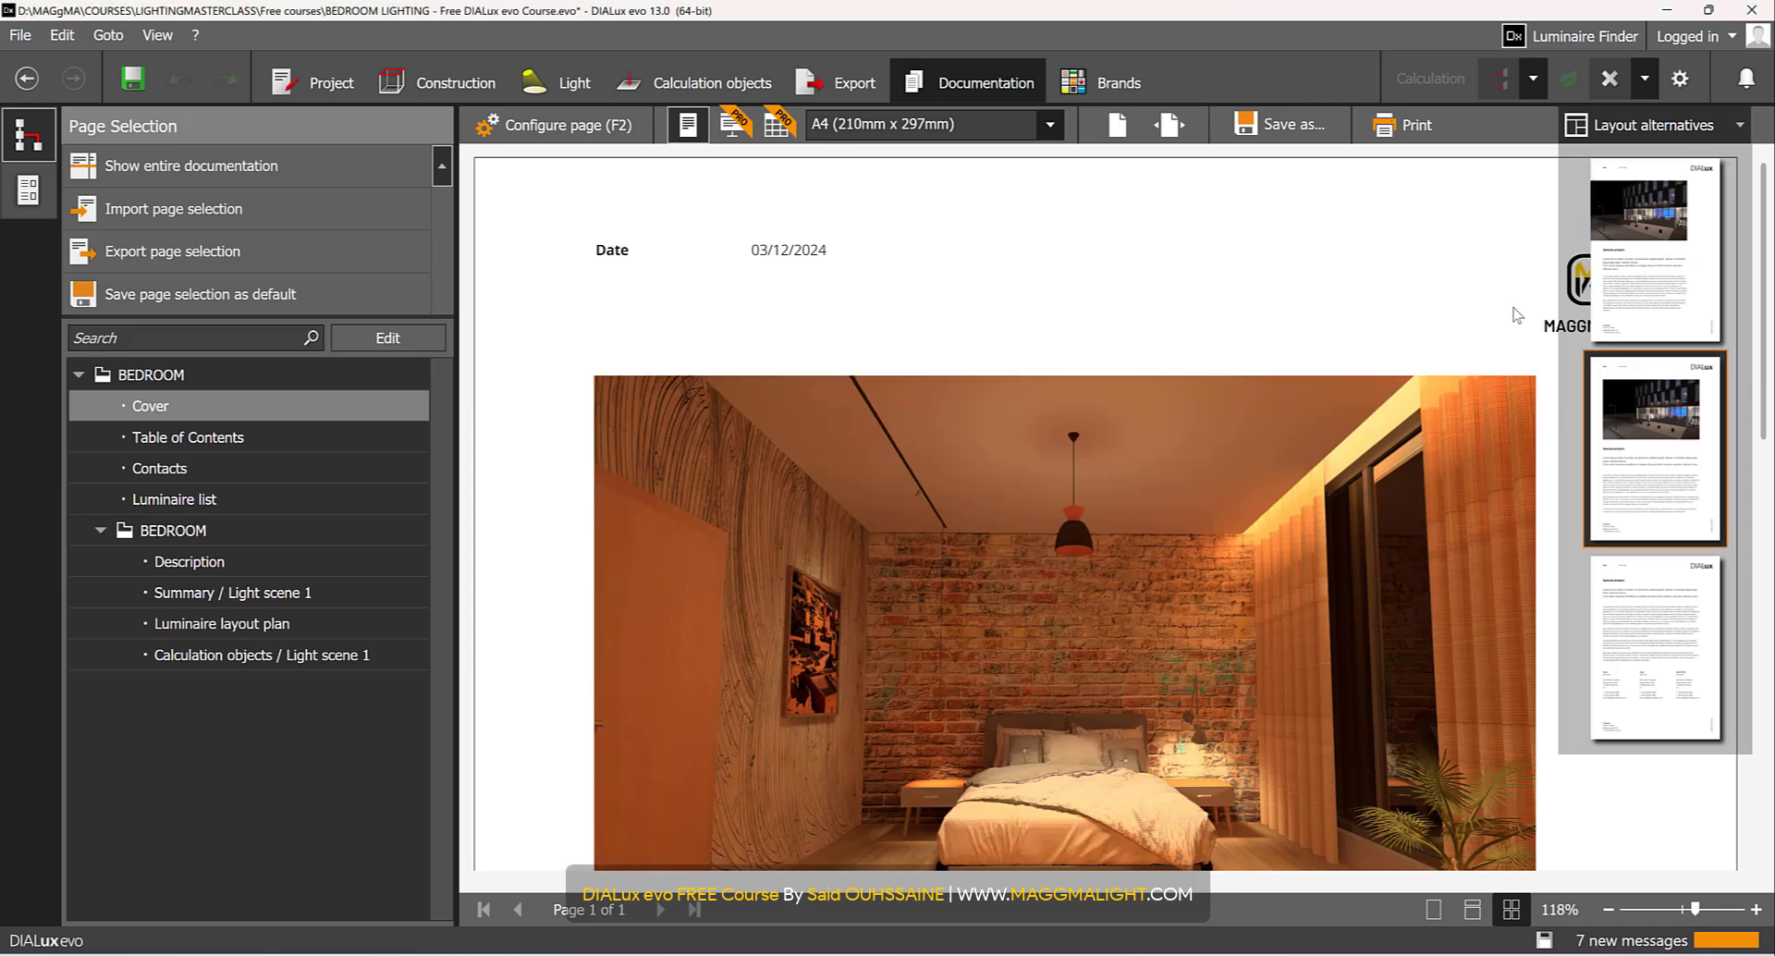
scroll("down", 3)
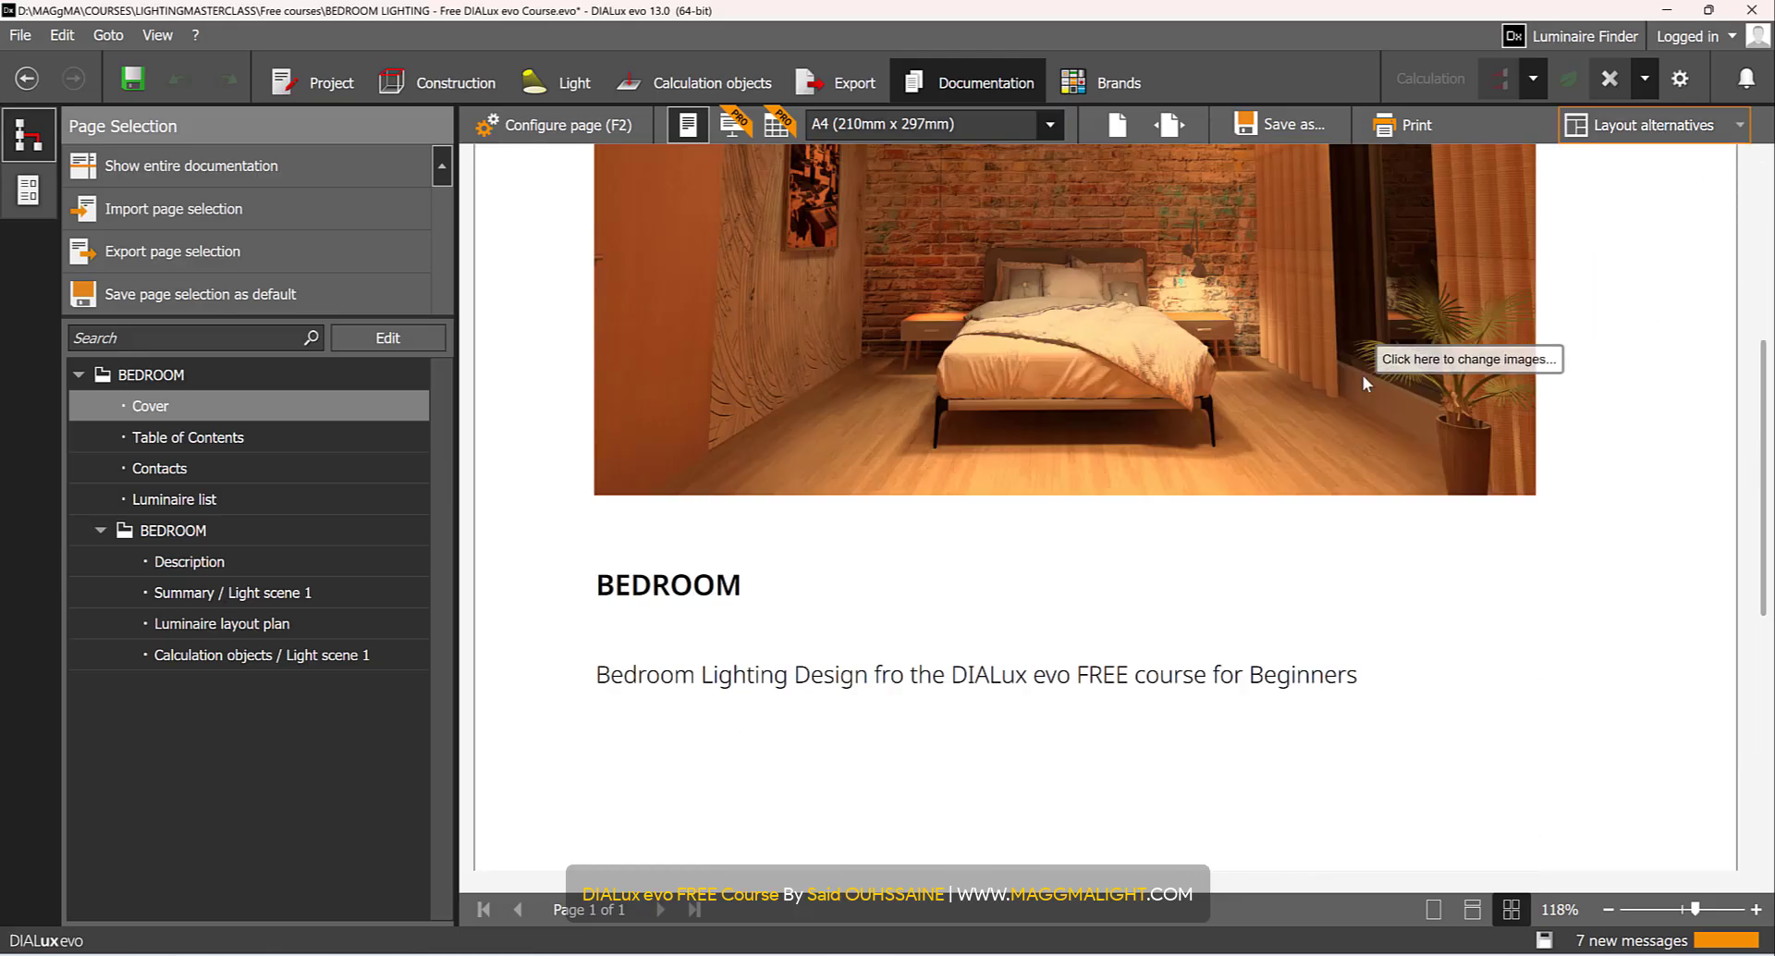
mouse_move(619, 688)
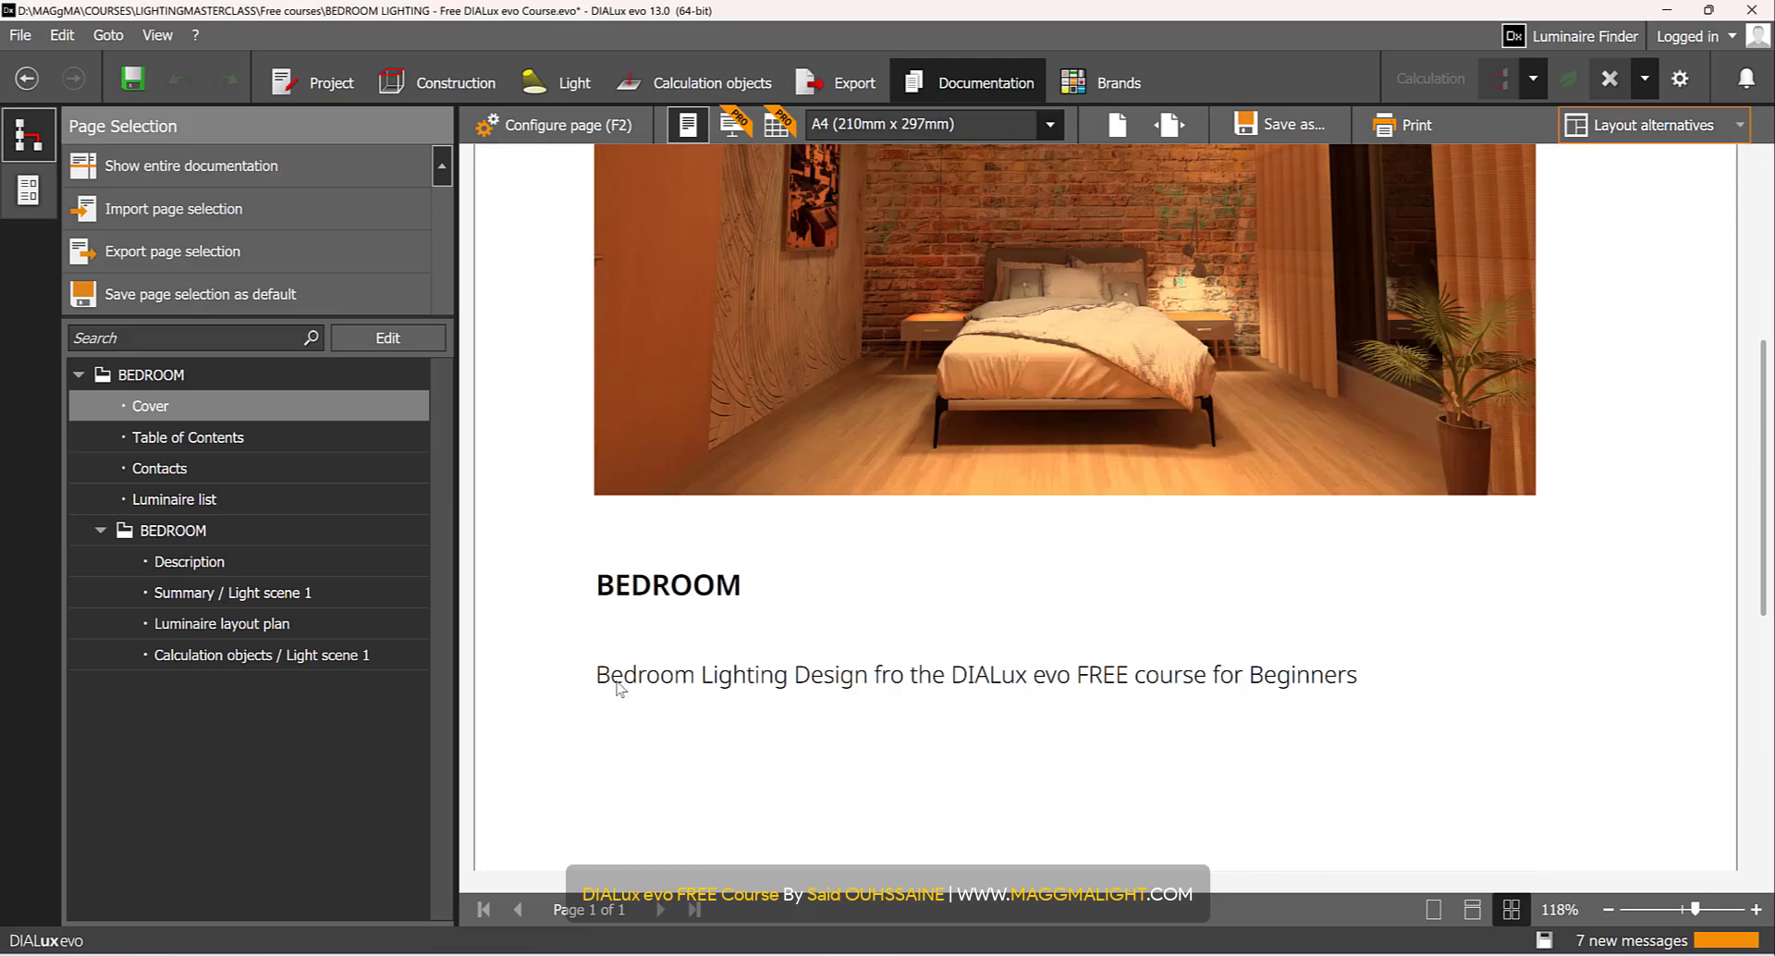
mouse_move(939, 685)
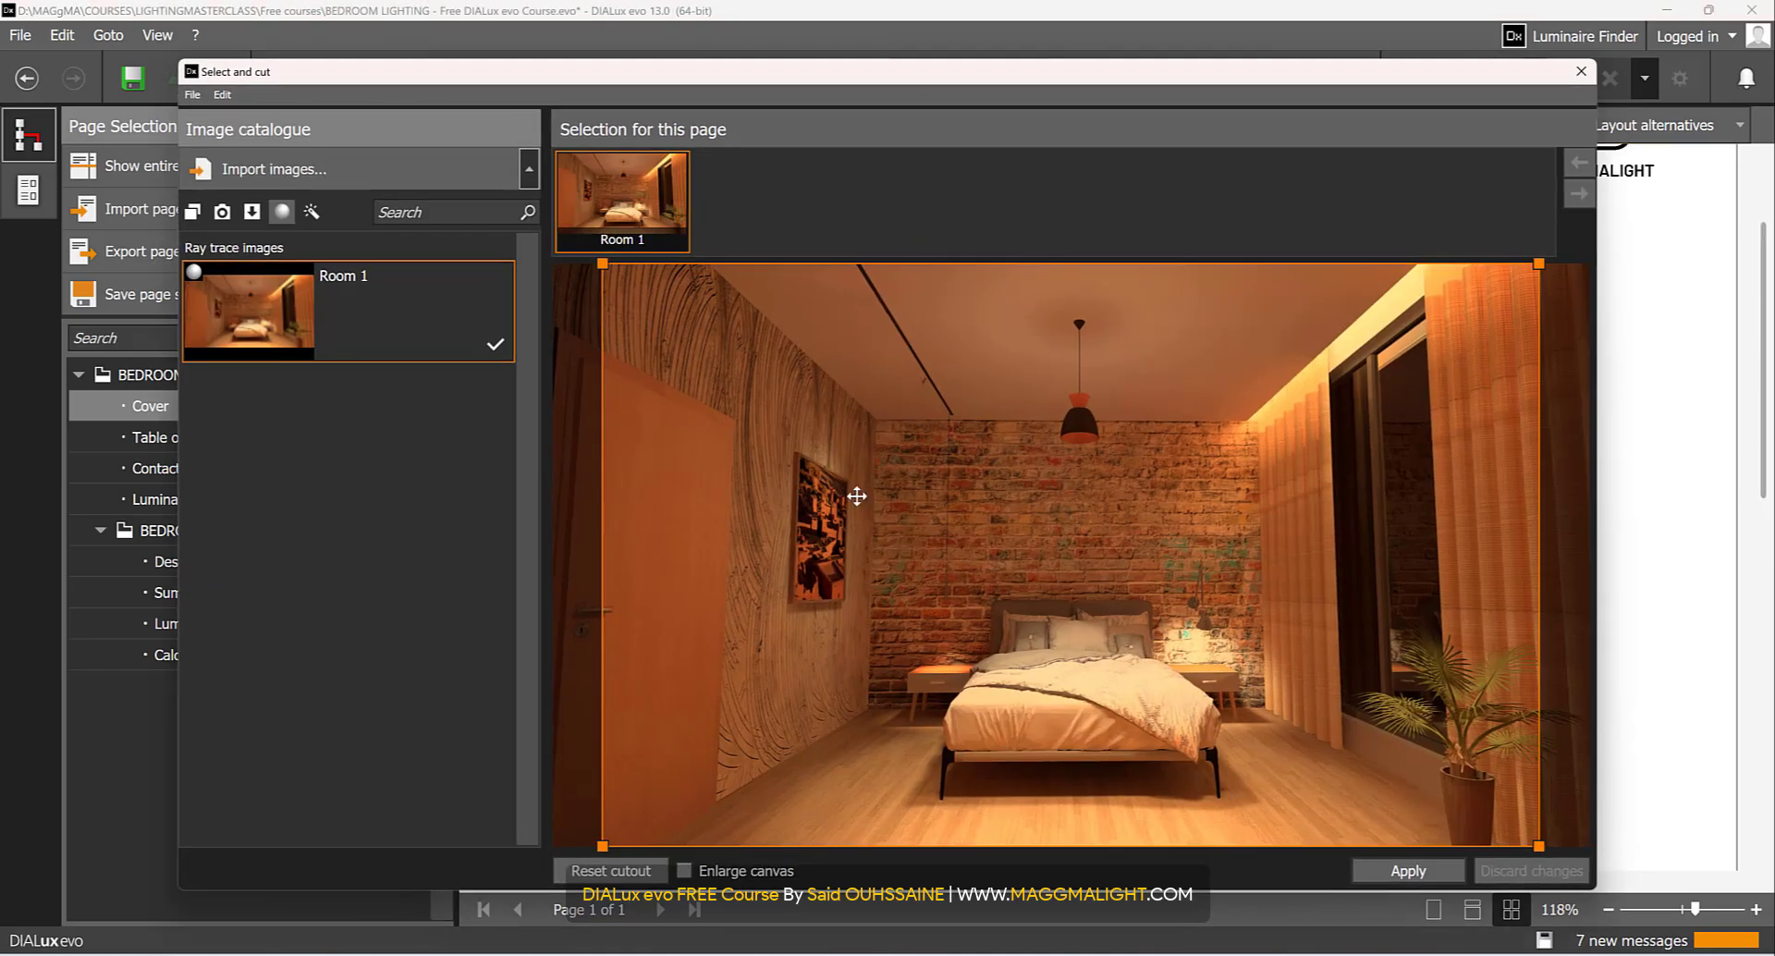
left_click(1407, 871)
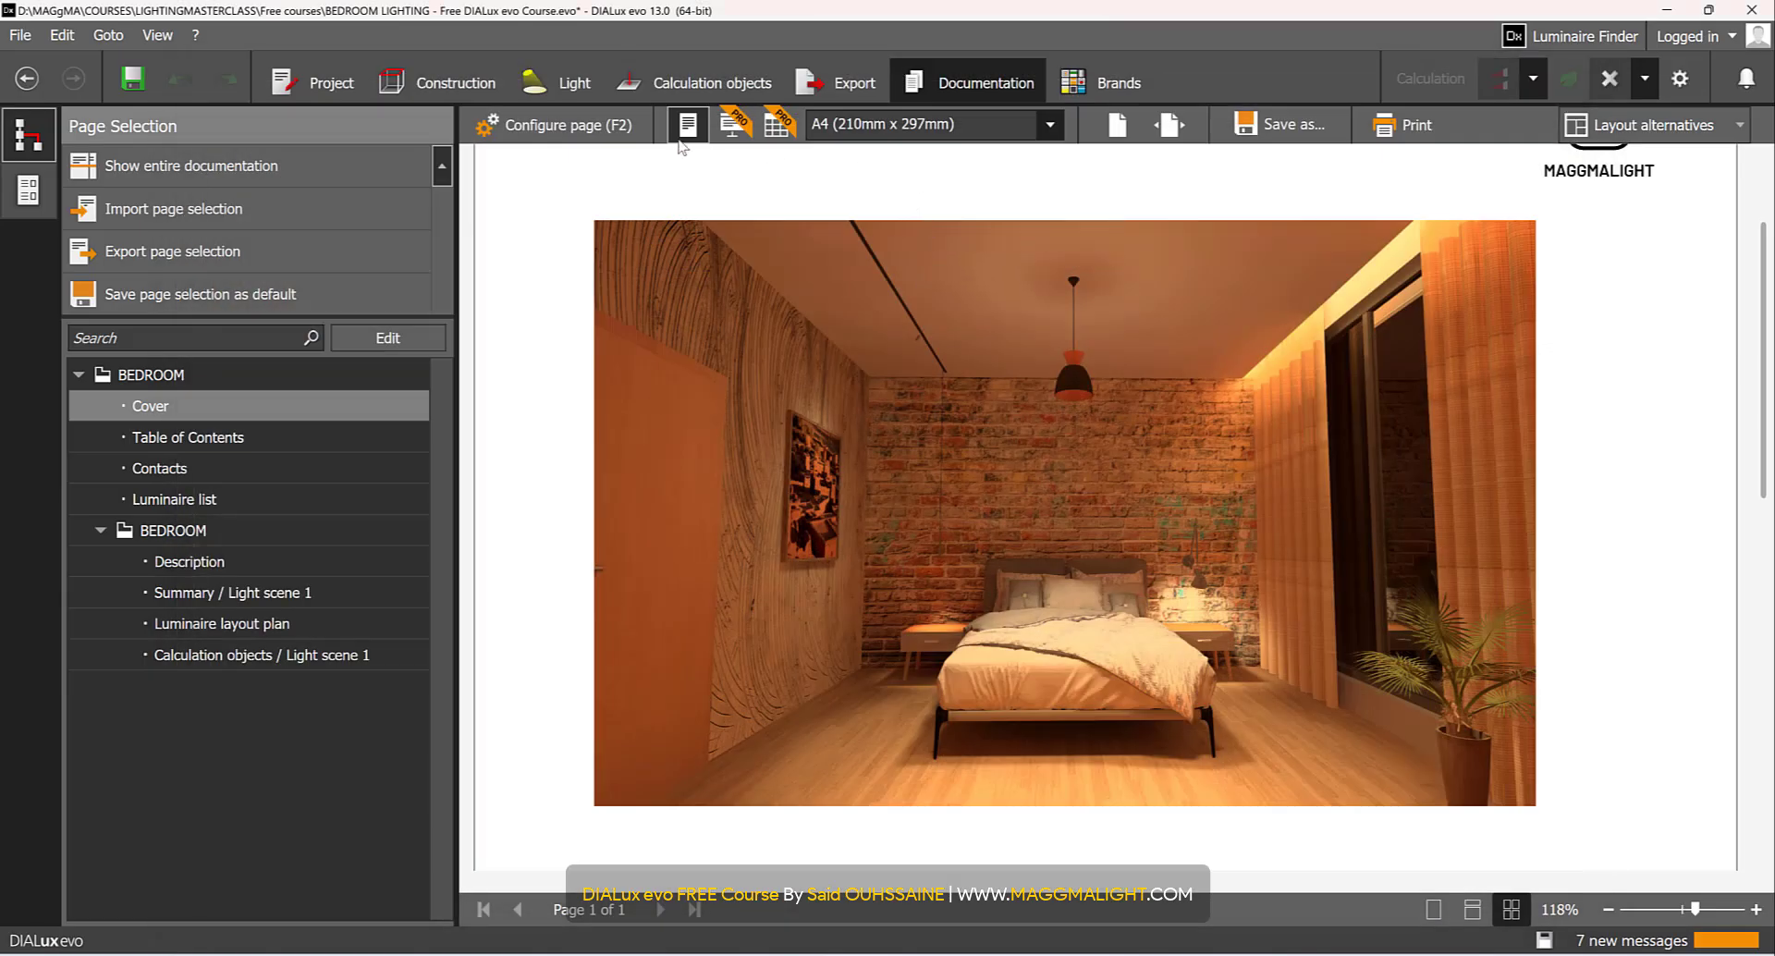
- Check the cover page settings, then preview the Luminaire list page totalling 87.7 W
left_click(565, 125)
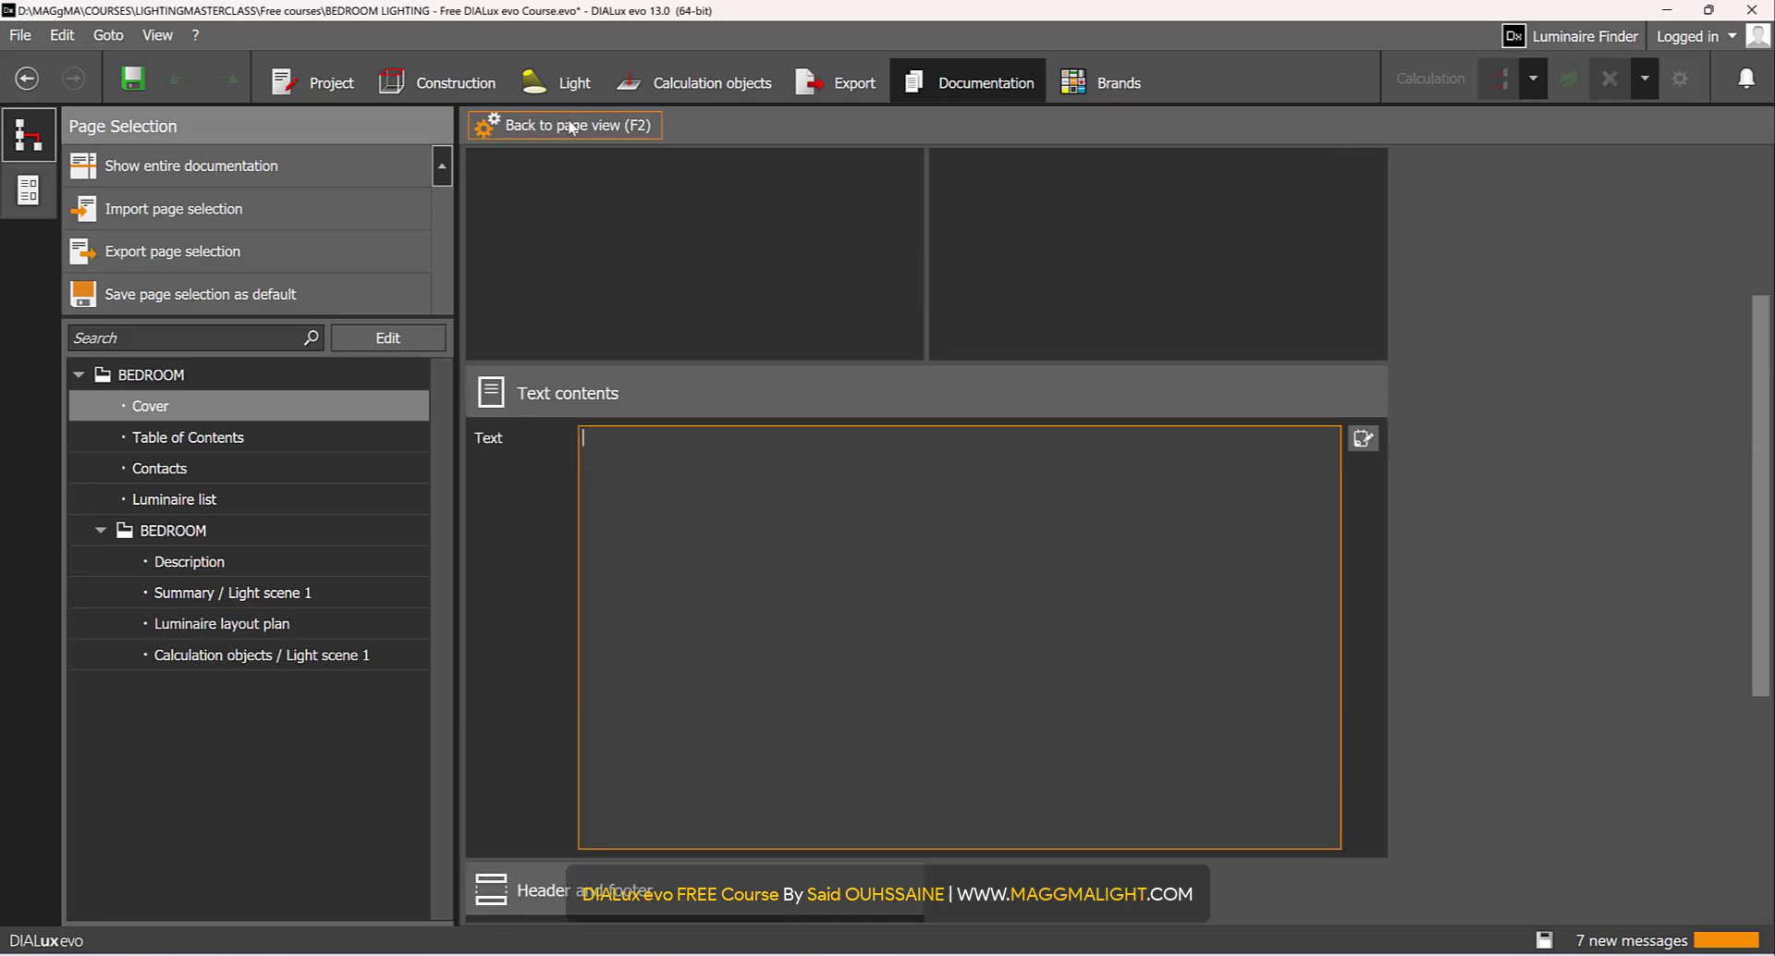
mouse_move(565, 125)
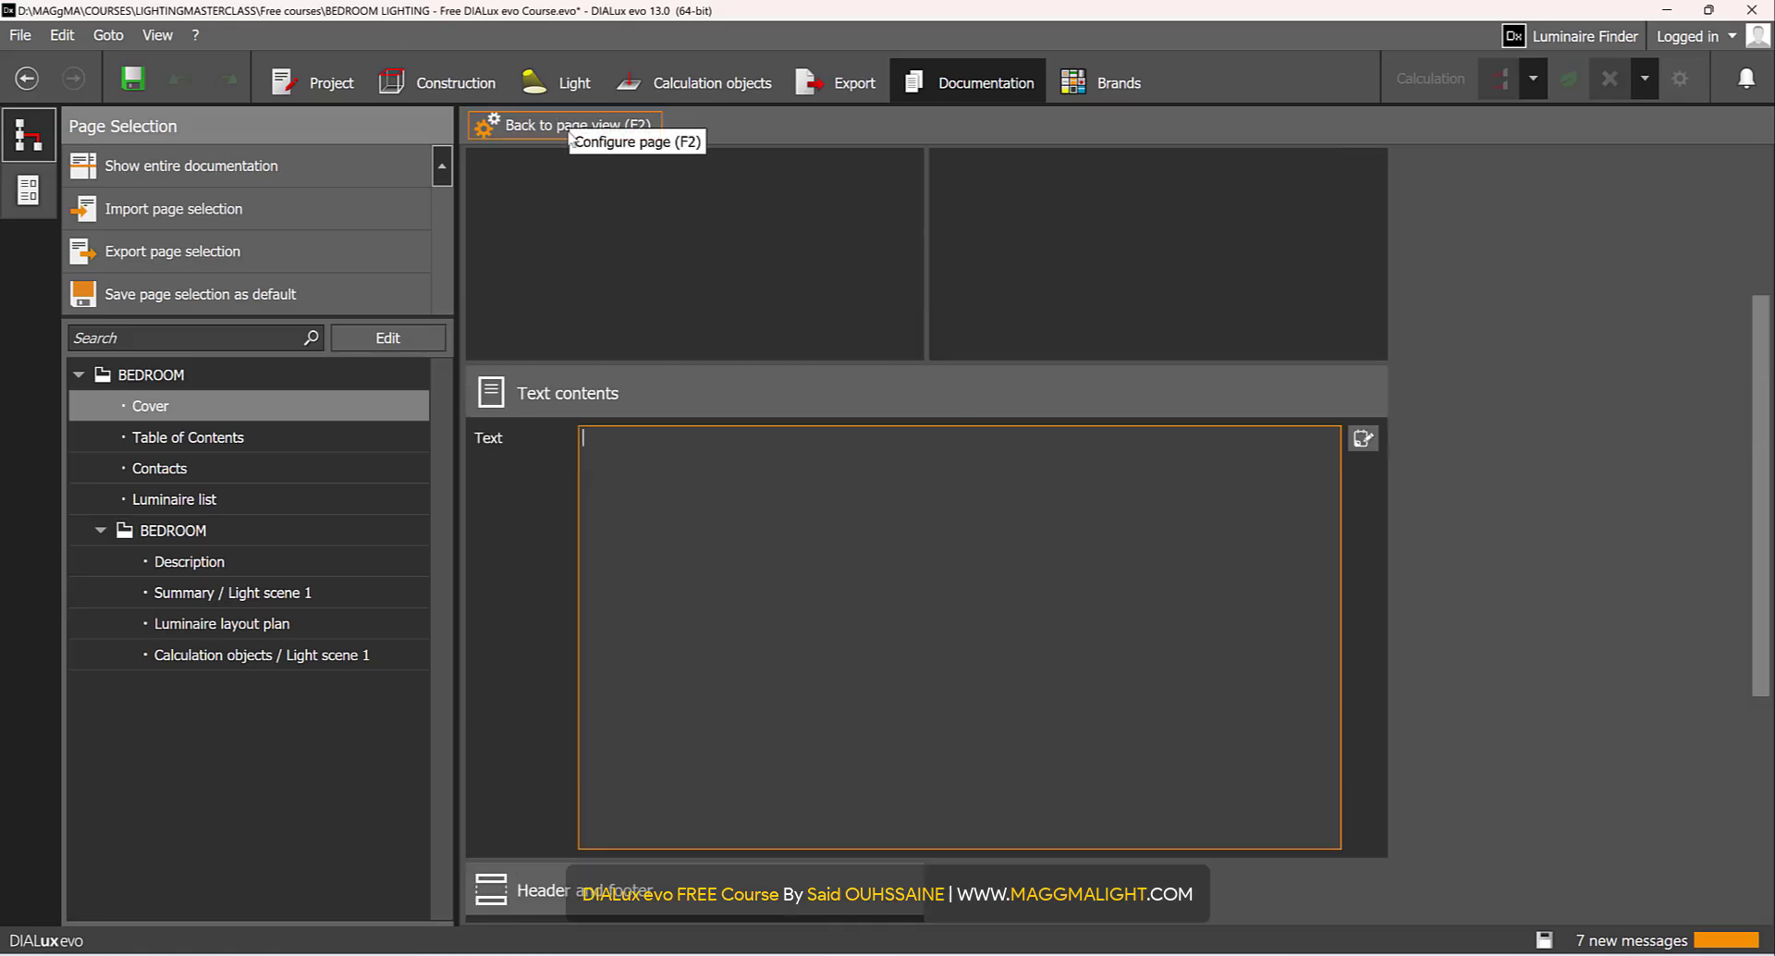
left_click(563, 125)
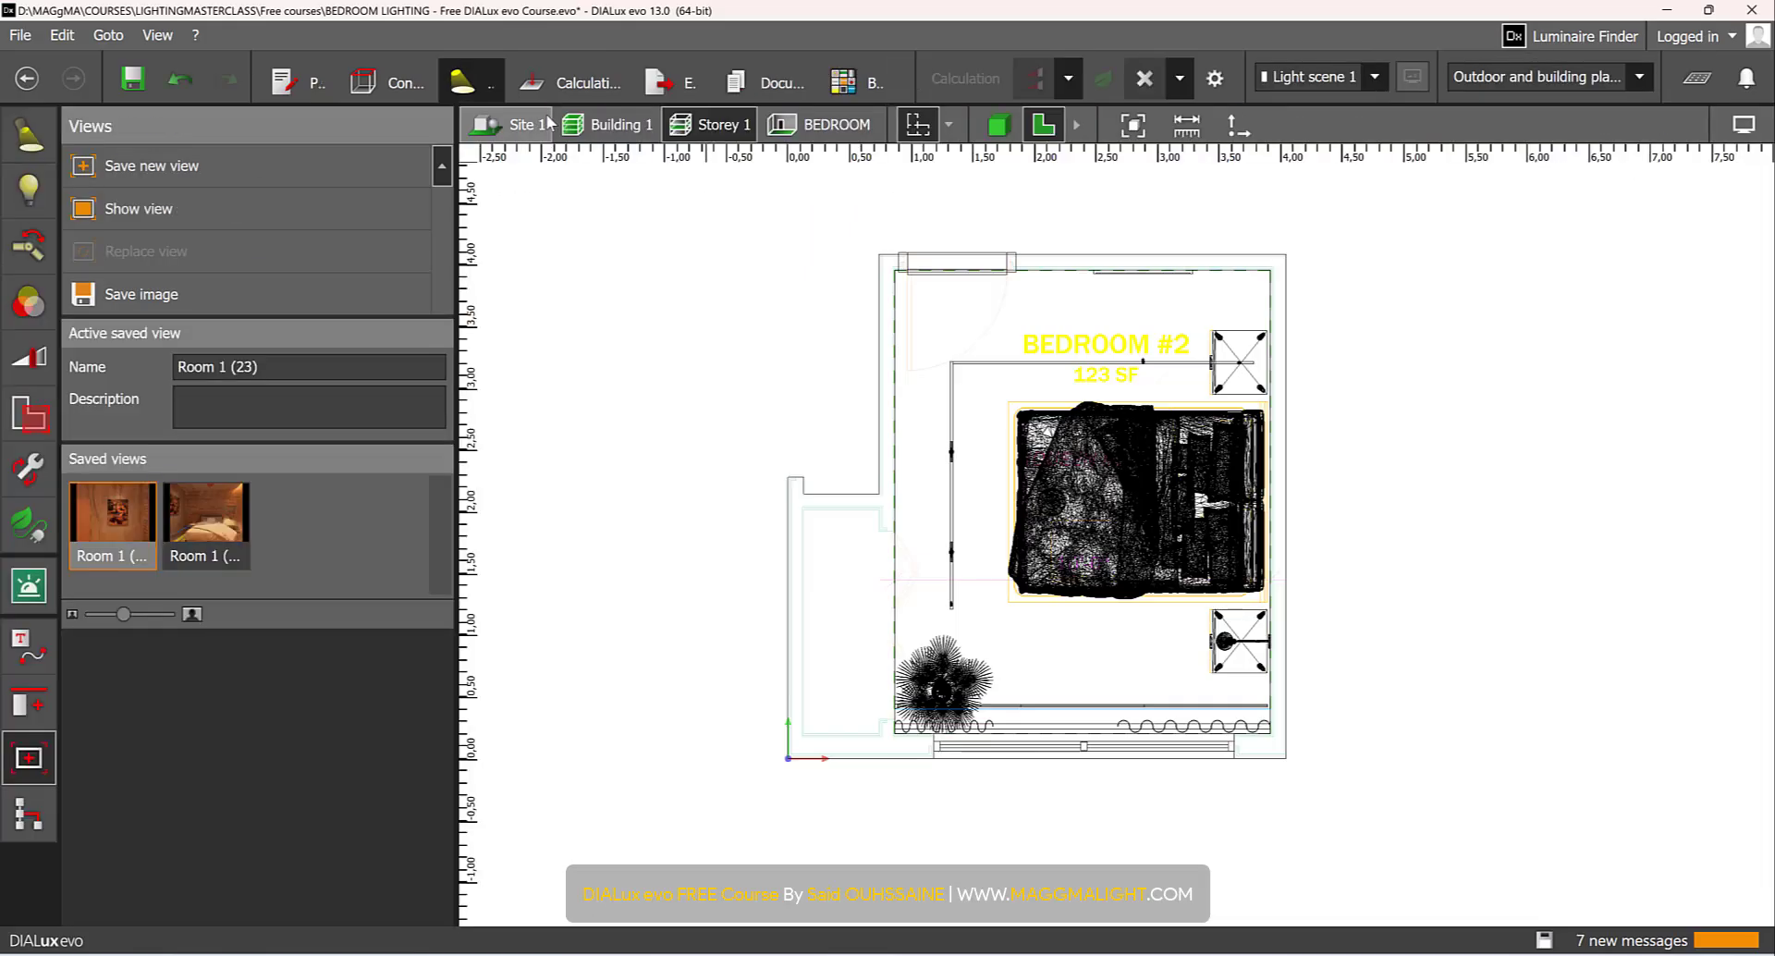
left_click(983, 81)
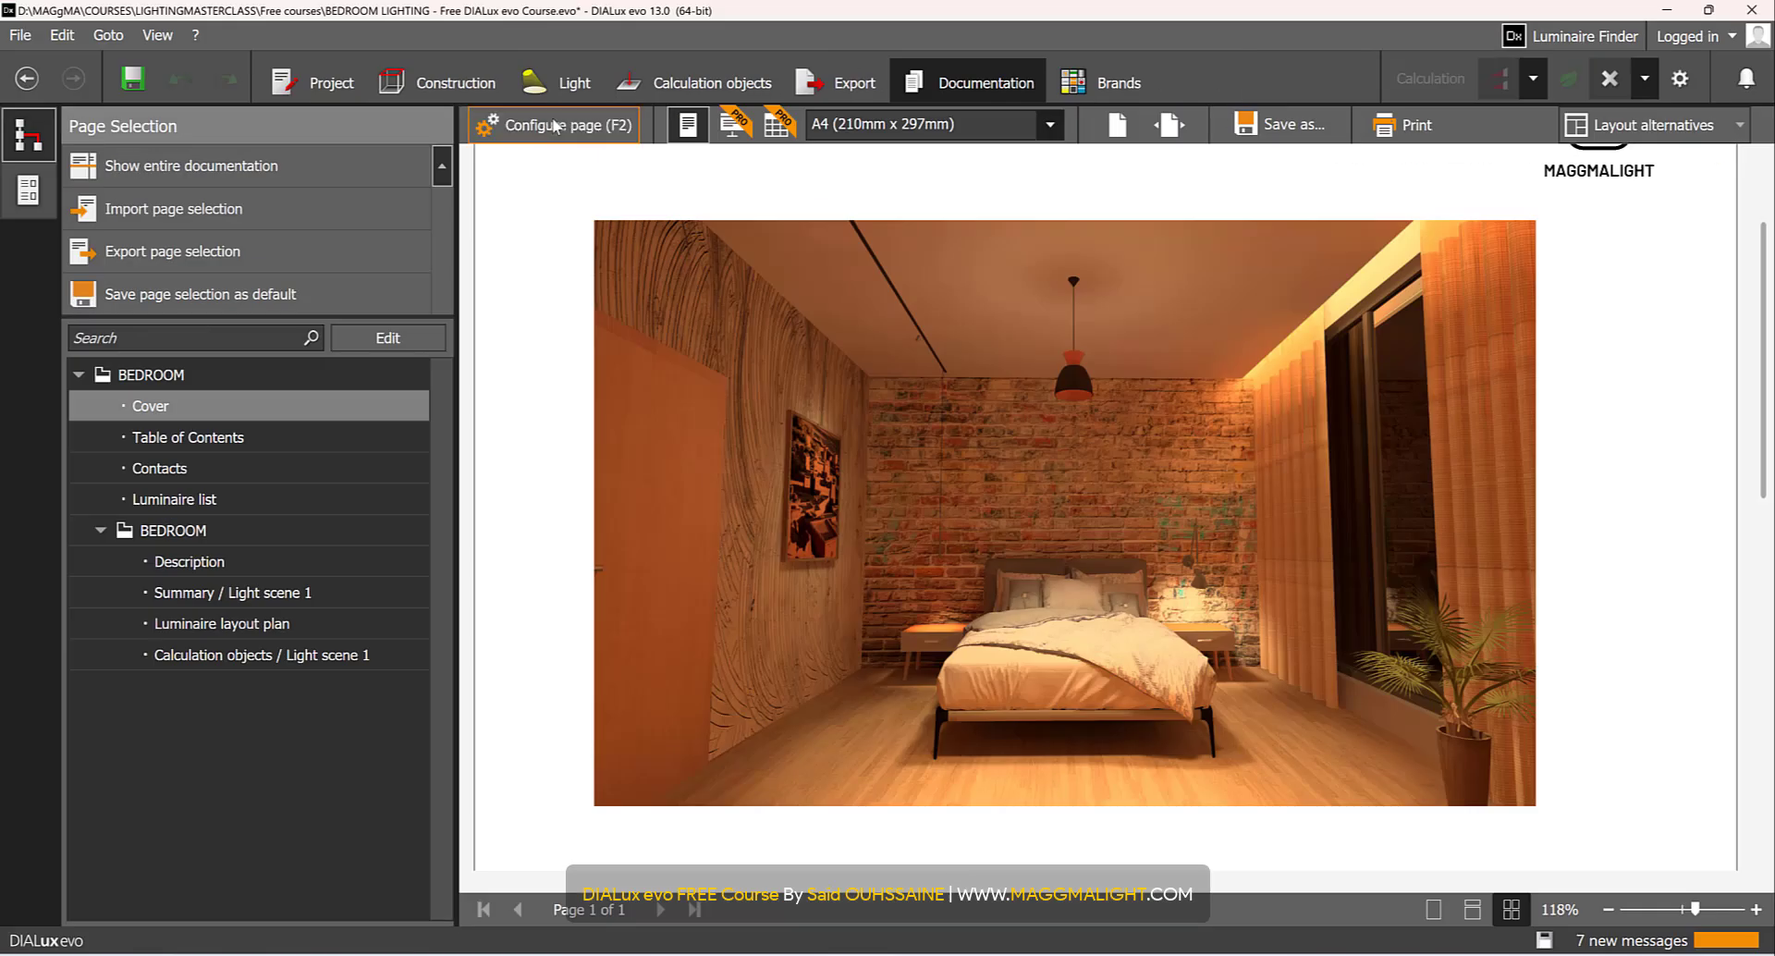
mouse_move(554, 124)
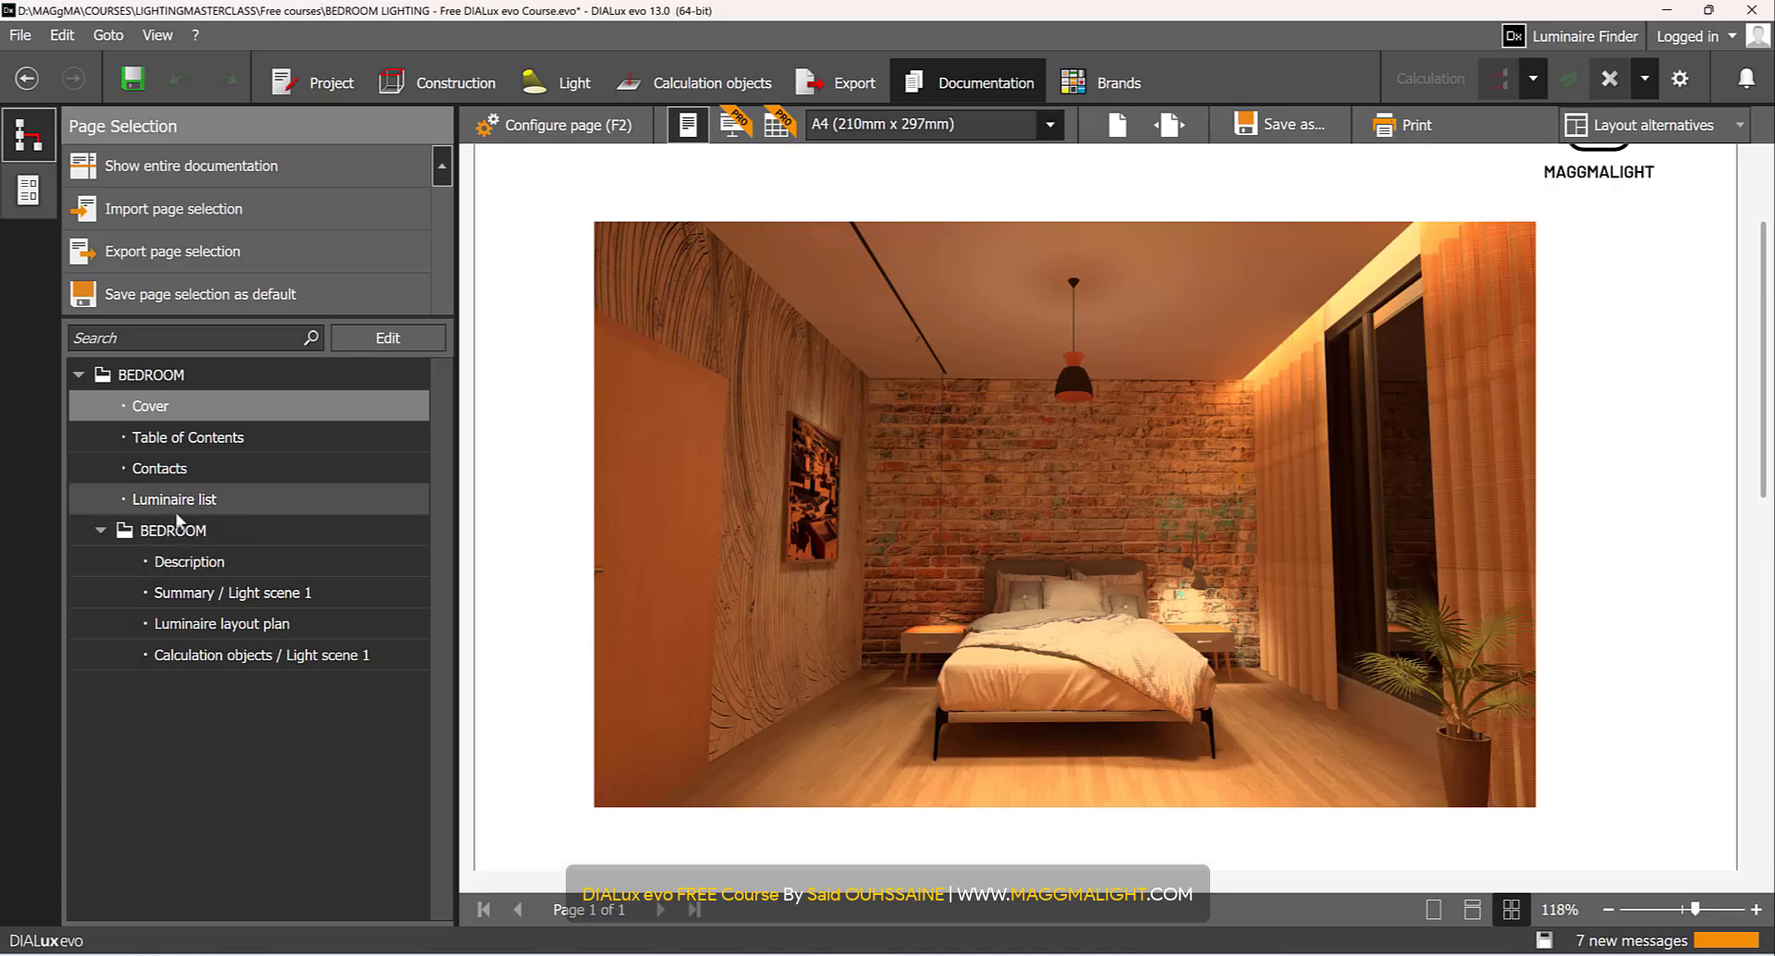
left_click(175, 500)
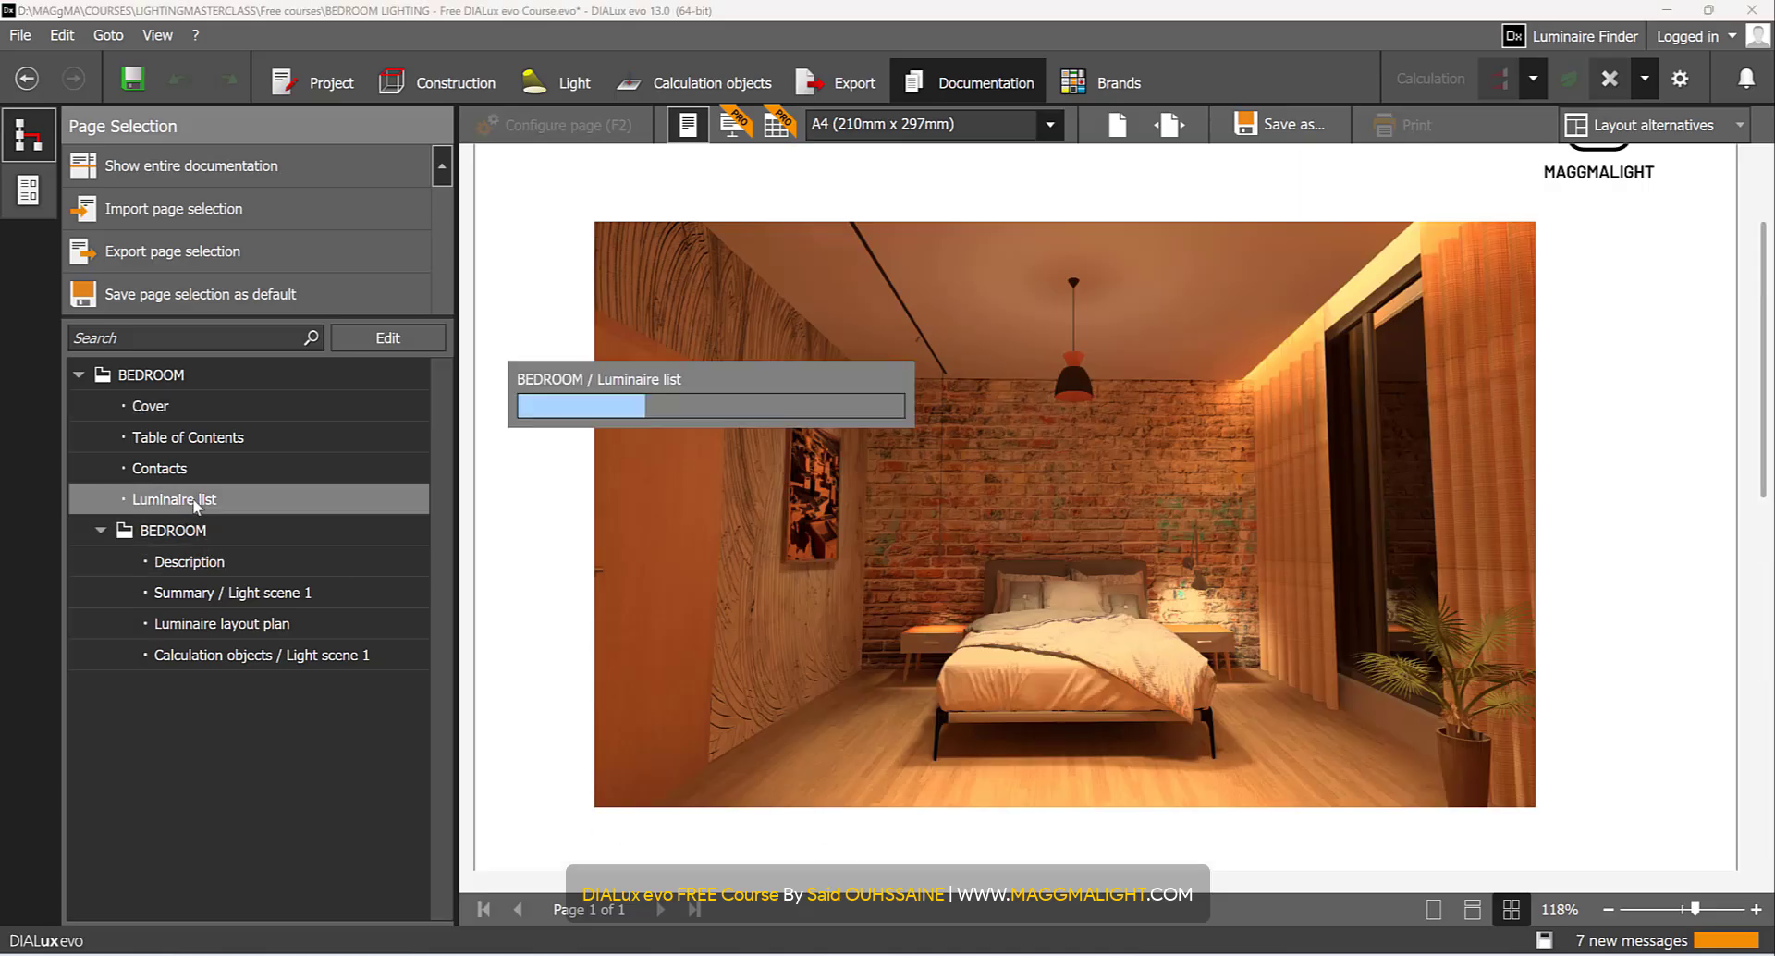
left_click(176, 498)
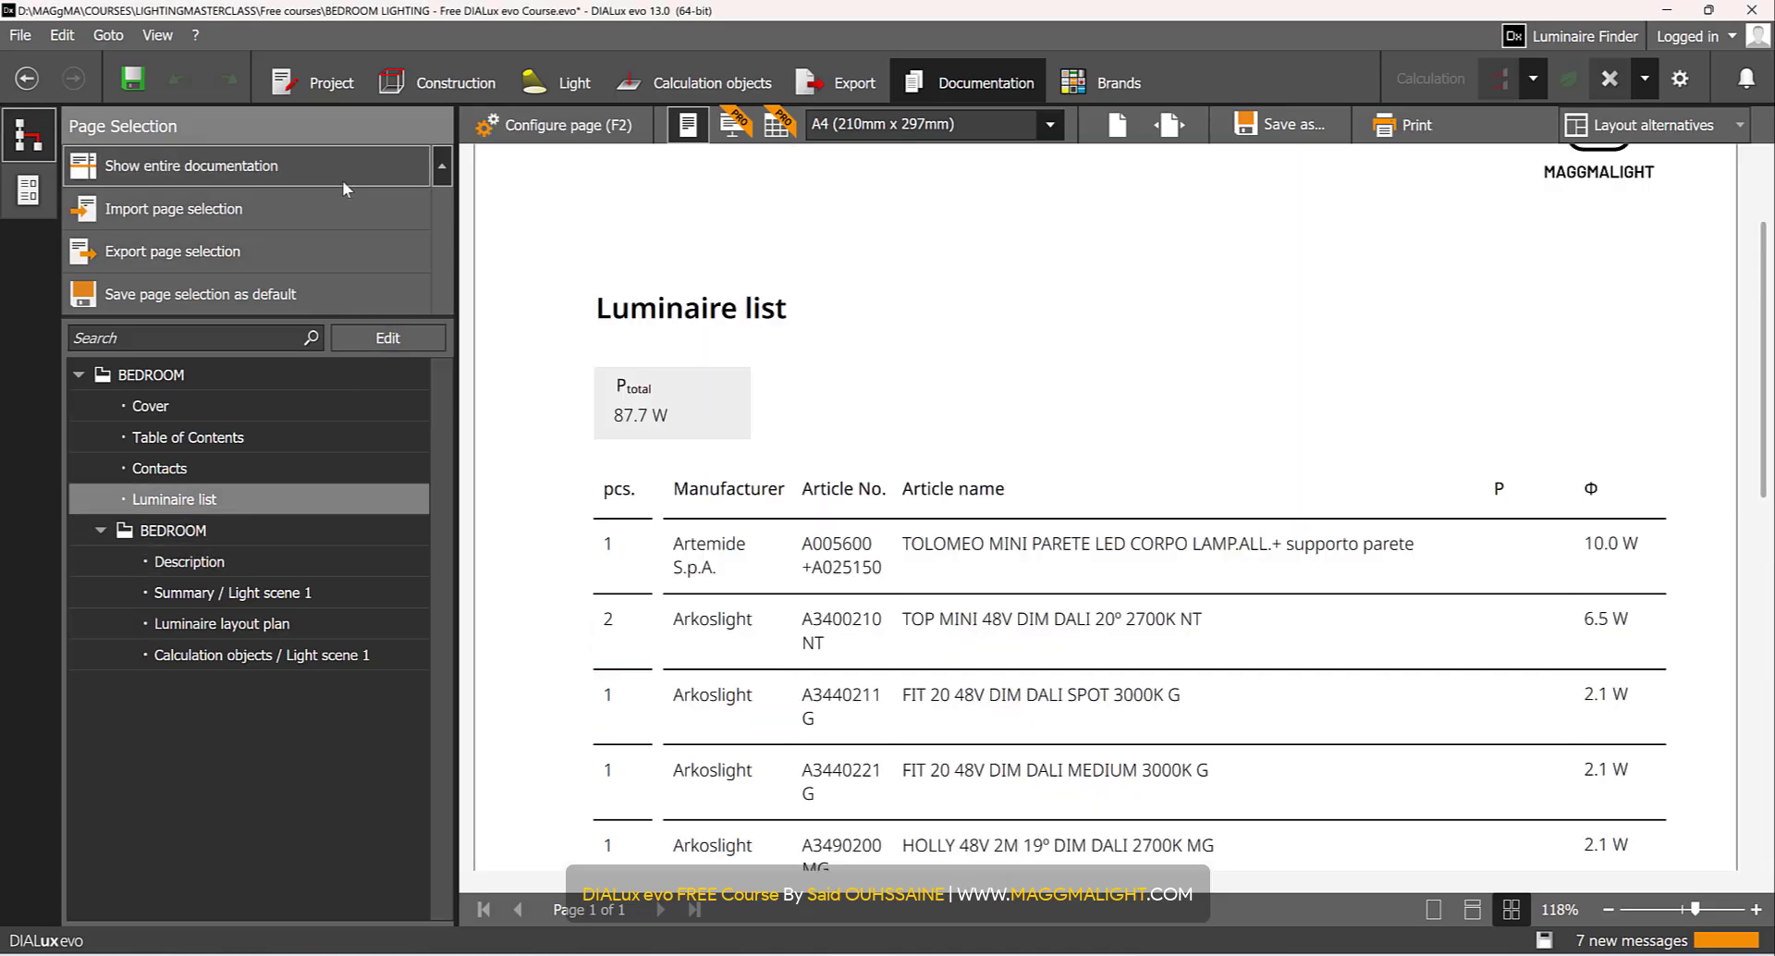
mouse_move(188, 165)
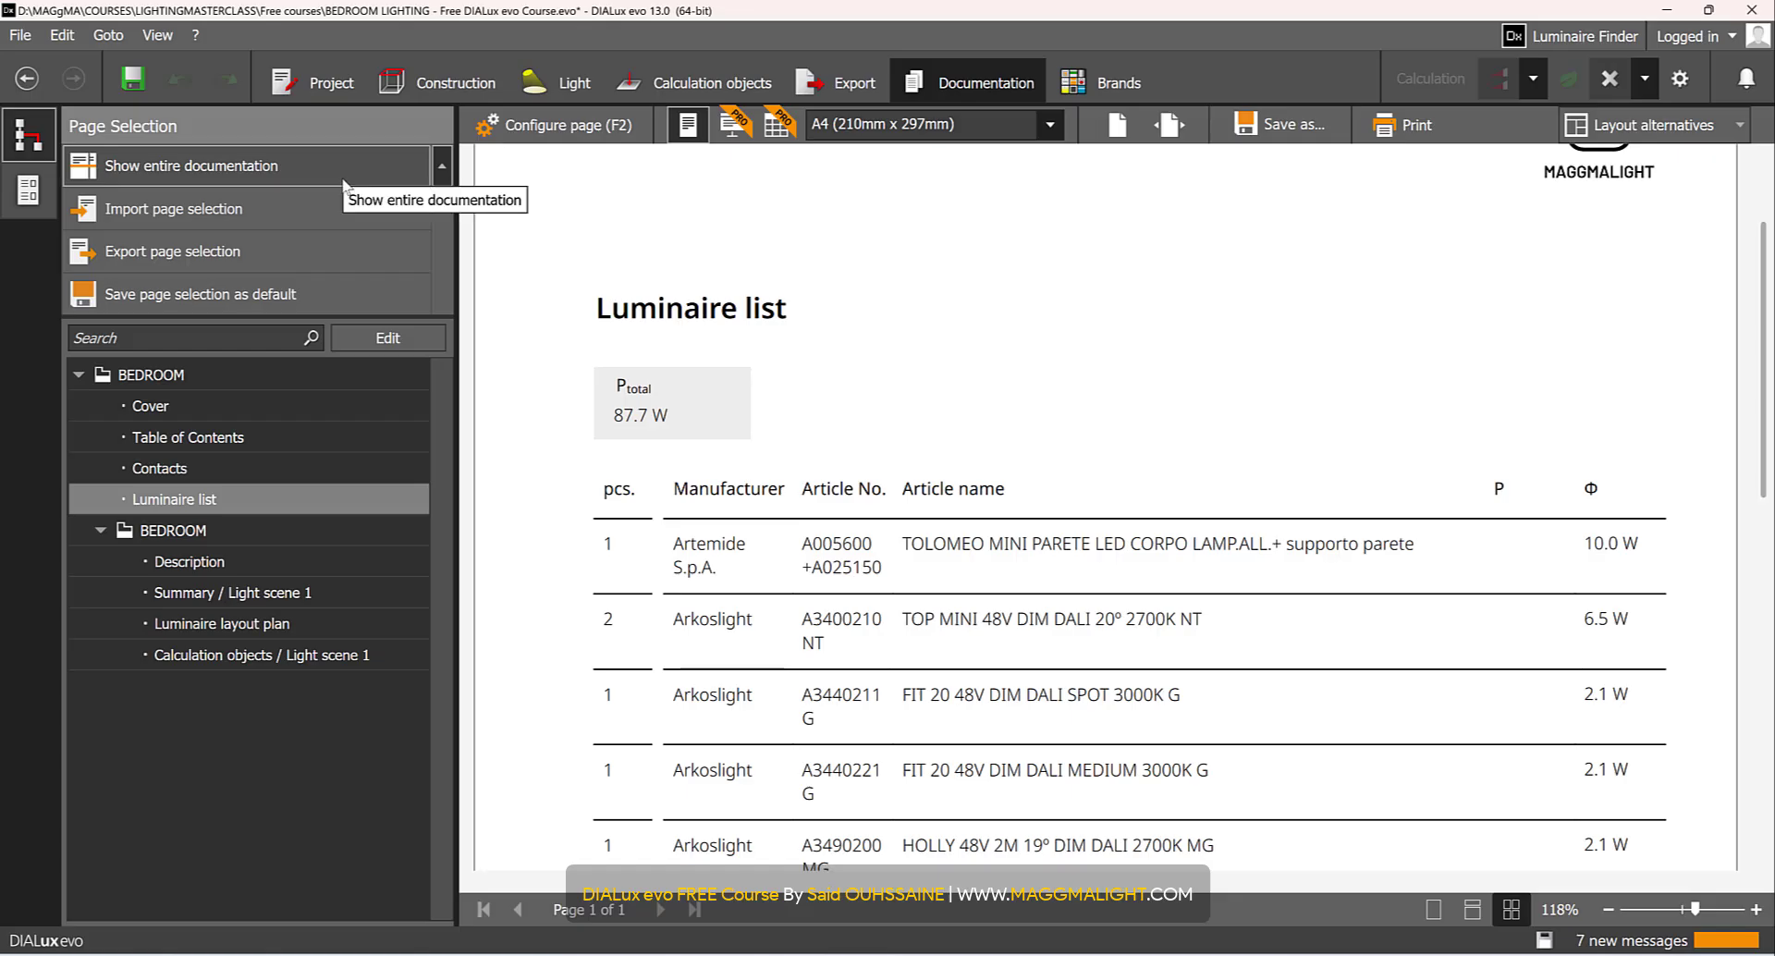
left_click(192, 166)
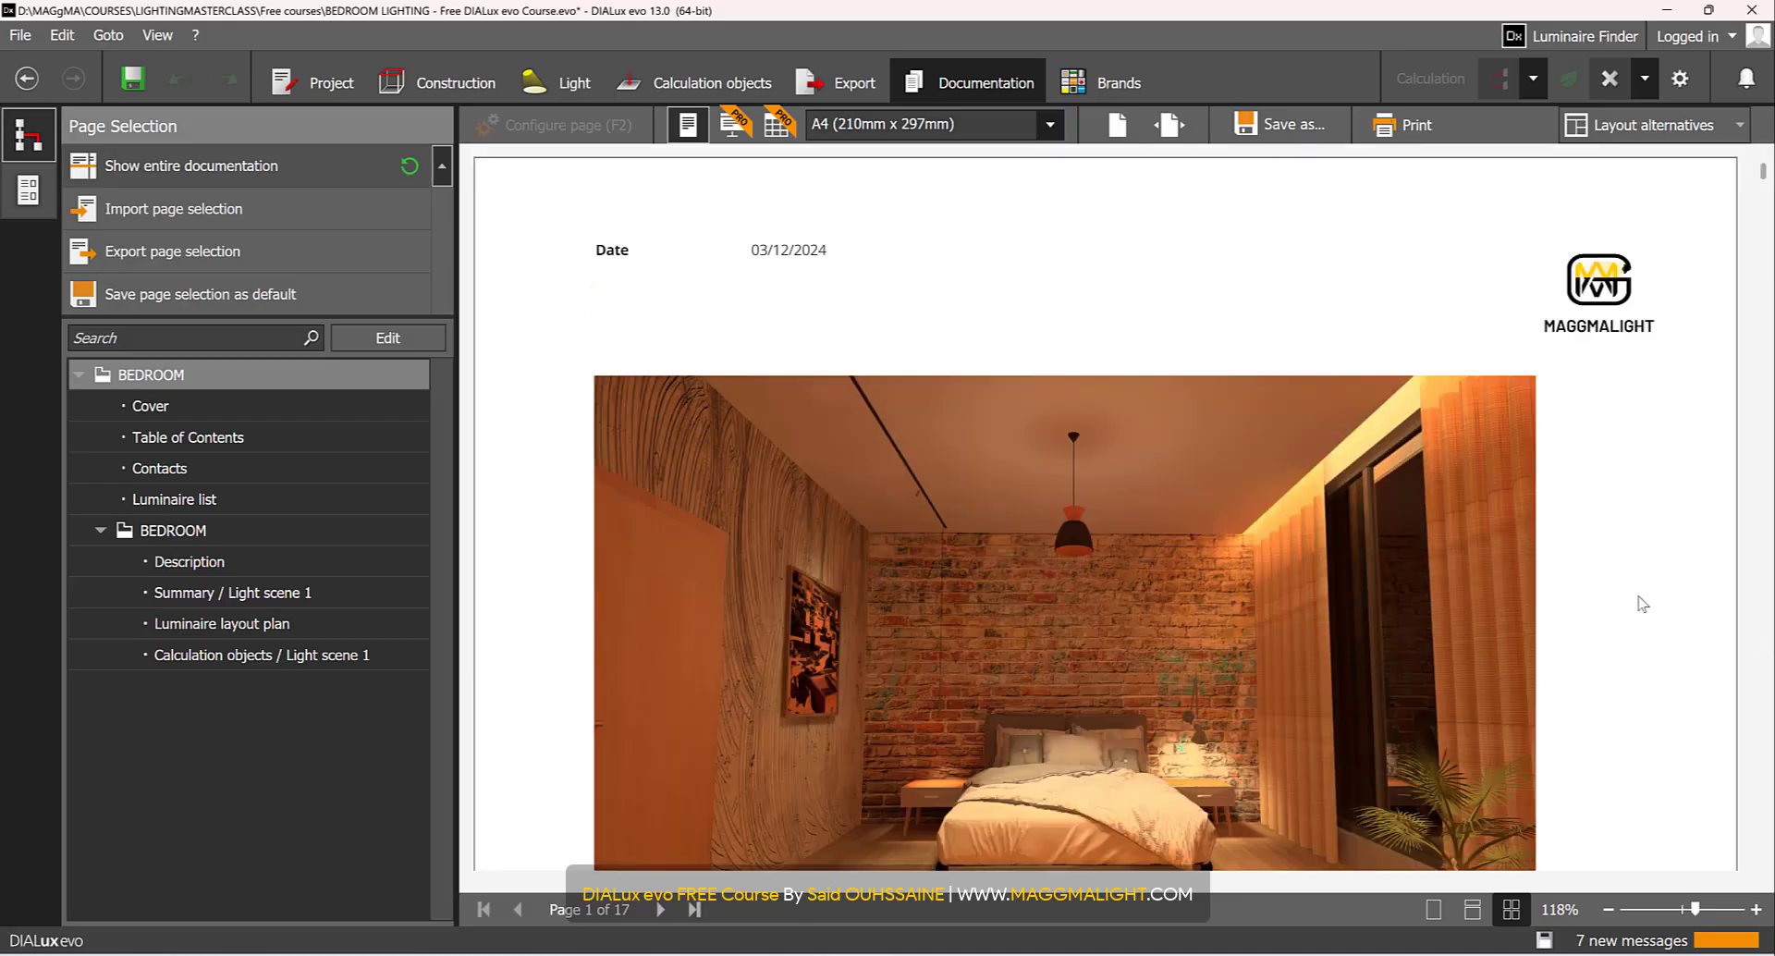
mouse_move(1573, 539)
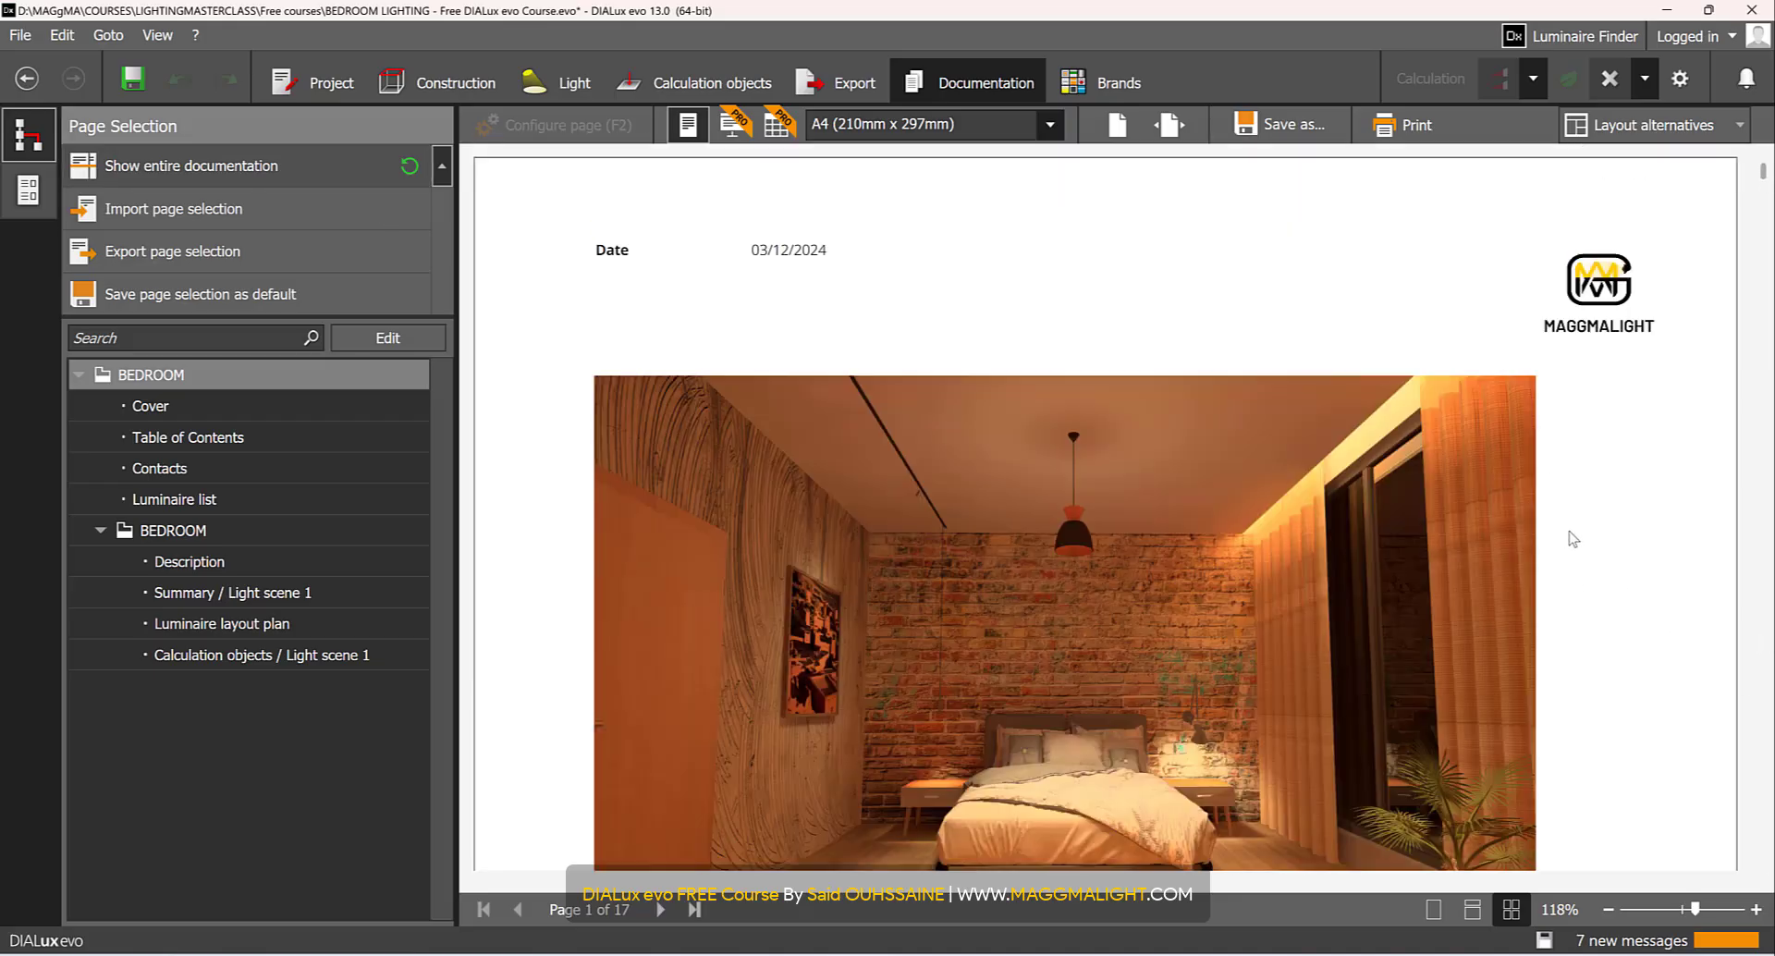
scroll("down", 3)
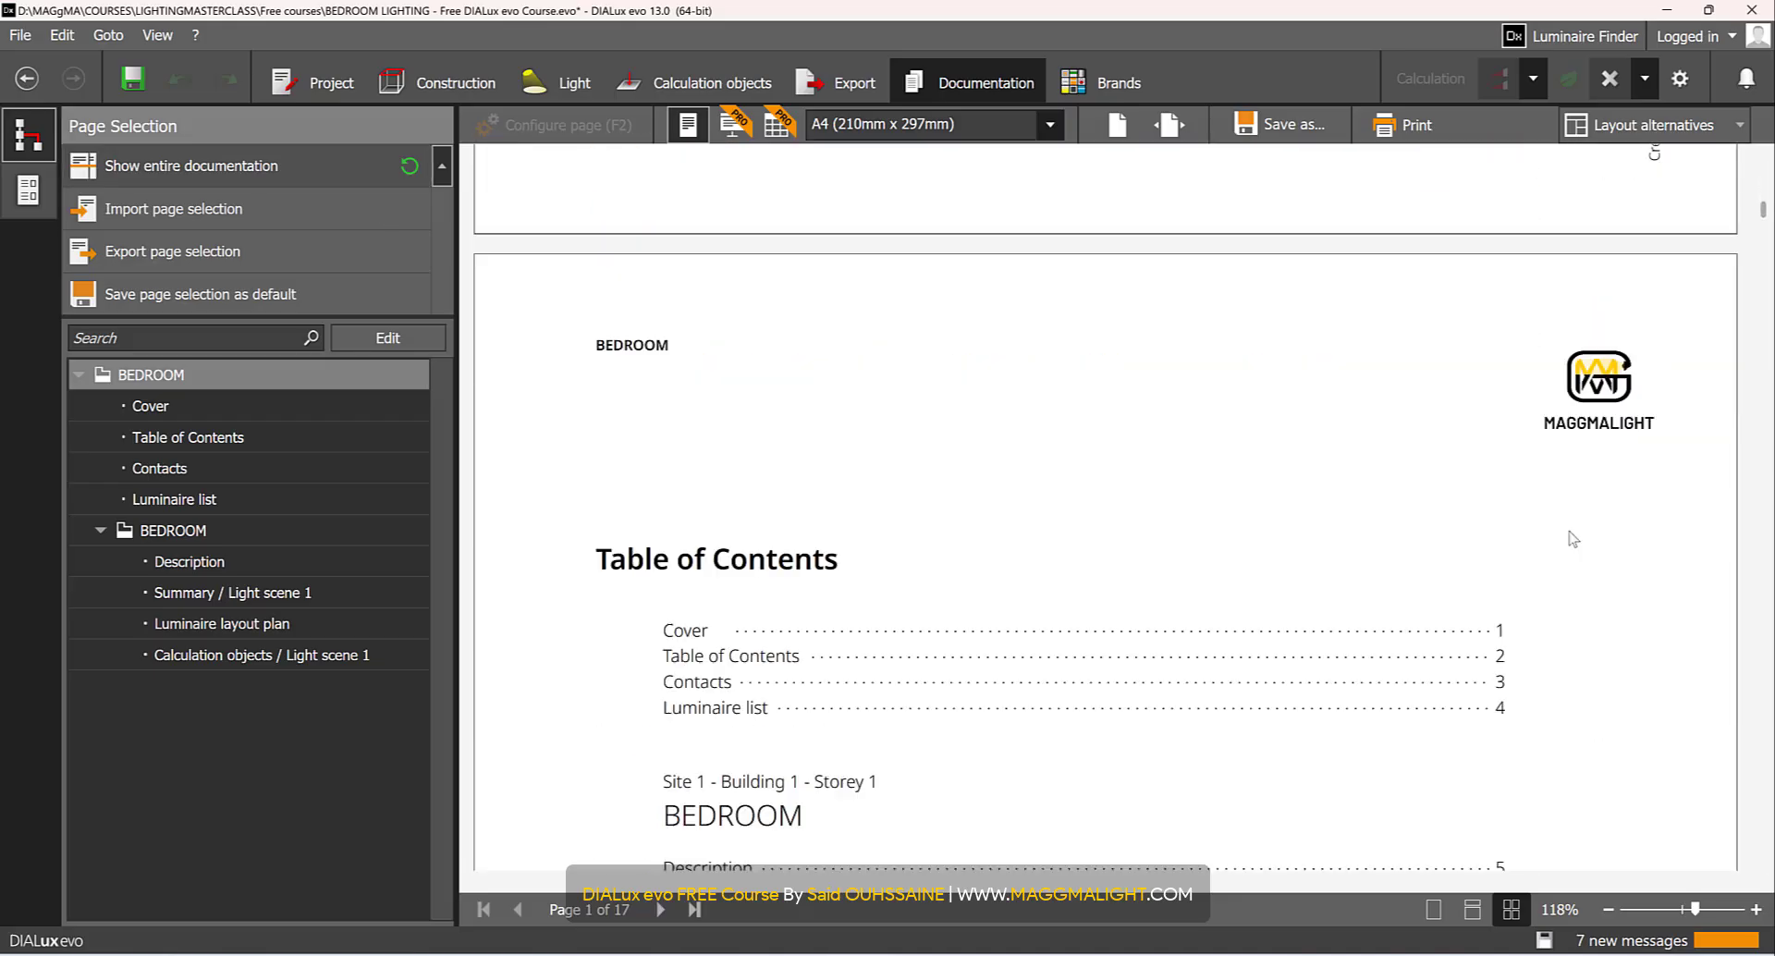
scroll("down", 3)
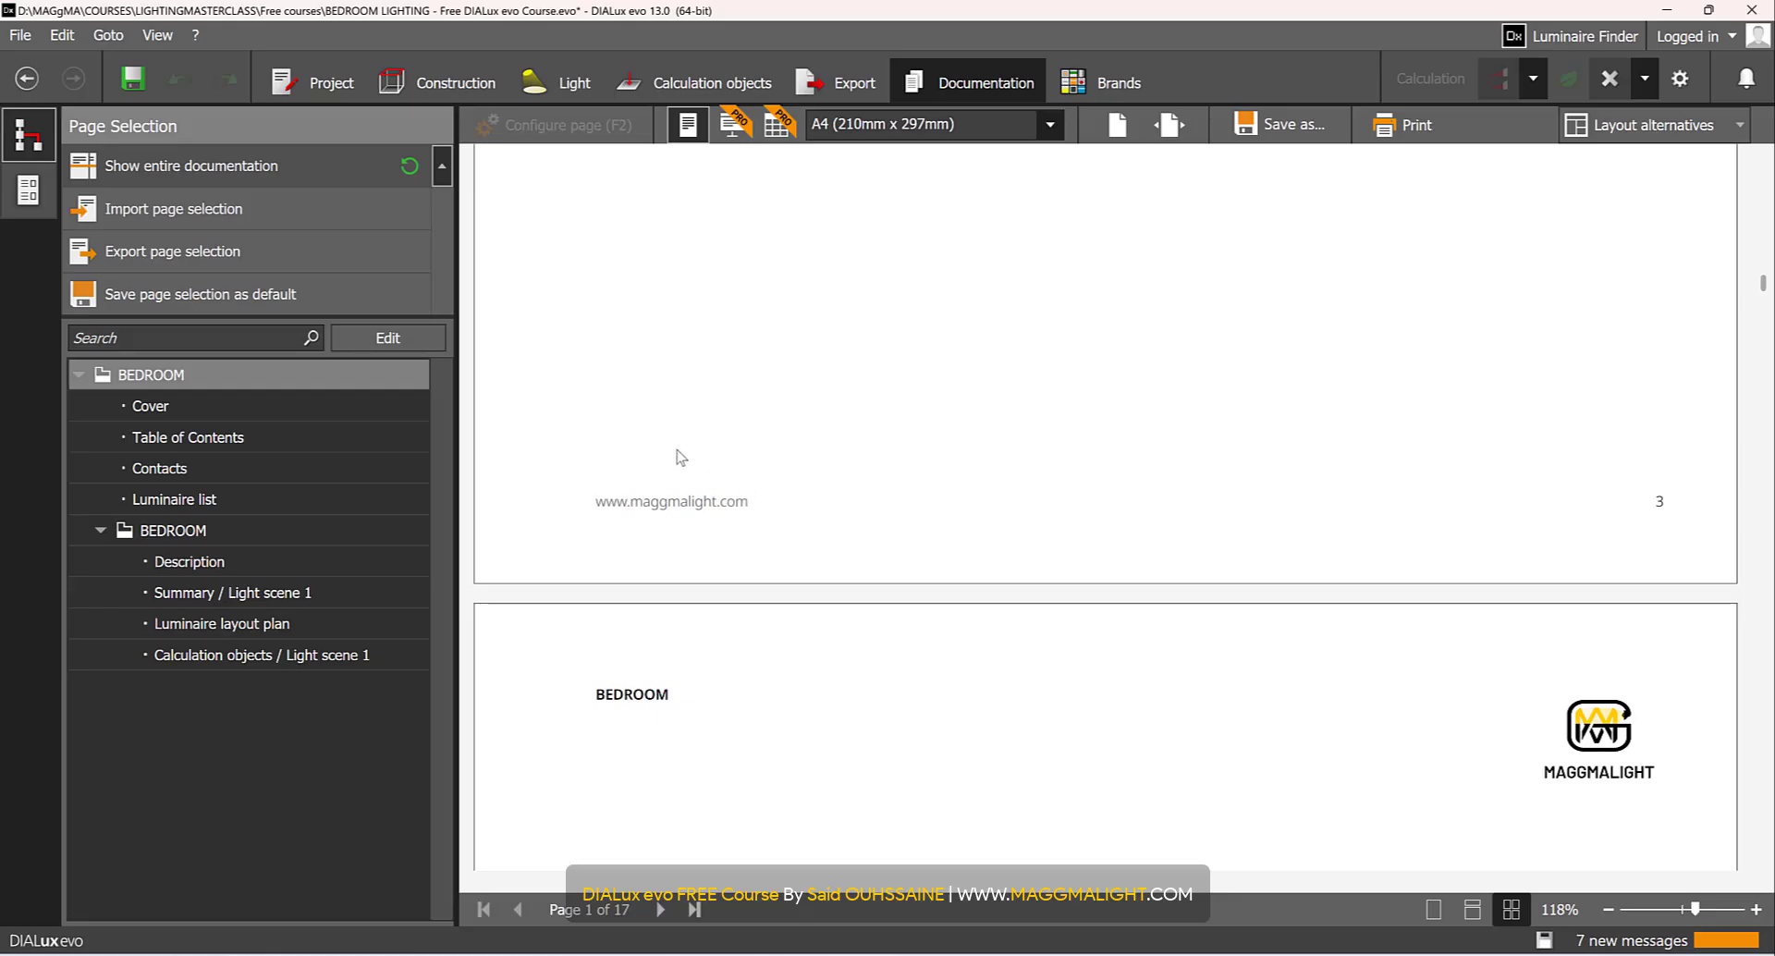
scroll("down", 3)
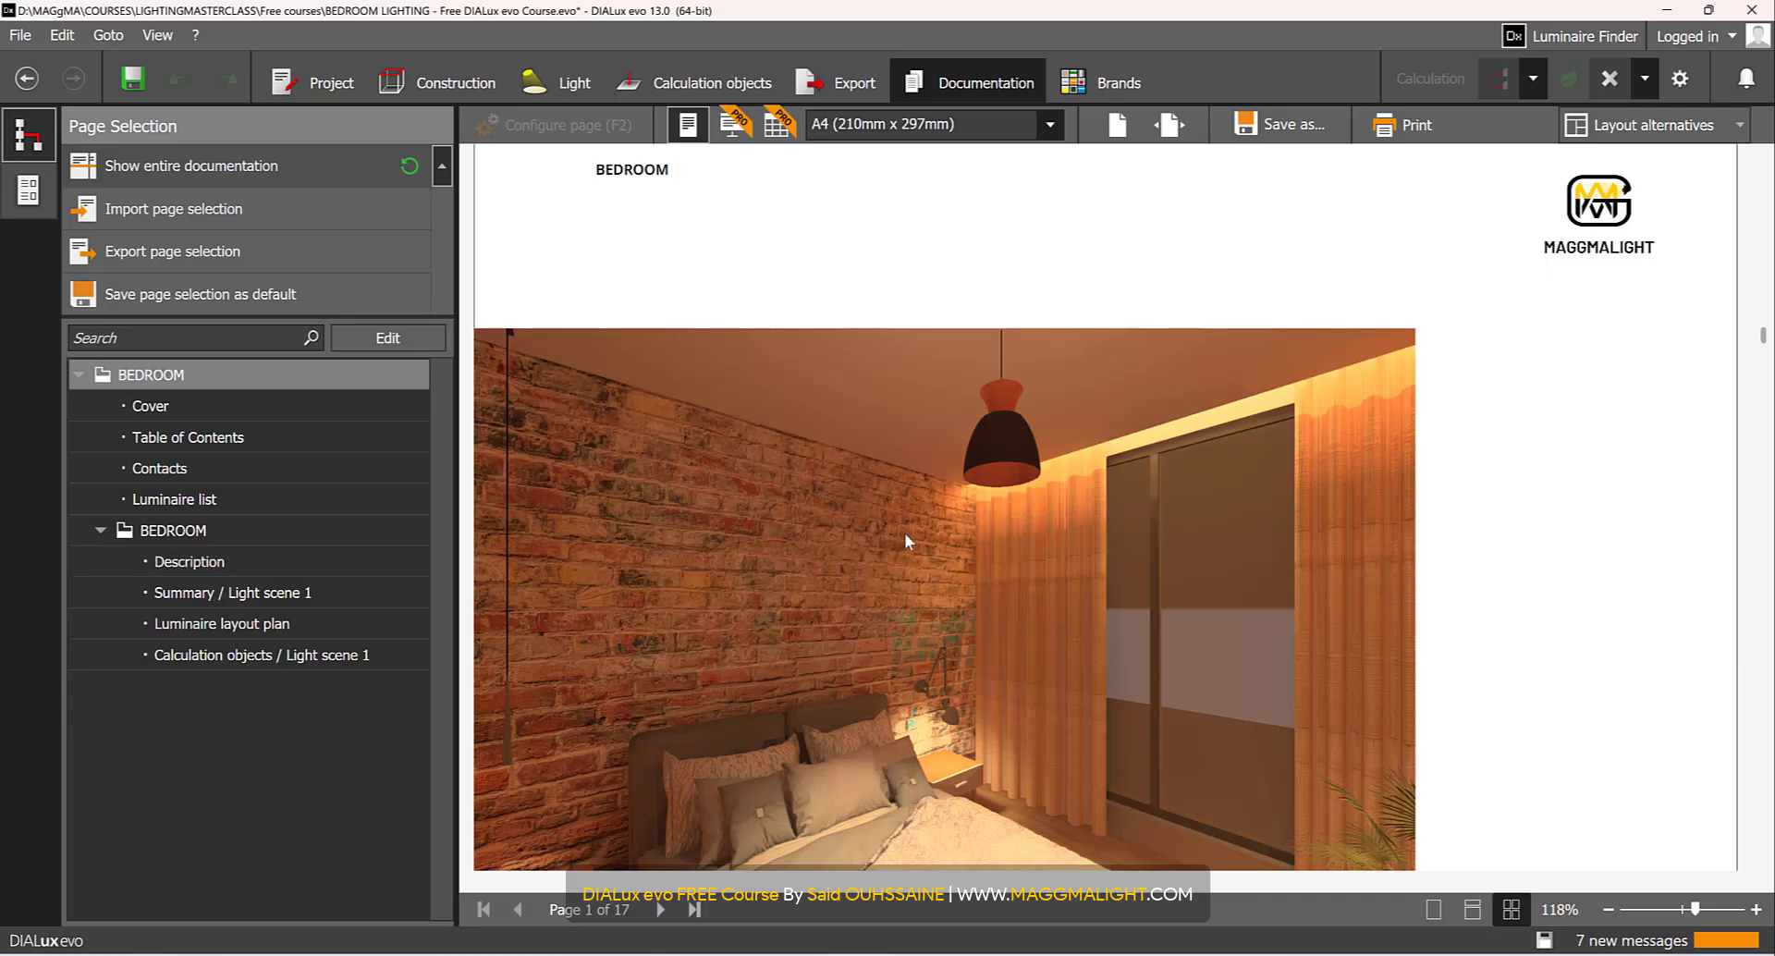
mouse_move(882, 533)
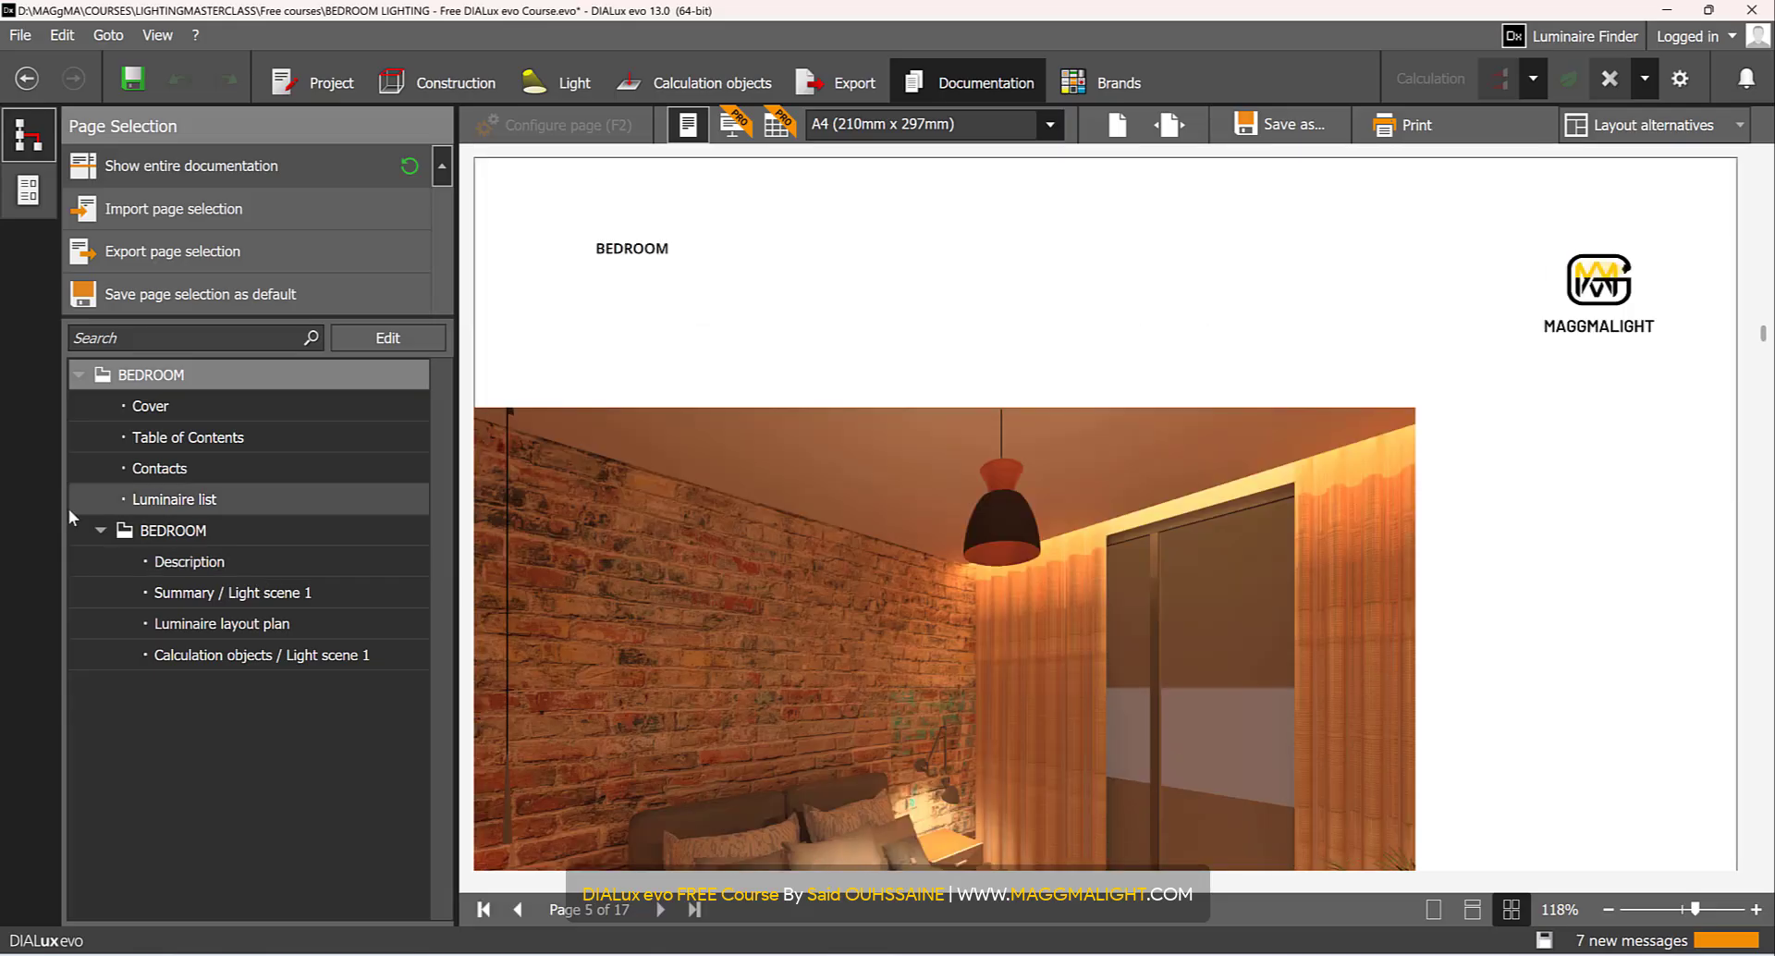
- Browse the image catalogue filters and choose the Room 1 (24) view for the Description page
left_click(188, 560)
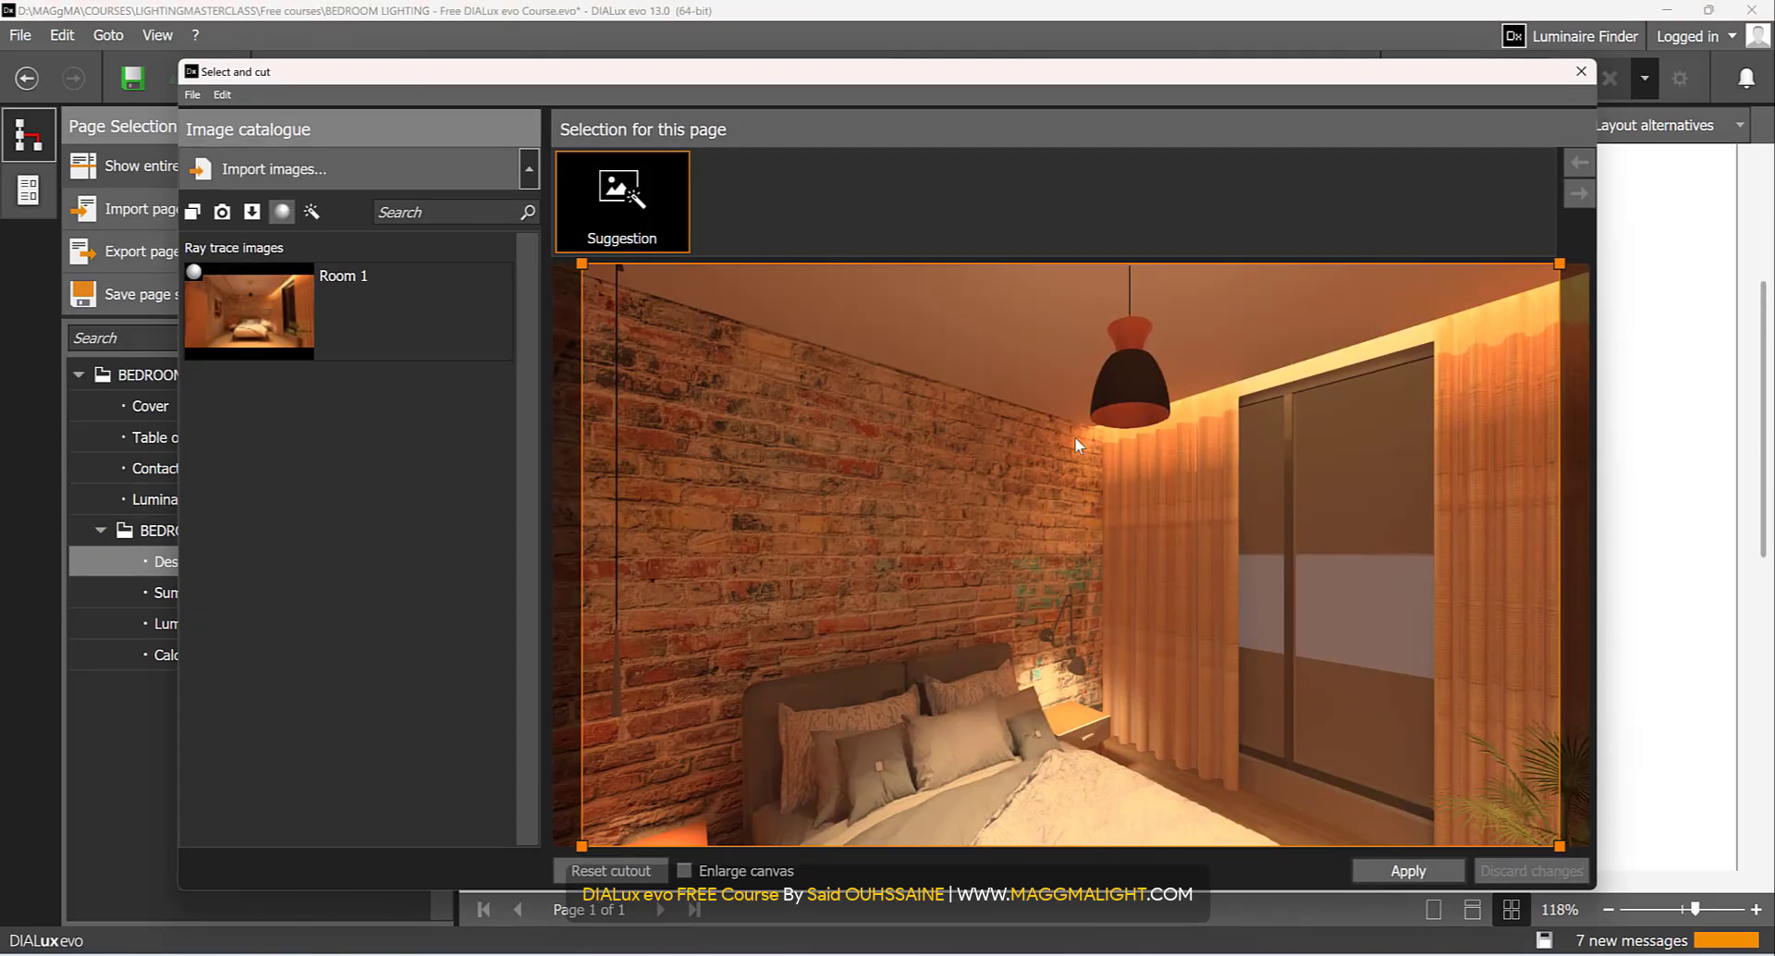
left_click(222, 212)
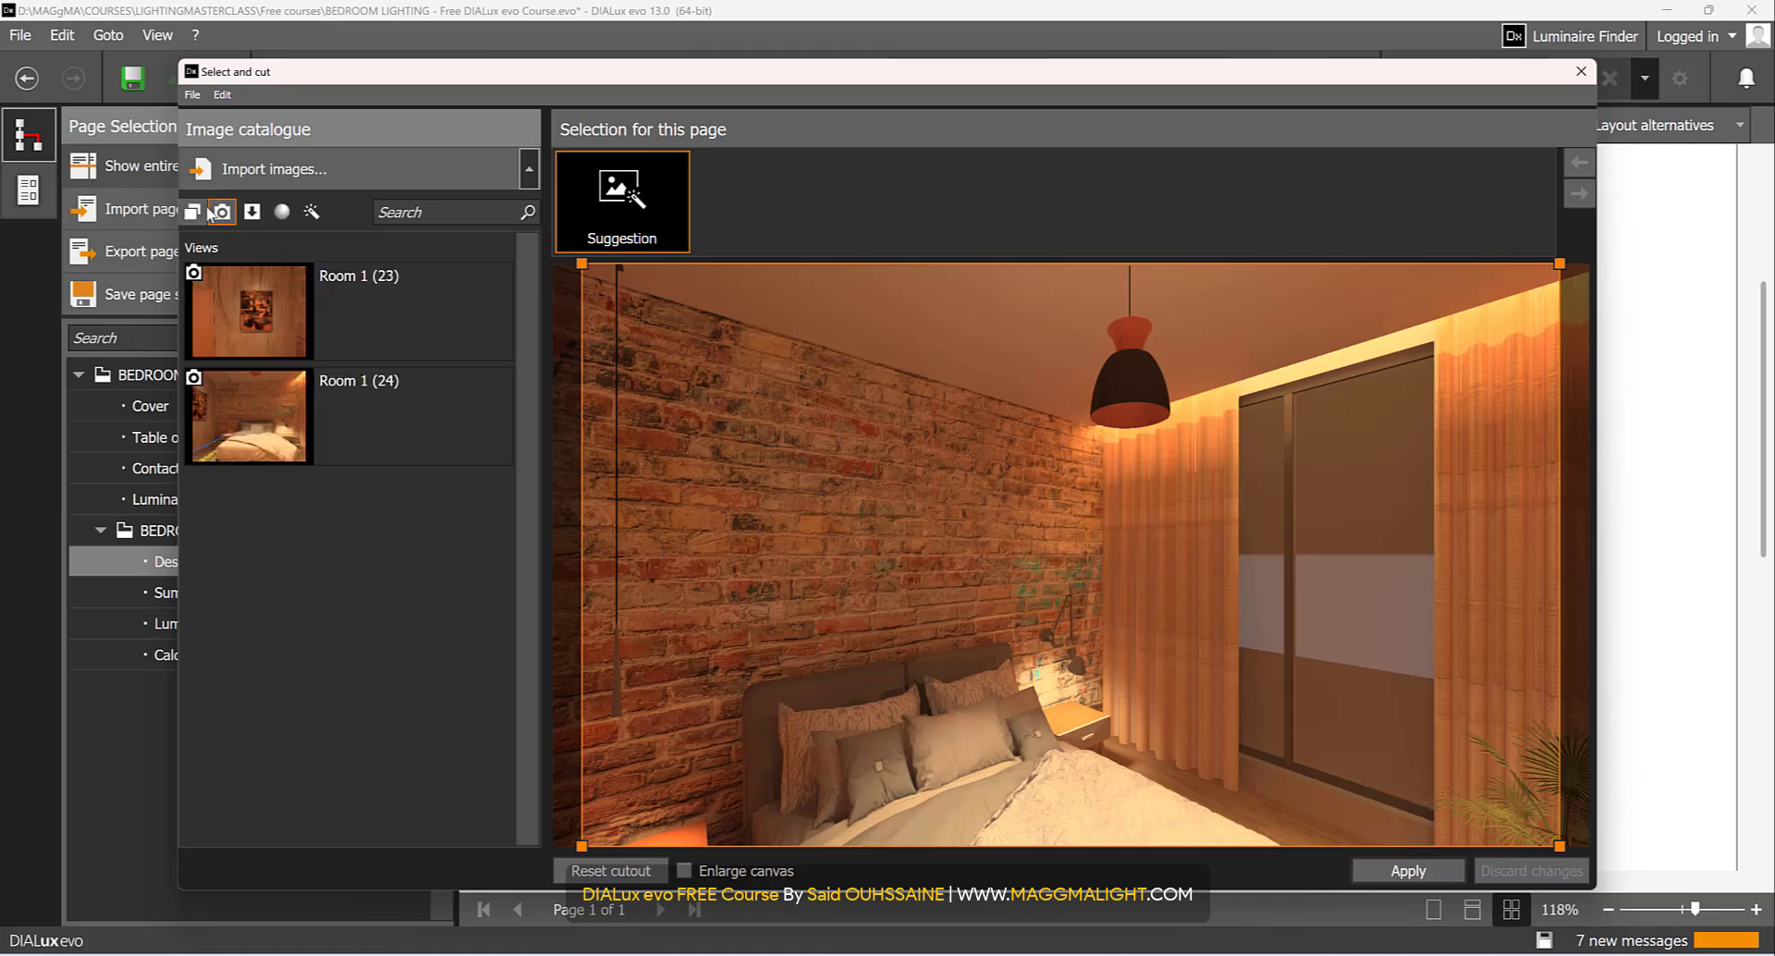
left_click(193, 211)
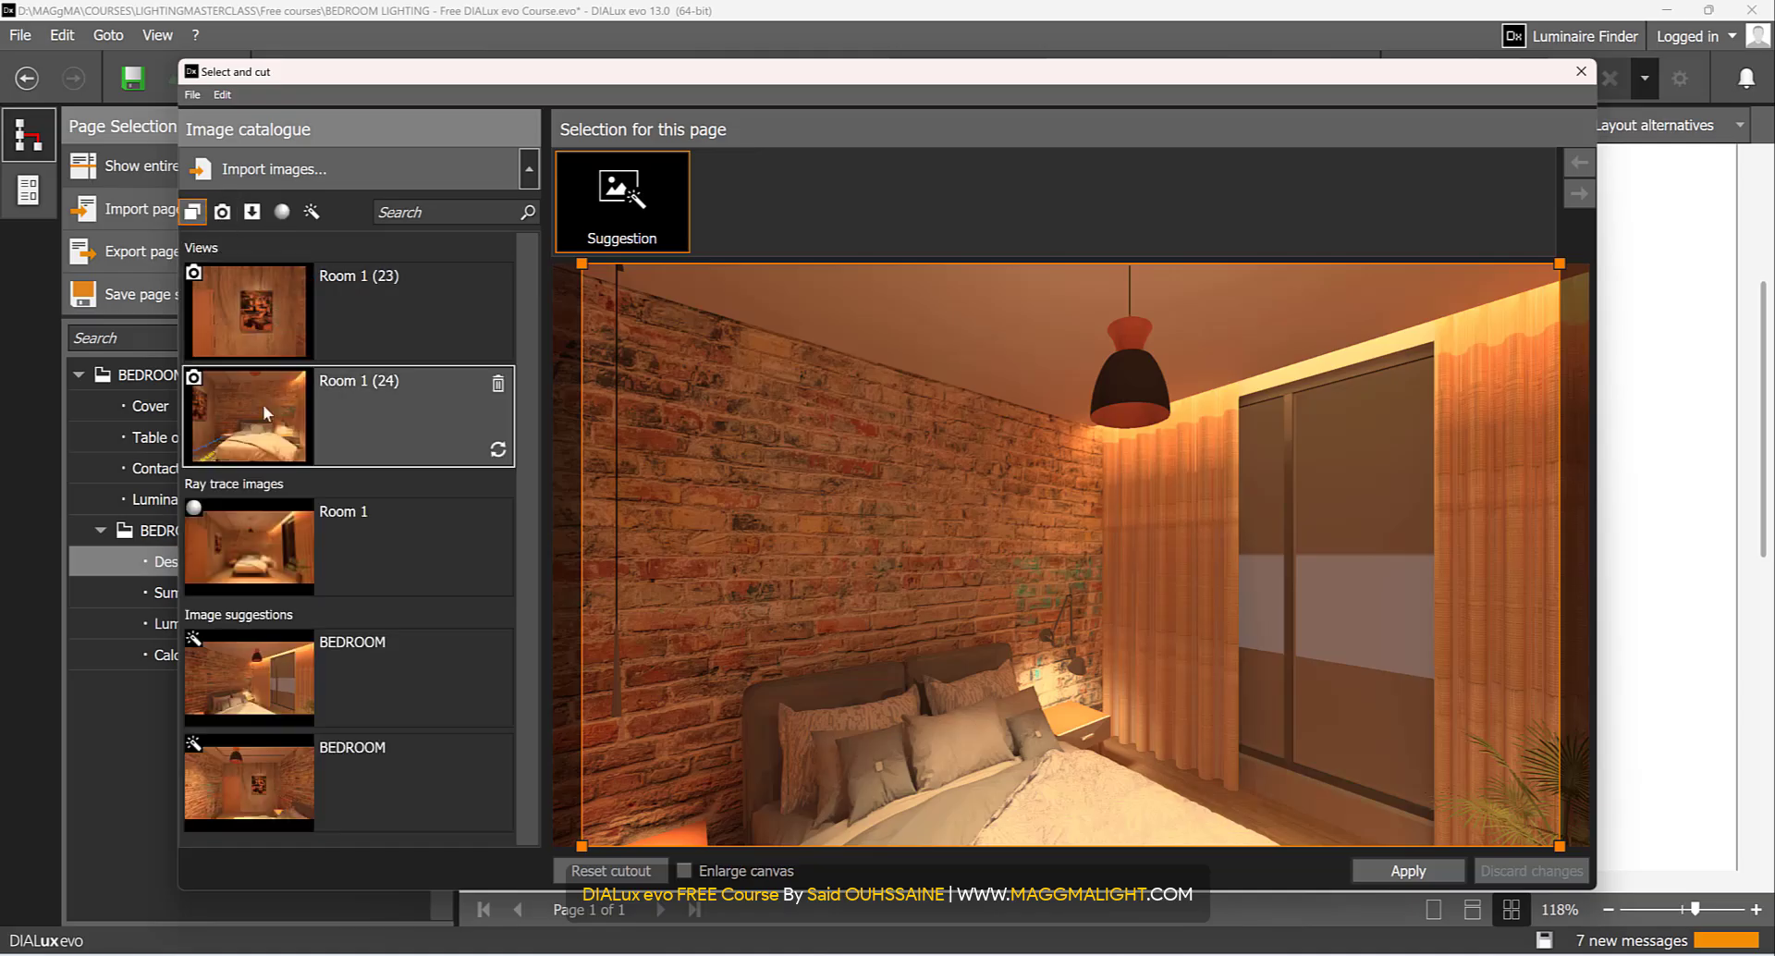
left_click(248, 416)
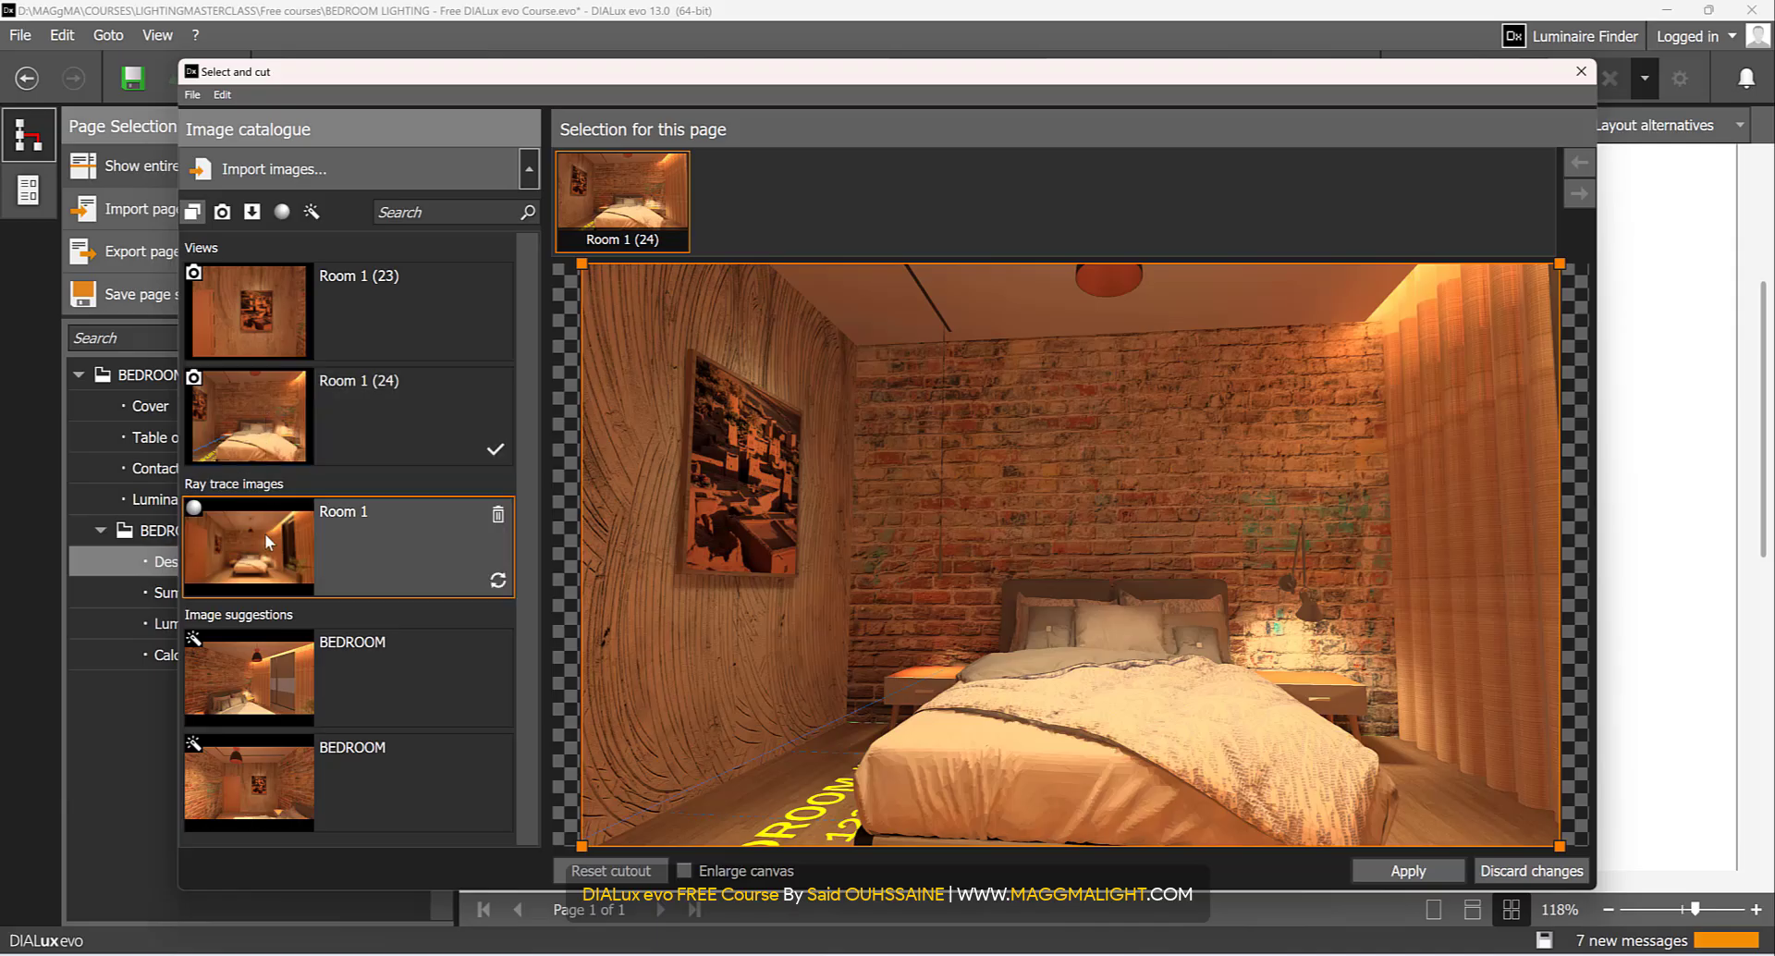
left_click(248, 547)
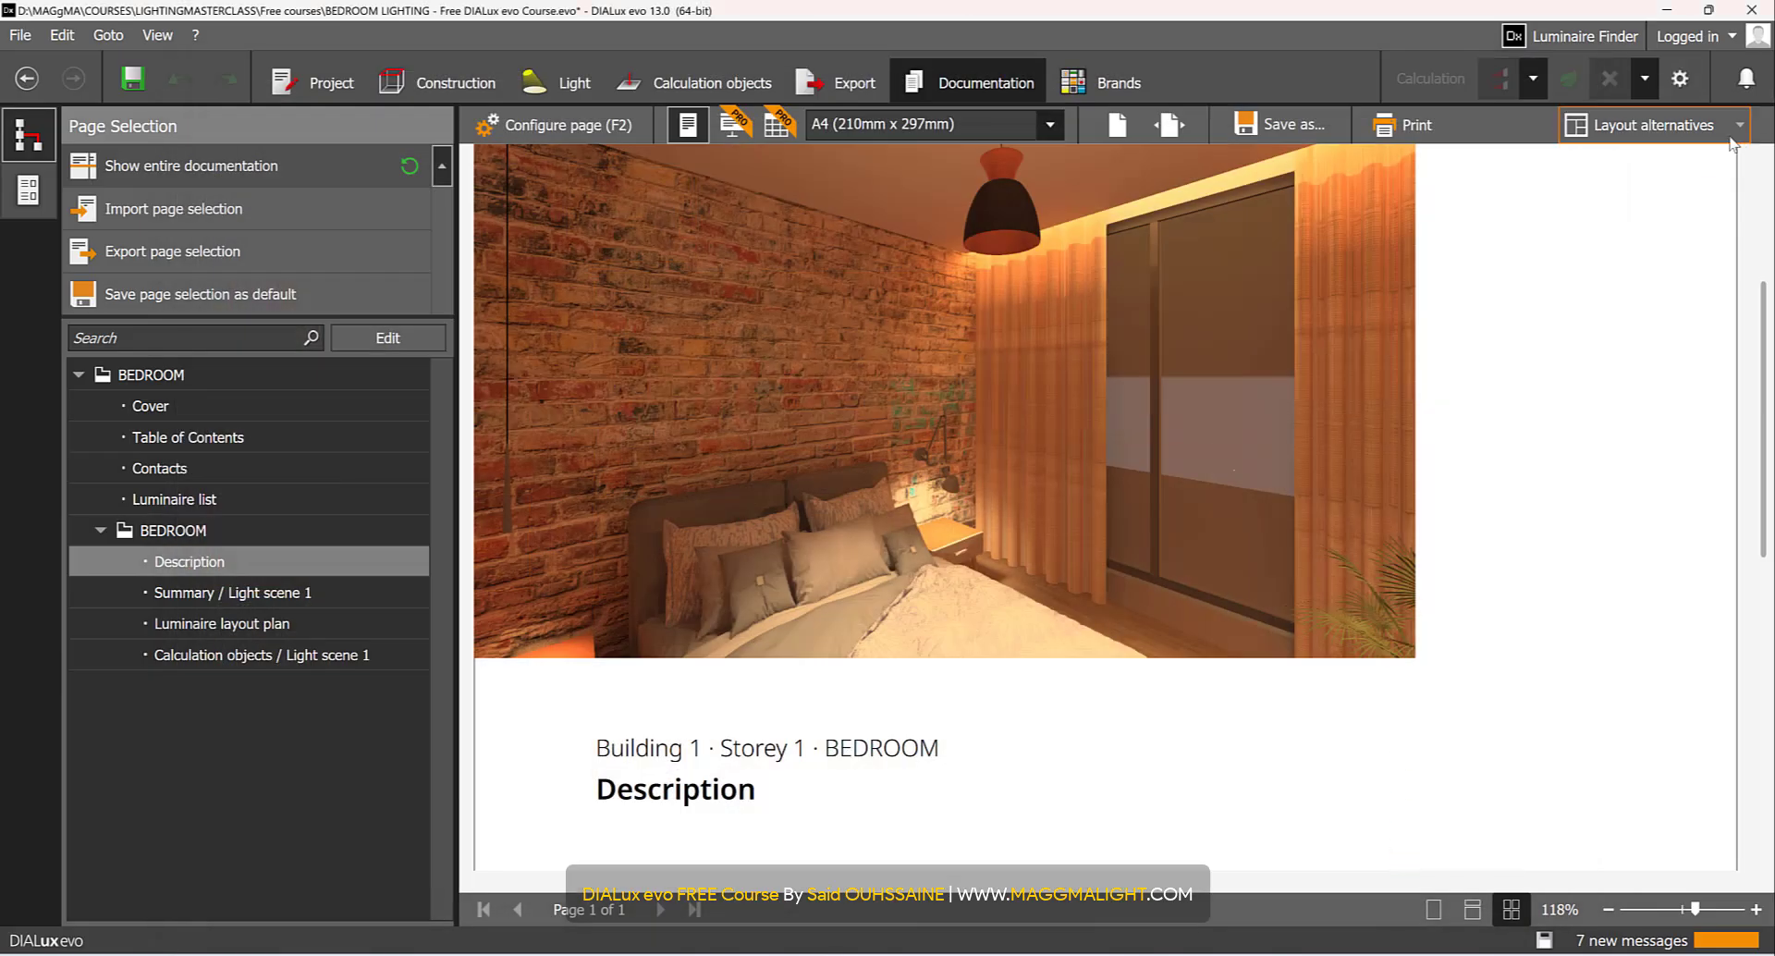
- Show the entire documentation and scroll to the BEDROOM Description page
left_click(1653, 125)
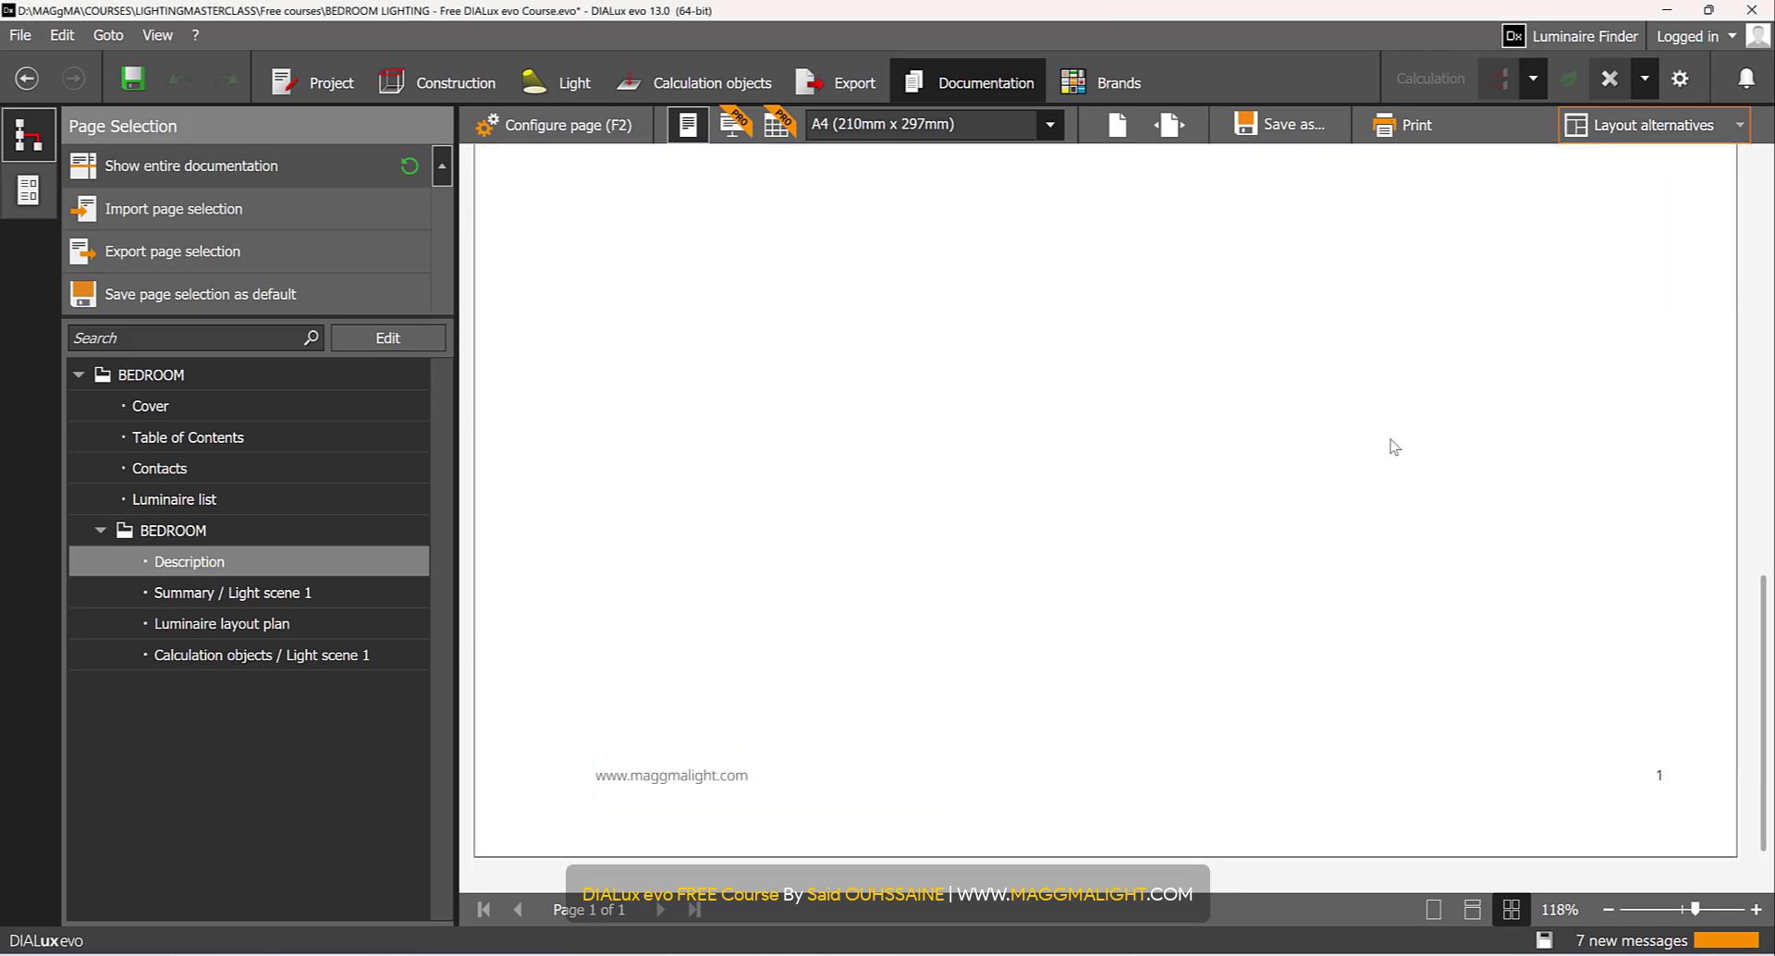
mouse_move(267, 179)
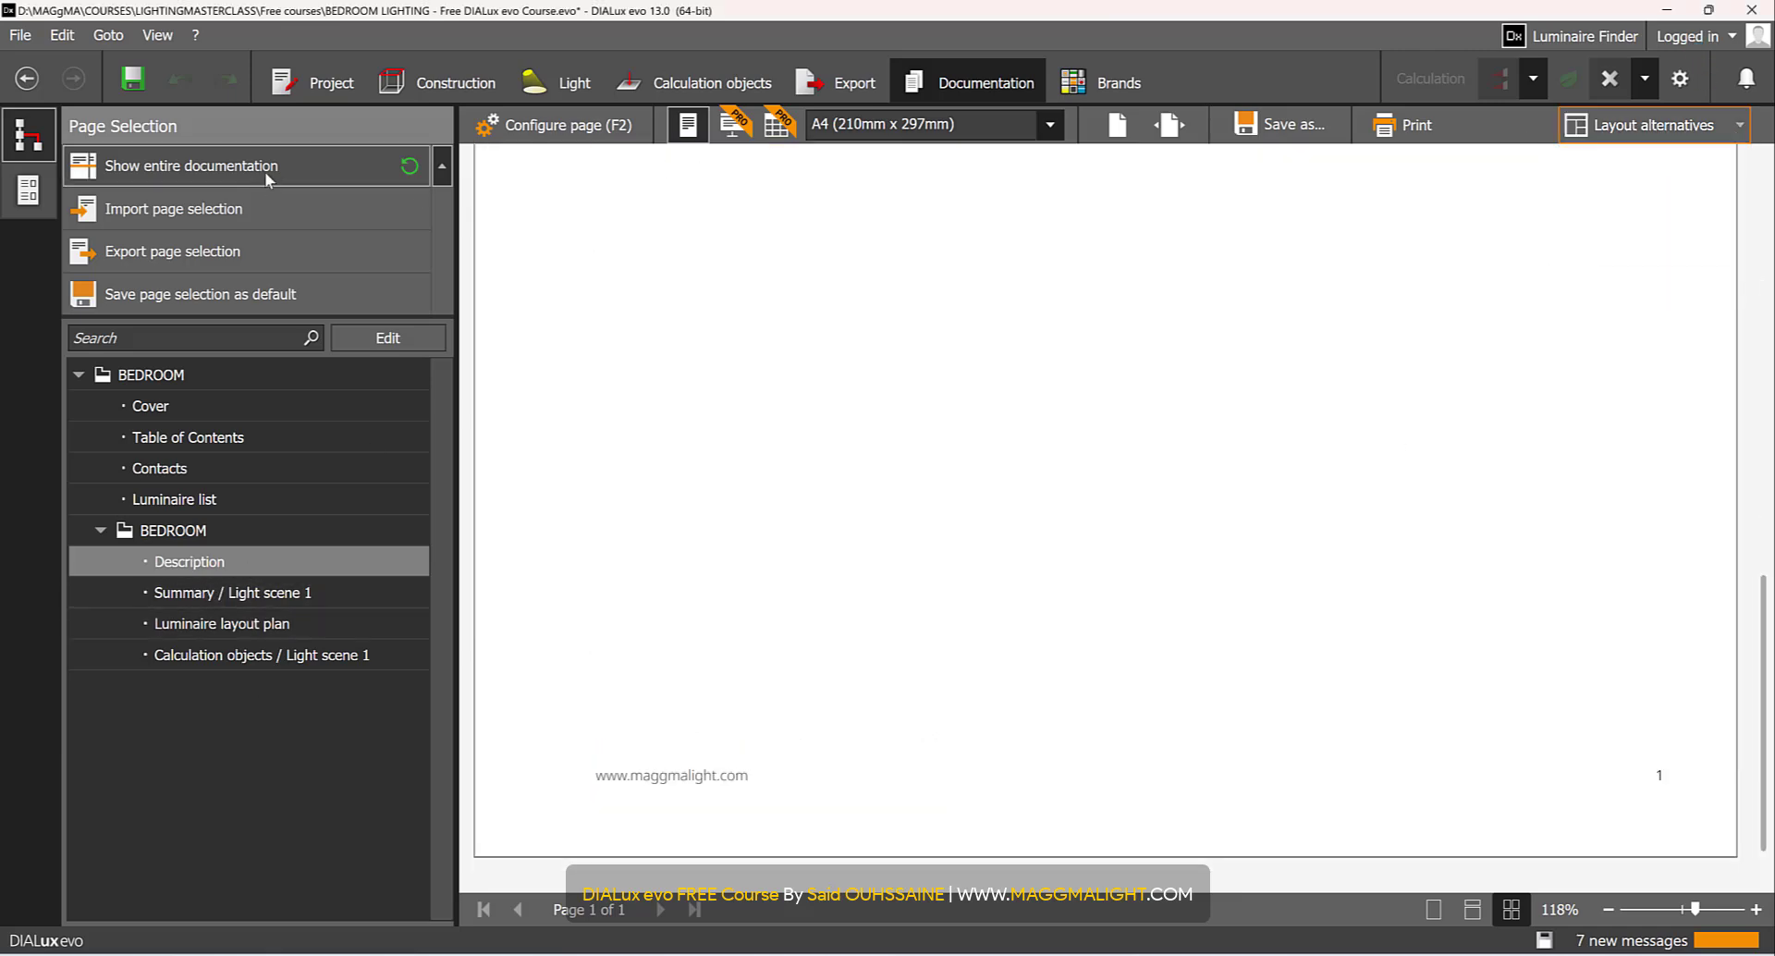
mouse_move(191, 165)
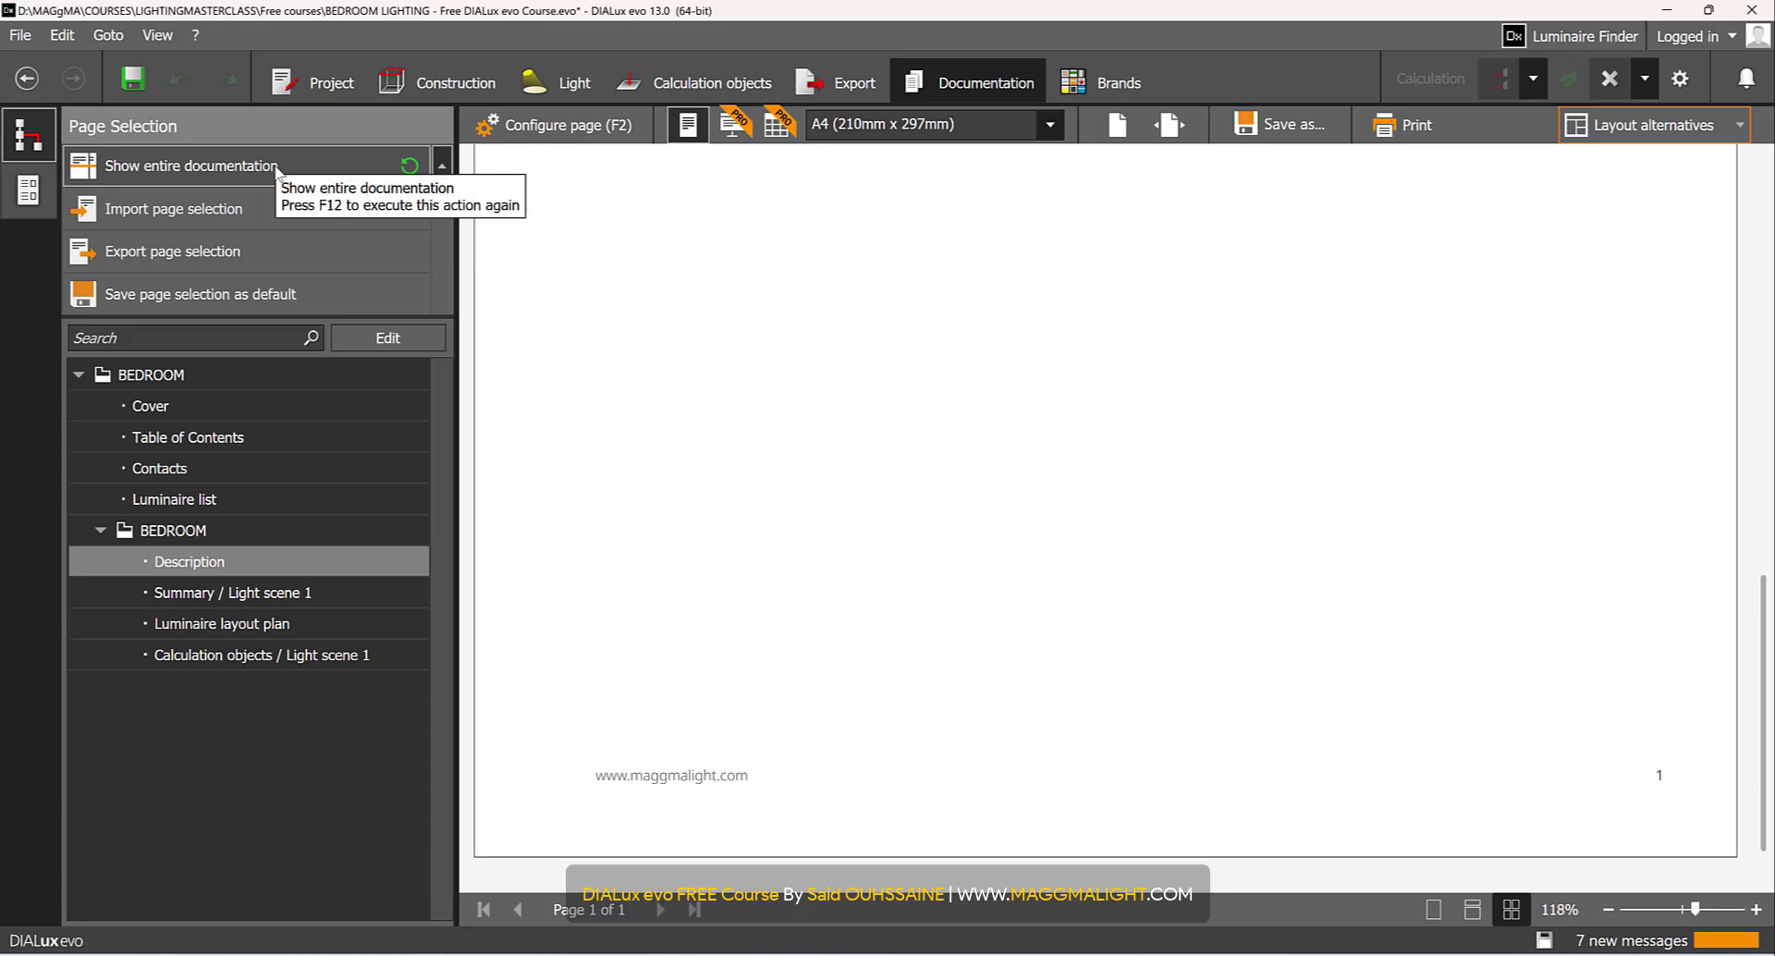
left_click(192, 166)
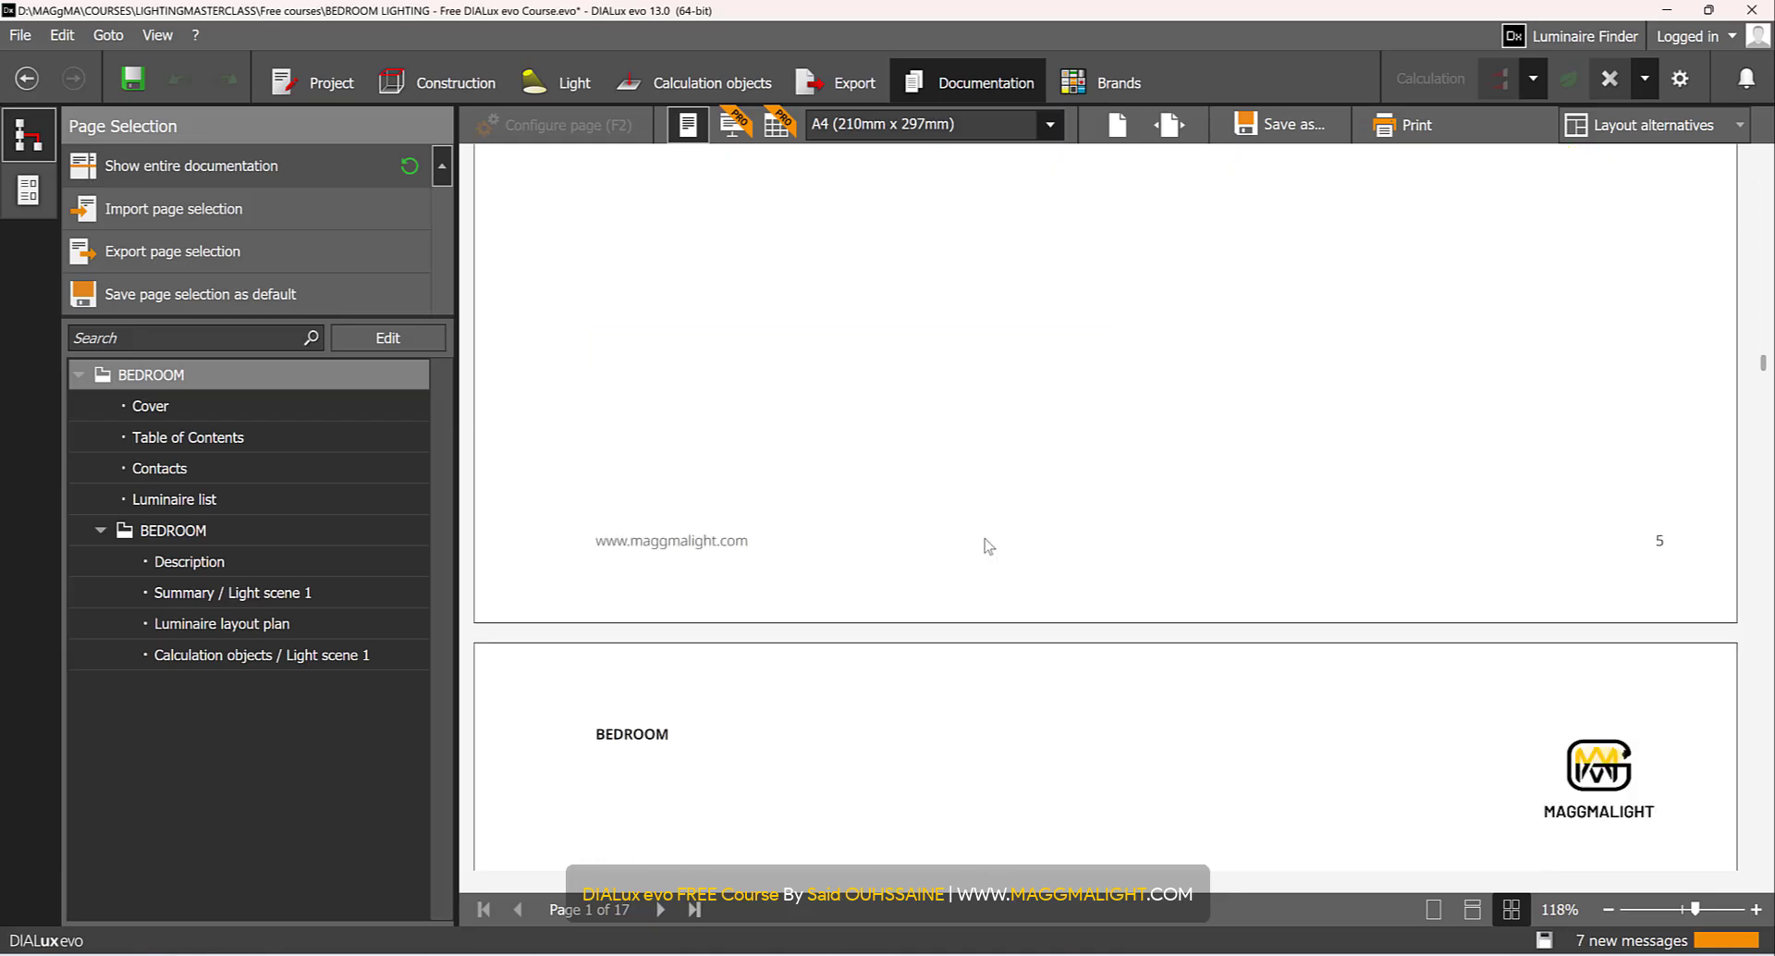
scroll("down", 3)
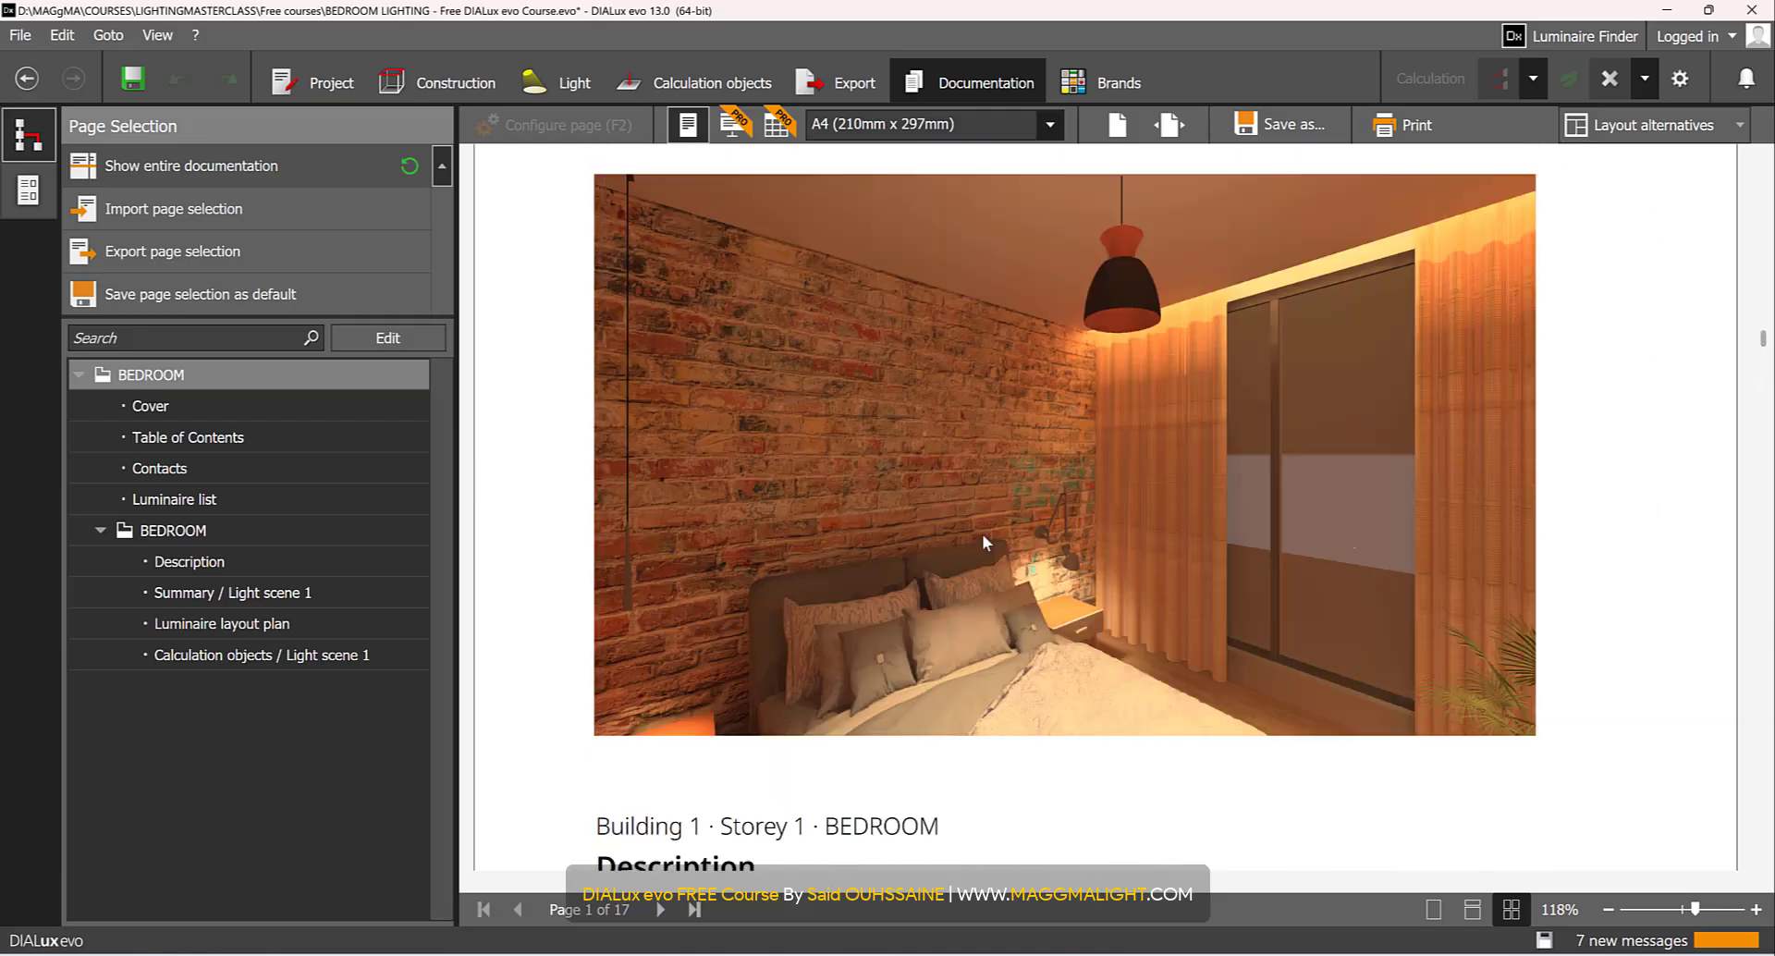
scroll("down", 3)
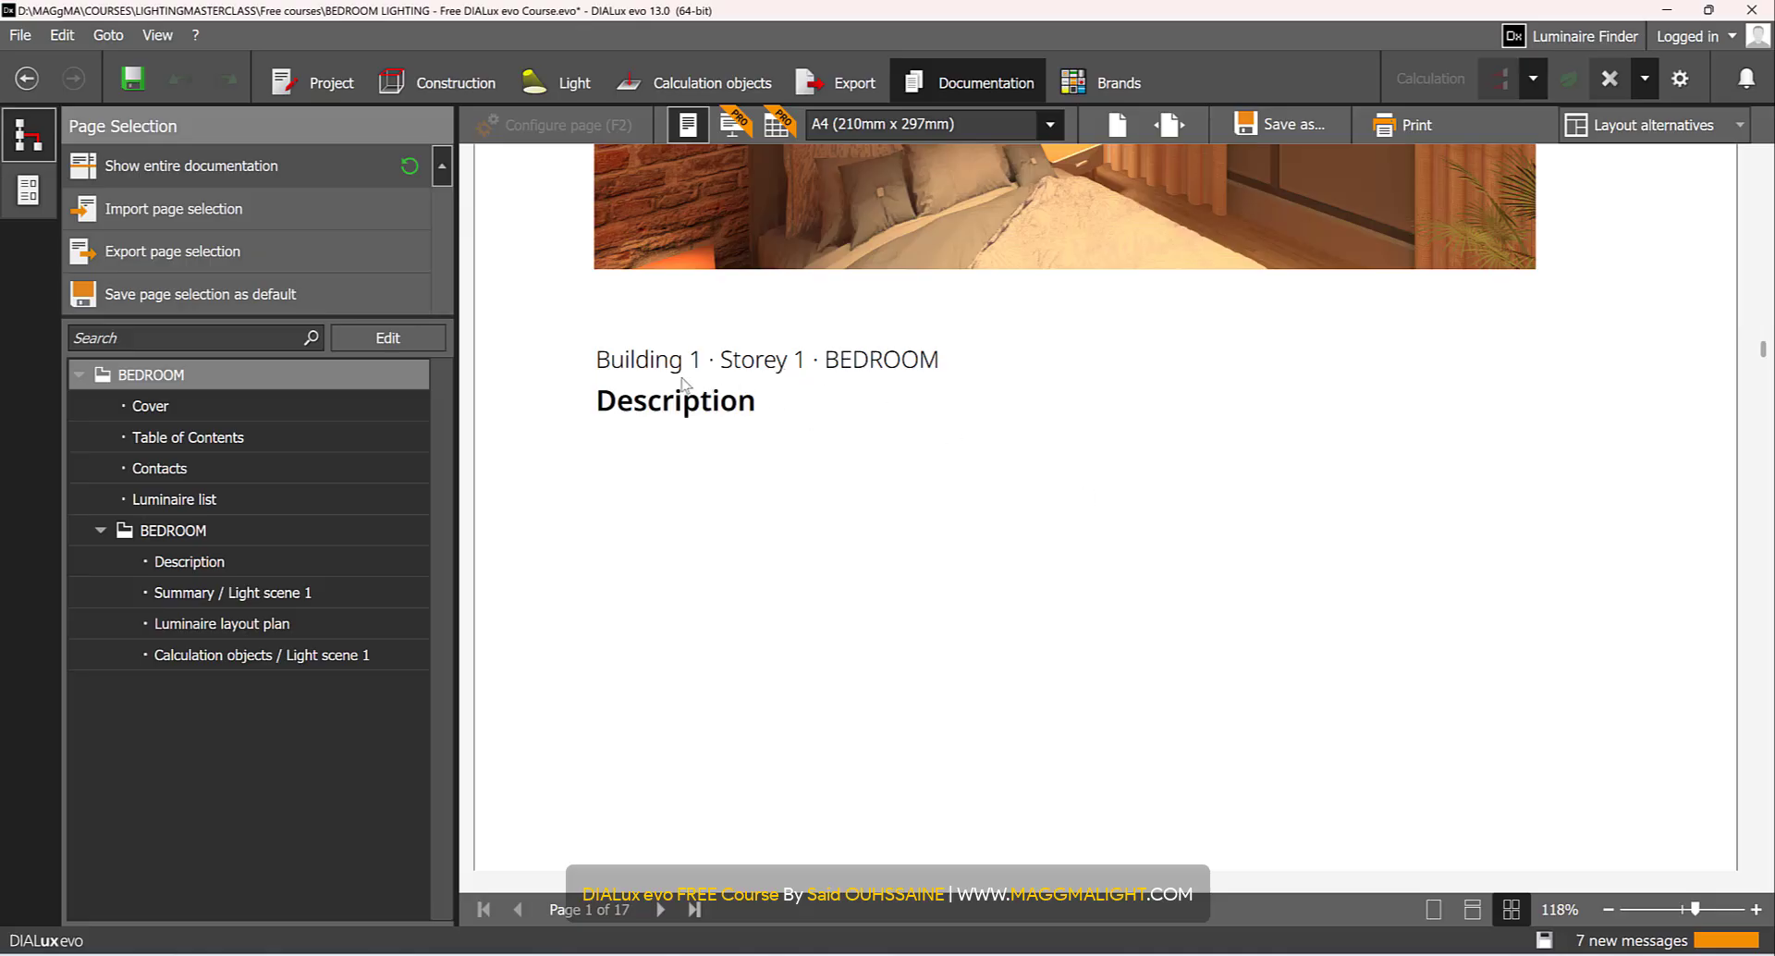
- Scroll through the plan, results and luminaire list, then show Summary / Light scene 1 alone
scroll("down", 3)
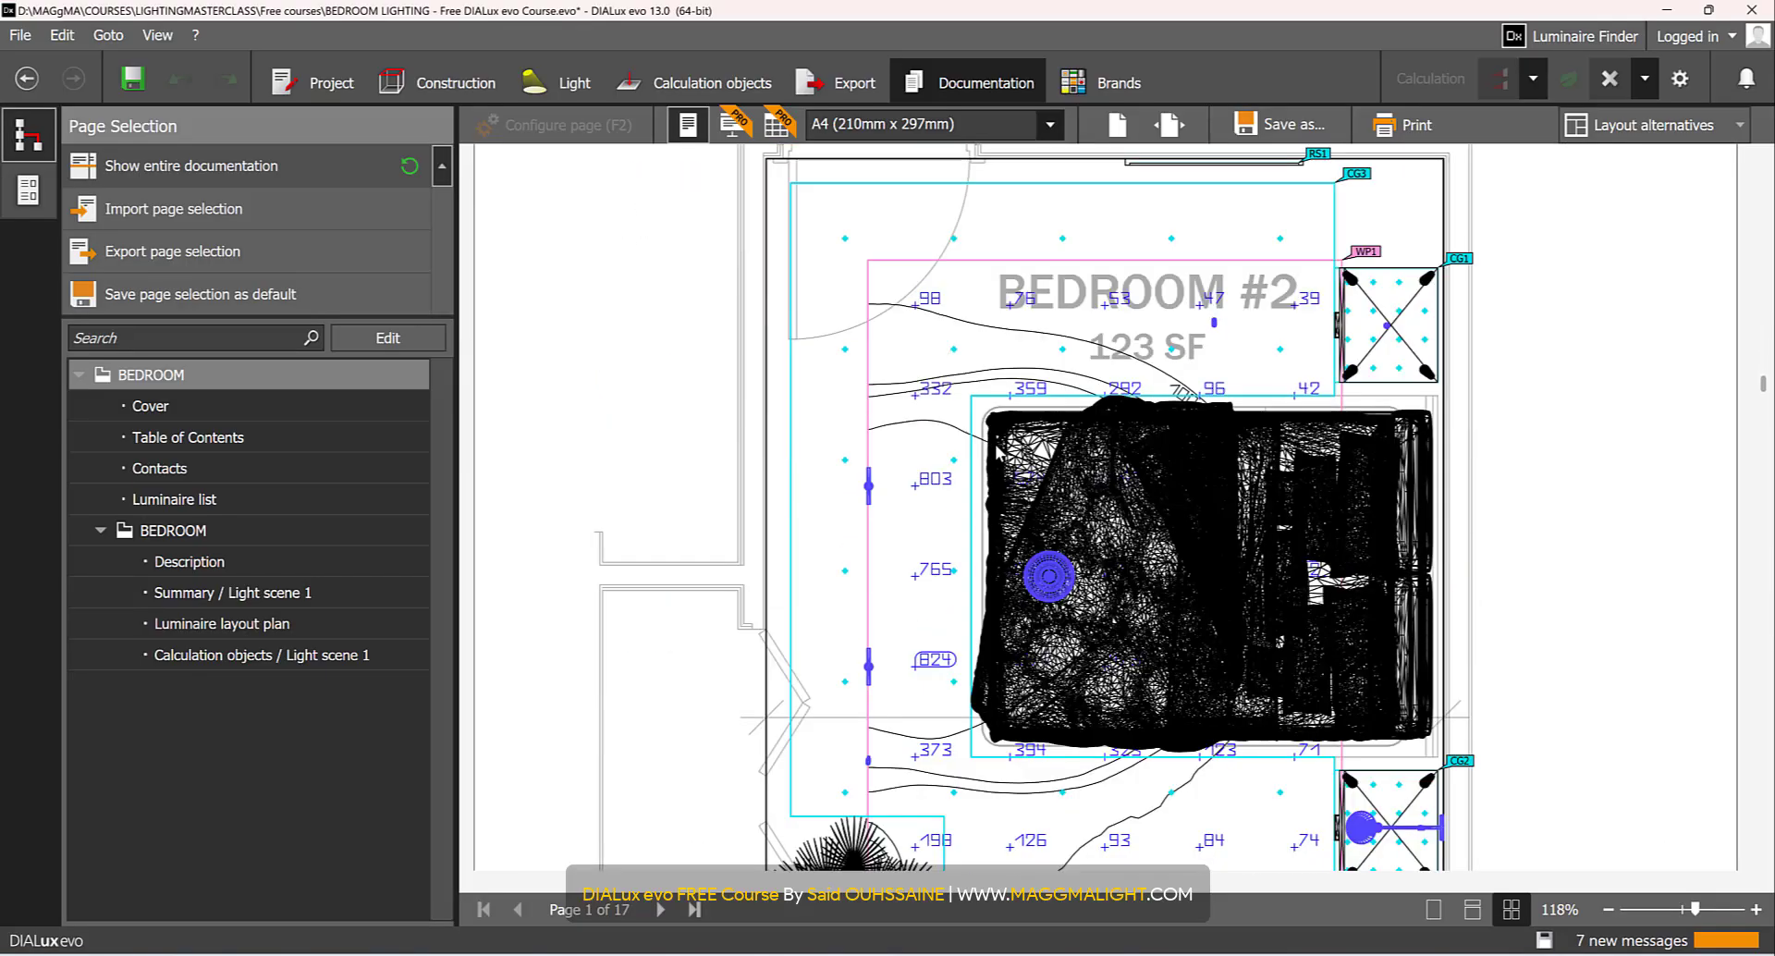
scroll("down", 3)
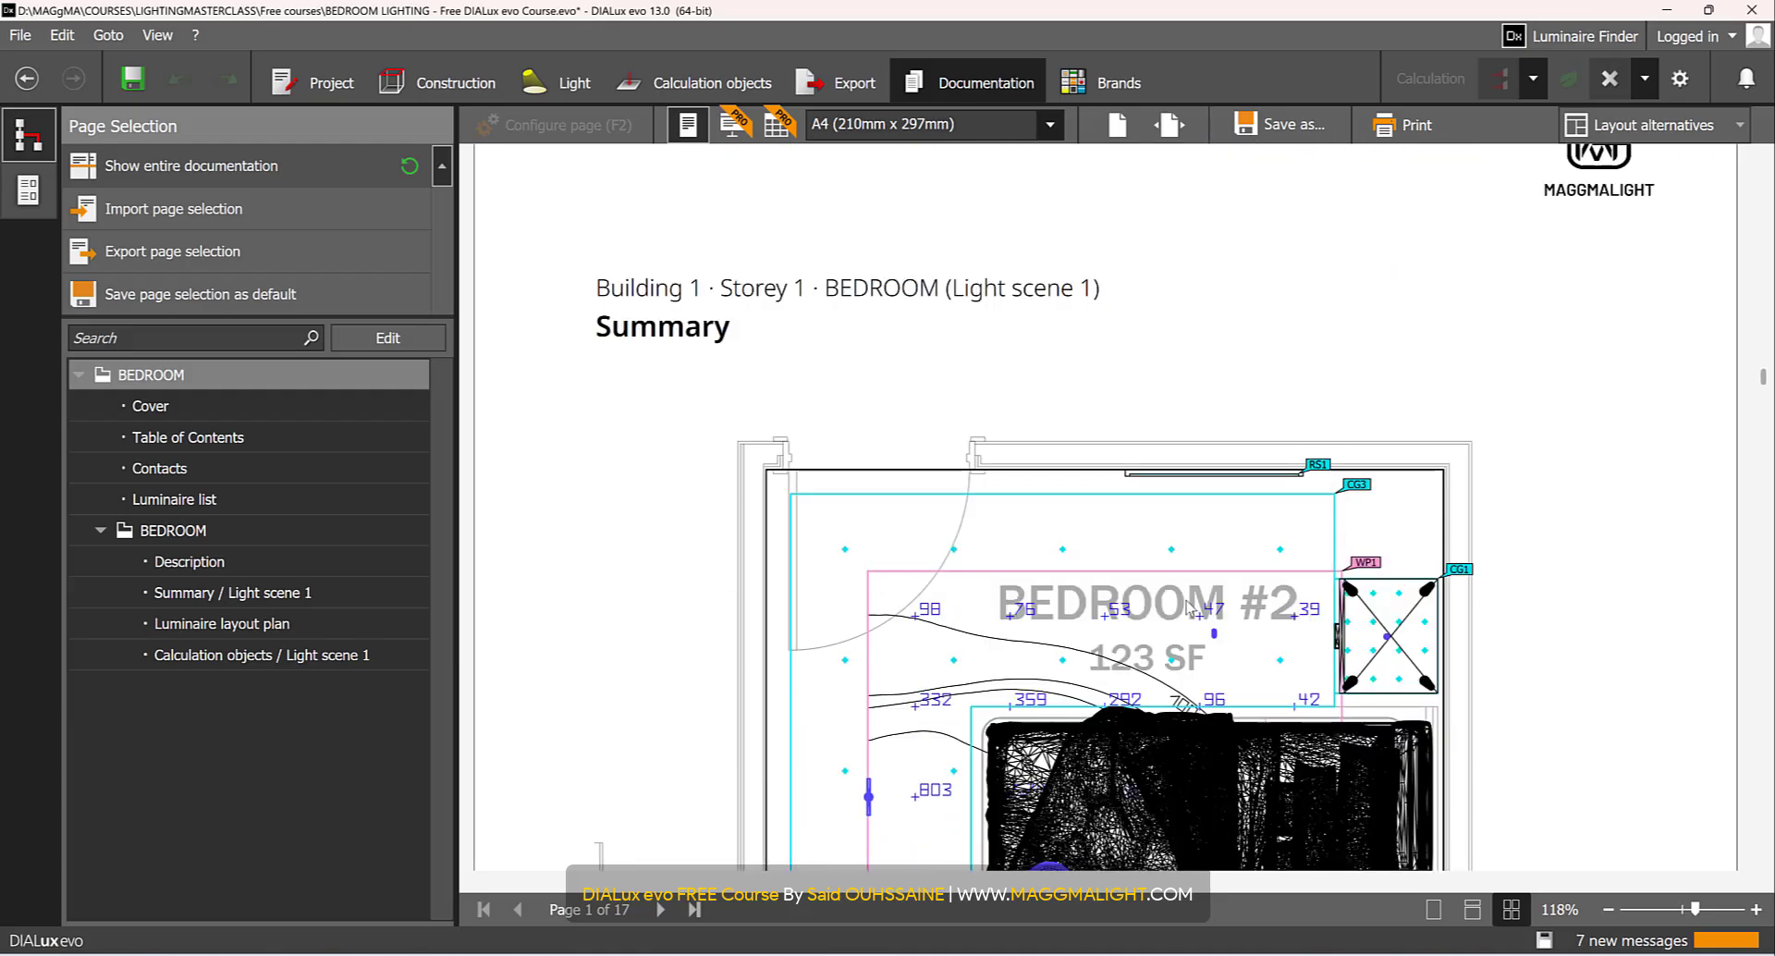
scroll("down", 3)
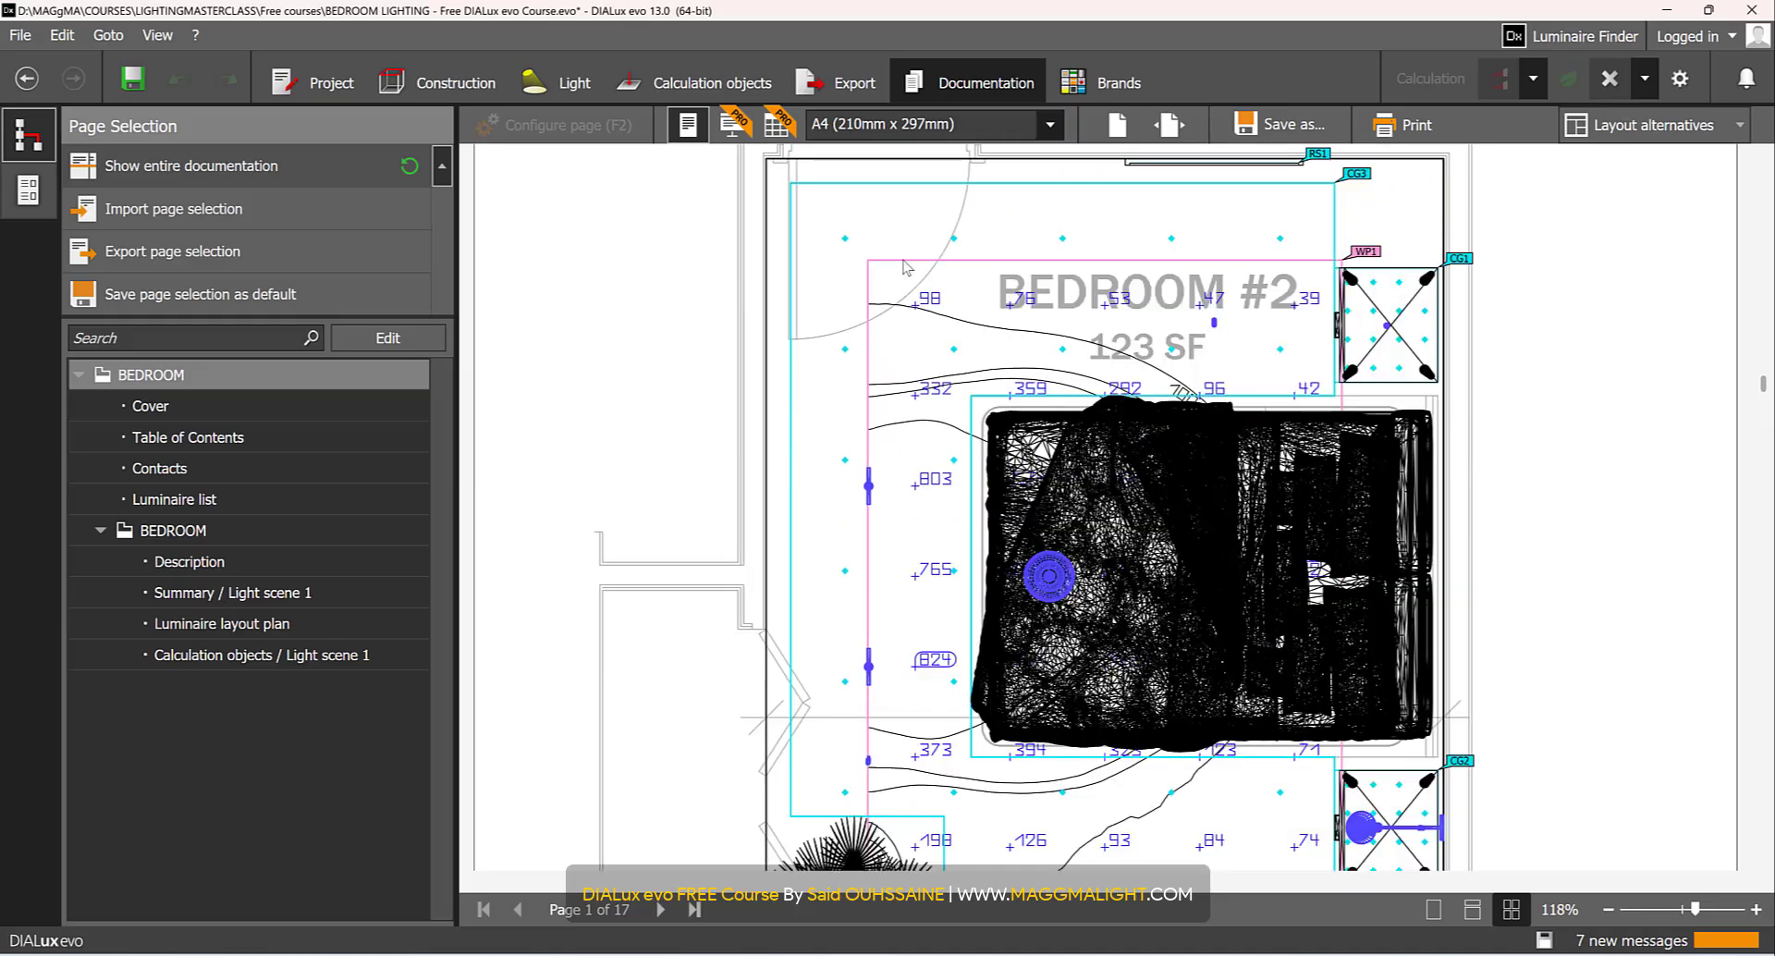
mouse_move(1204, 466)
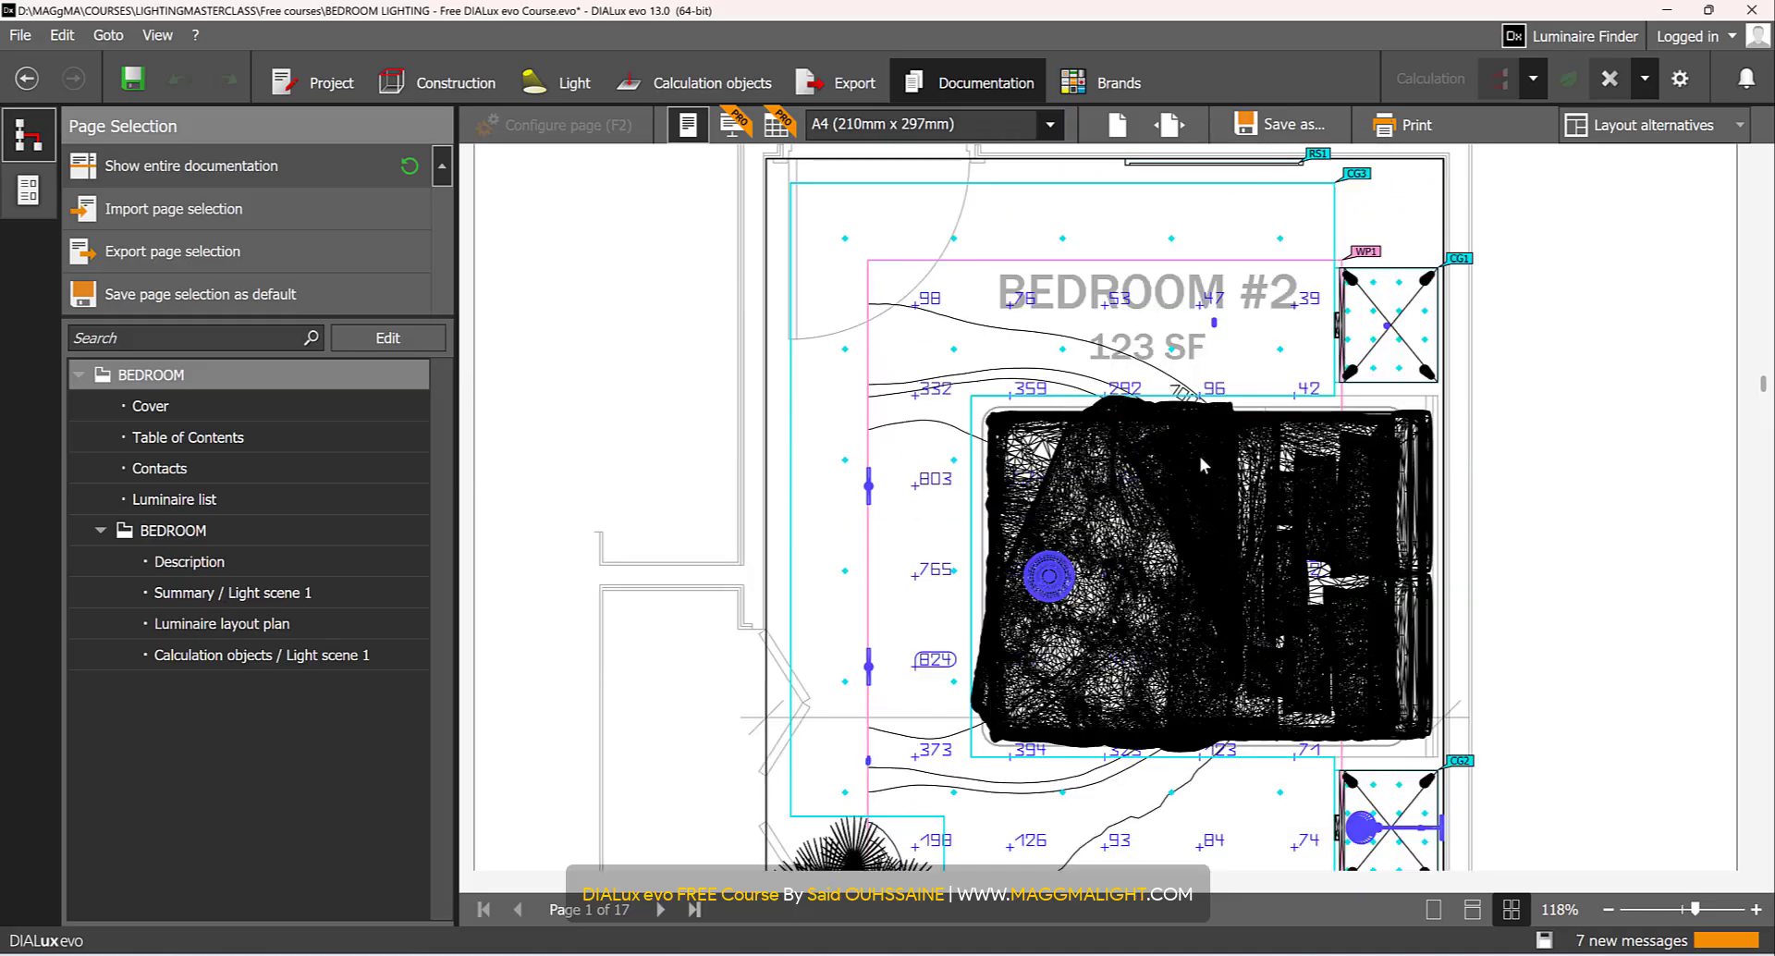
scroll("down", 3)
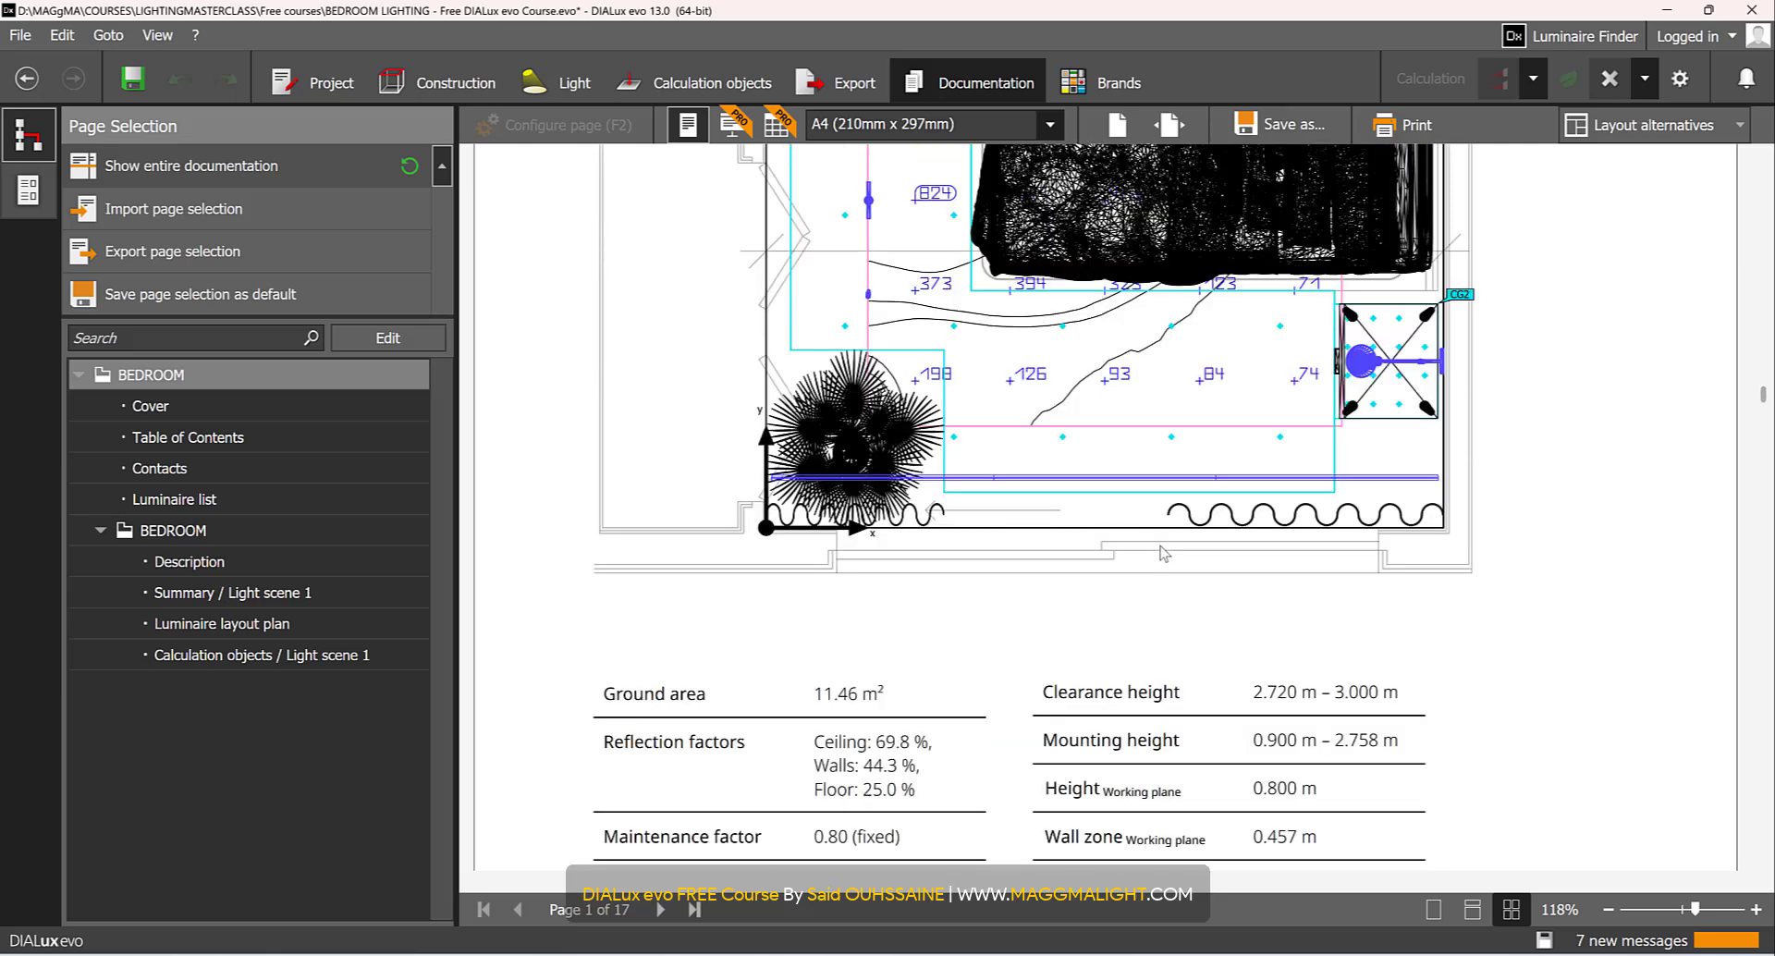
scroll("down", 3)
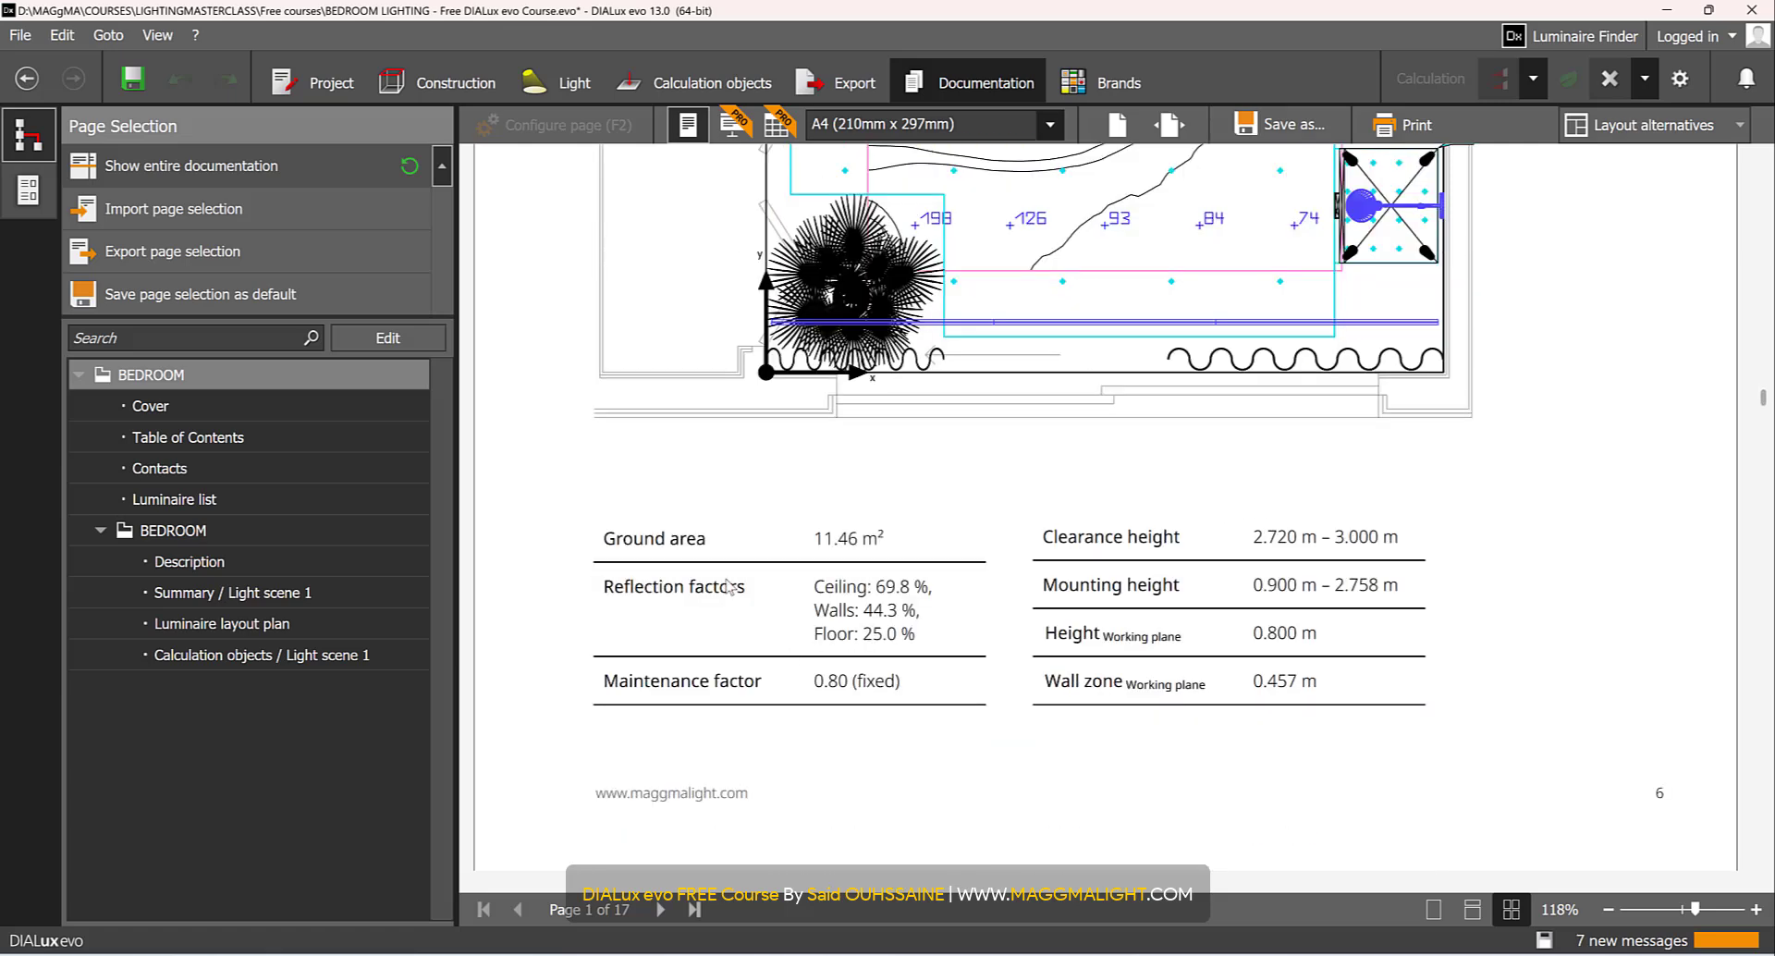
mouse_move(778, 545)
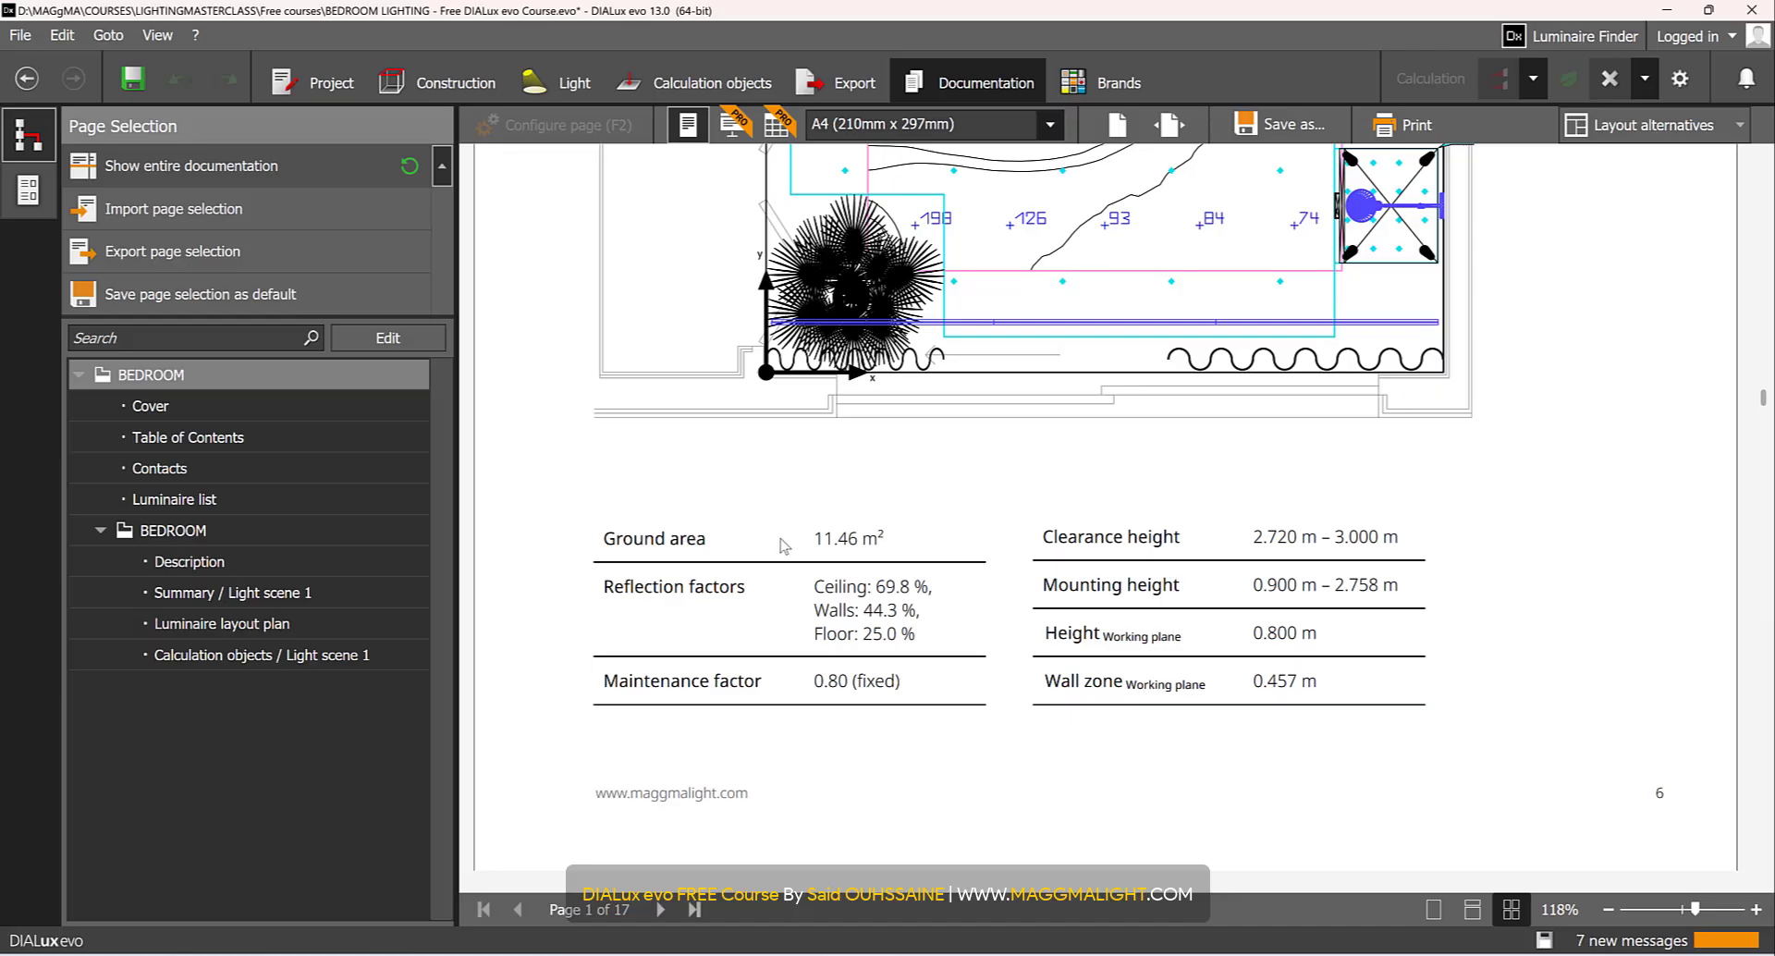
mouse_move(1126, 647)
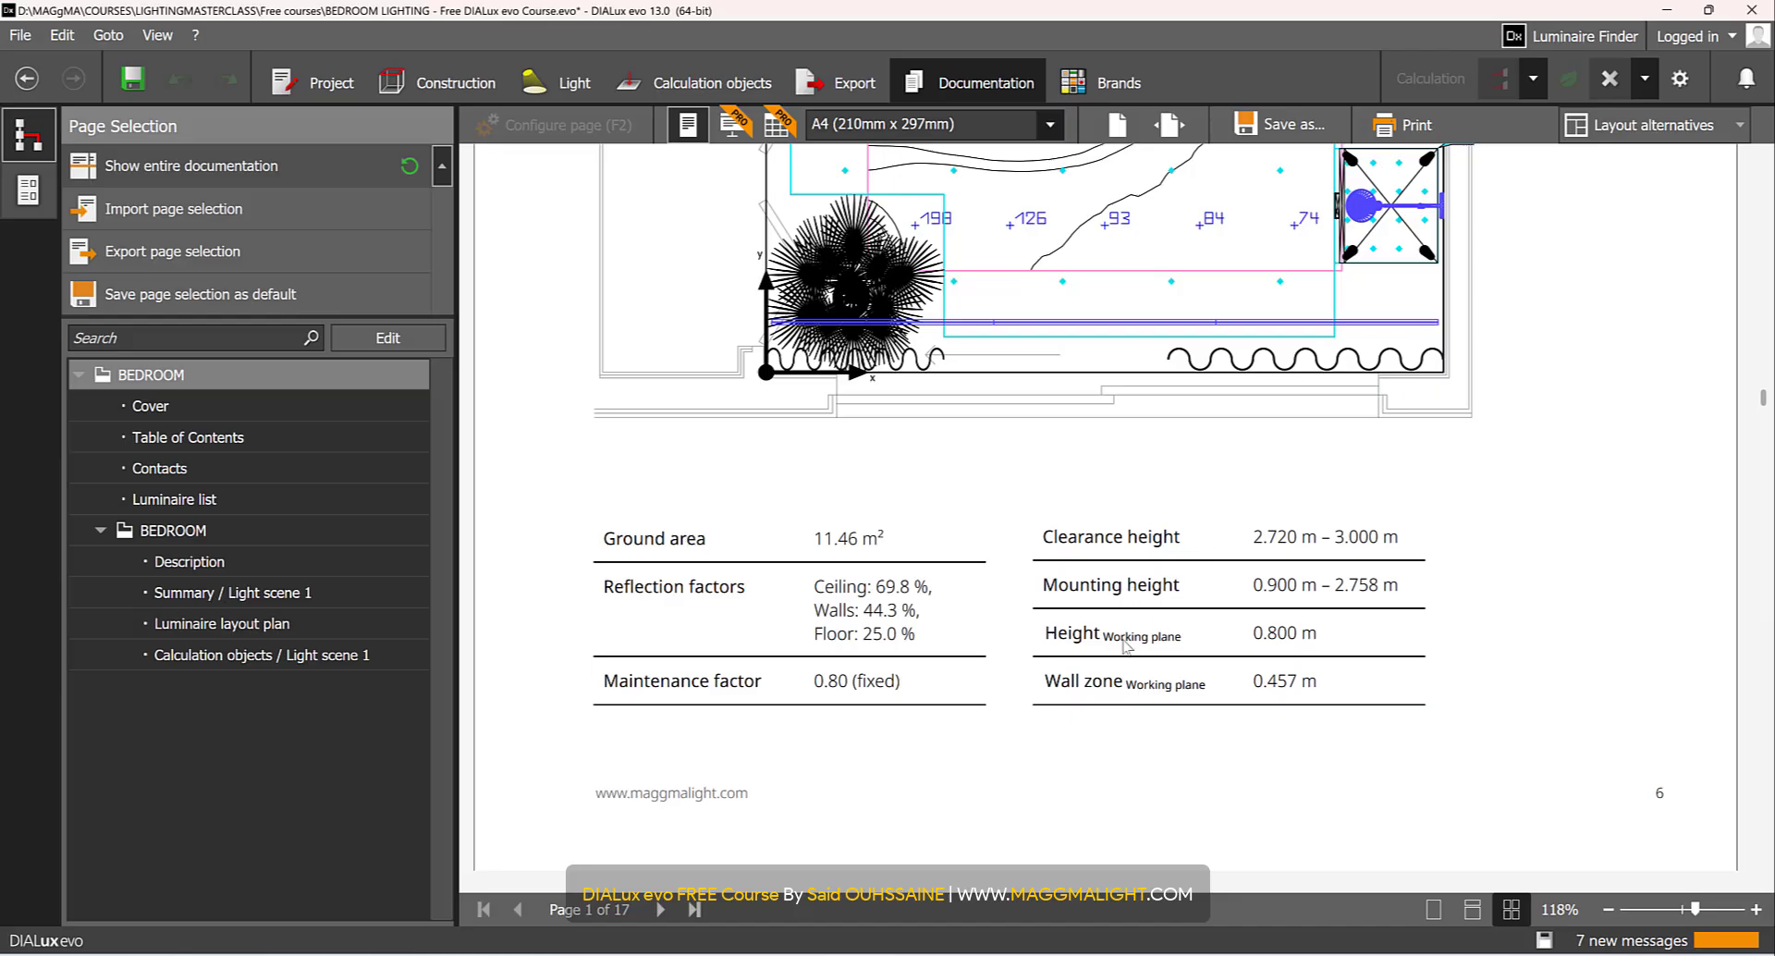
scroll("down", 3)
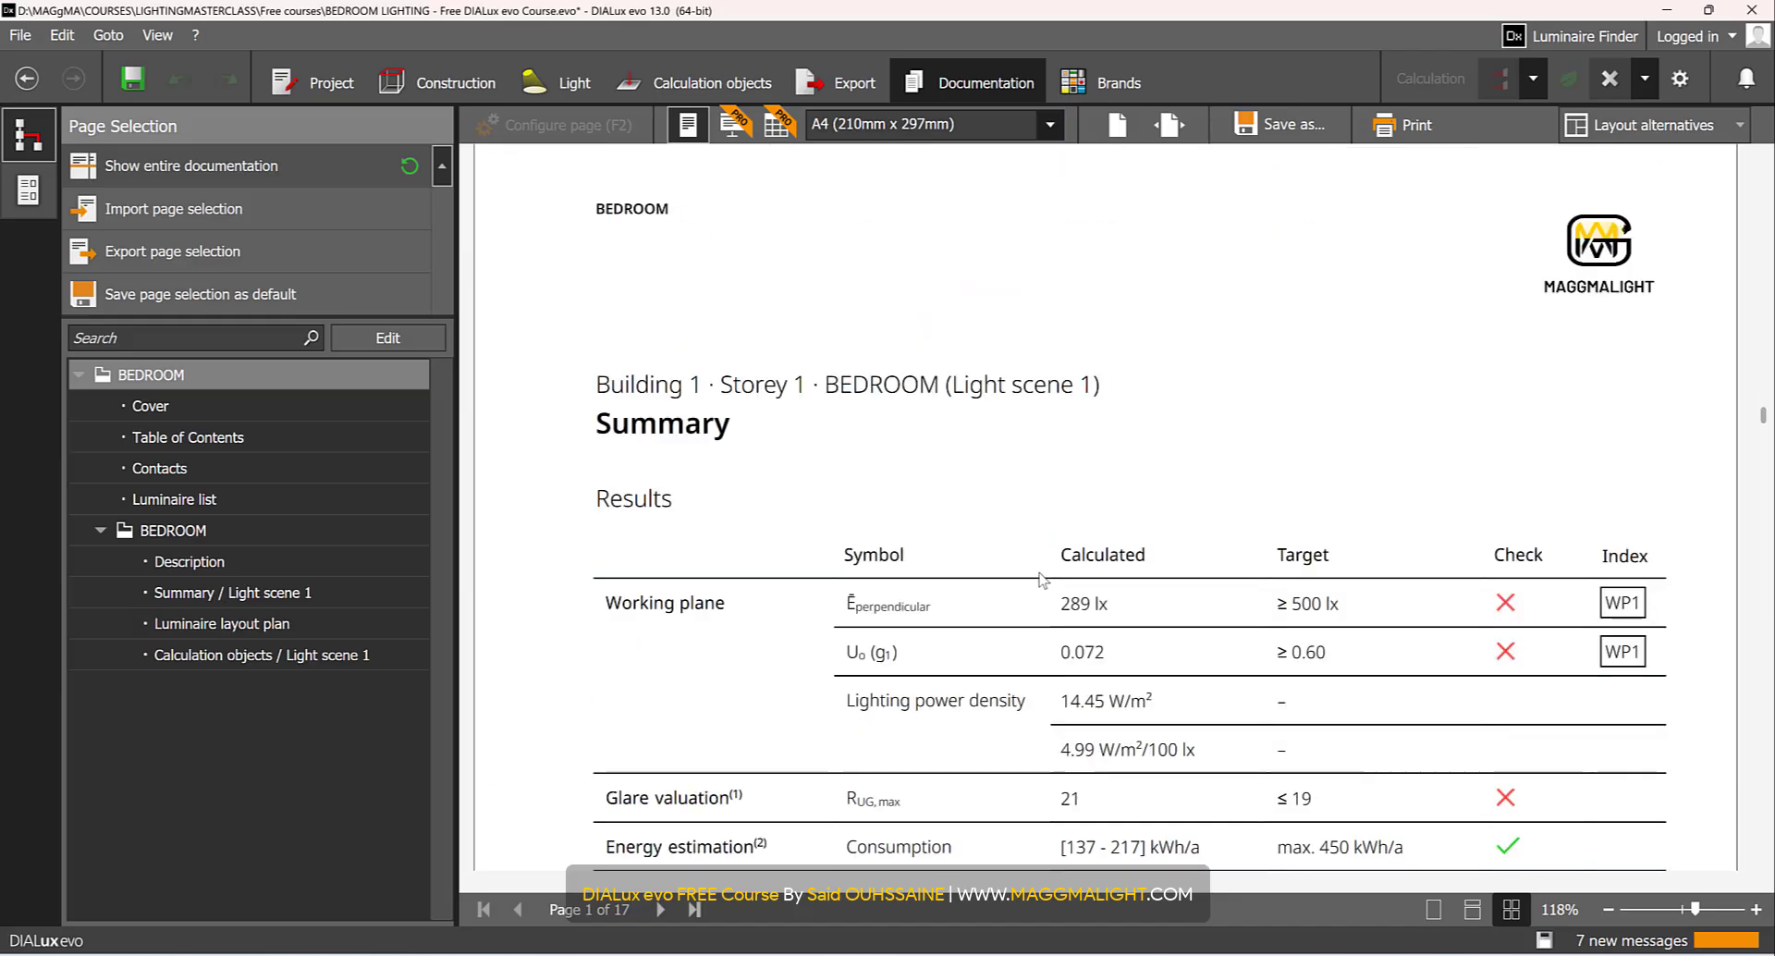
scroll("down", 3)
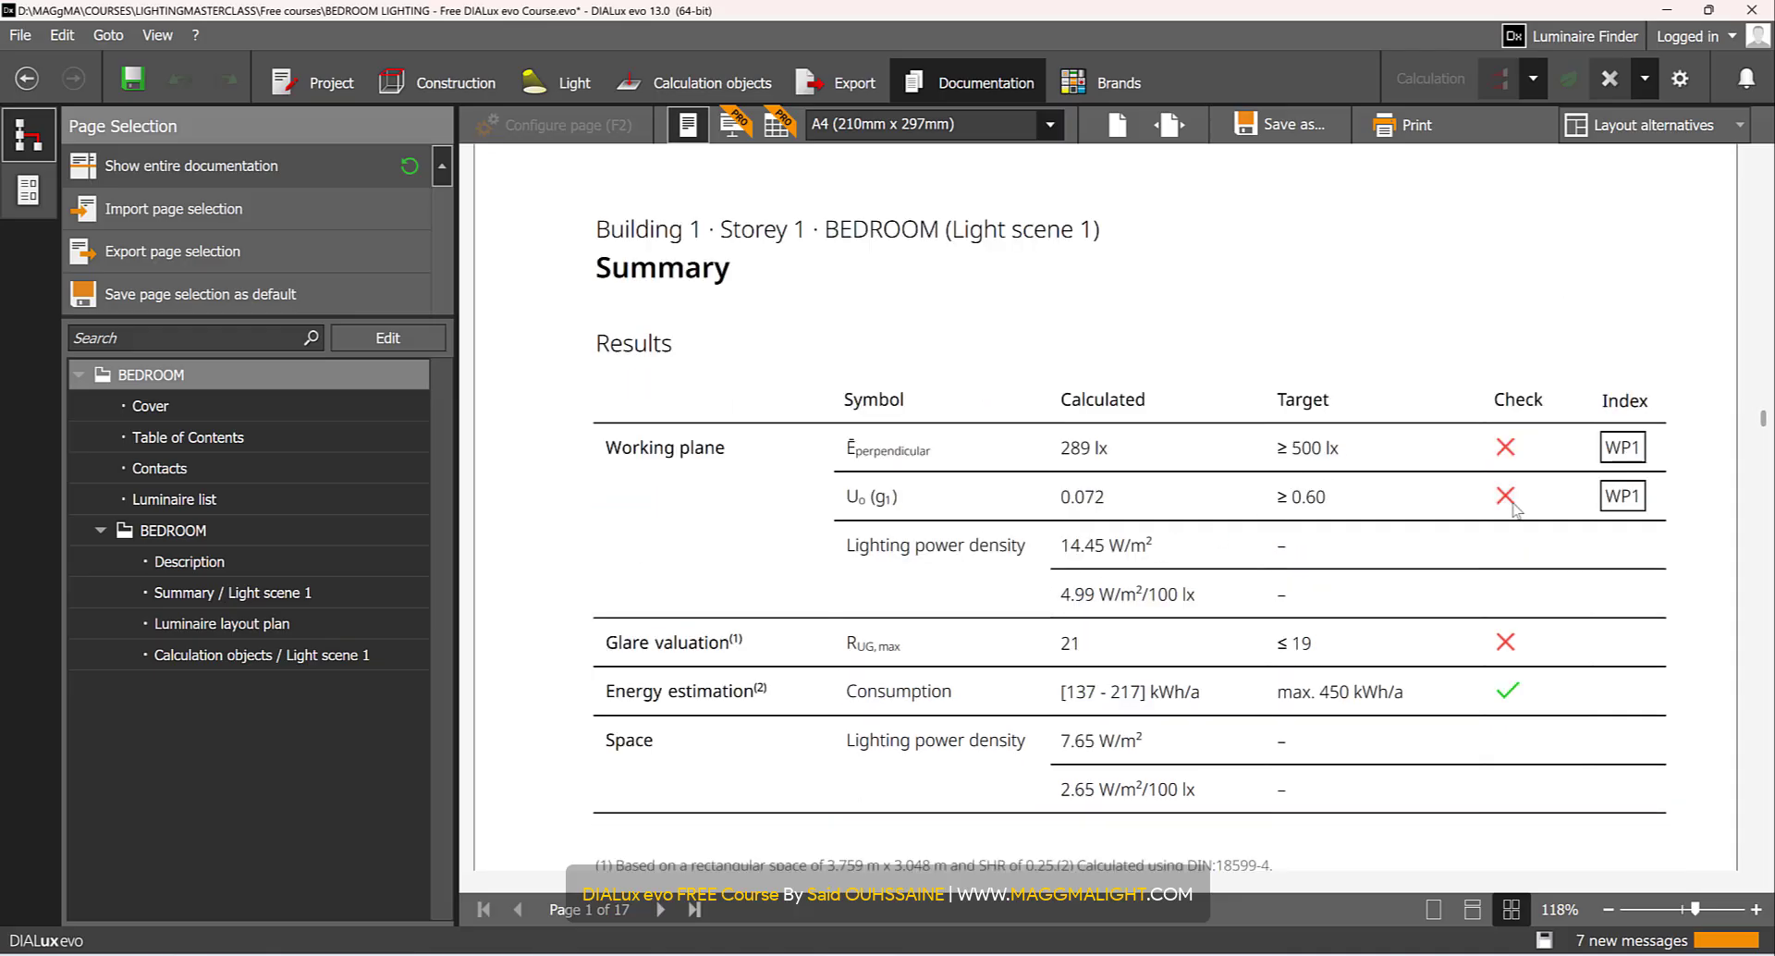
mouse_move(1514, 401)
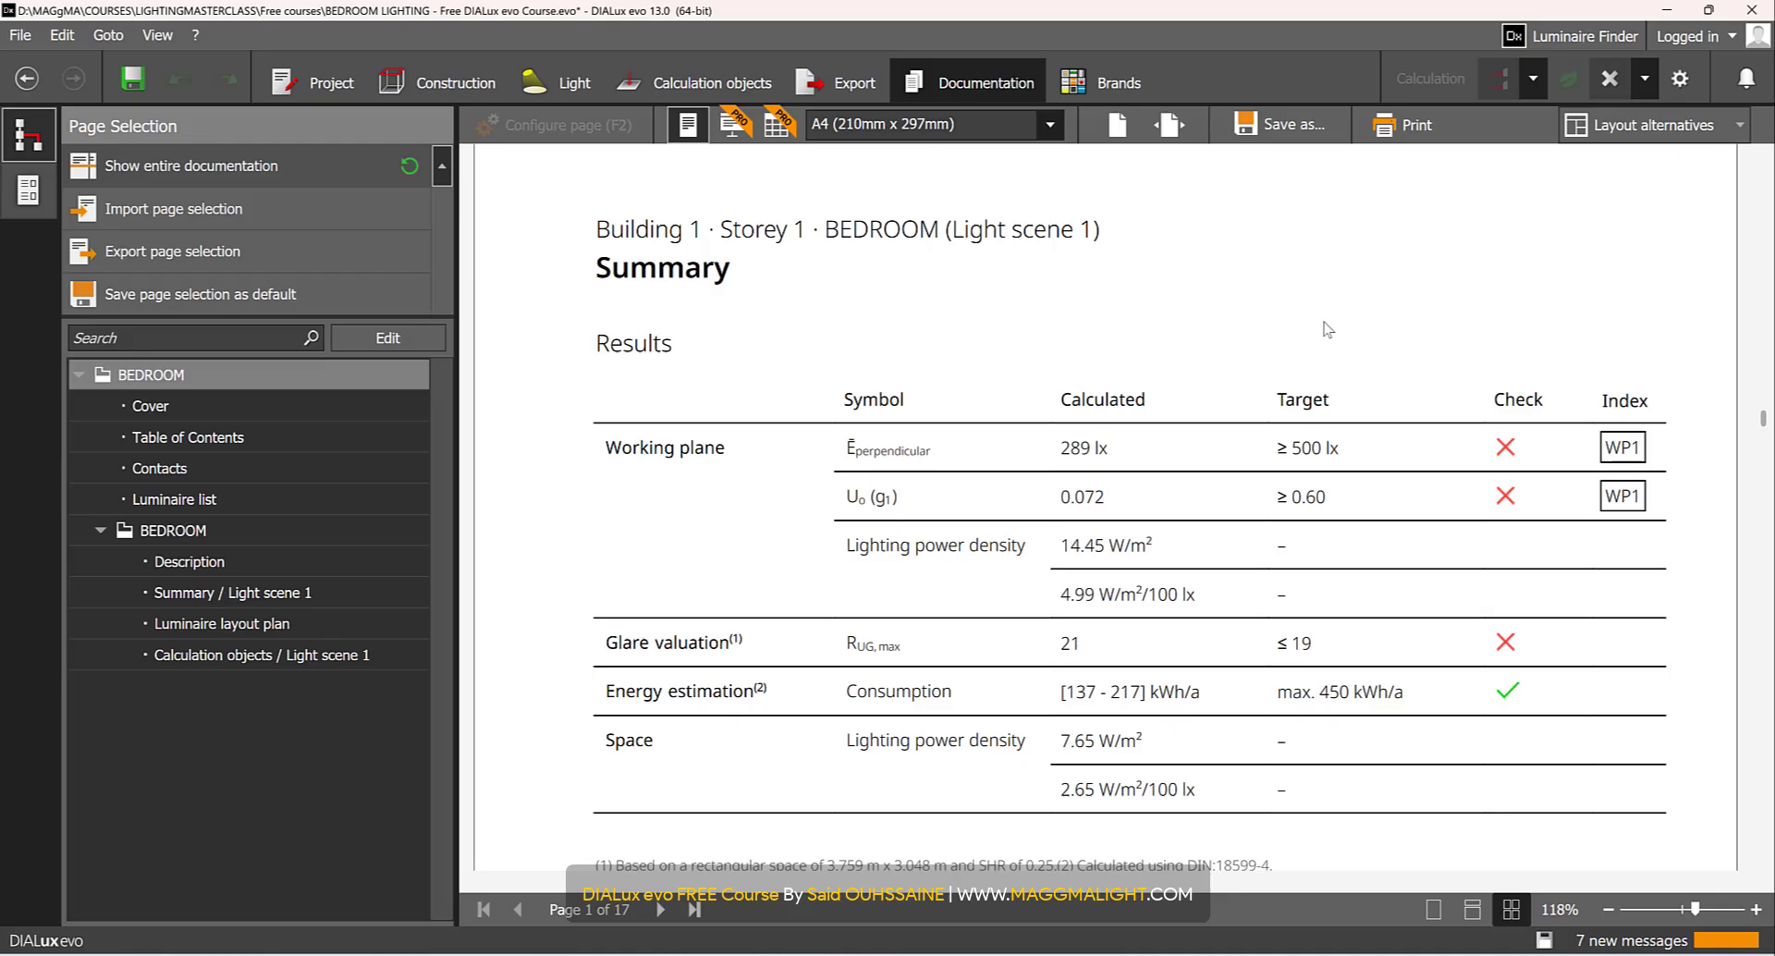
mouse_move(1514, 422)
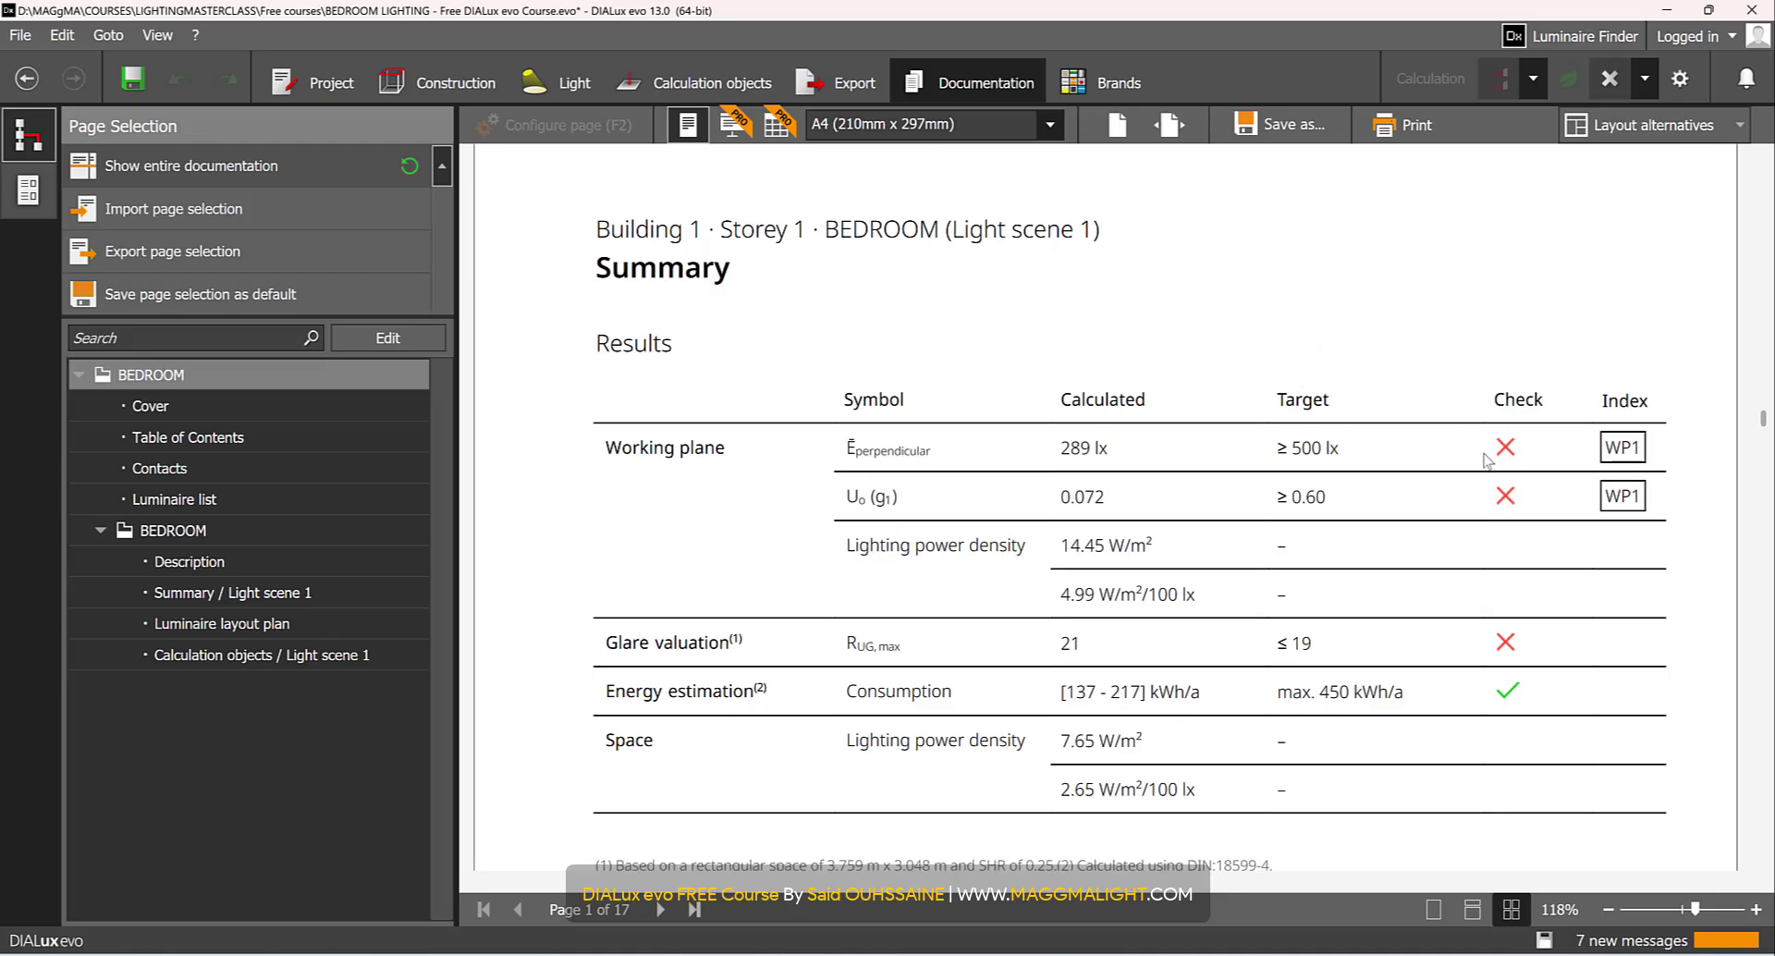
mouse_move(1519, 444)
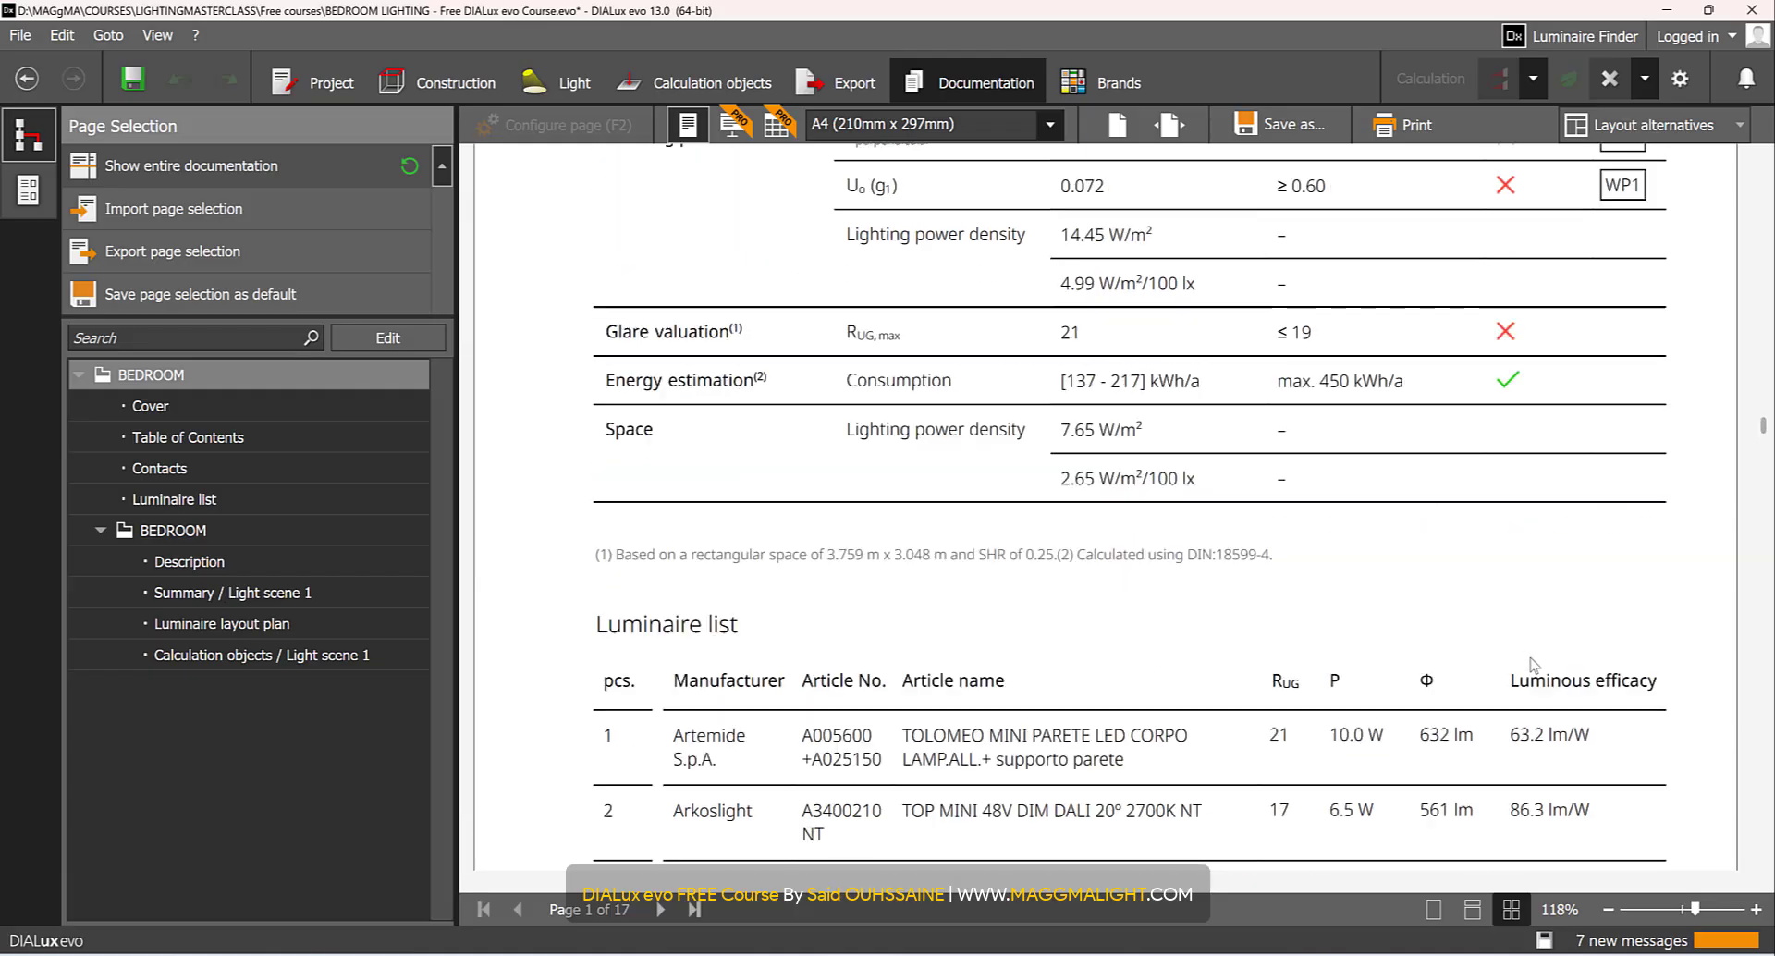
left_click(189, 560)
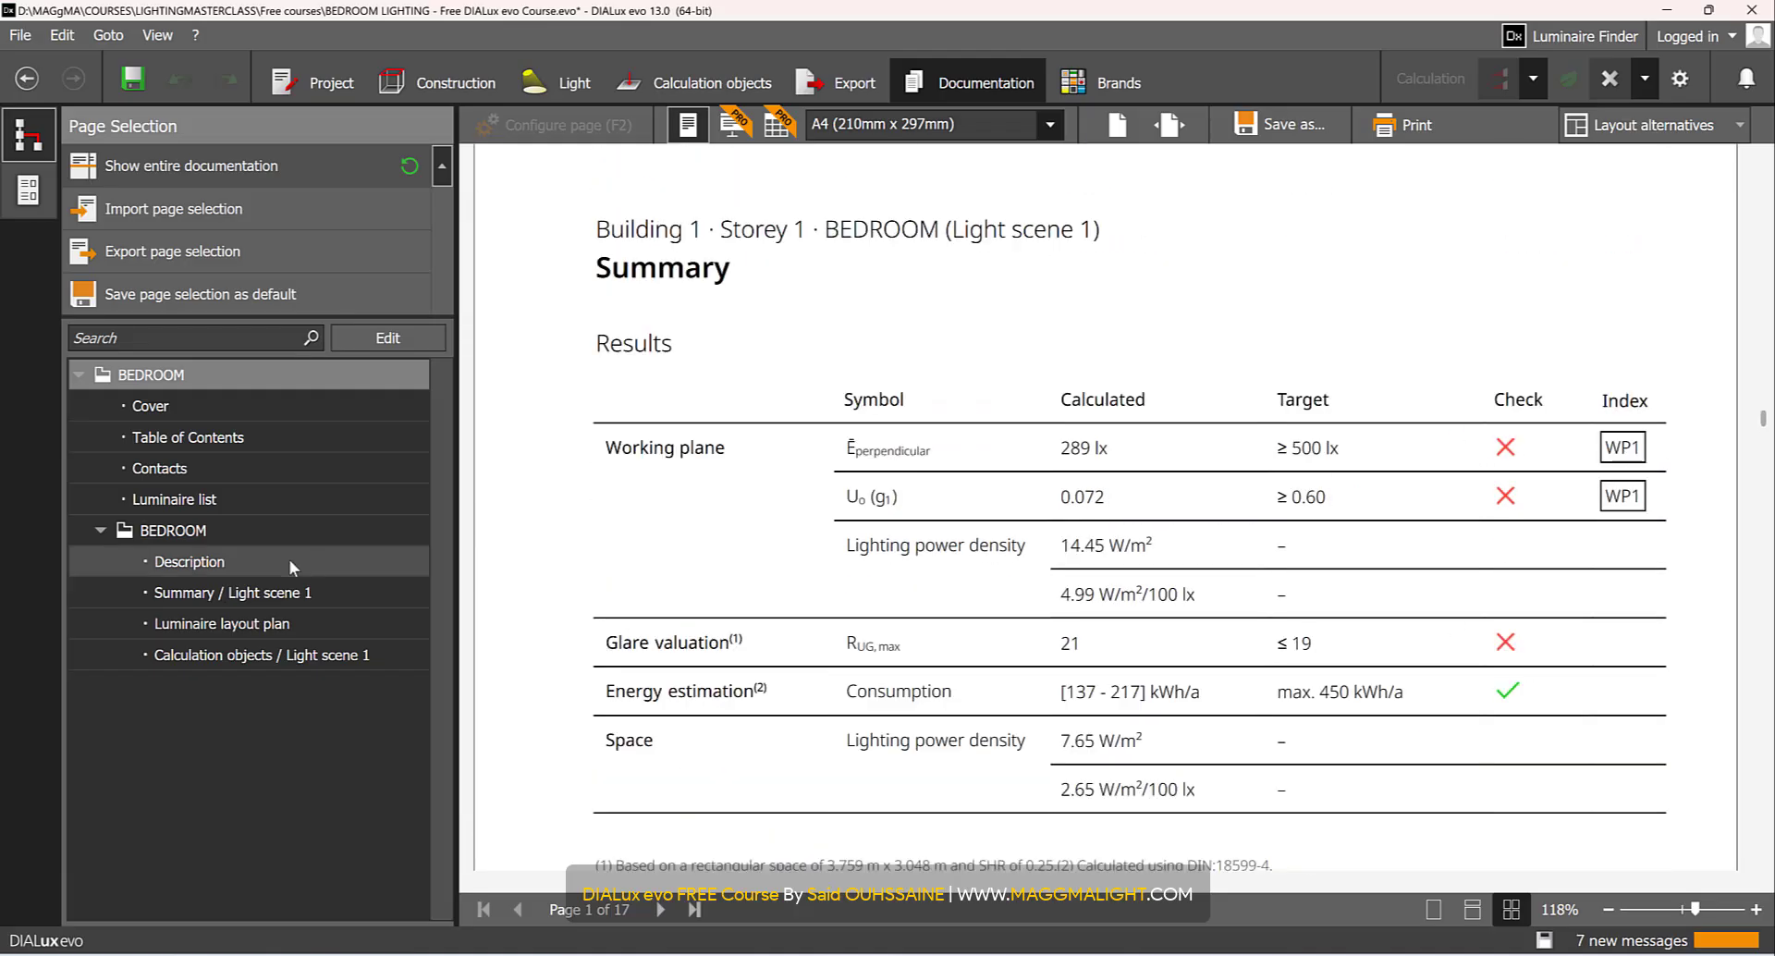
left_click(233, 593)
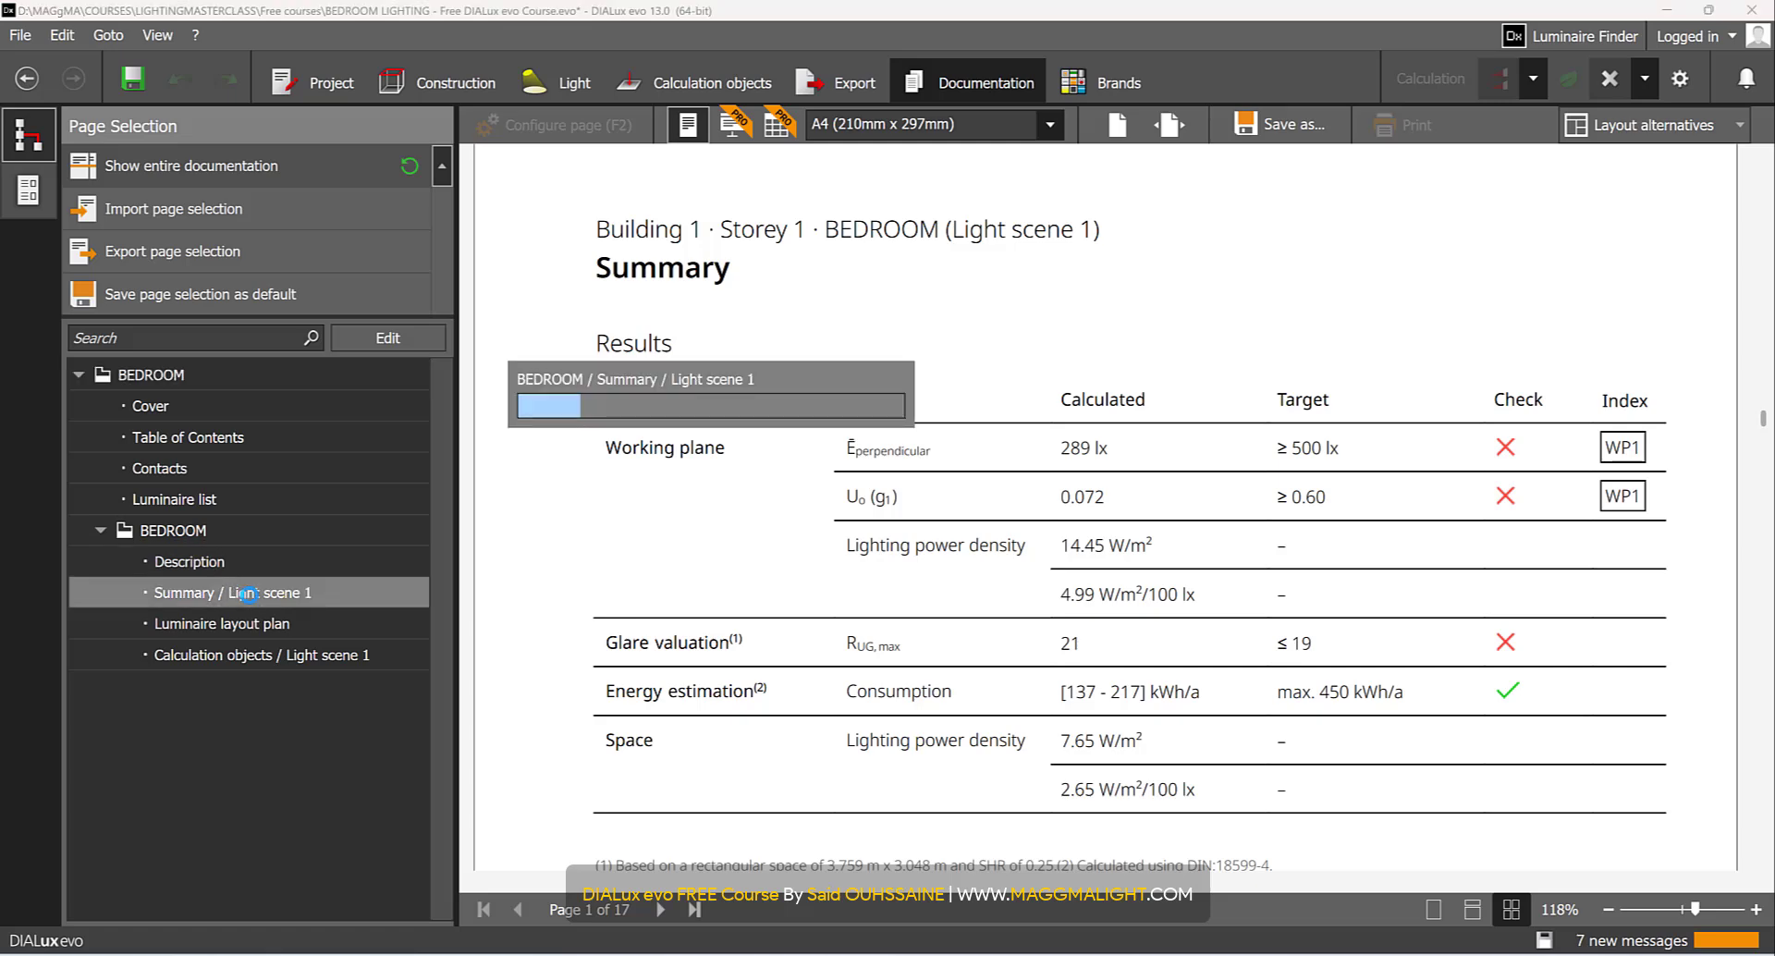